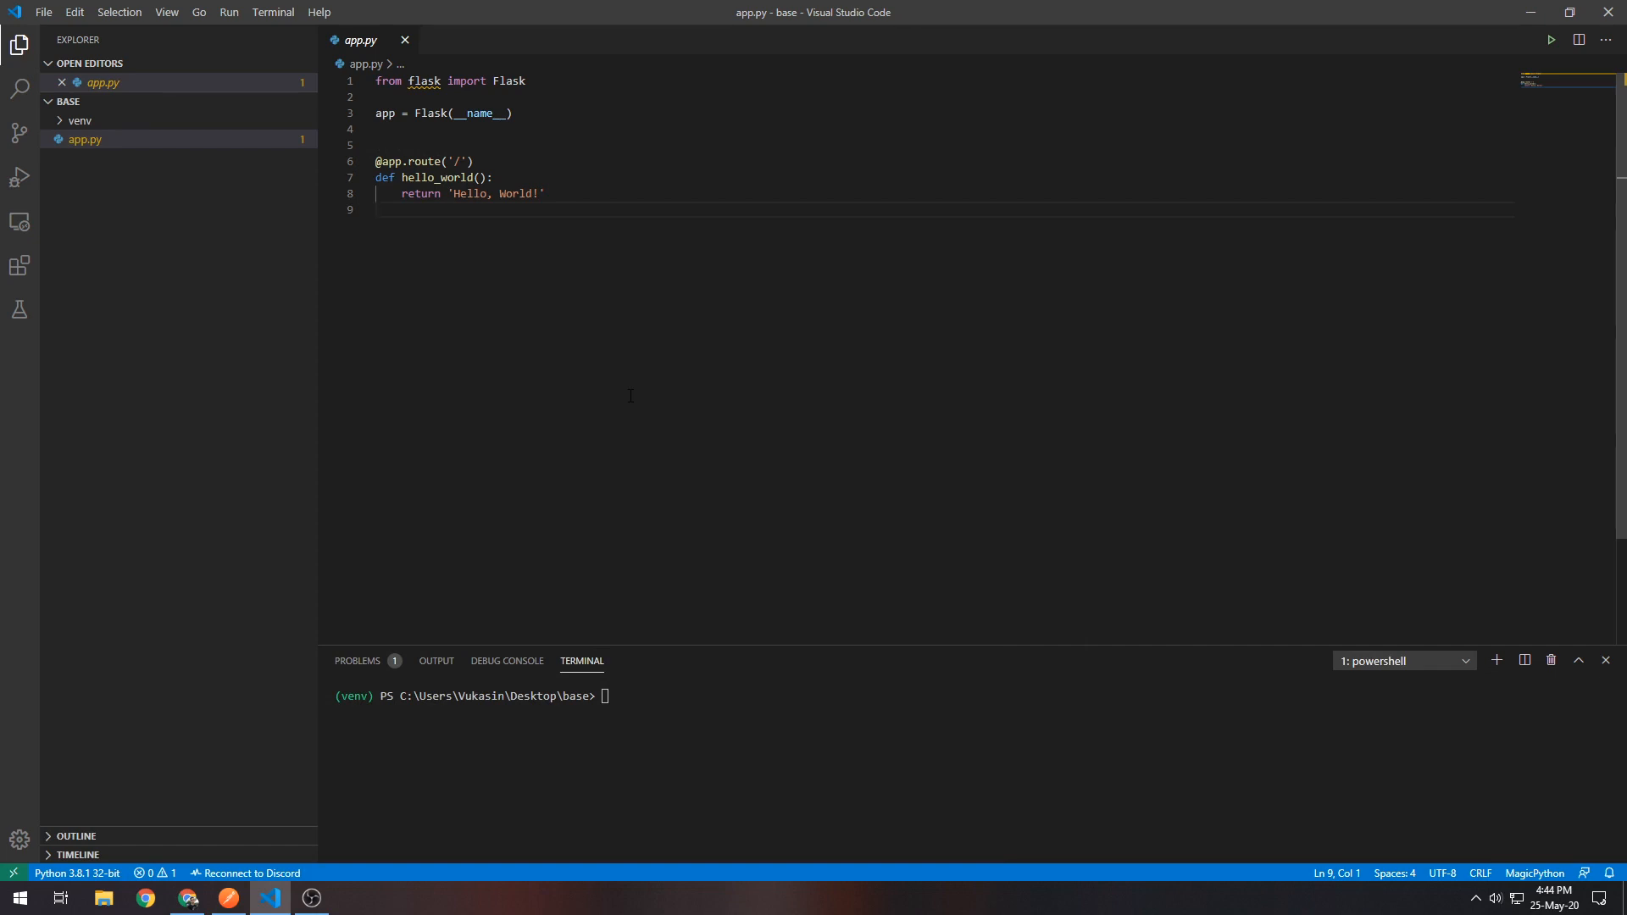
Review the smtplib SMTP documentation in Chrome, then bring up the Ethereal Email home page
key(ctrl+a)
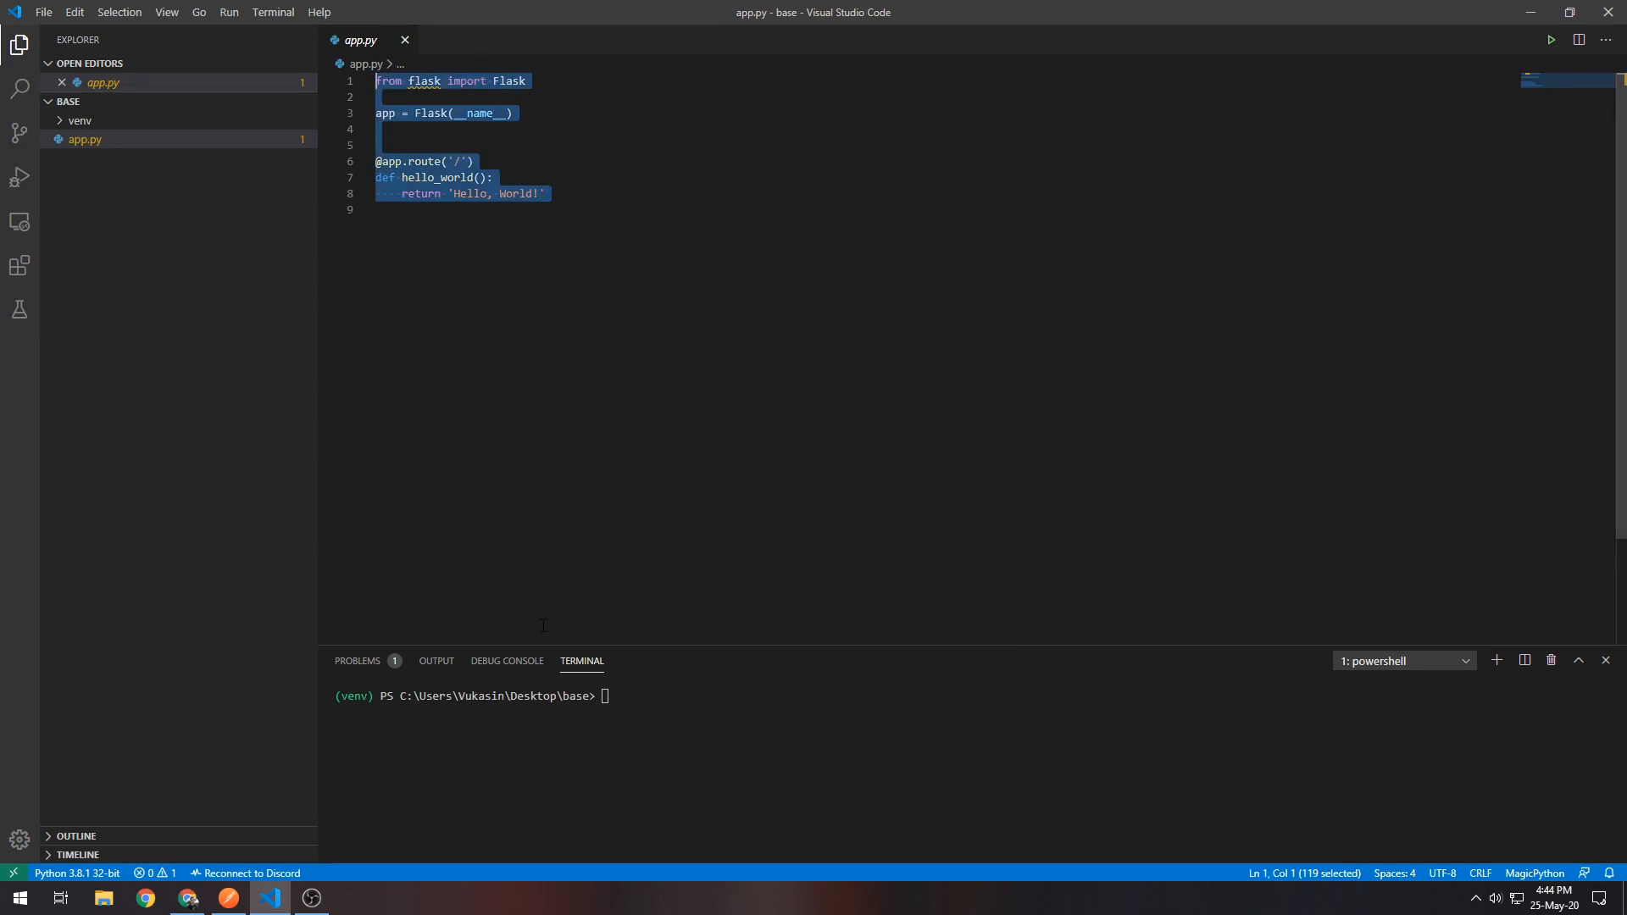
mouse_move(507, 661)
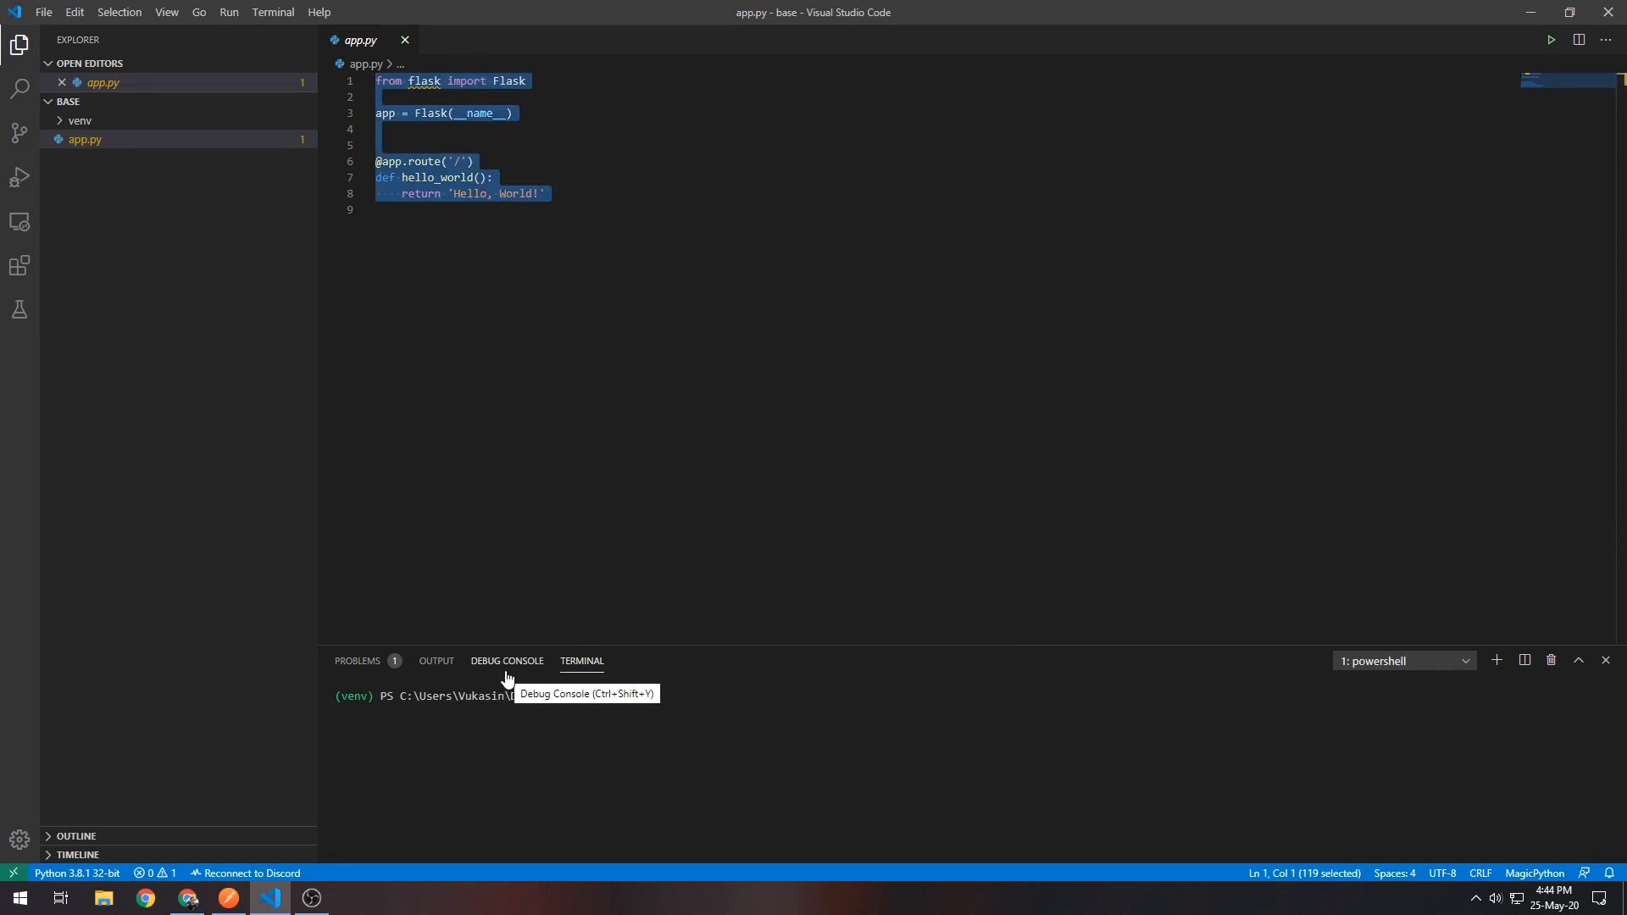
click(144, 898)
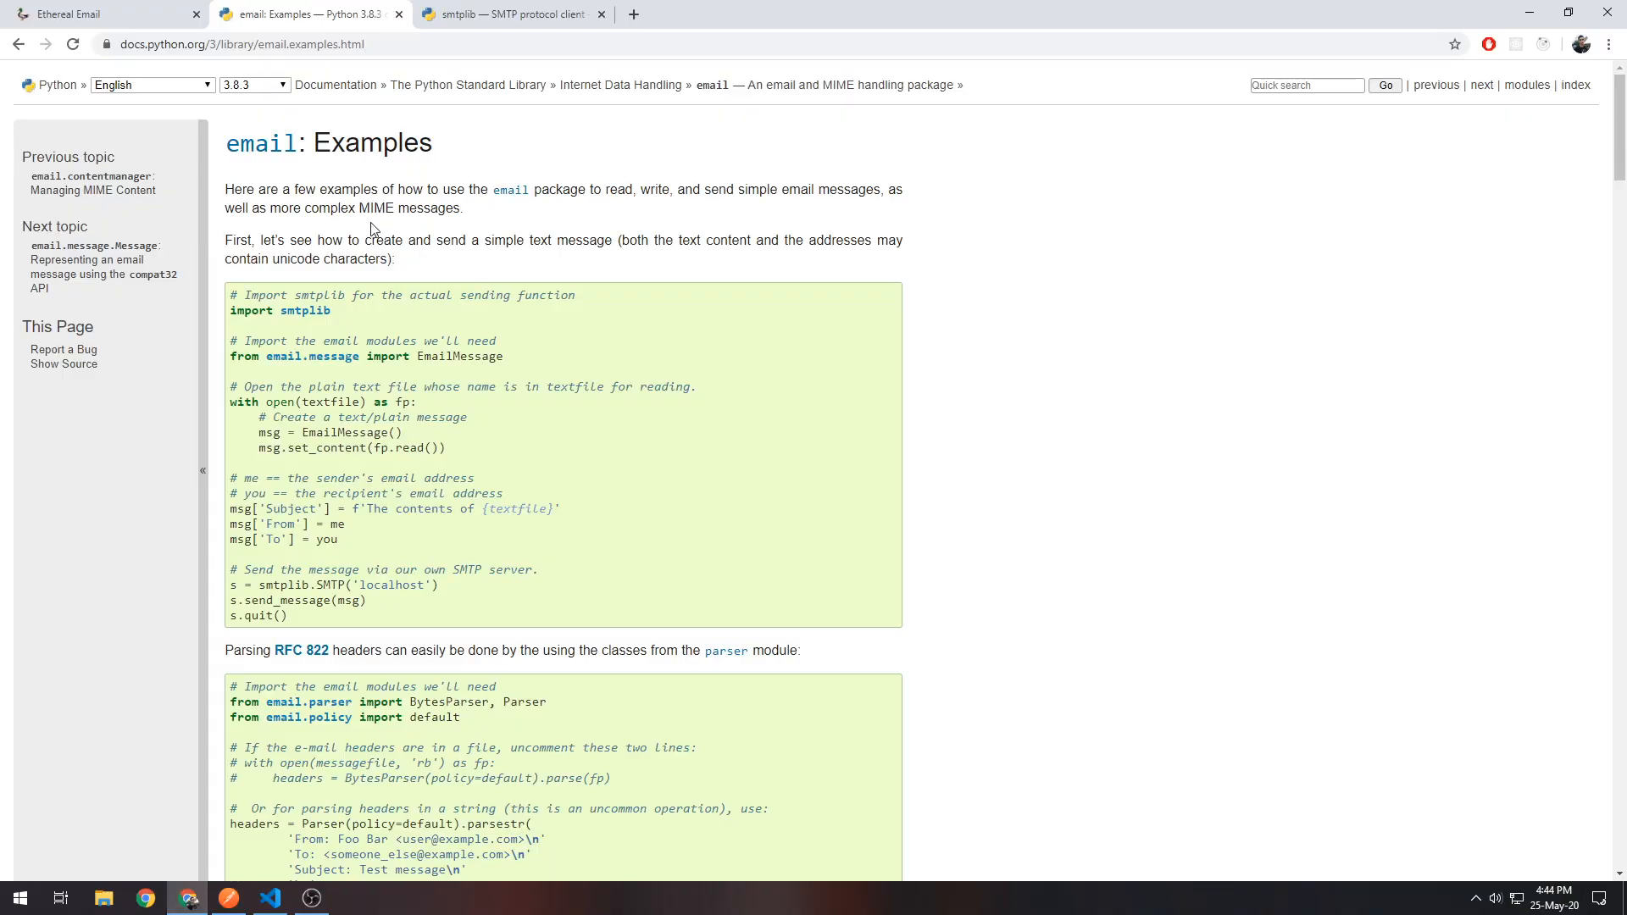
click(509, 14)
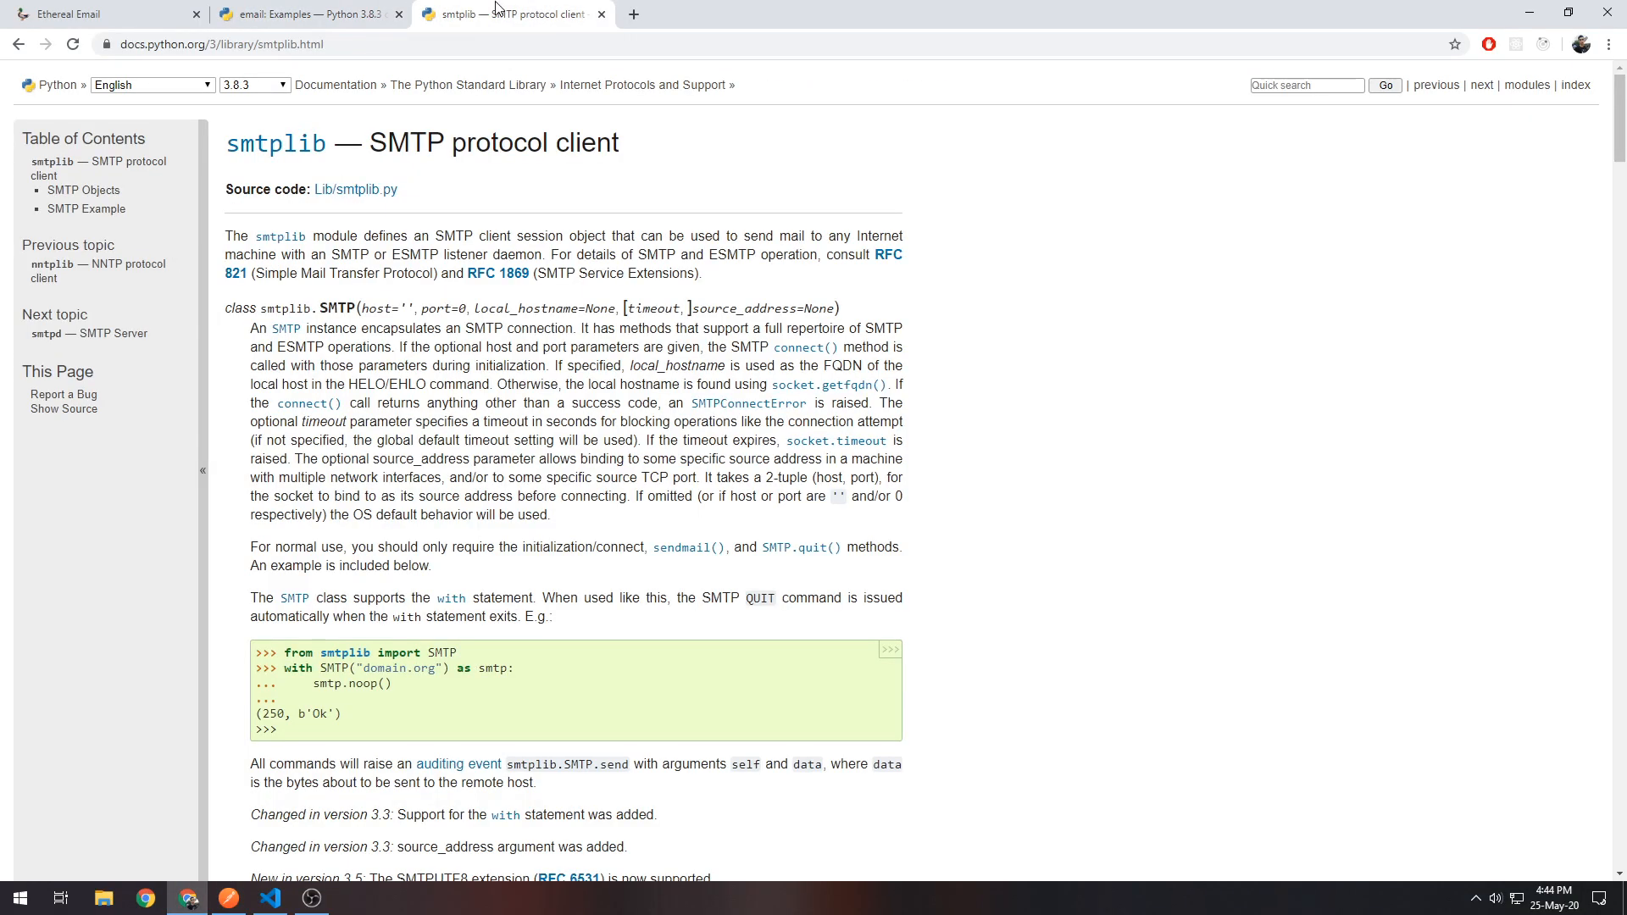
scroll(down, 3)
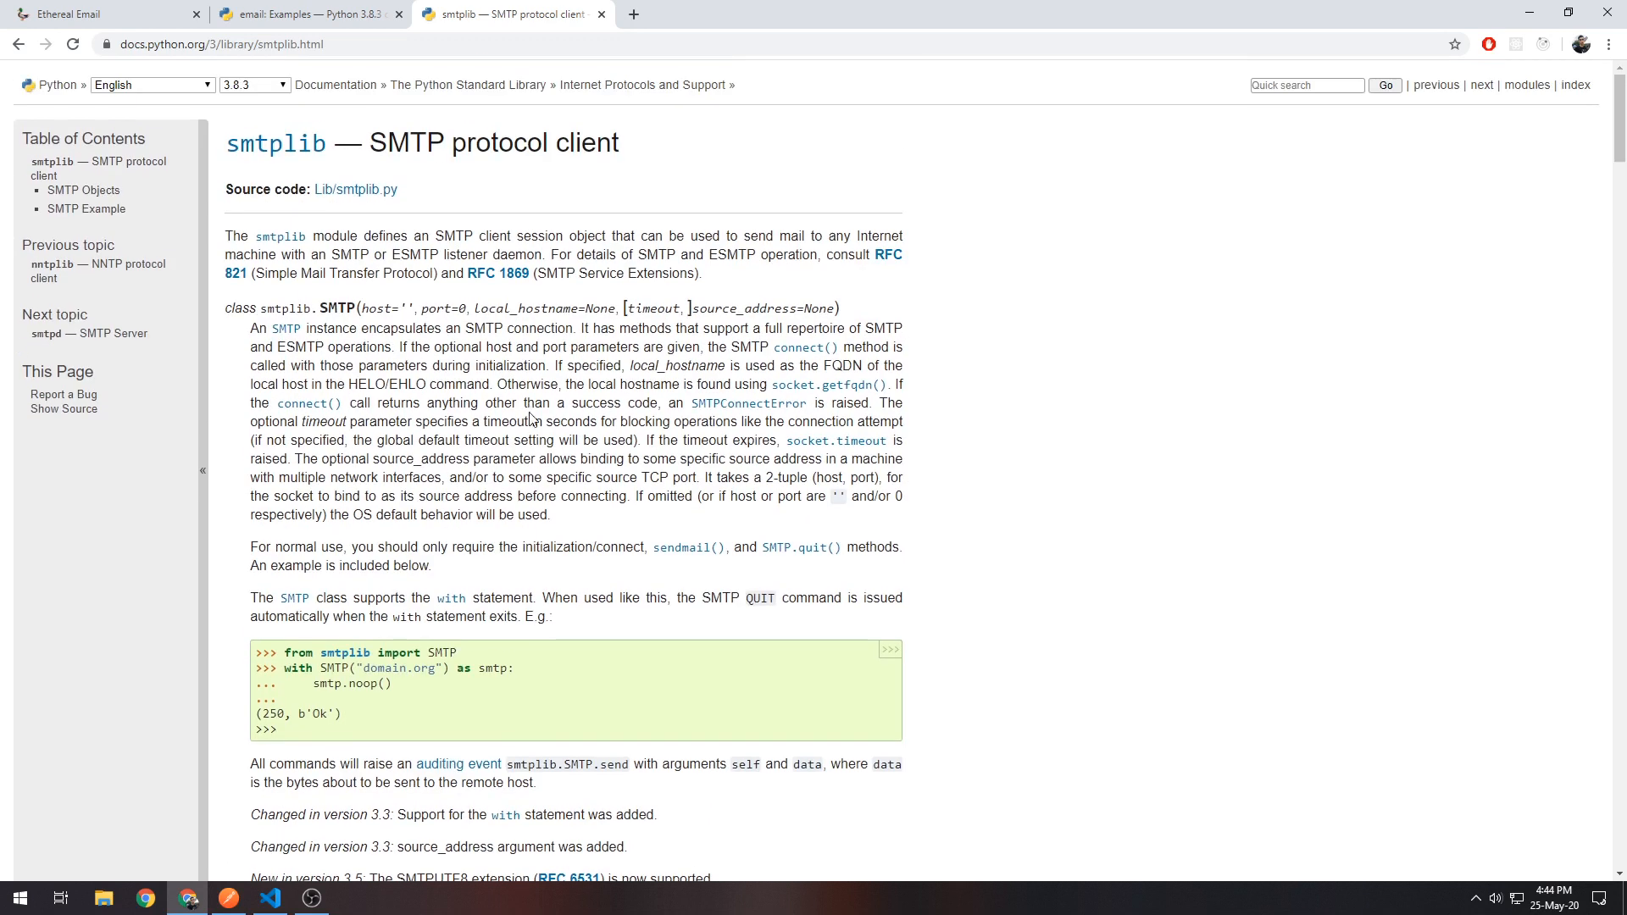
click(104, 14)
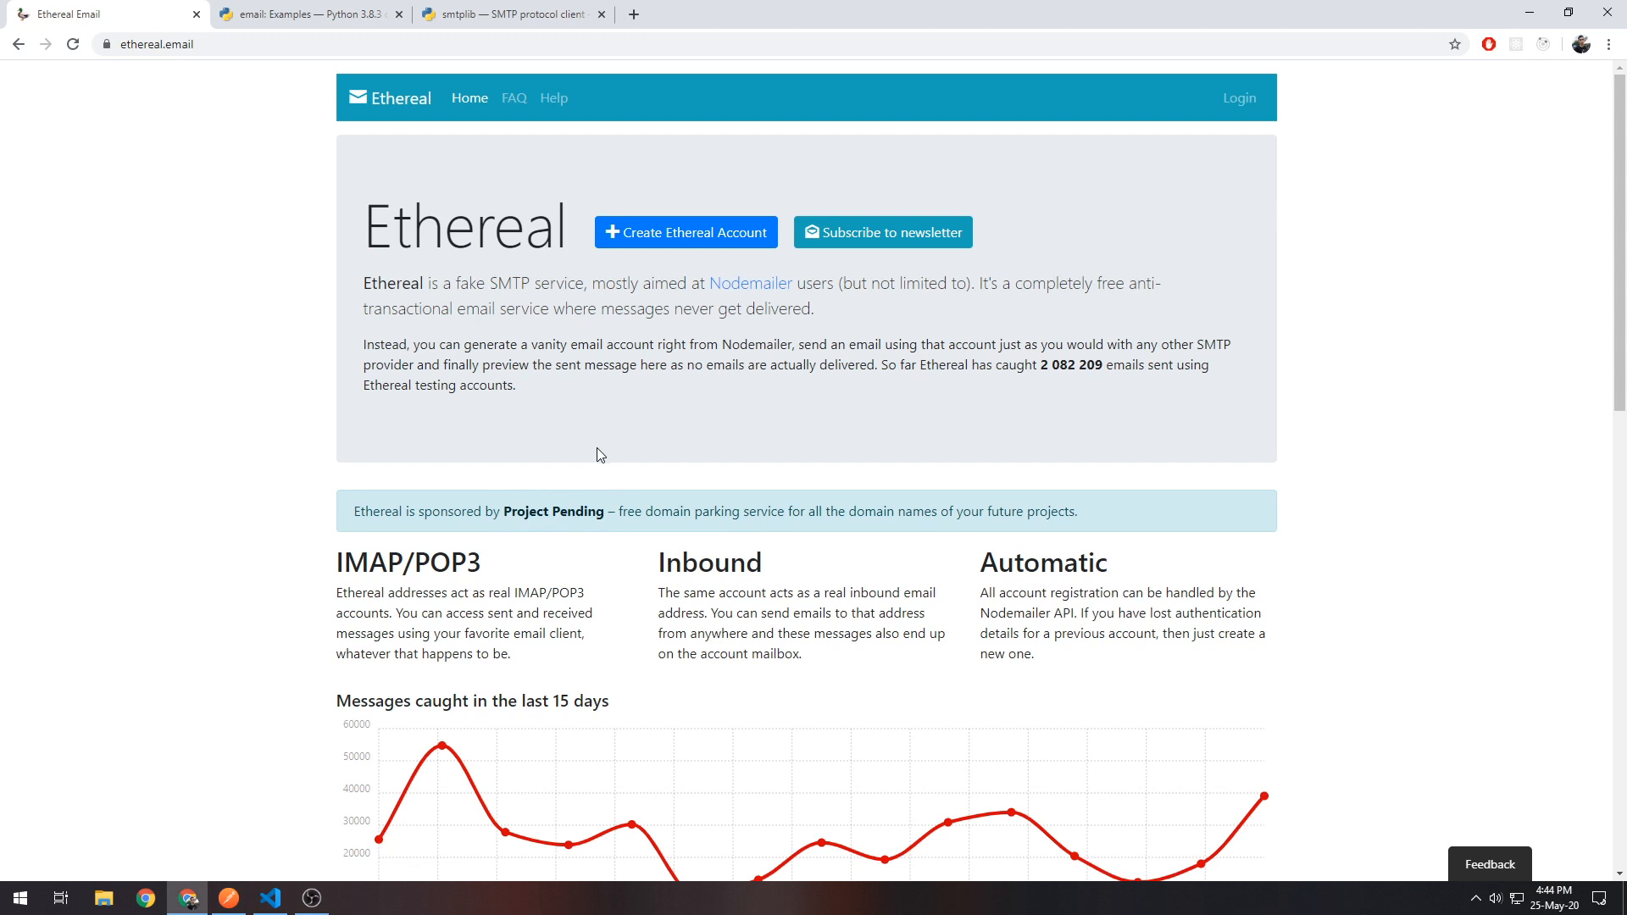
mouse_move(521, 460)
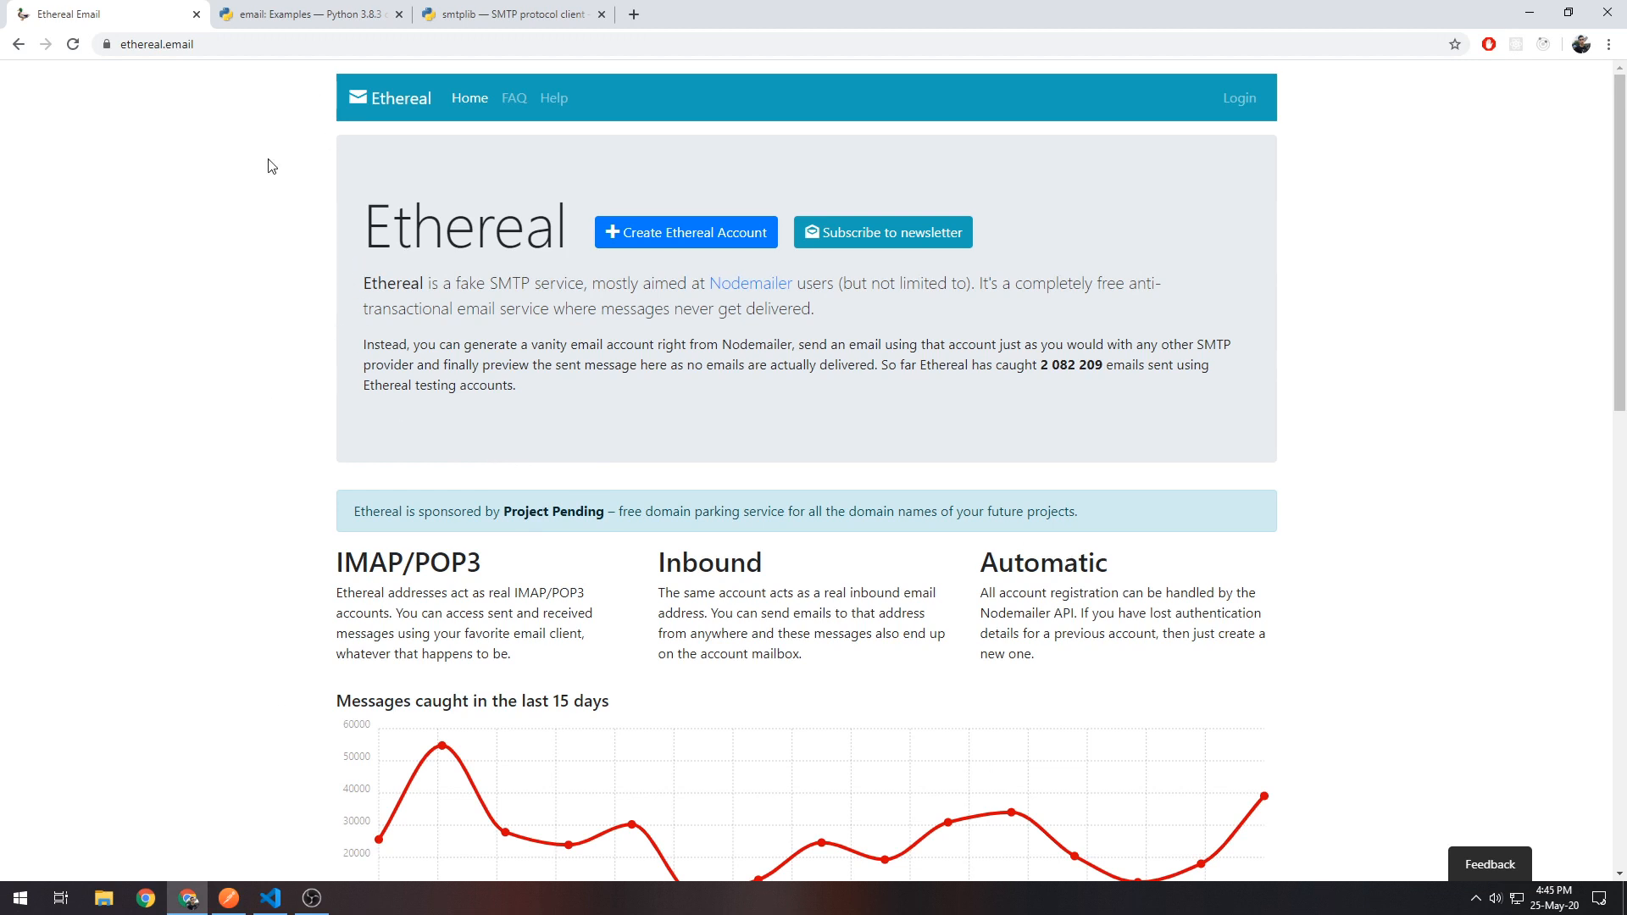
click(270, 898)
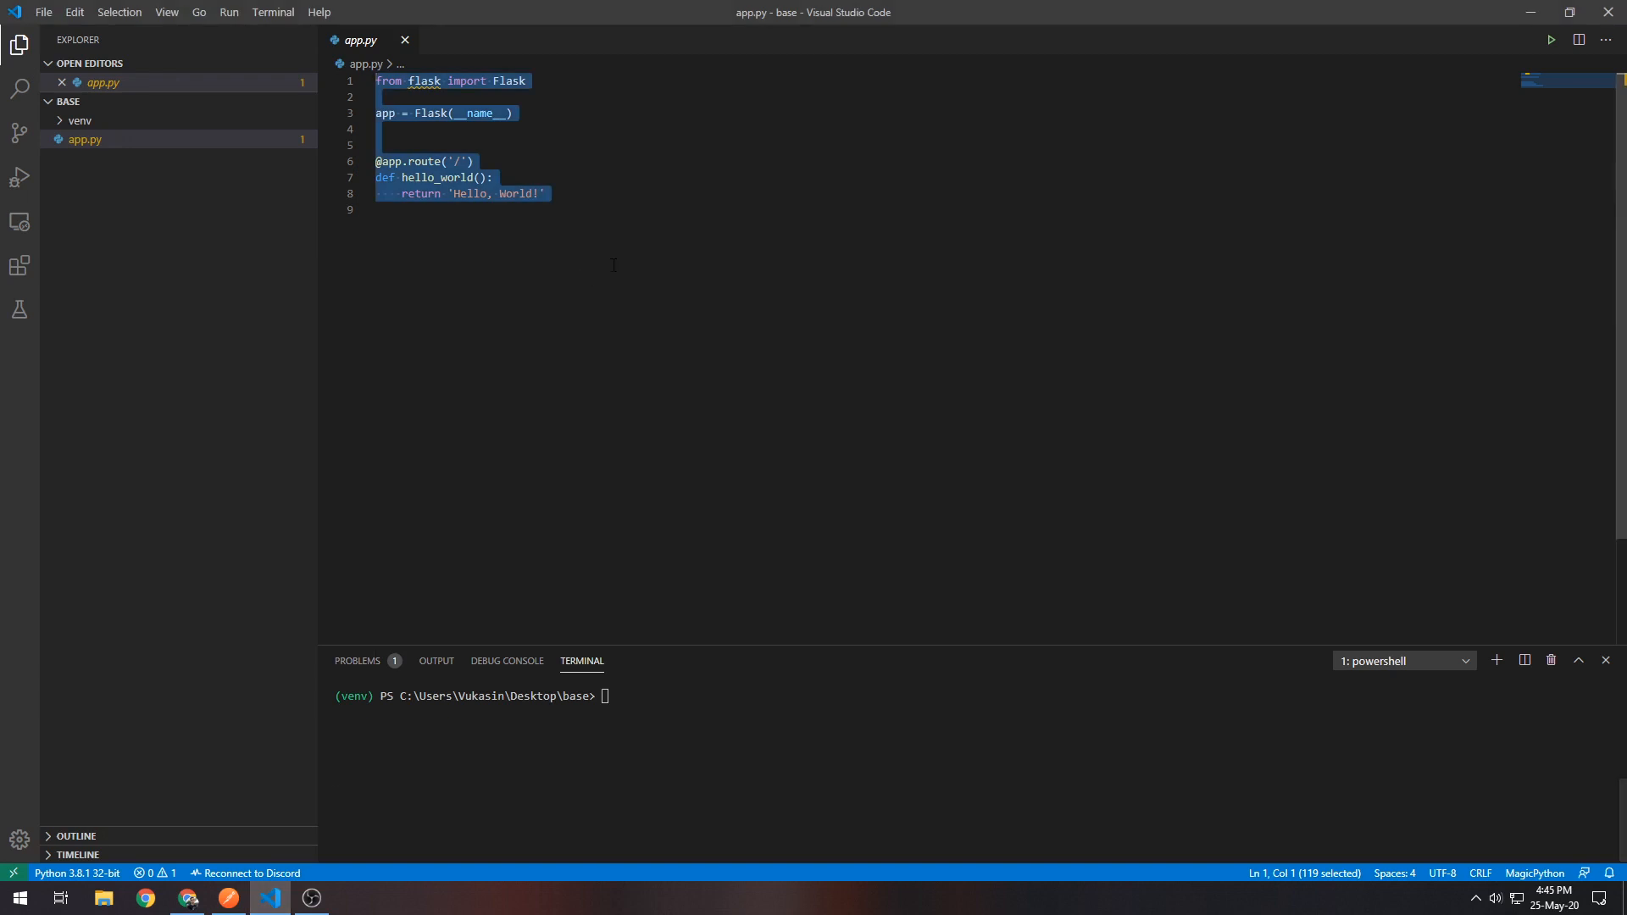
text(@)
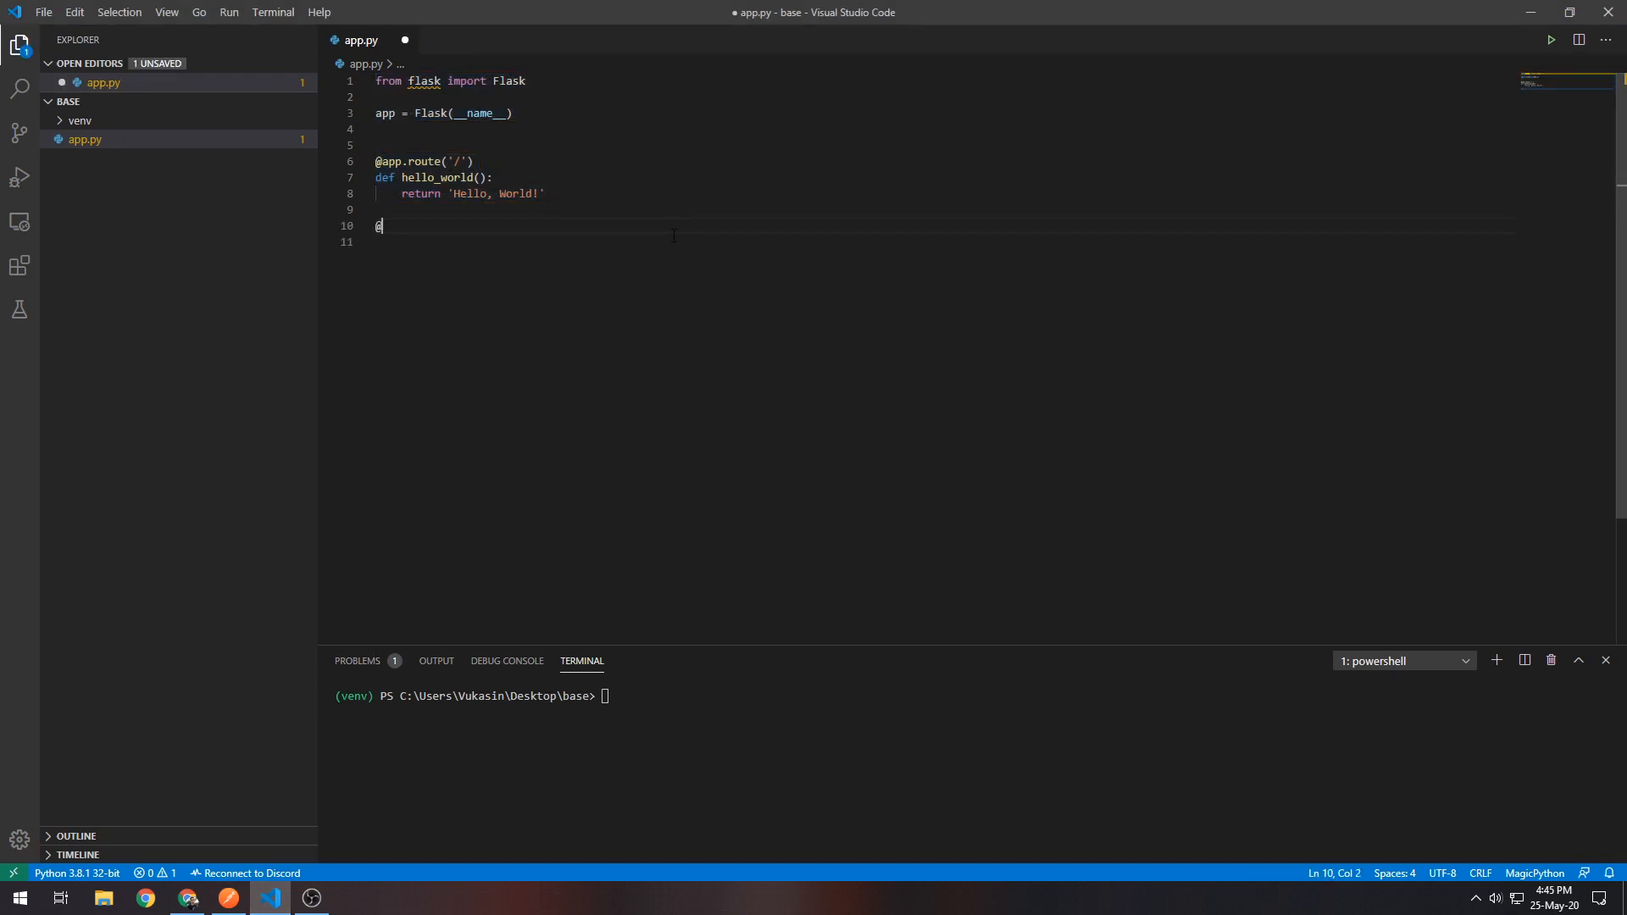
text(app.route')
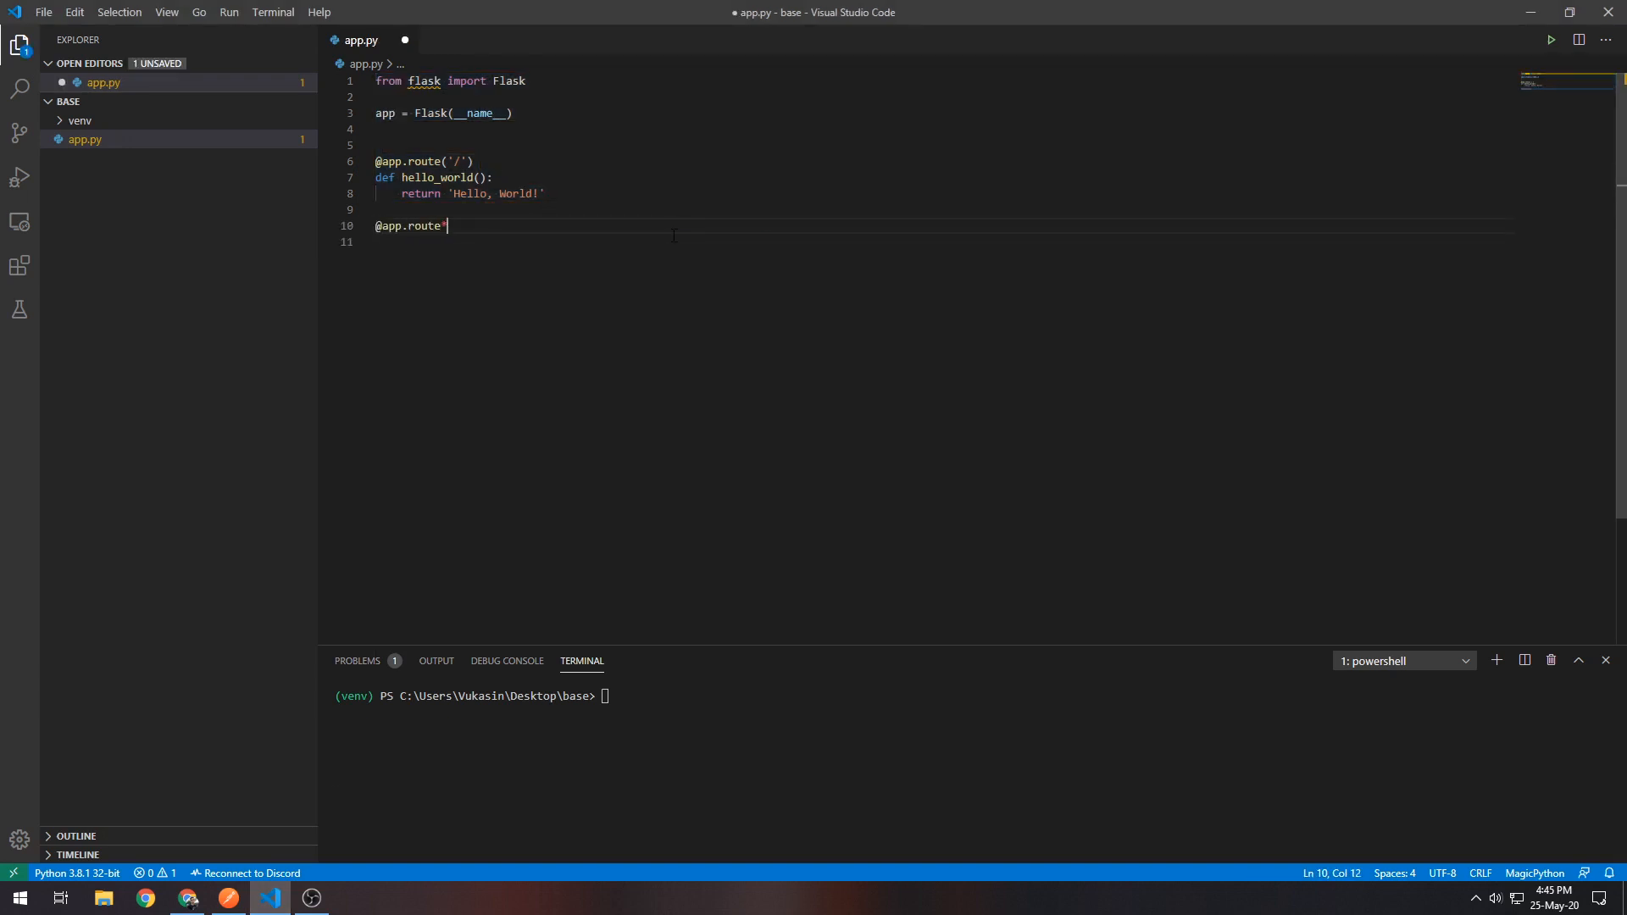
text(('/'))
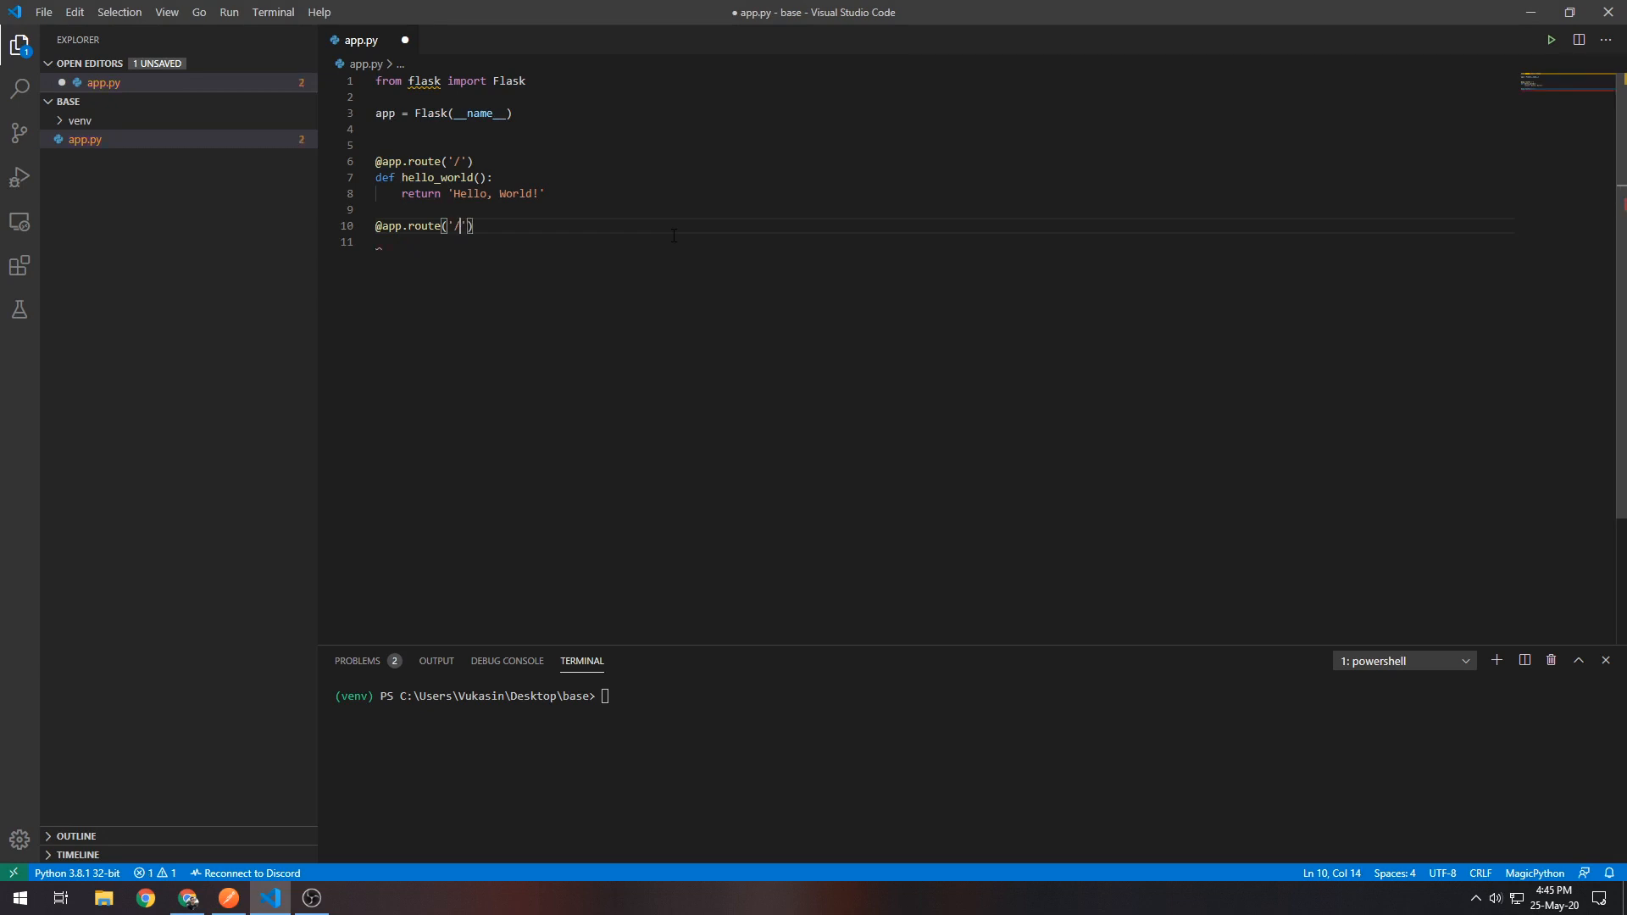
text(email',)
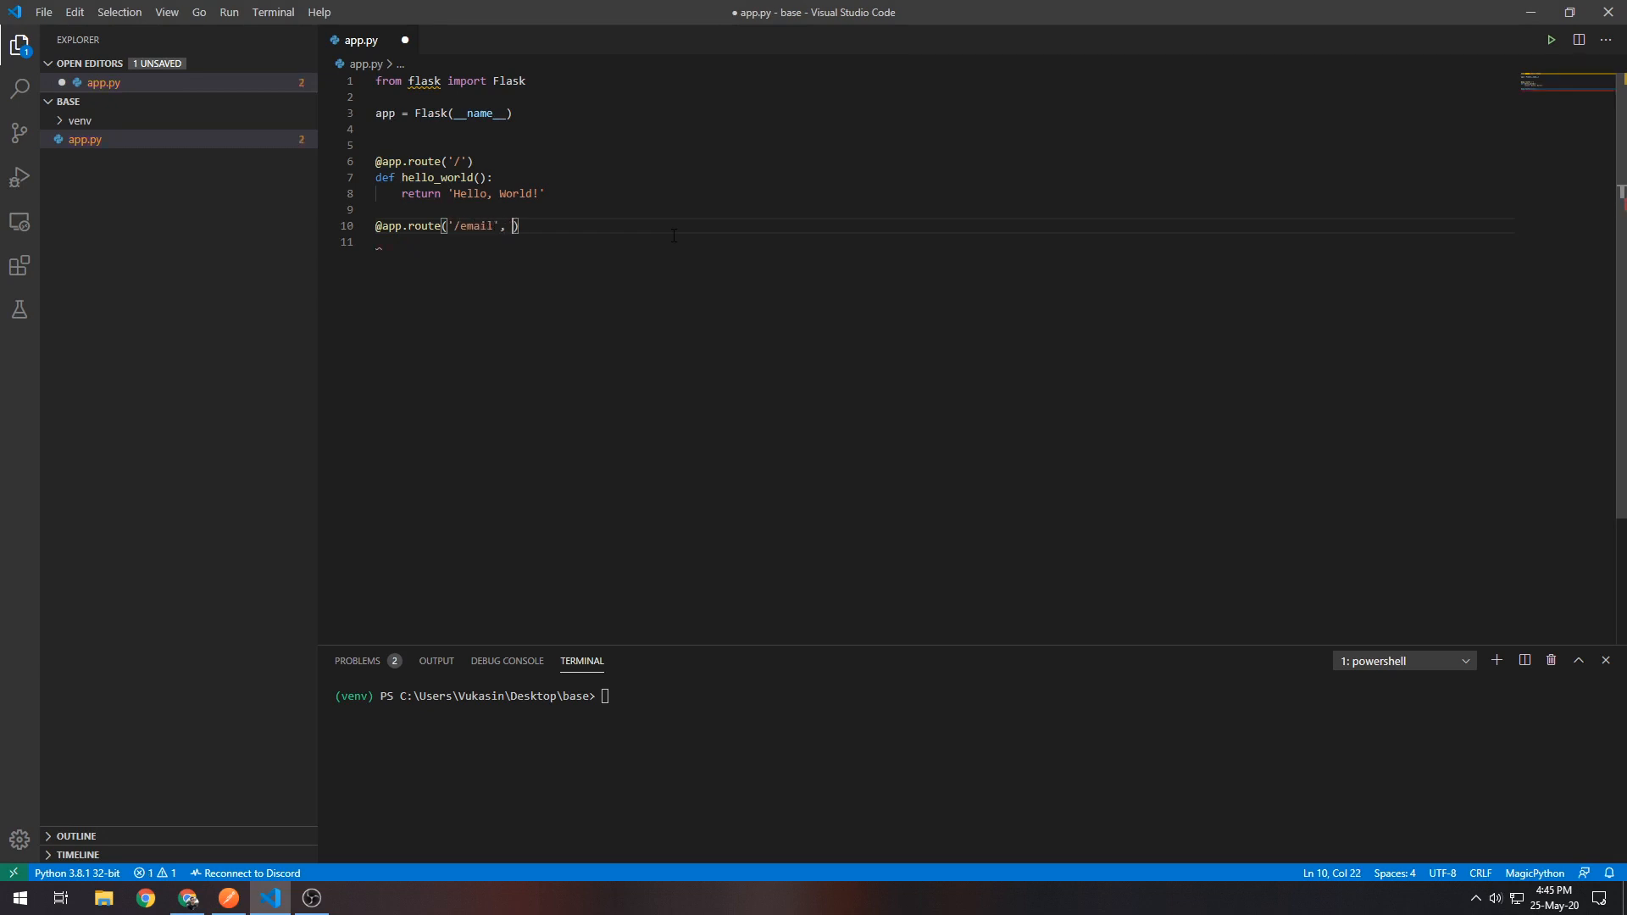
text(methods=['POST)
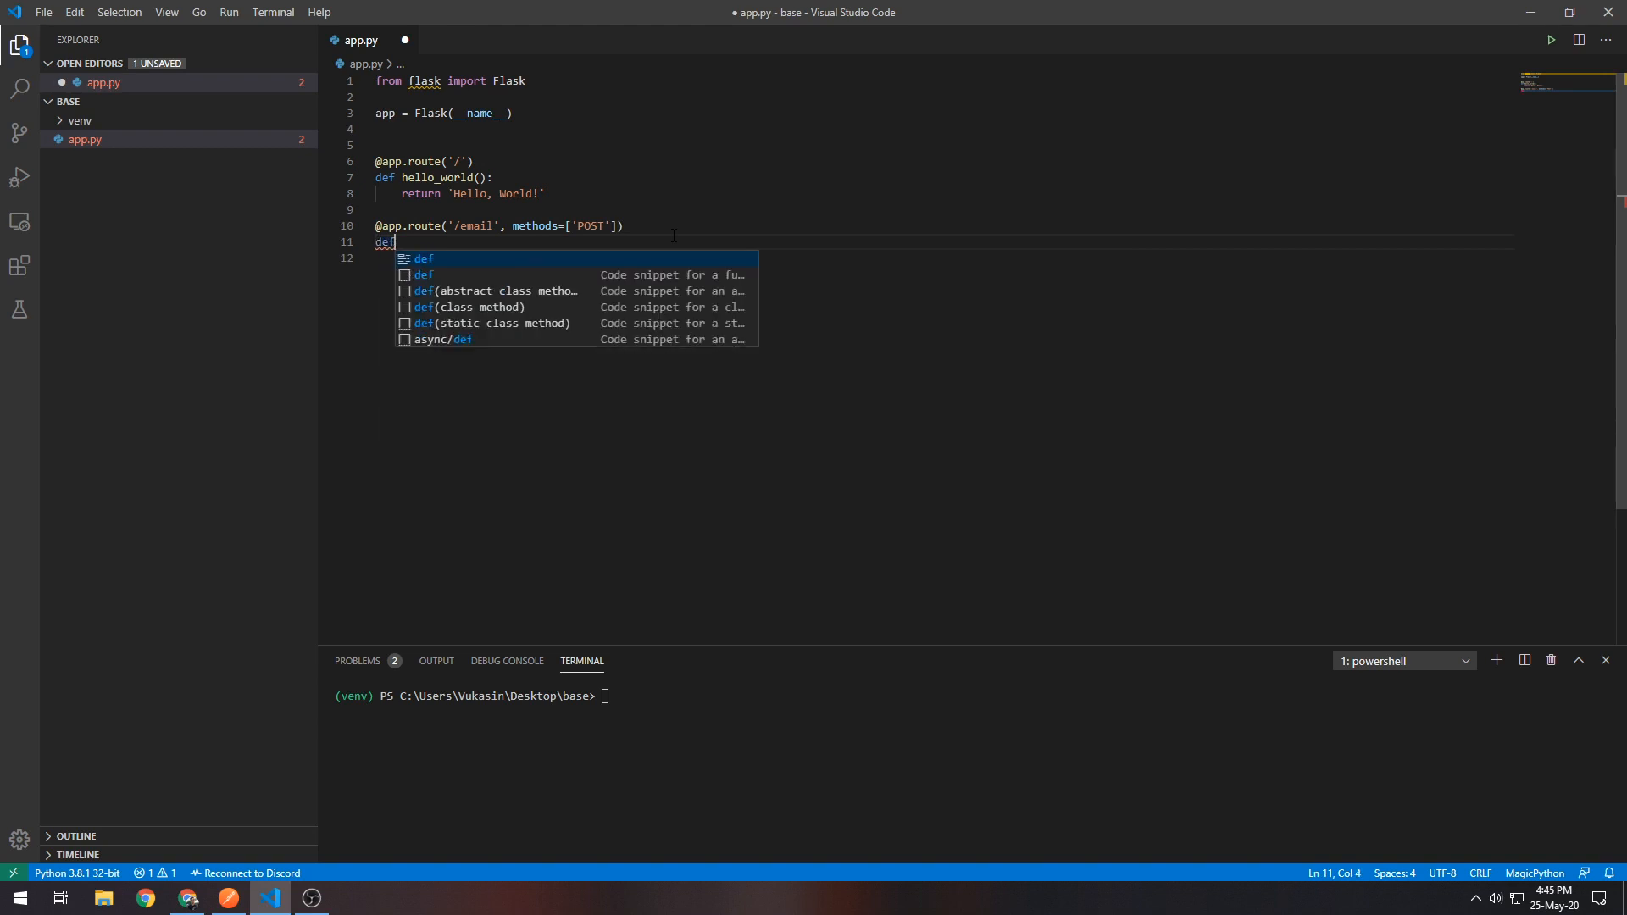
Define send_email() returning 'Email sent!' and save app.py
text(send_email)
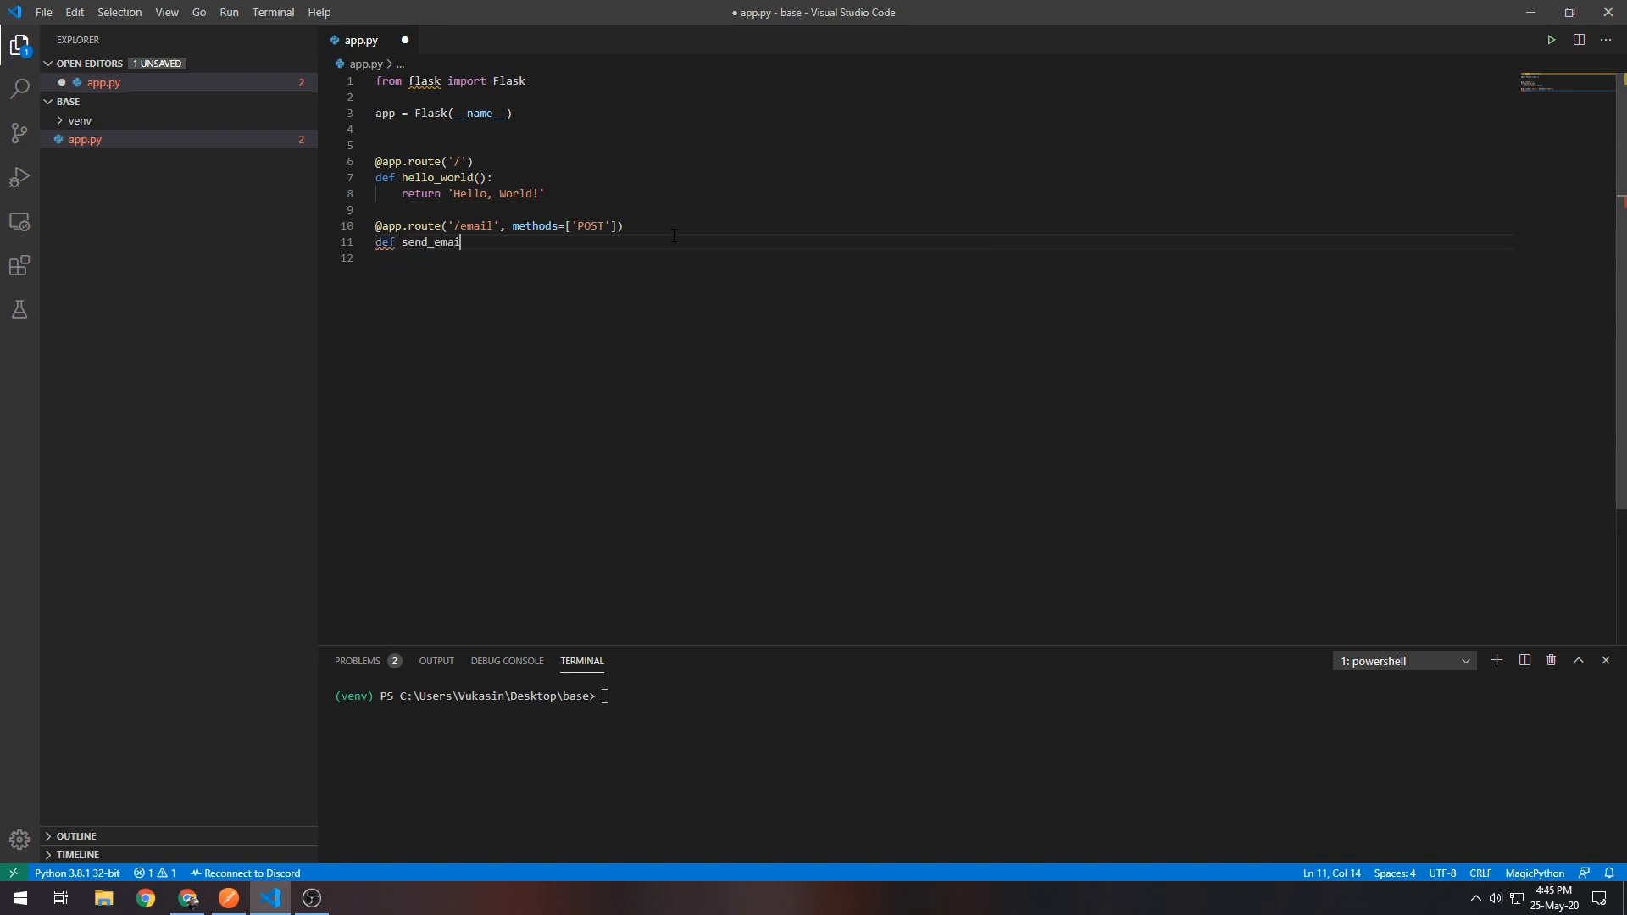
text(():)
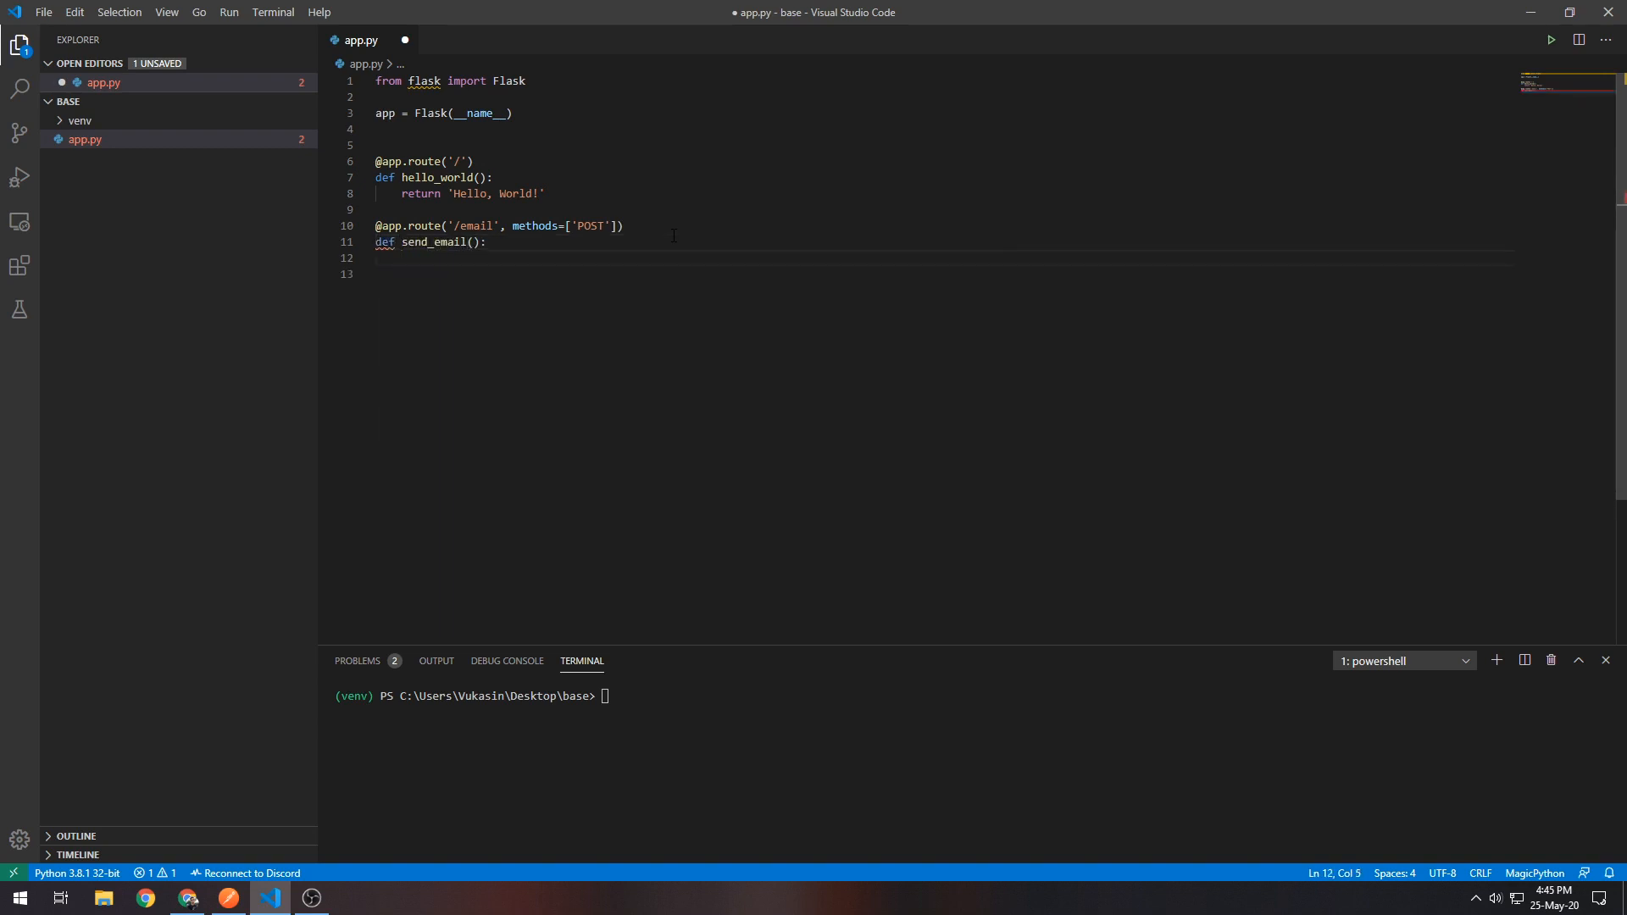
text(return 'Email sent!)
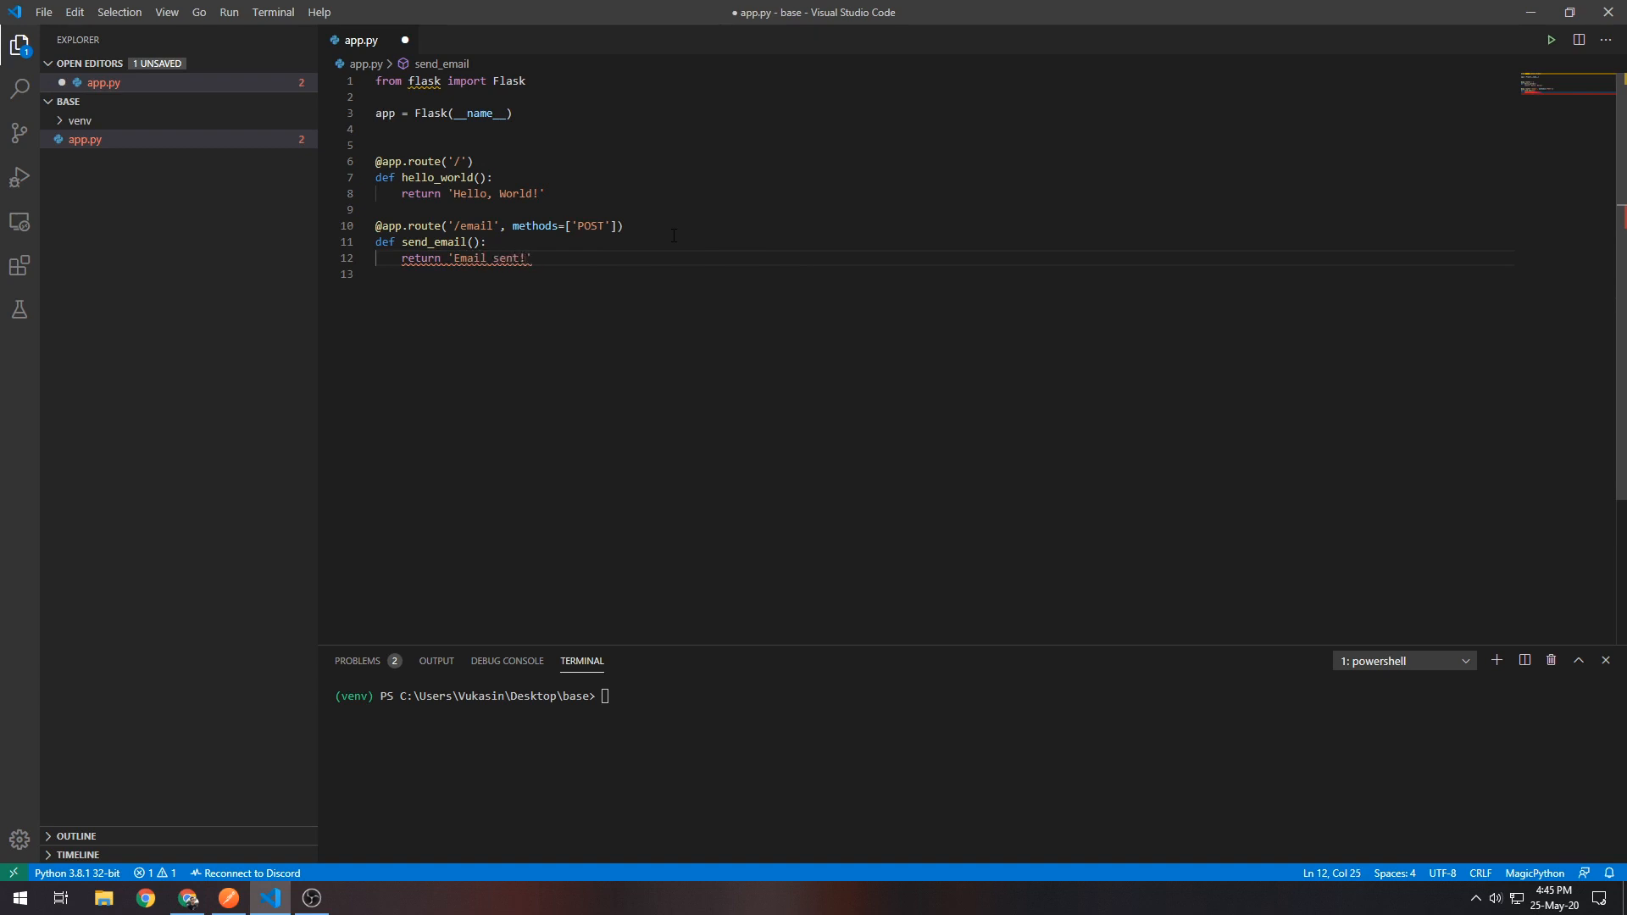
key(Enter)
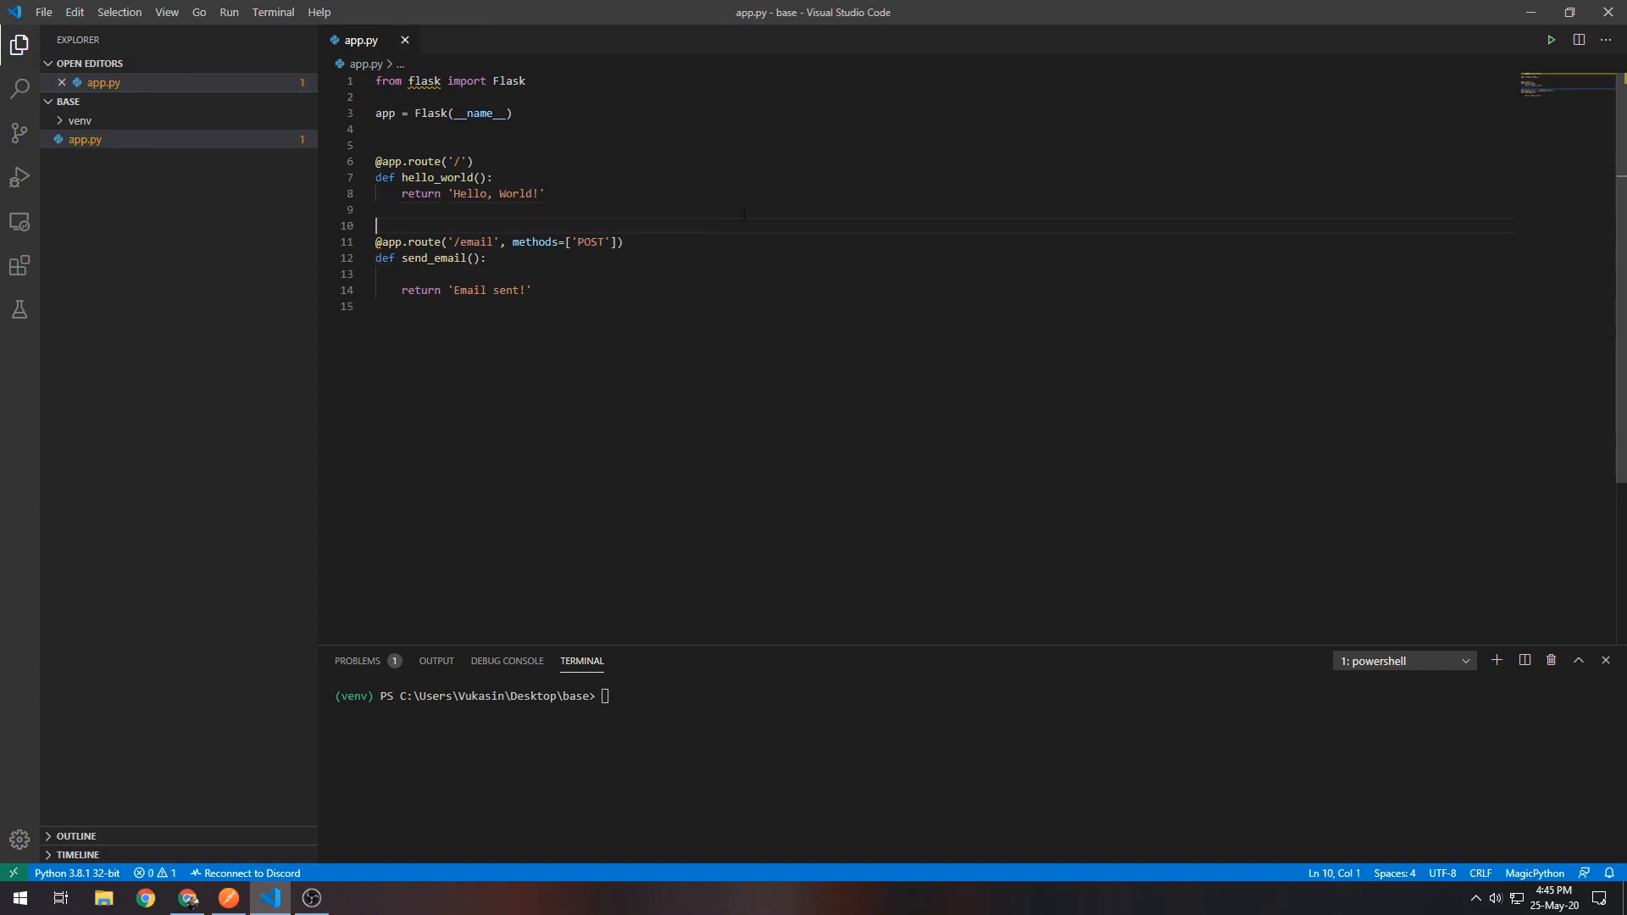
Copy the smtplib and EmailMessage import lines from the docs example above the Flask import in app.py
click(146, 898)
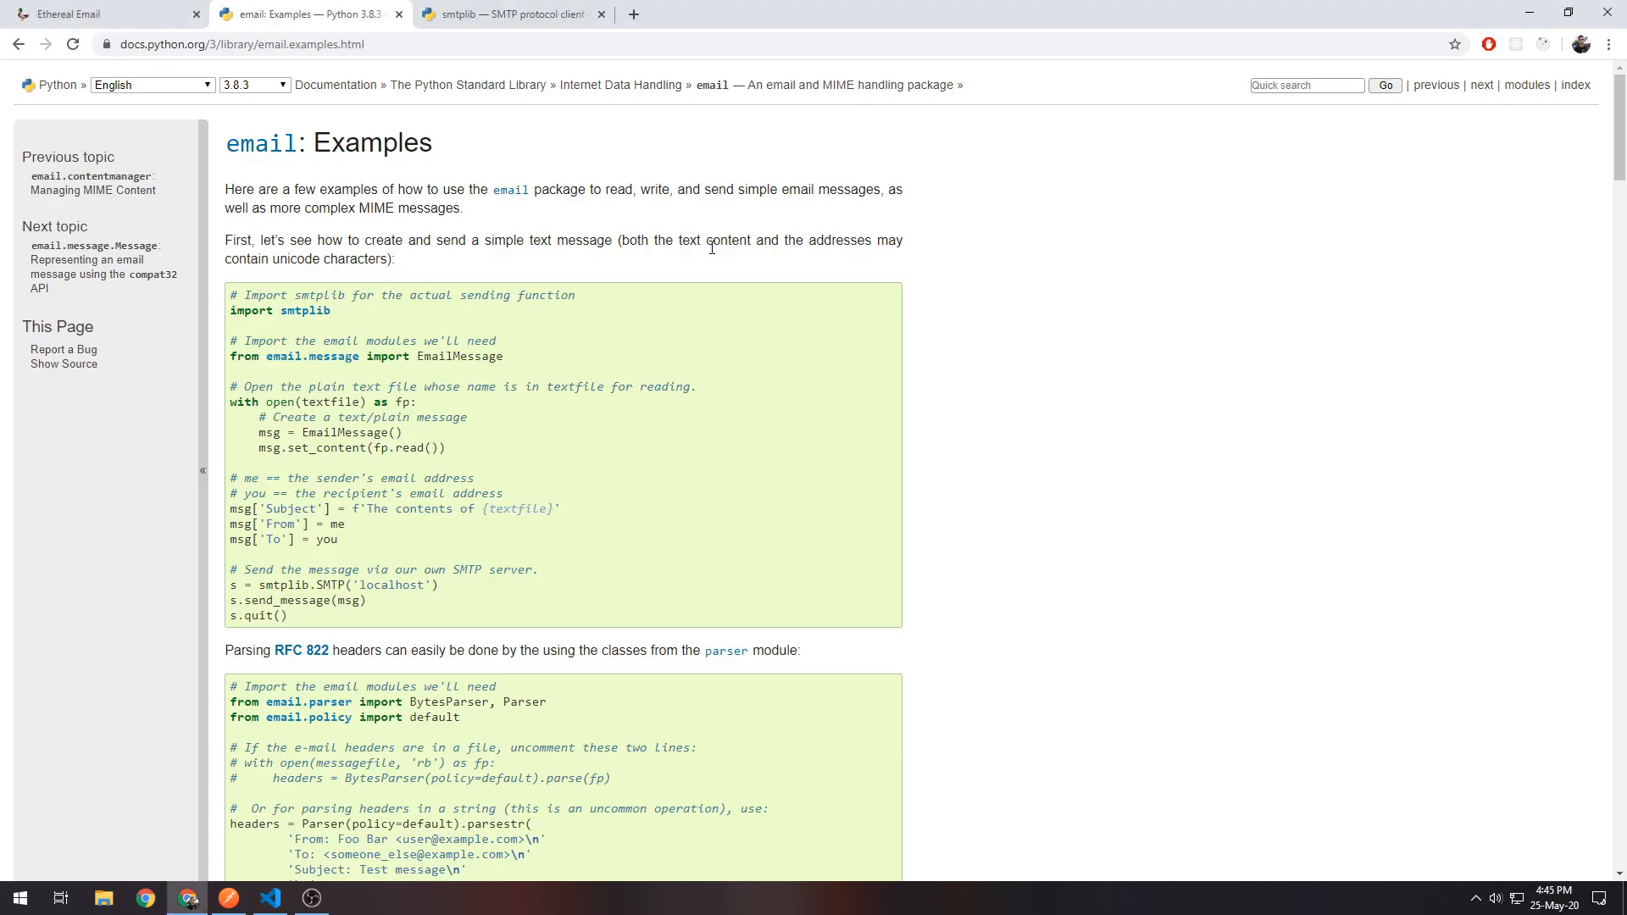
mouse_move(316, 402)
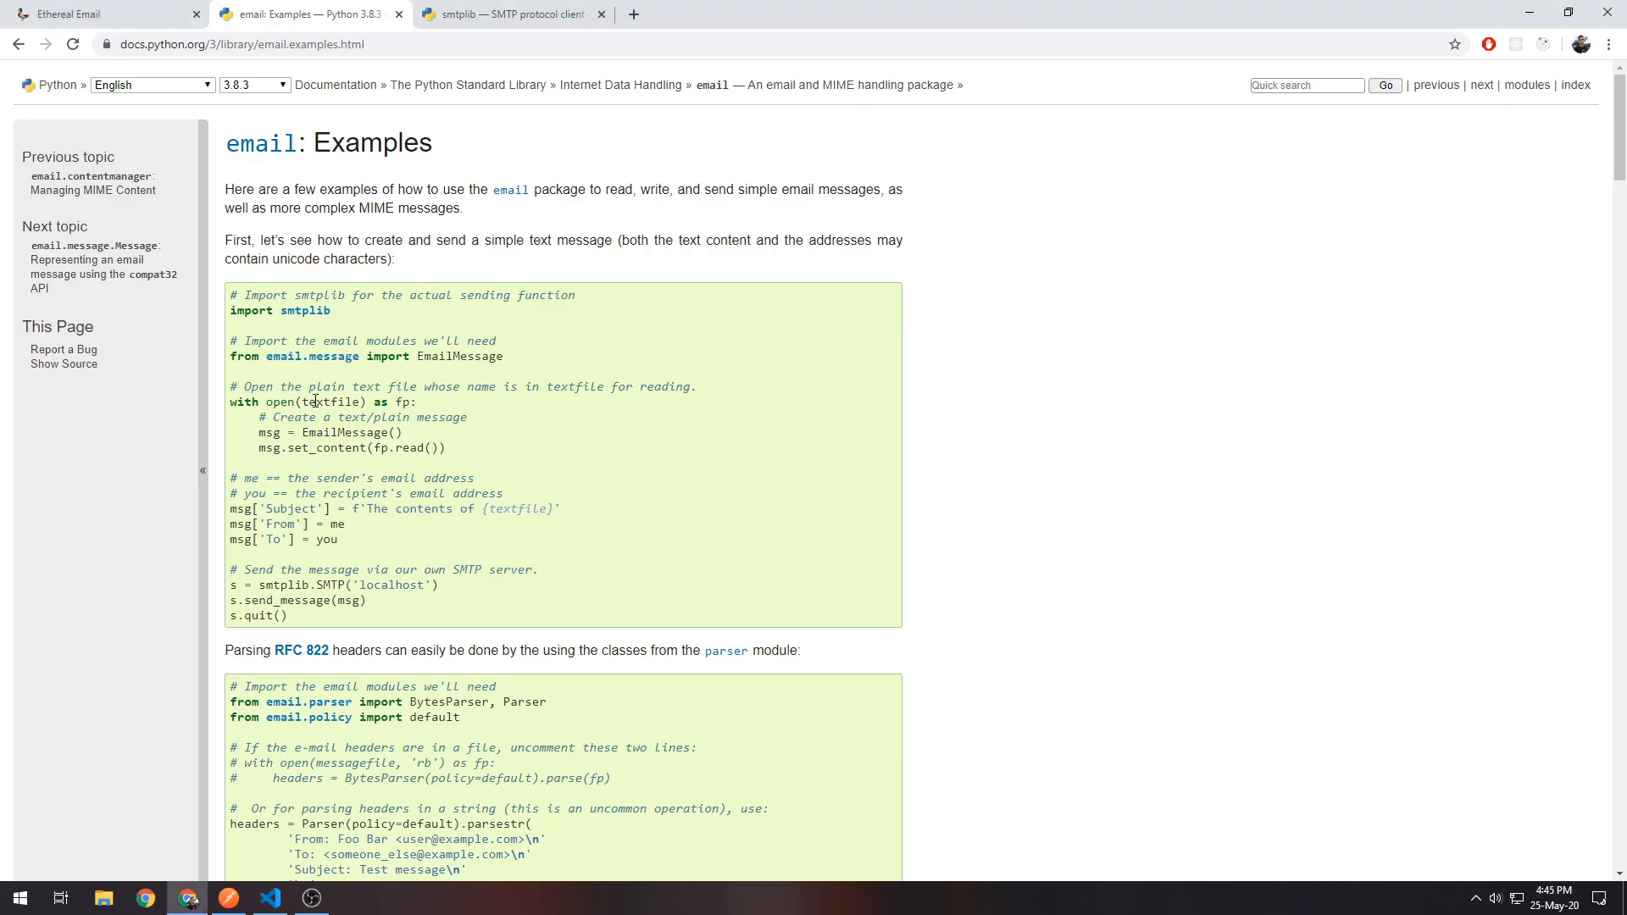
double_click(251, 311)
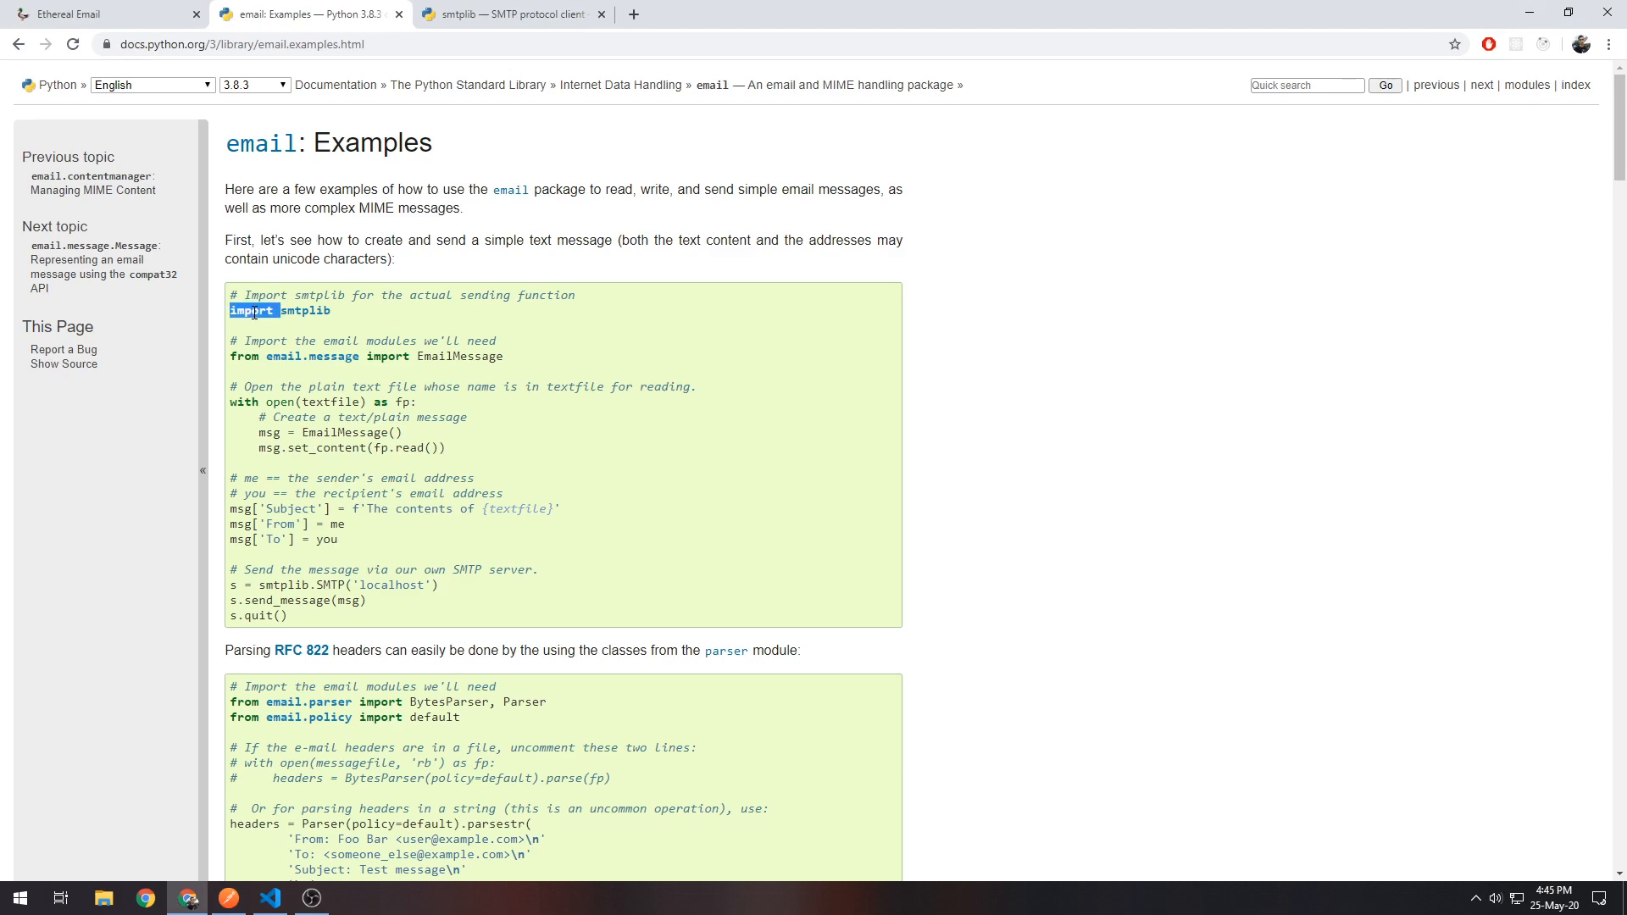
click(269, 898)
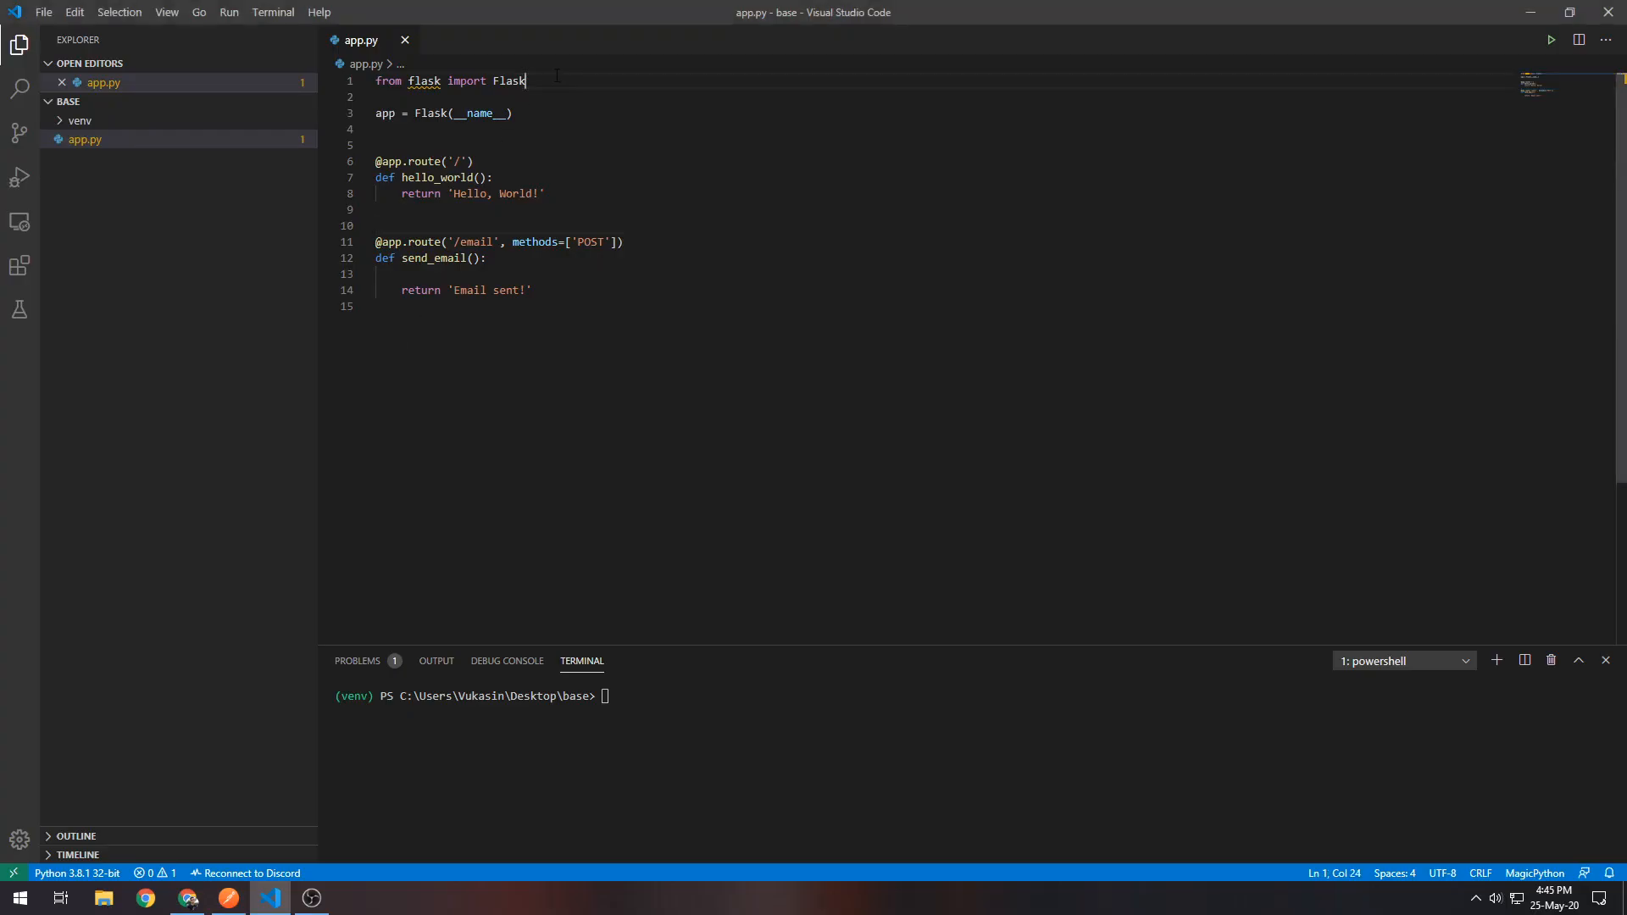
click(496, 81)
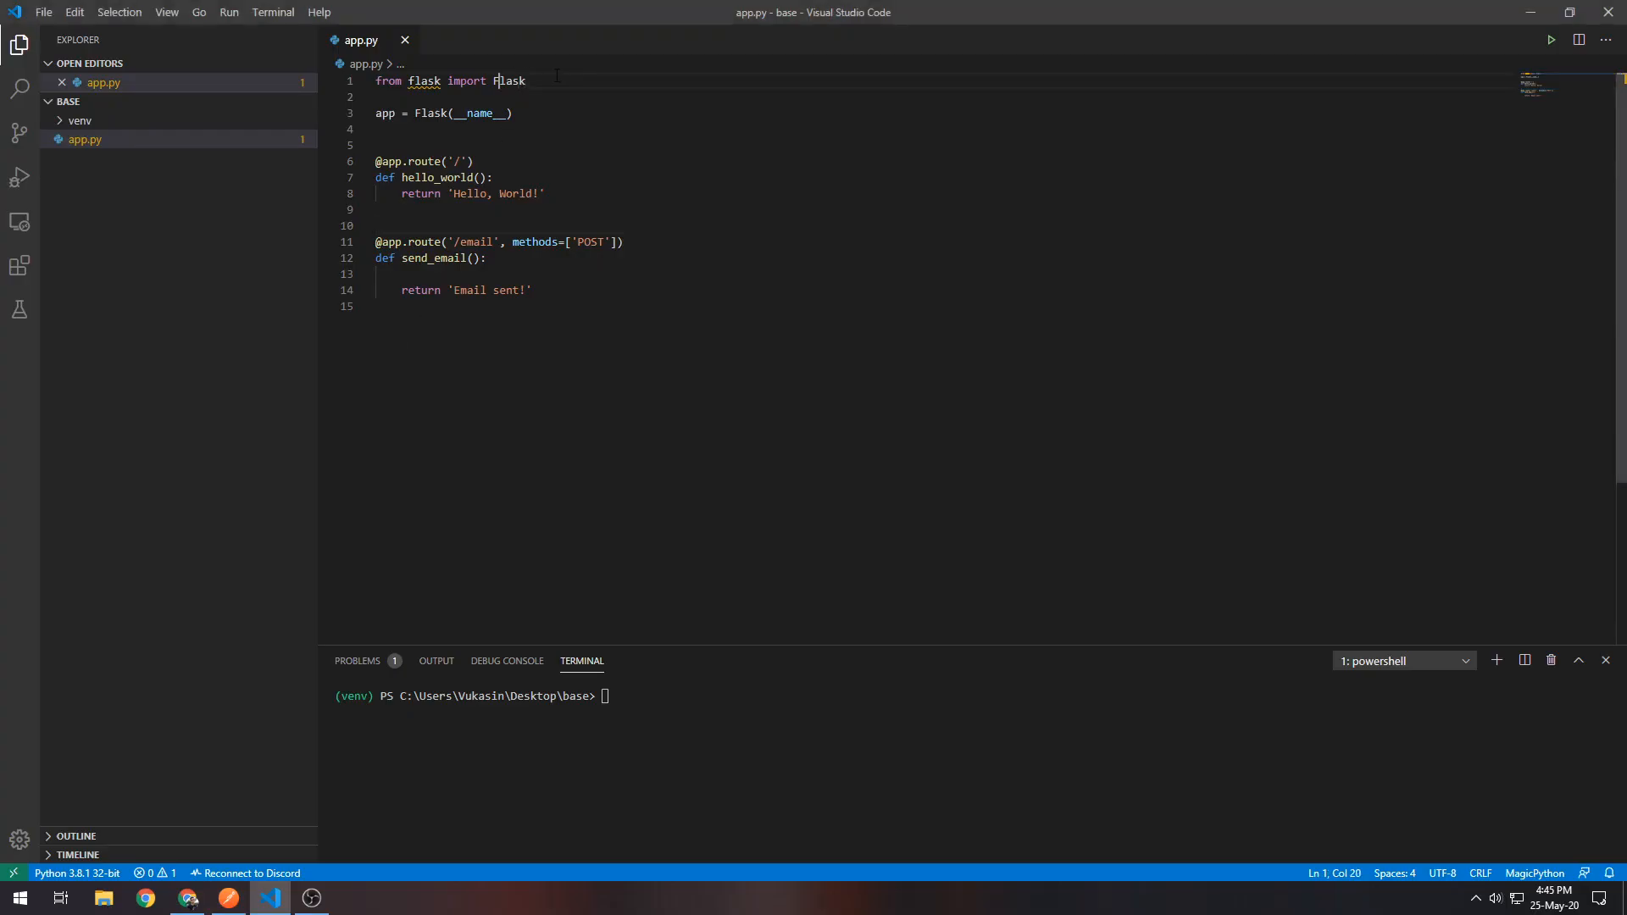
click(144, 898)
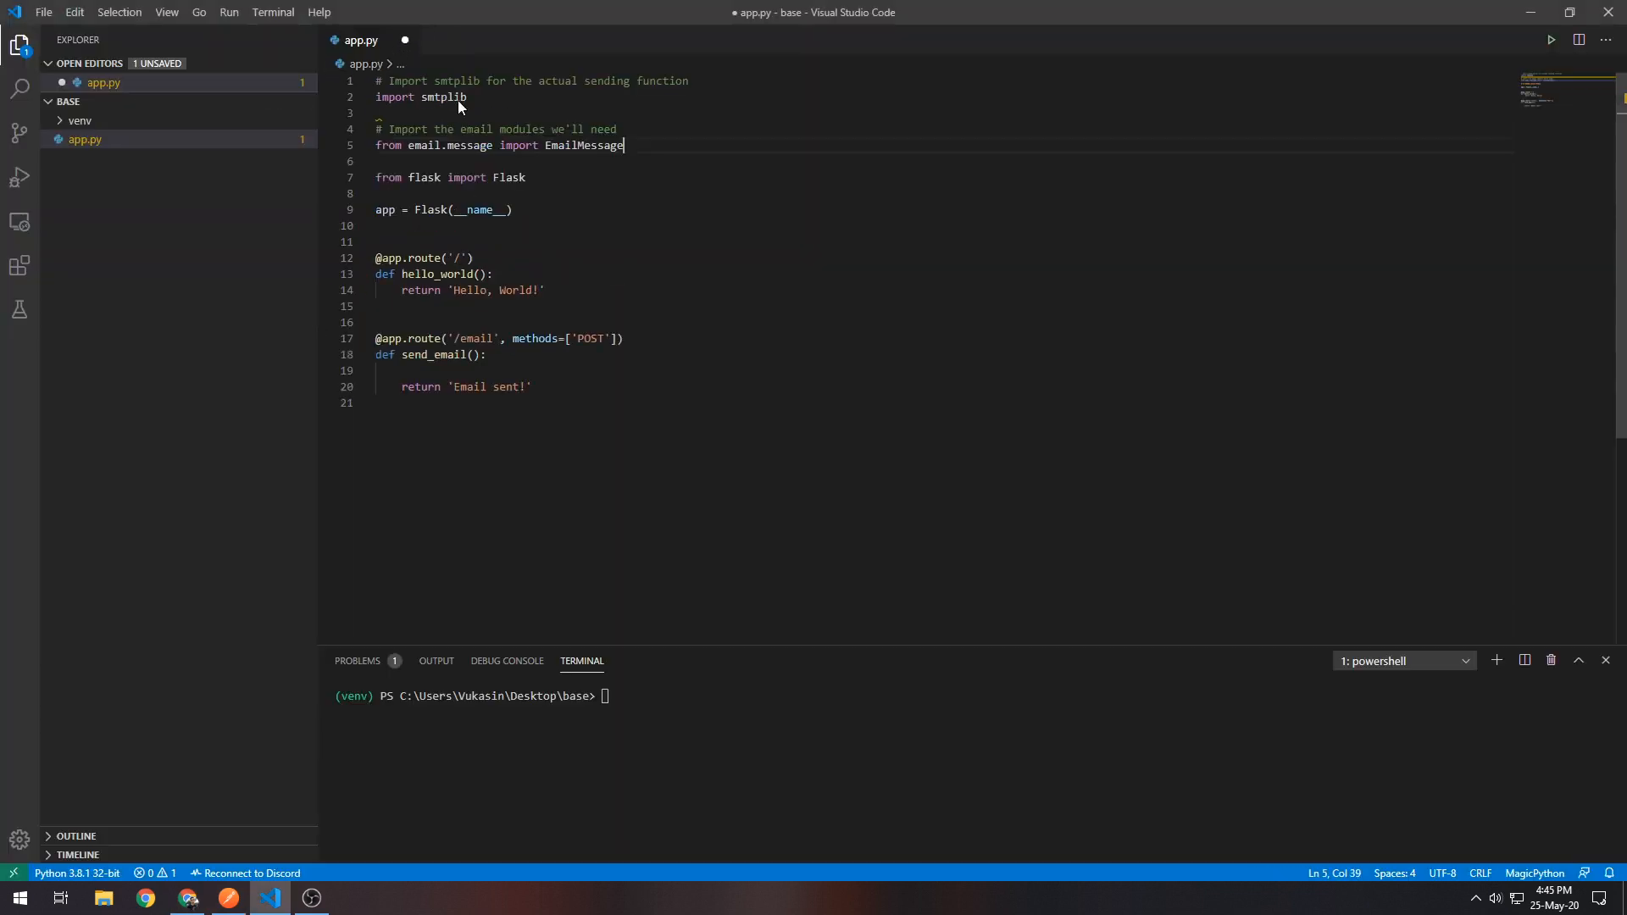
double_click(442, 96)
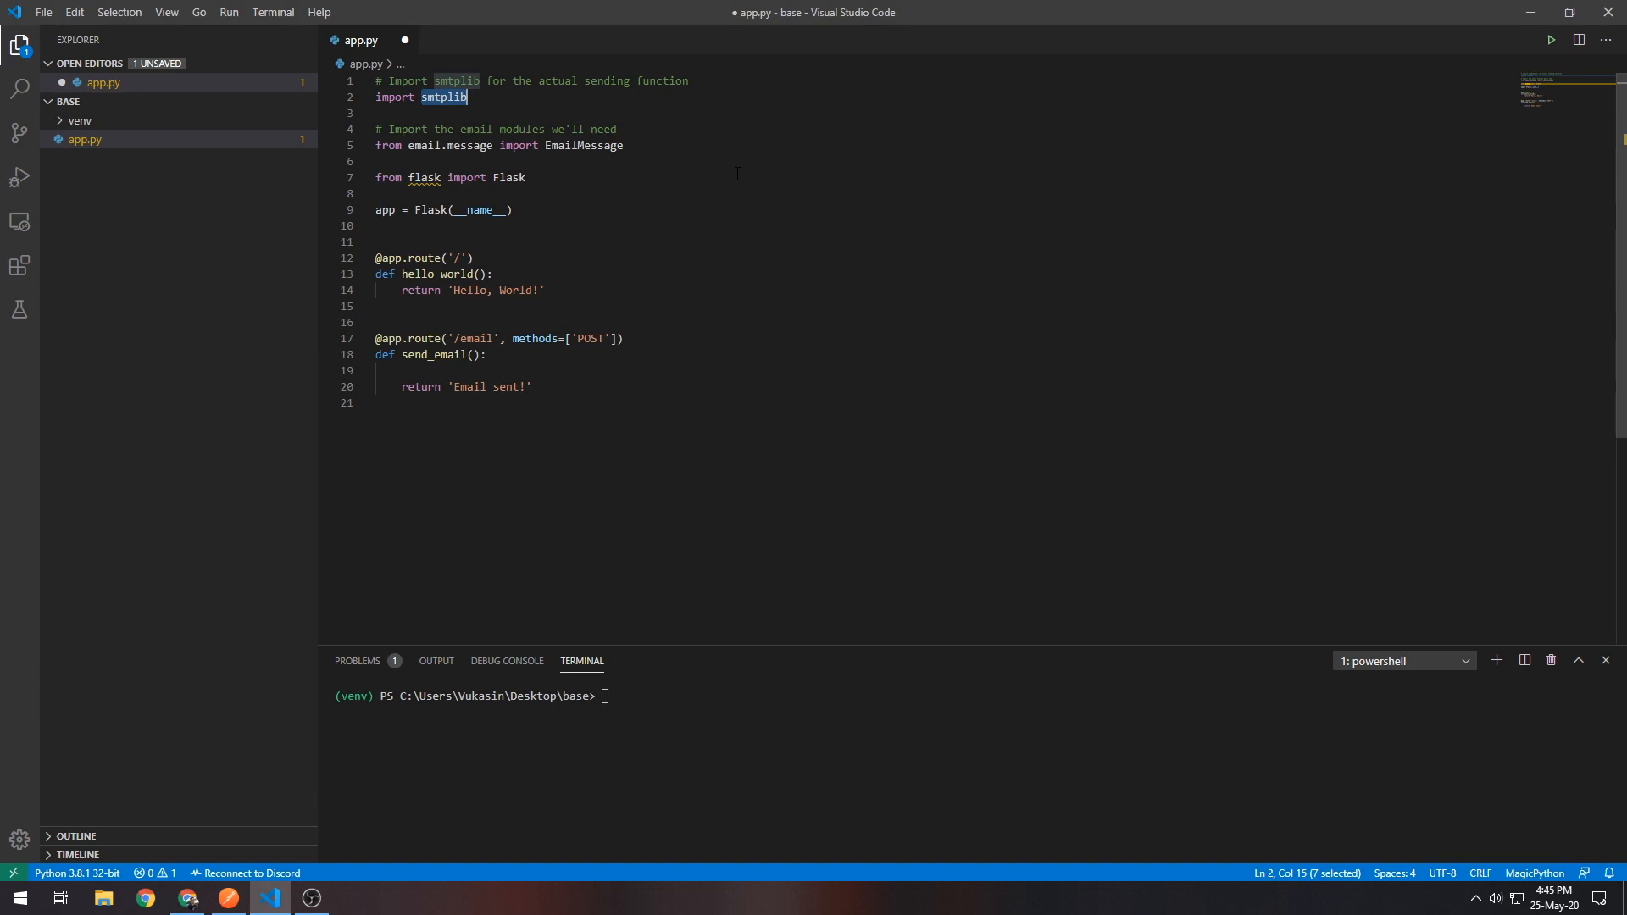
mouse_move(444, 97)
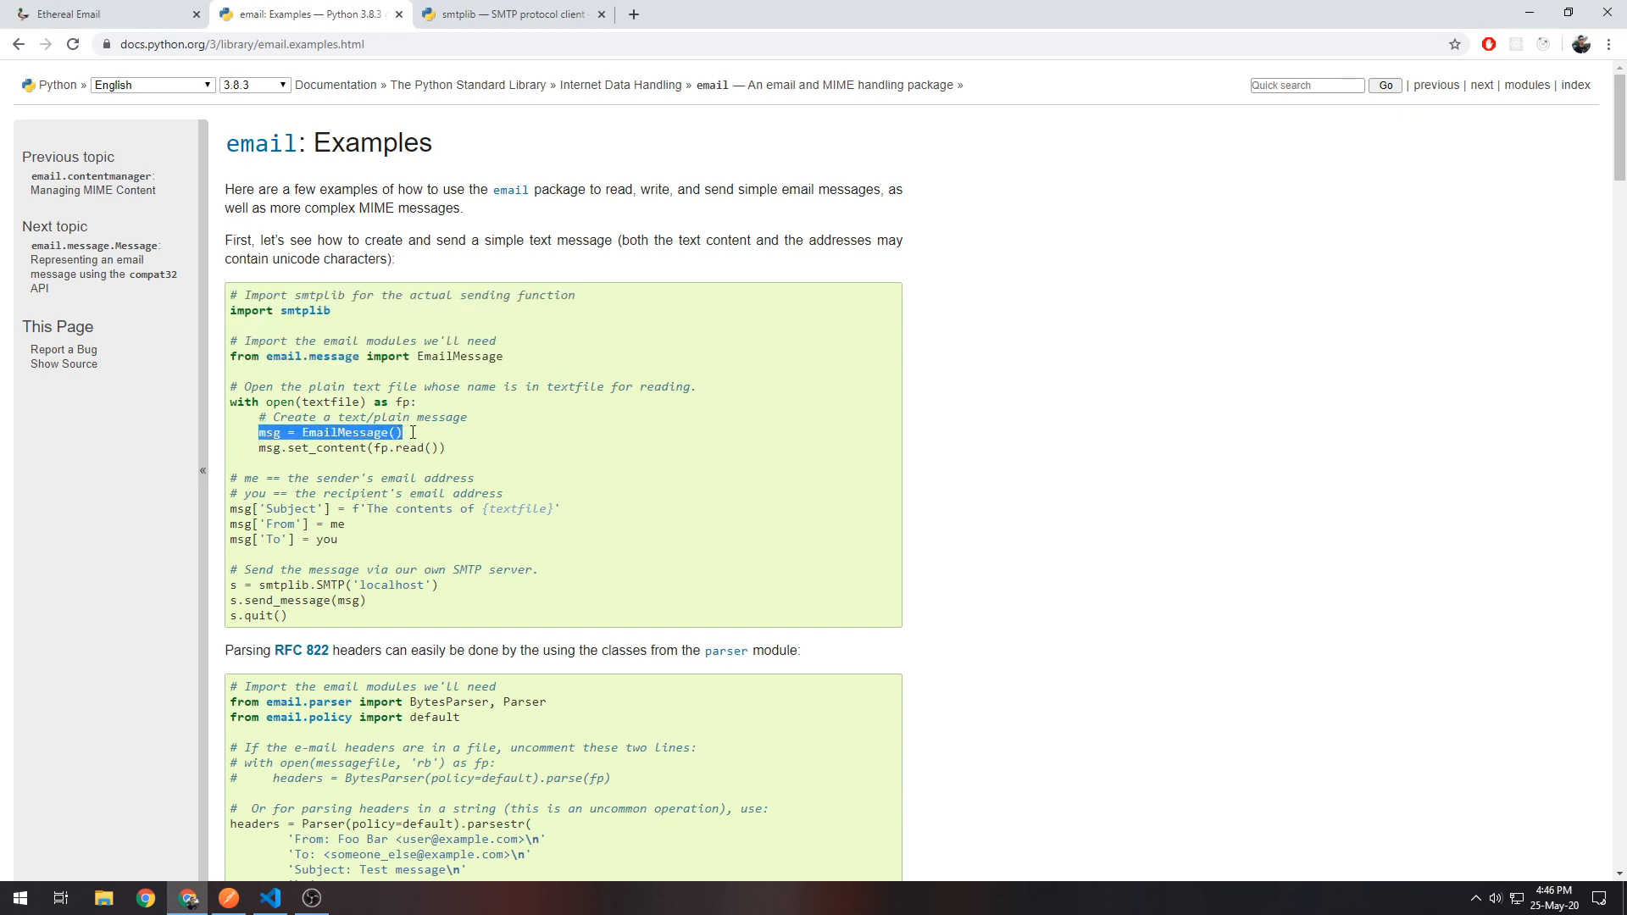
Create msg = EmailMessage() inside send_email, checking the example's set_content usage
click(270, 899)
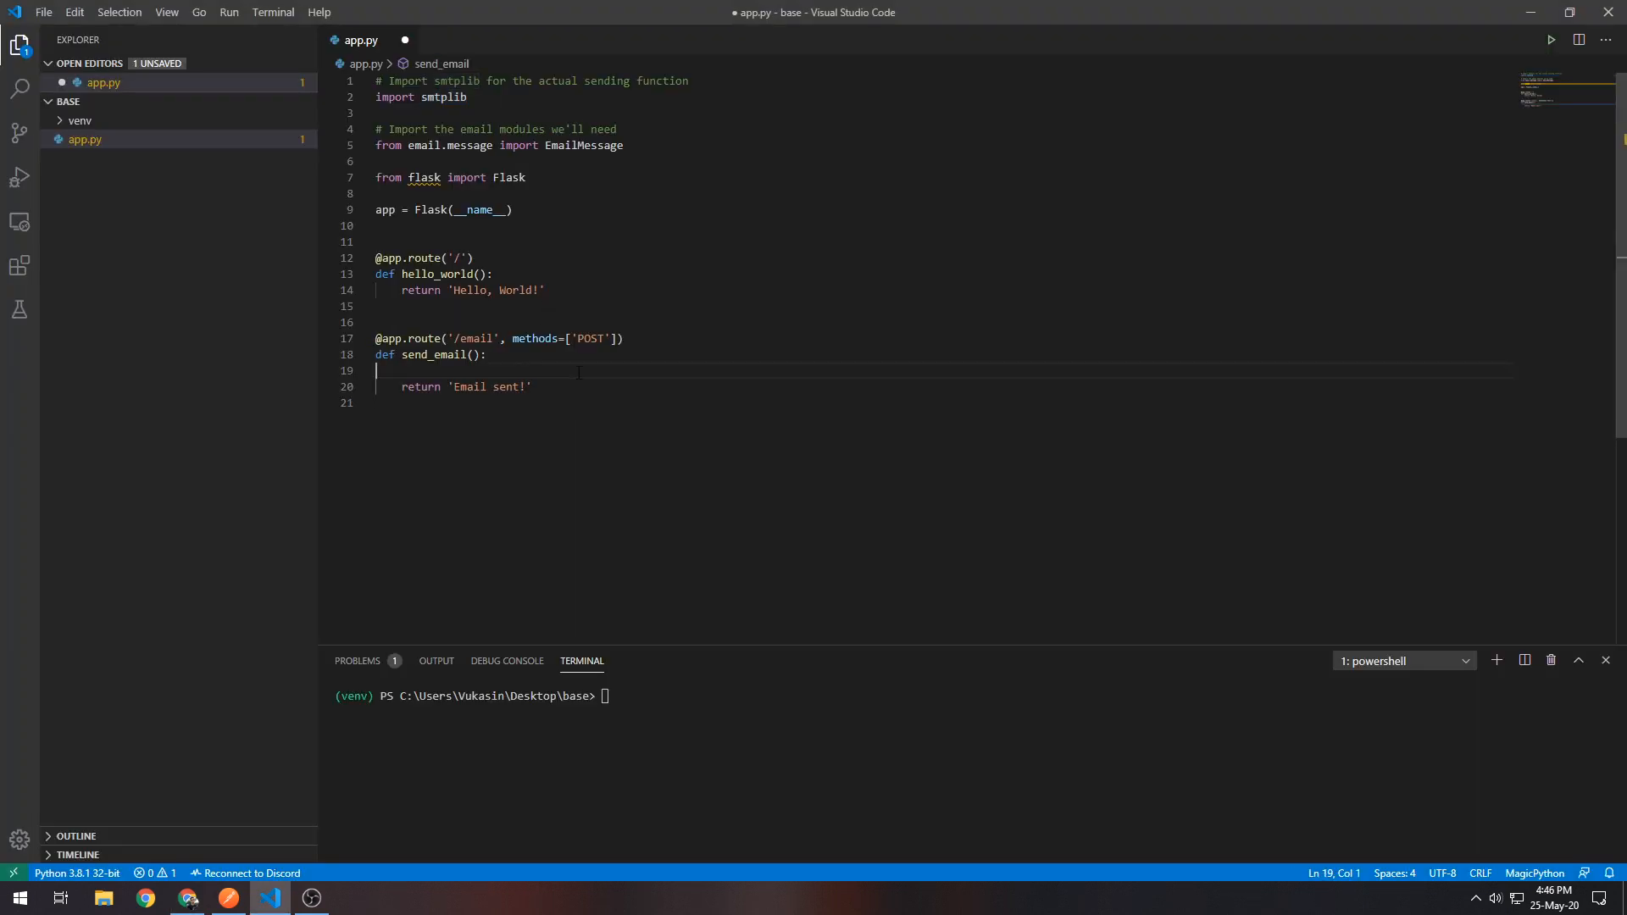
text(msg = EmailMessage())
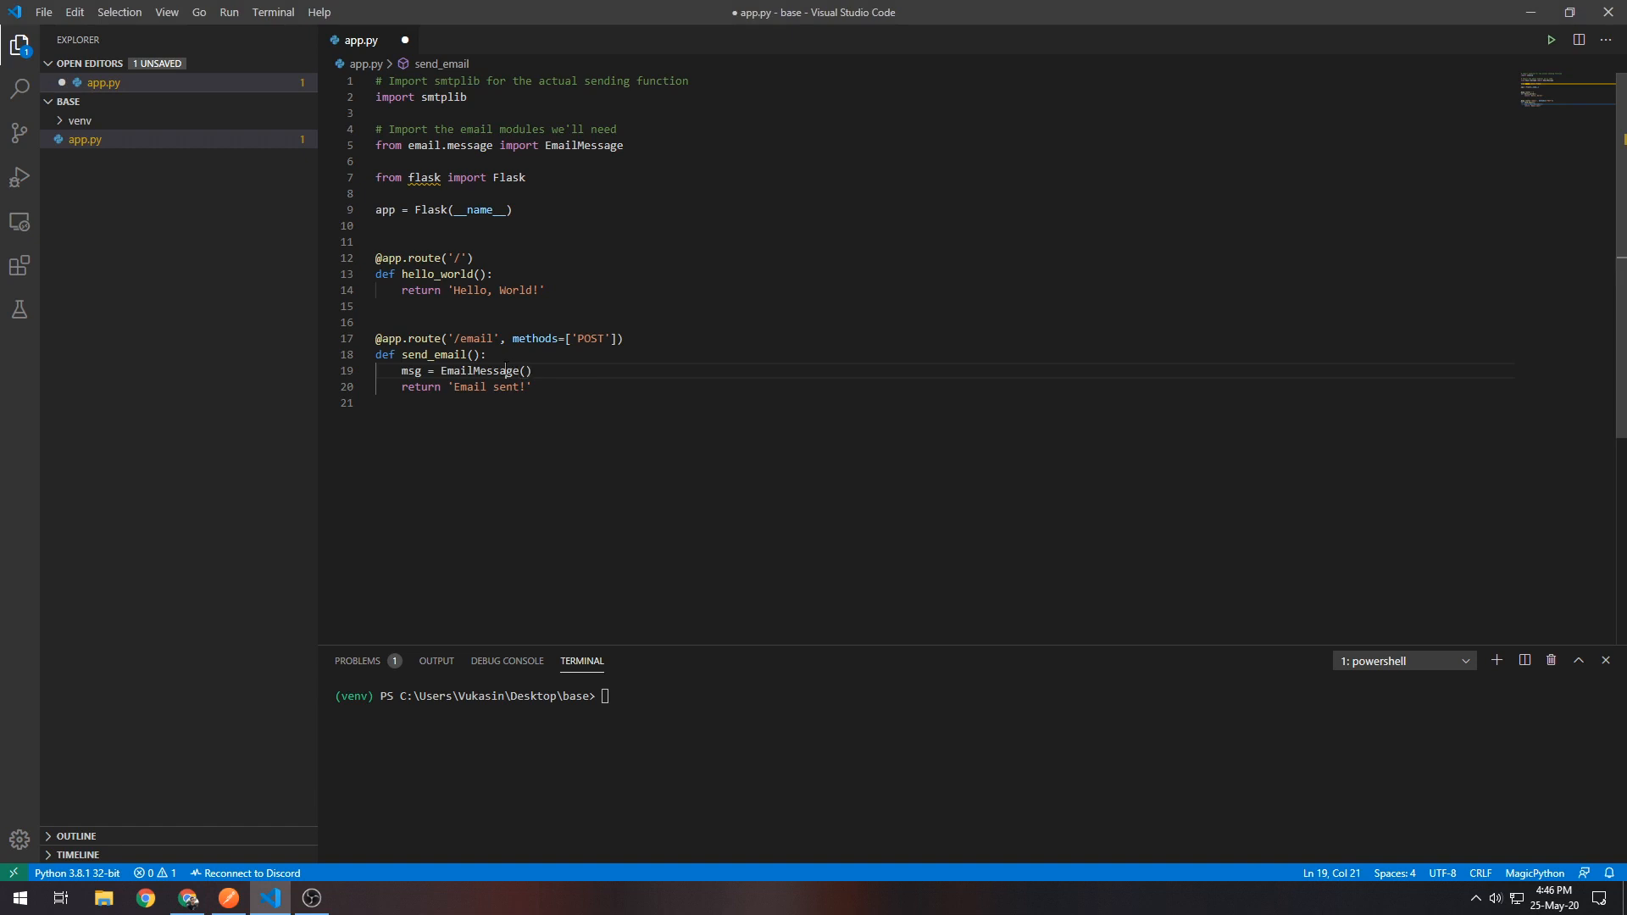
mouse_move(483, 372)
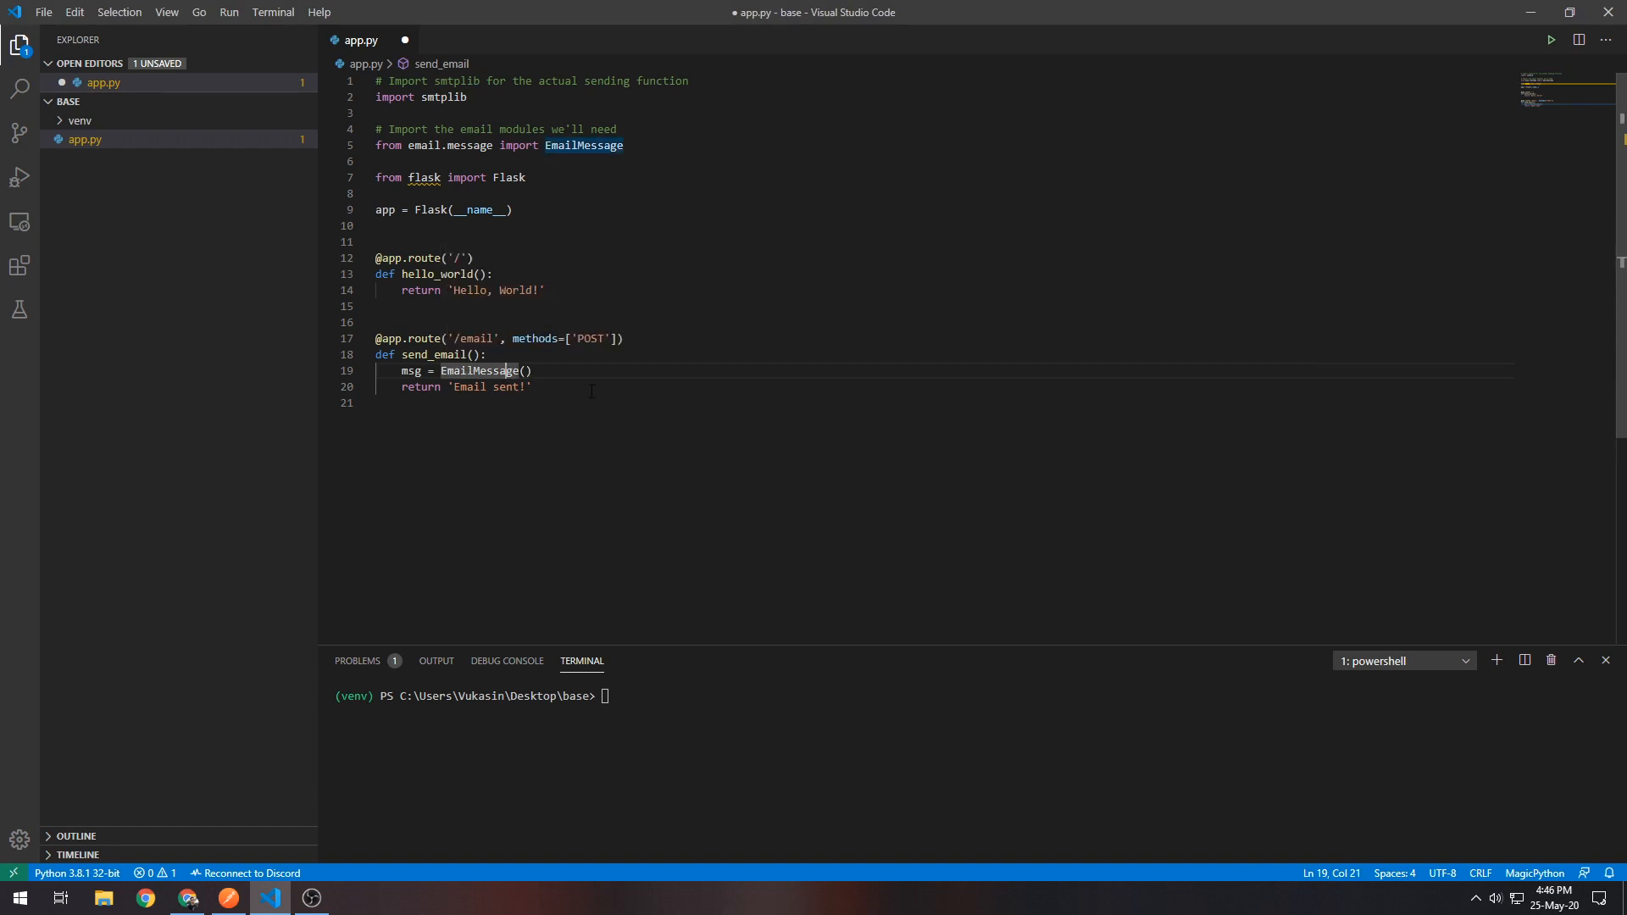
click(145, 898)
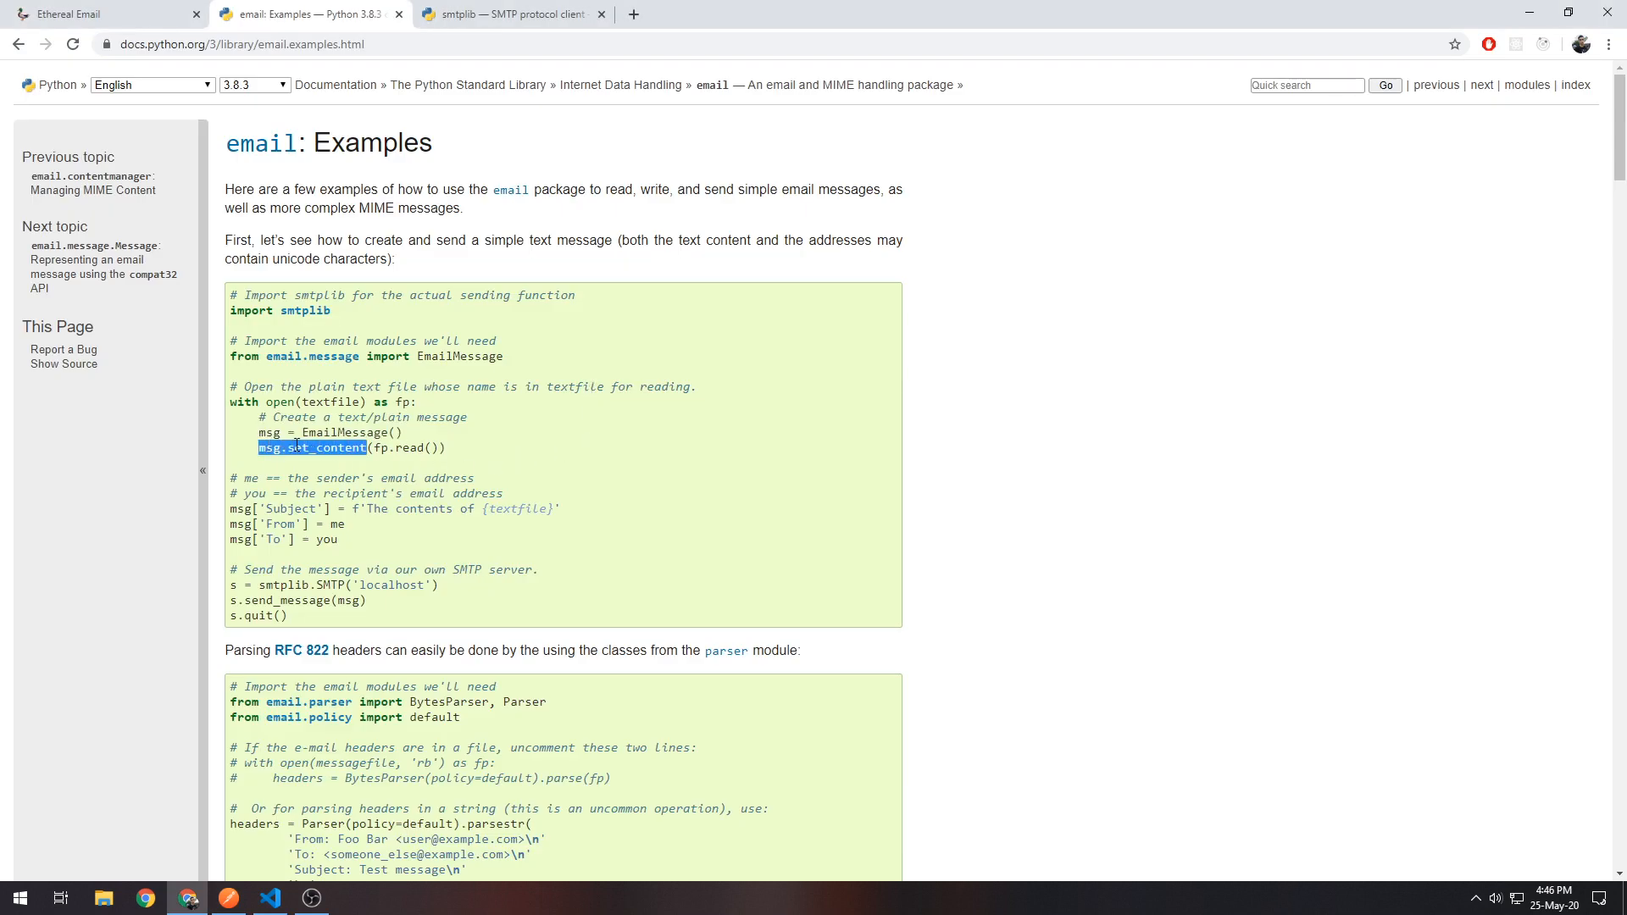
click(269, 898)
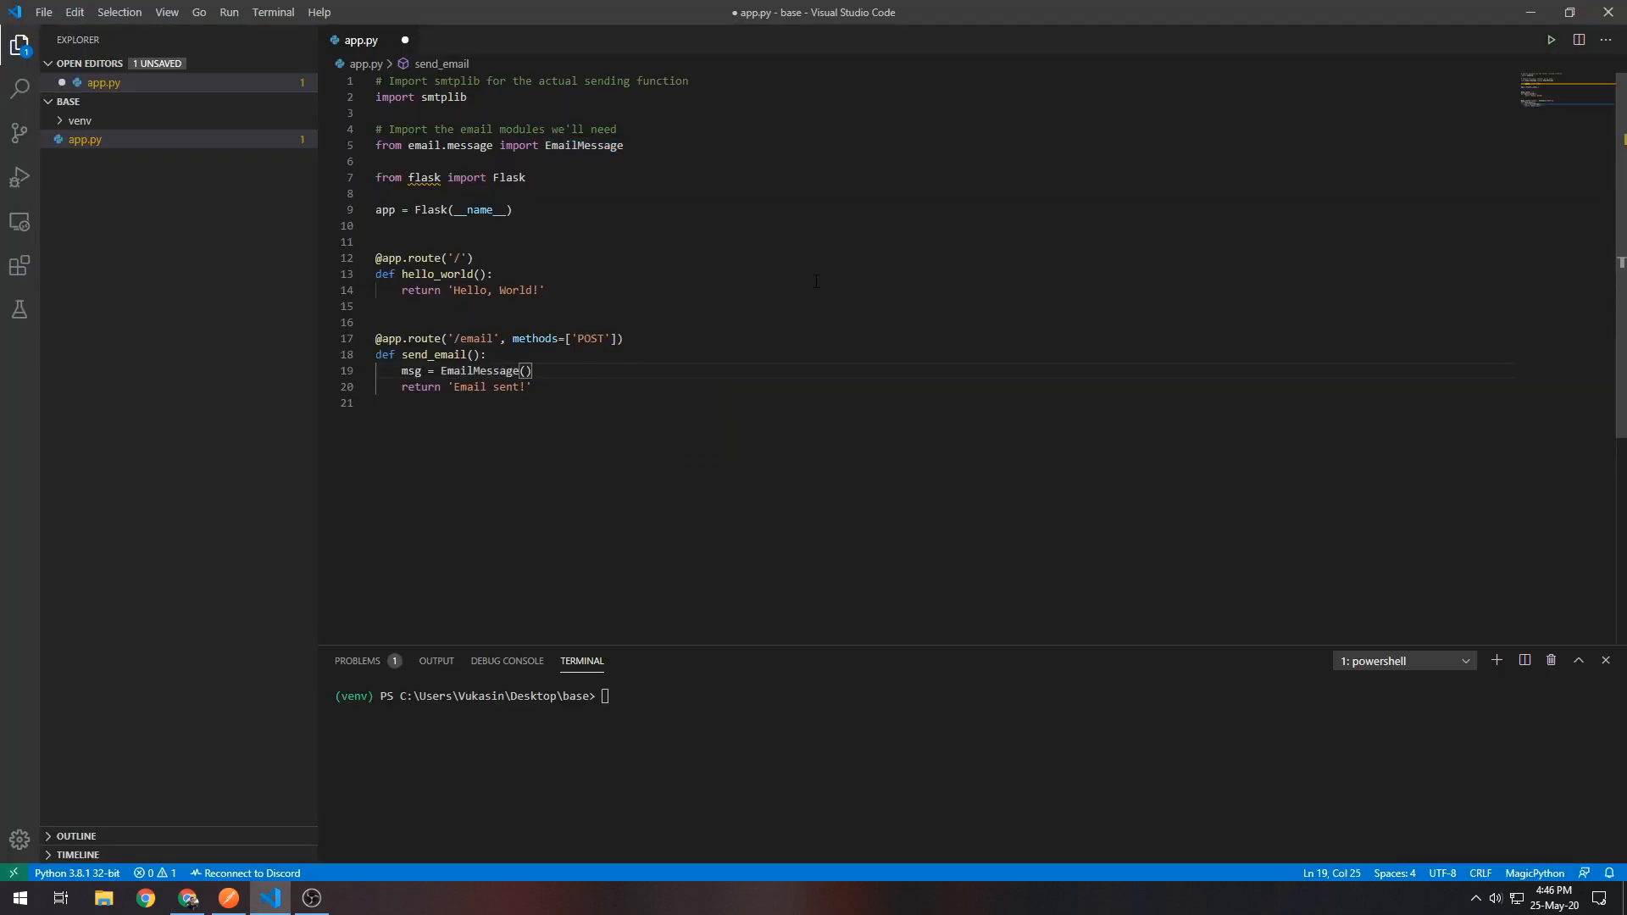
click(146, 898)
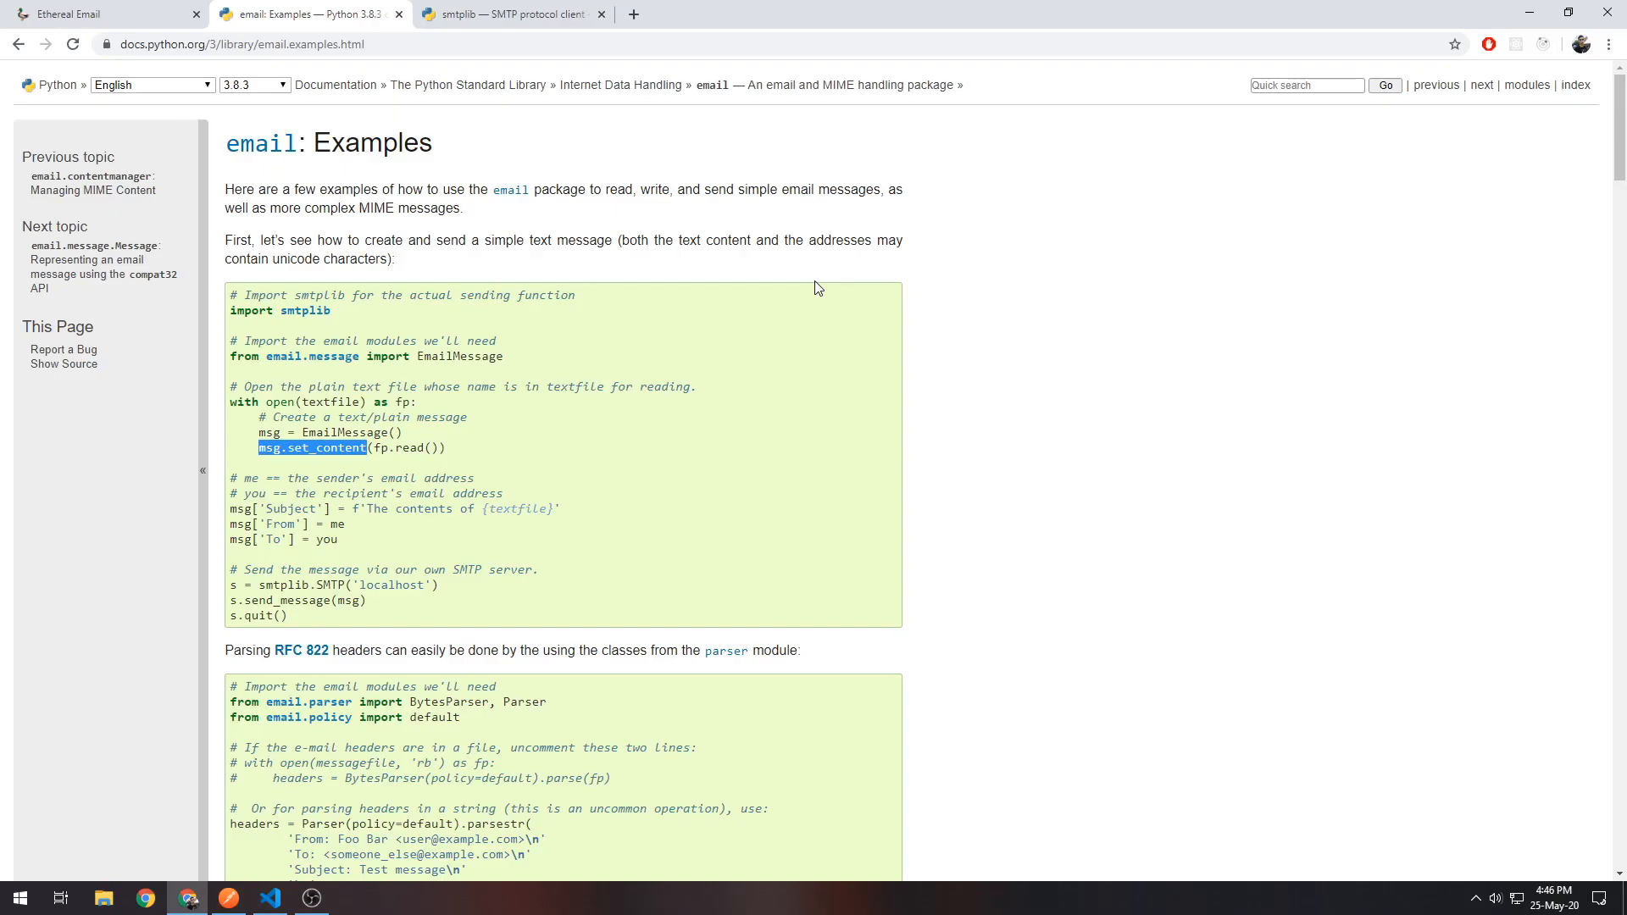
scroll(down, 3)
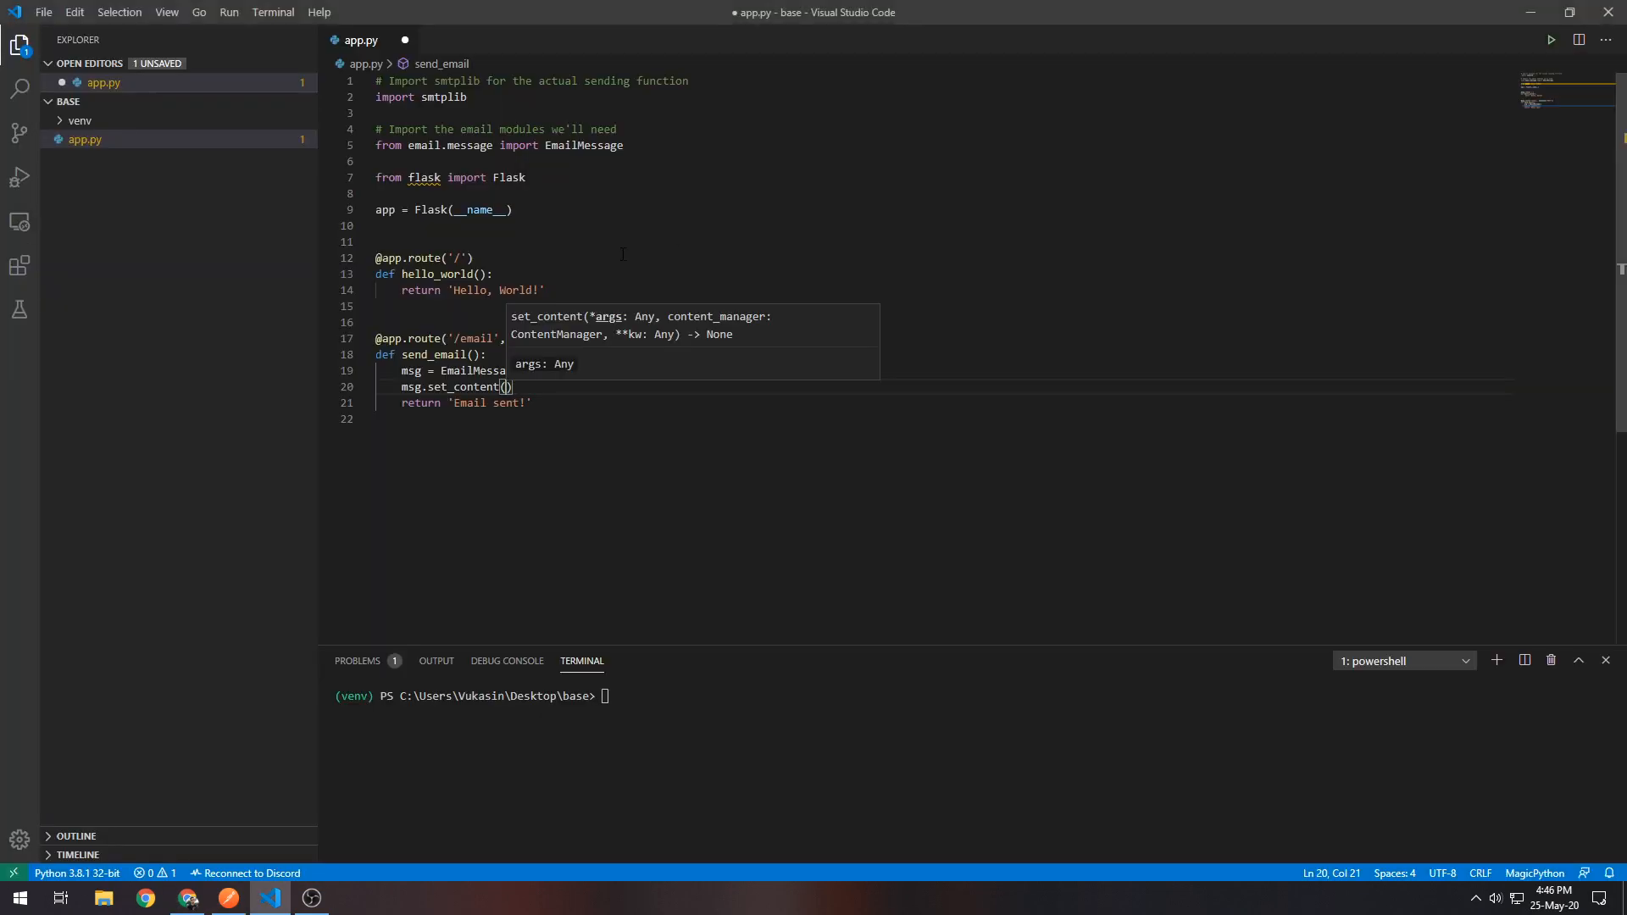
Set the message content to 'Long time no see my friend!'
text(')
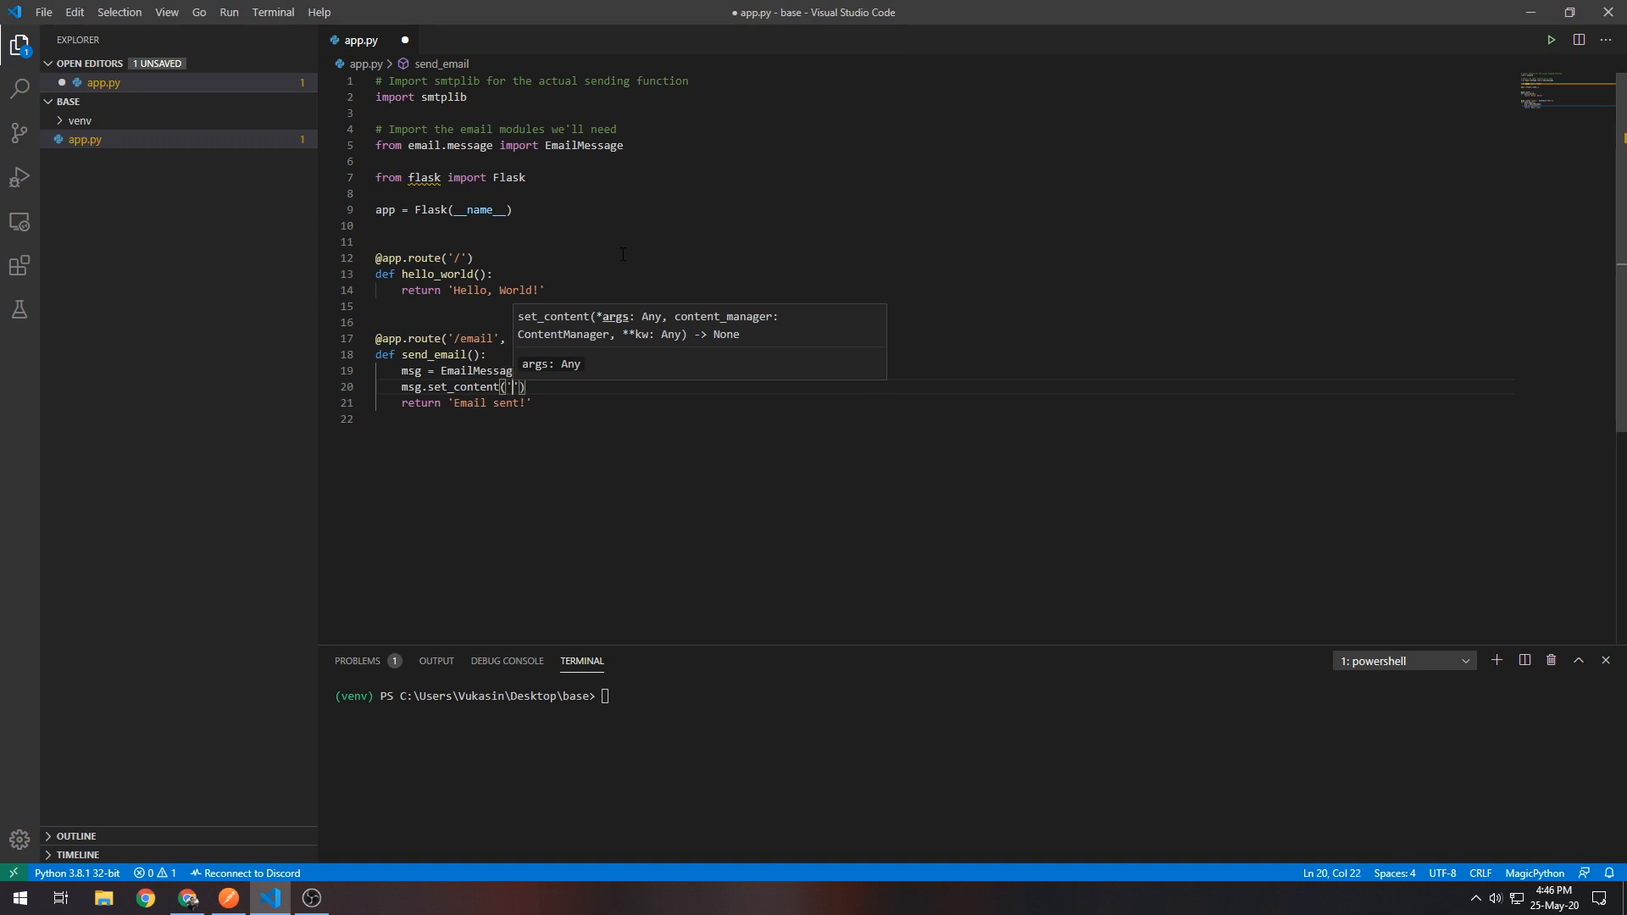
text(Long time no see)
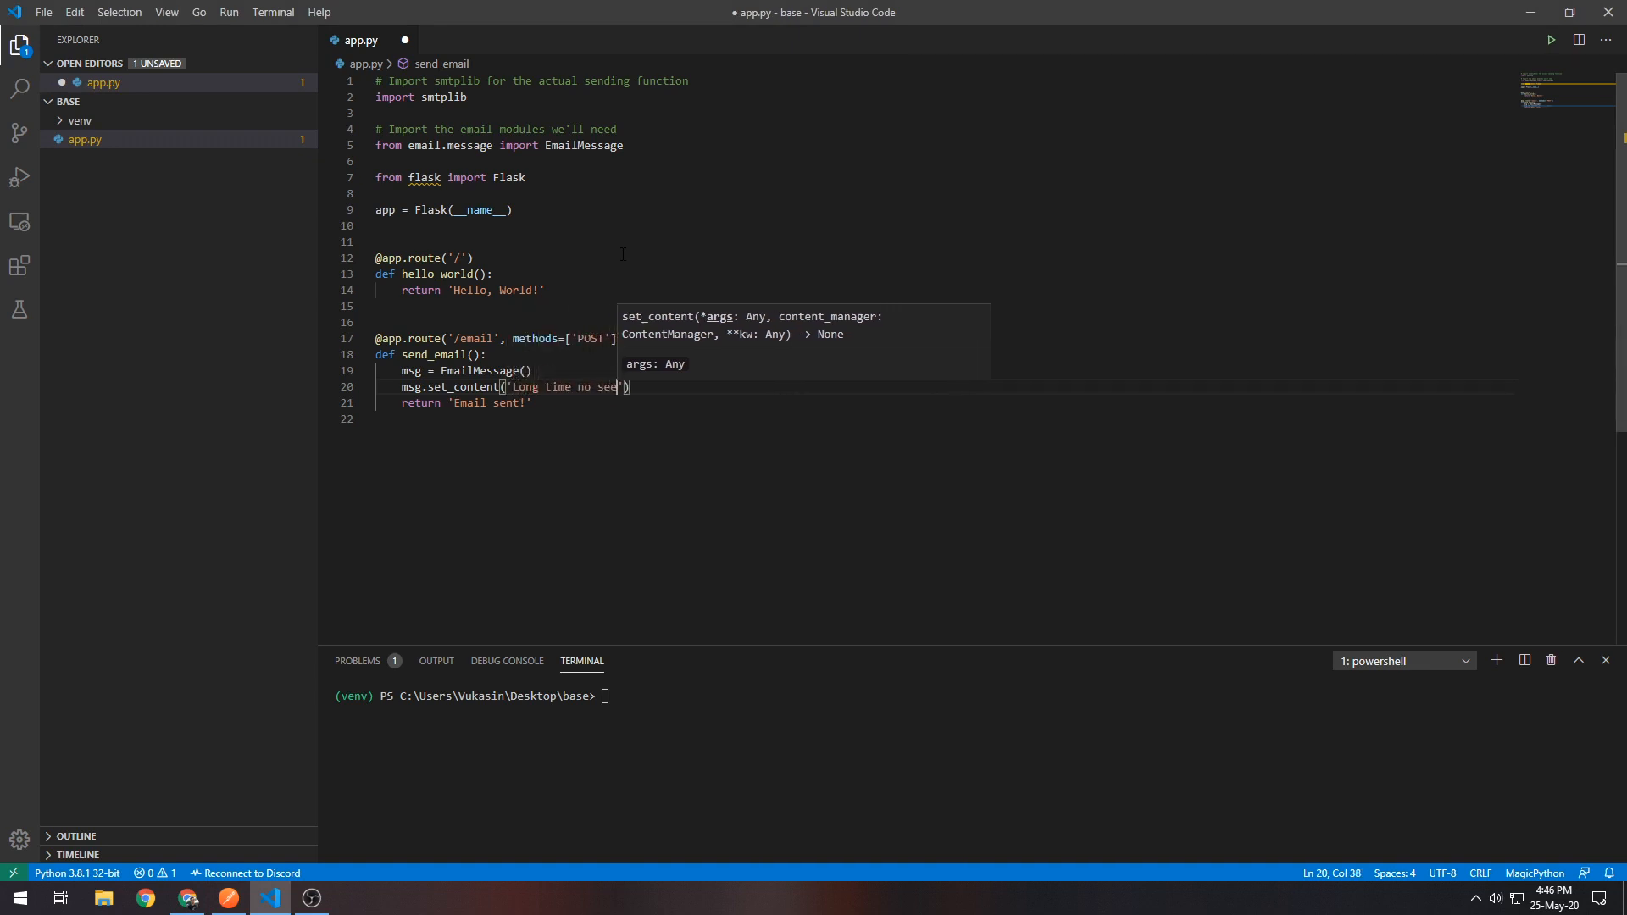
text(my friend)
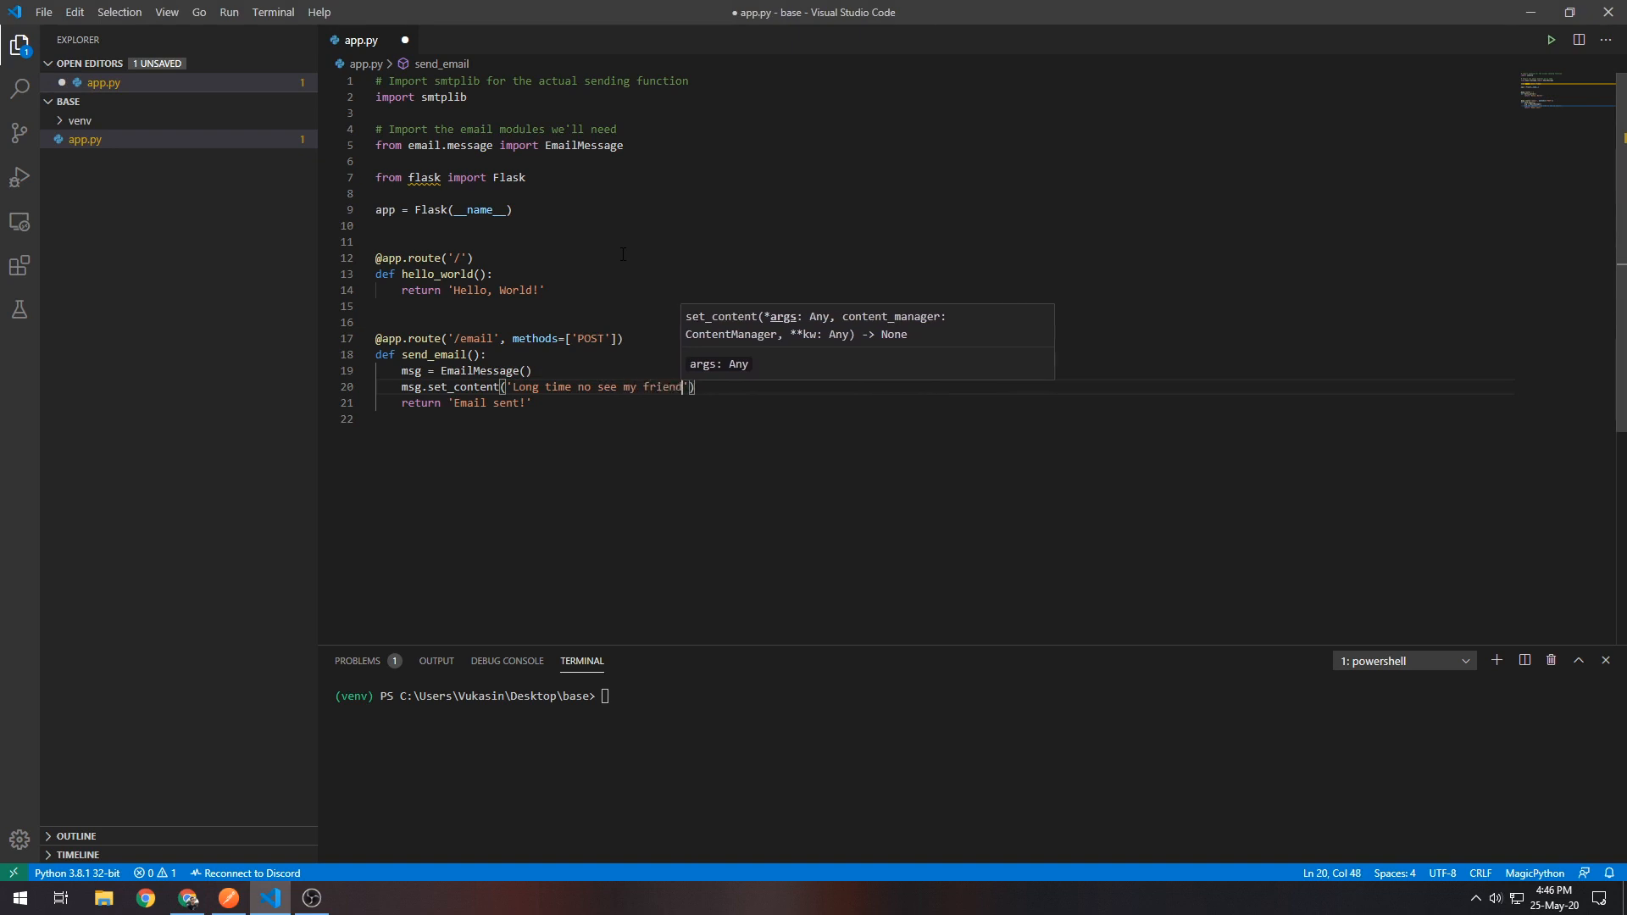
text(!')
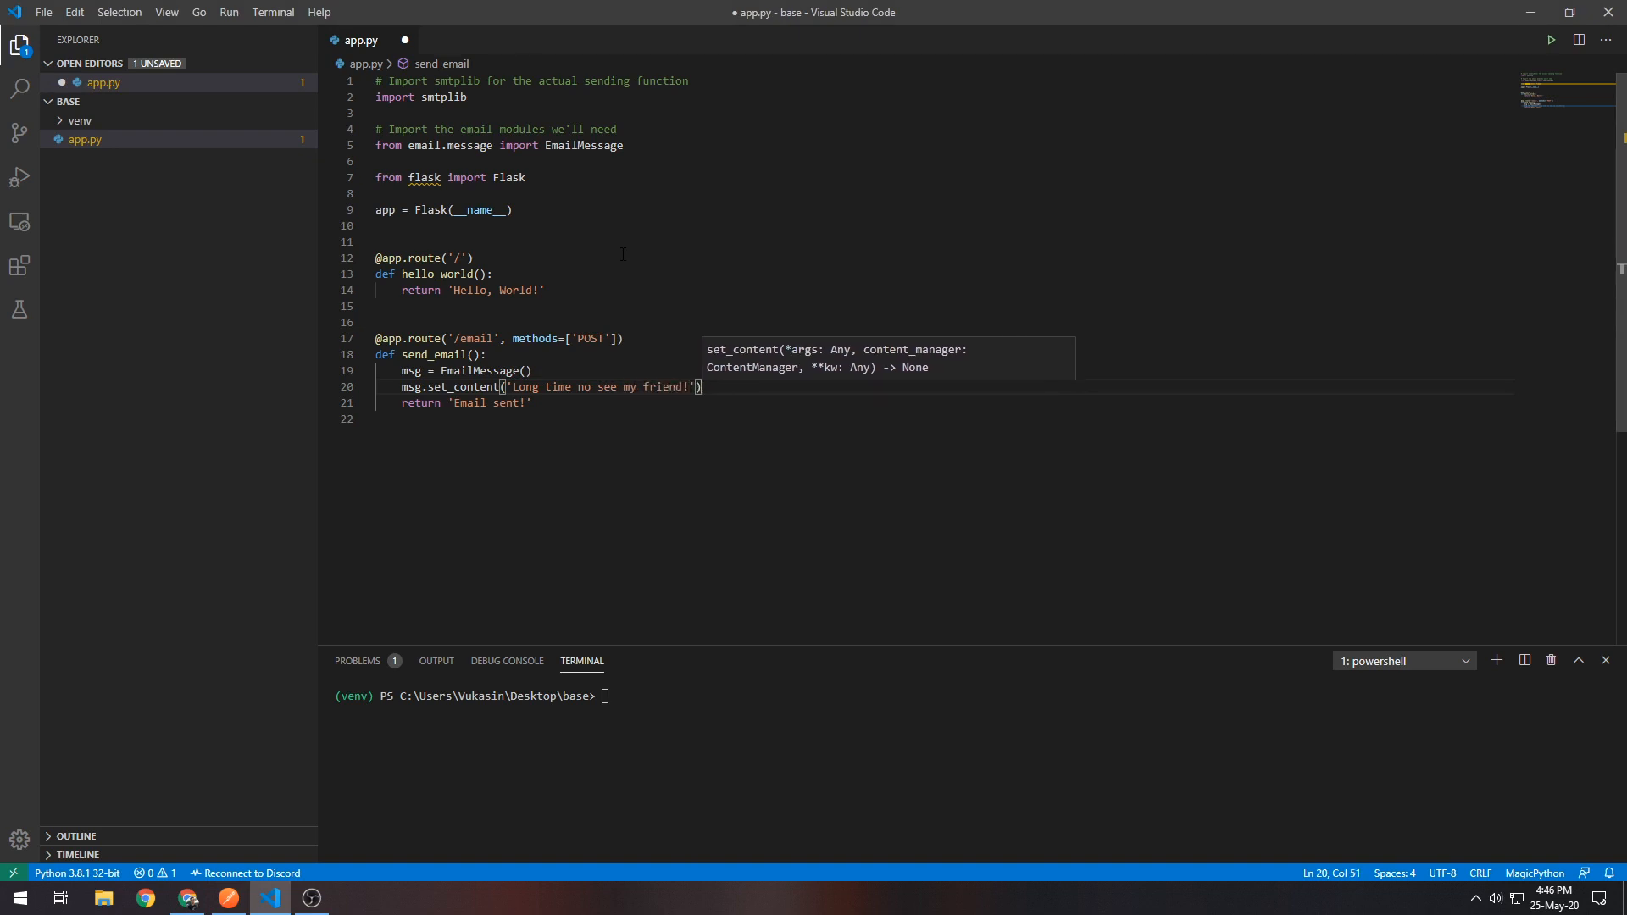
click(146, 898)
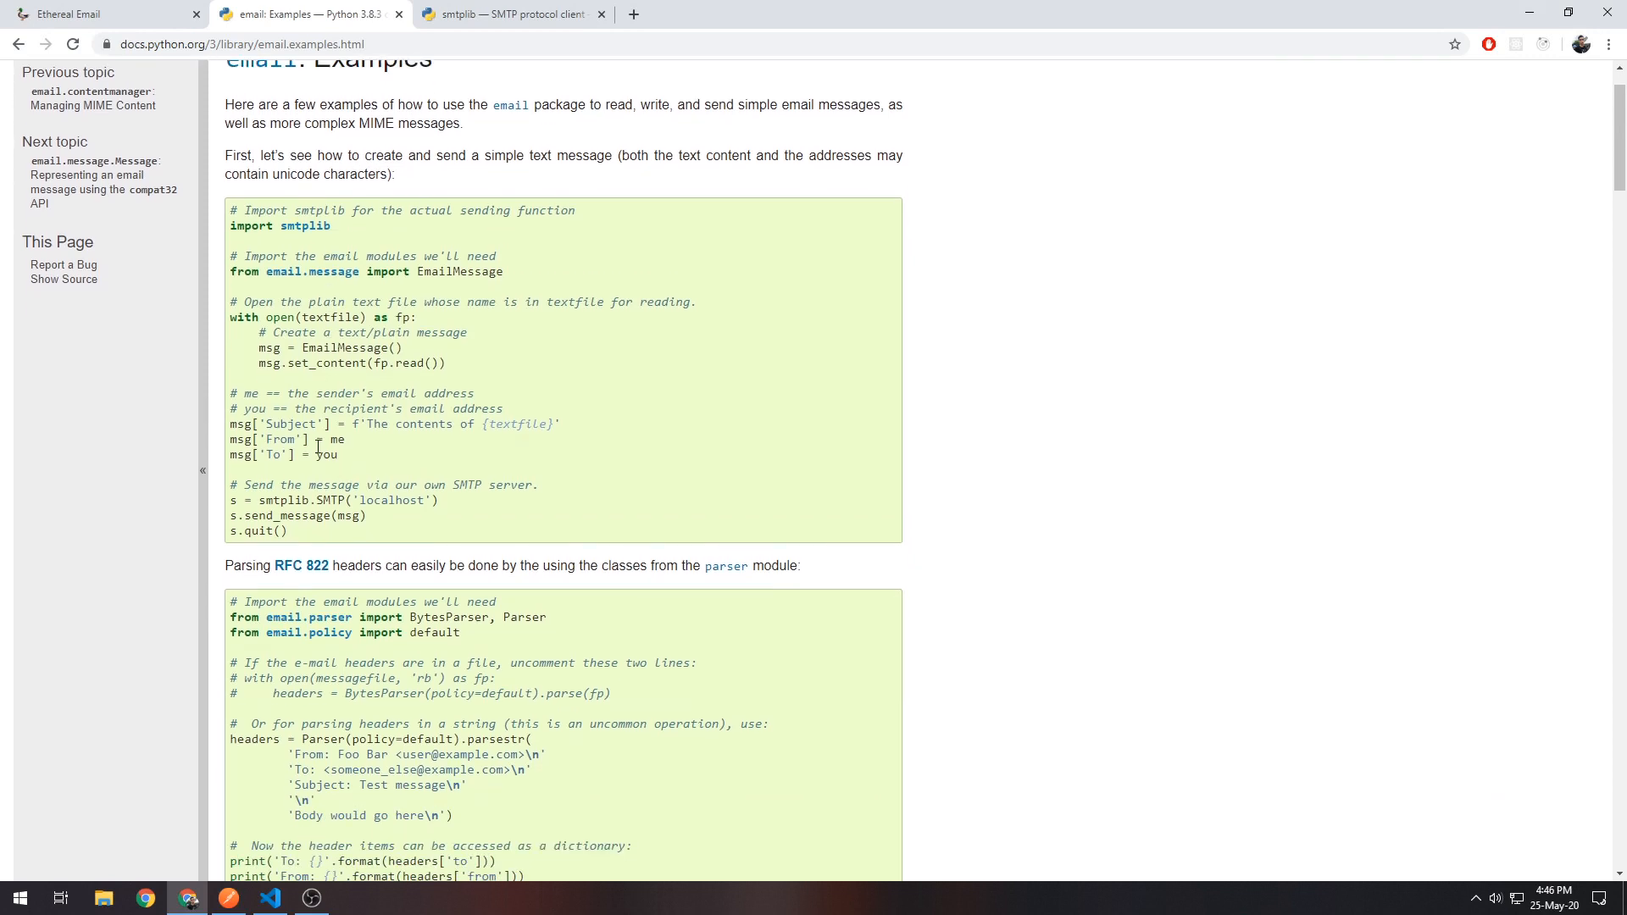
Paste the example header lines into send_email and set Subject to 'A hello from a far'
drag(231, 393, 338, 454)
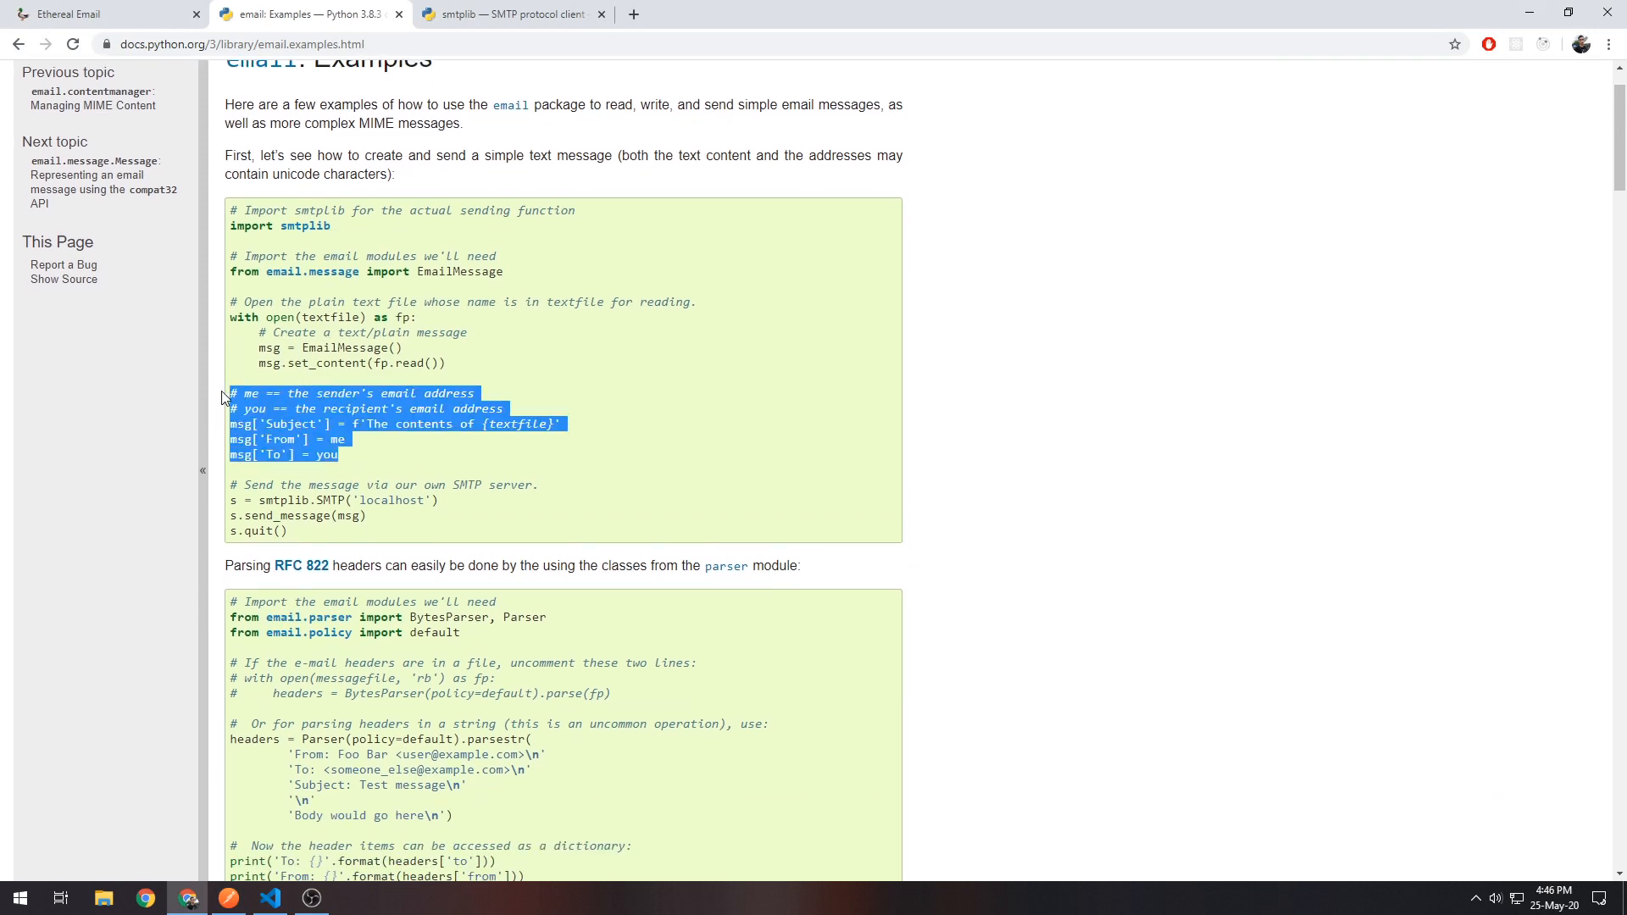
click(270, 905)
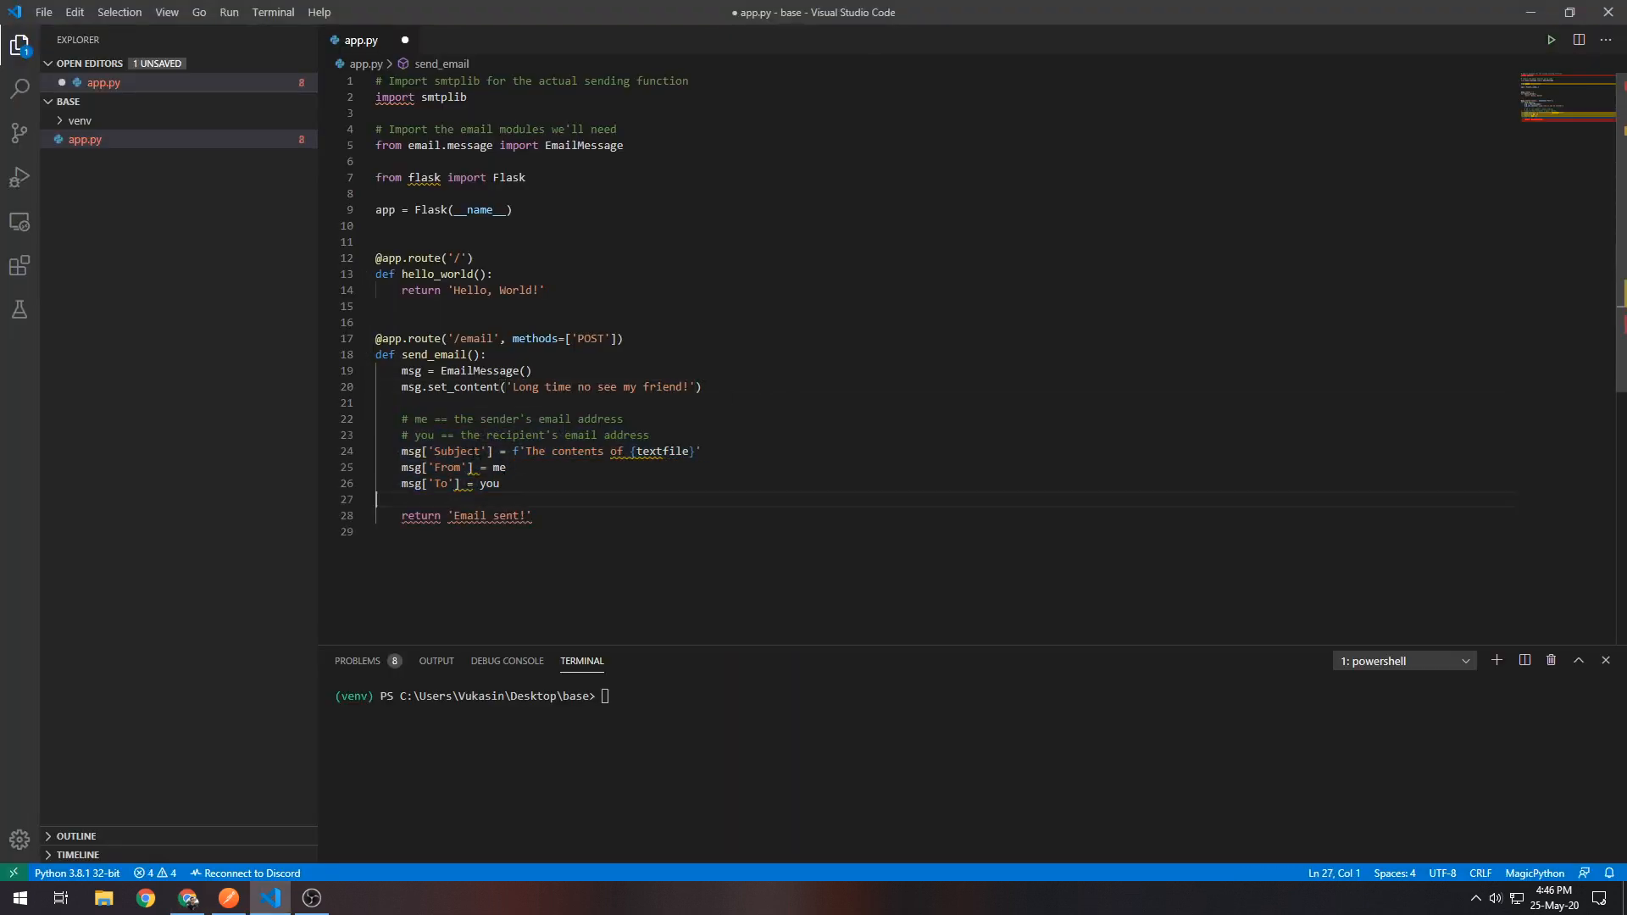
drag(524, 451, 693, 451)
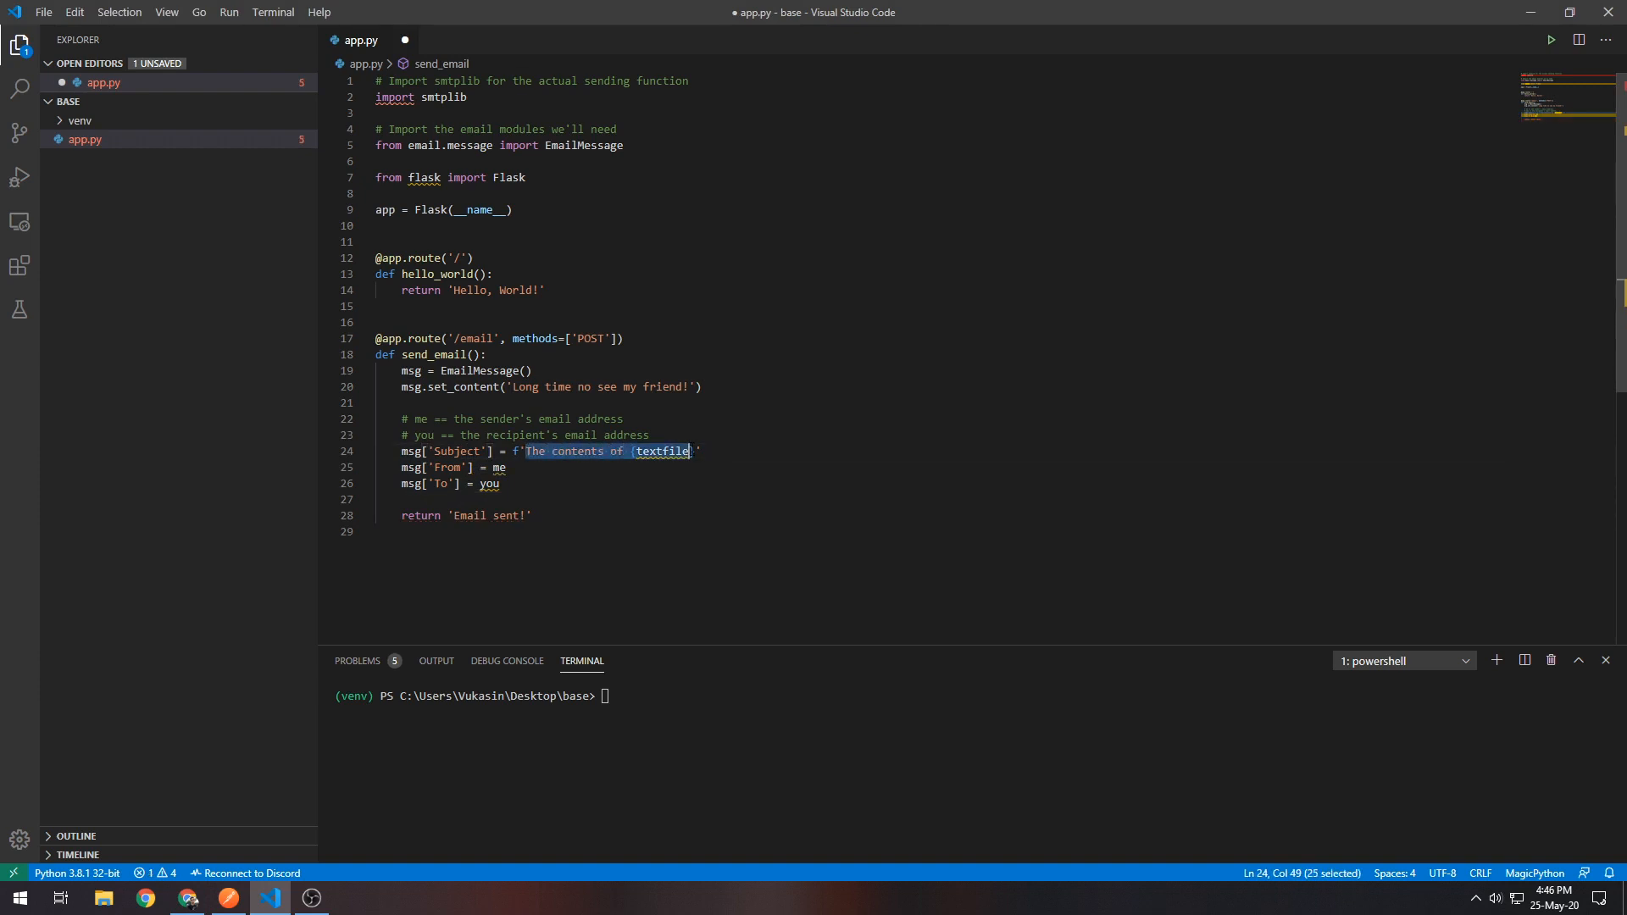
key(Delete)
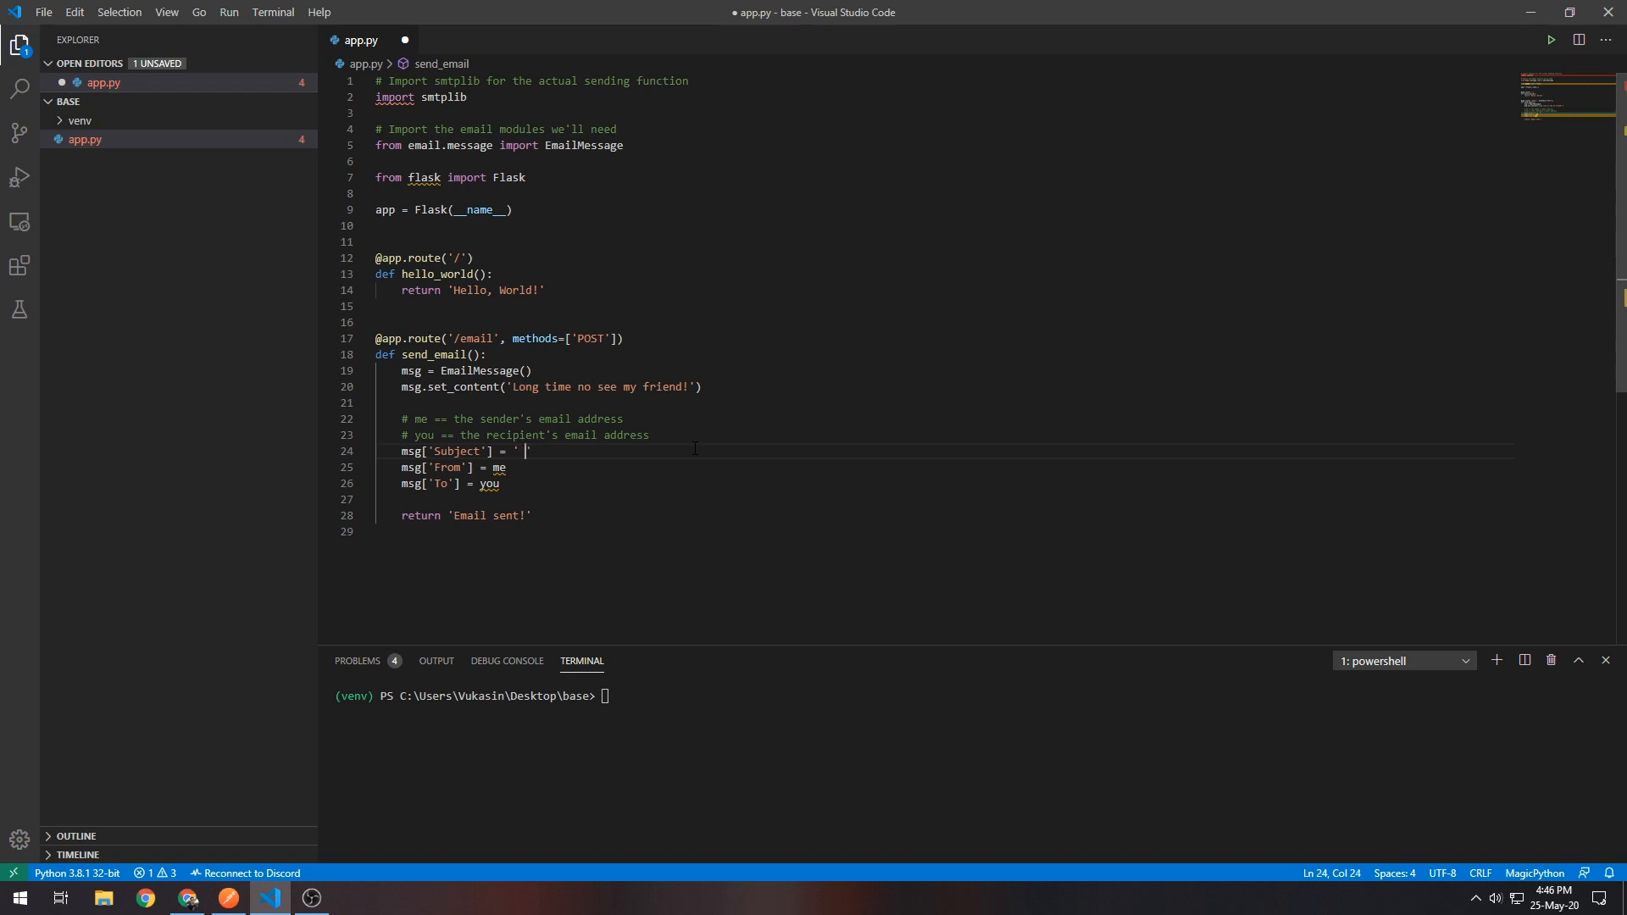
text(A hello from a far)
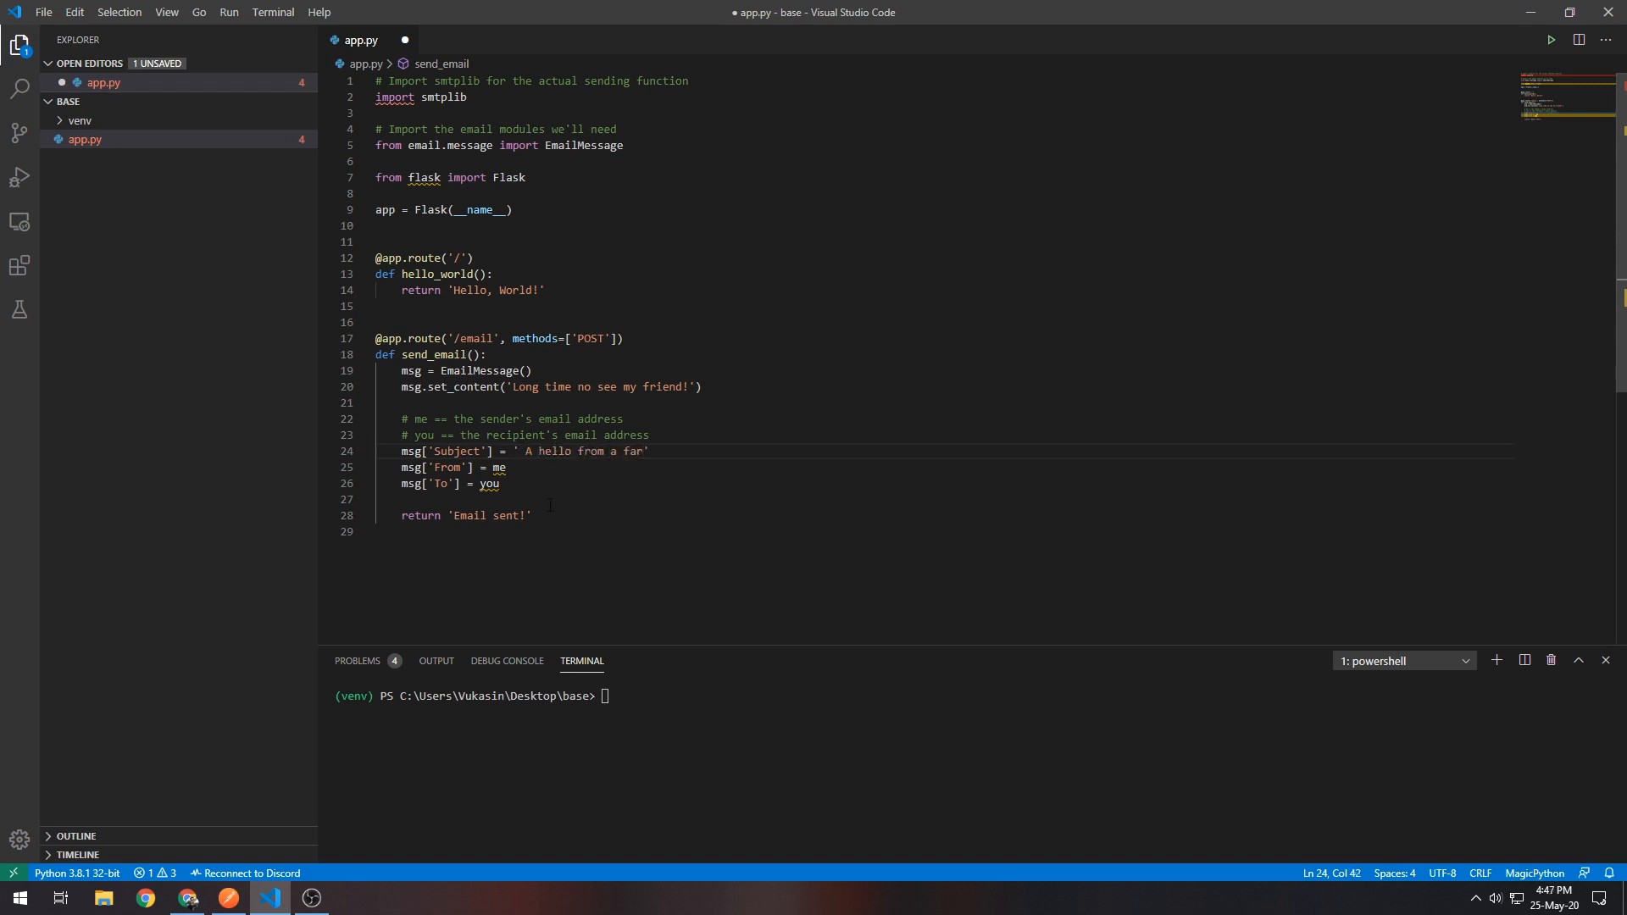
double_click(503, 468)
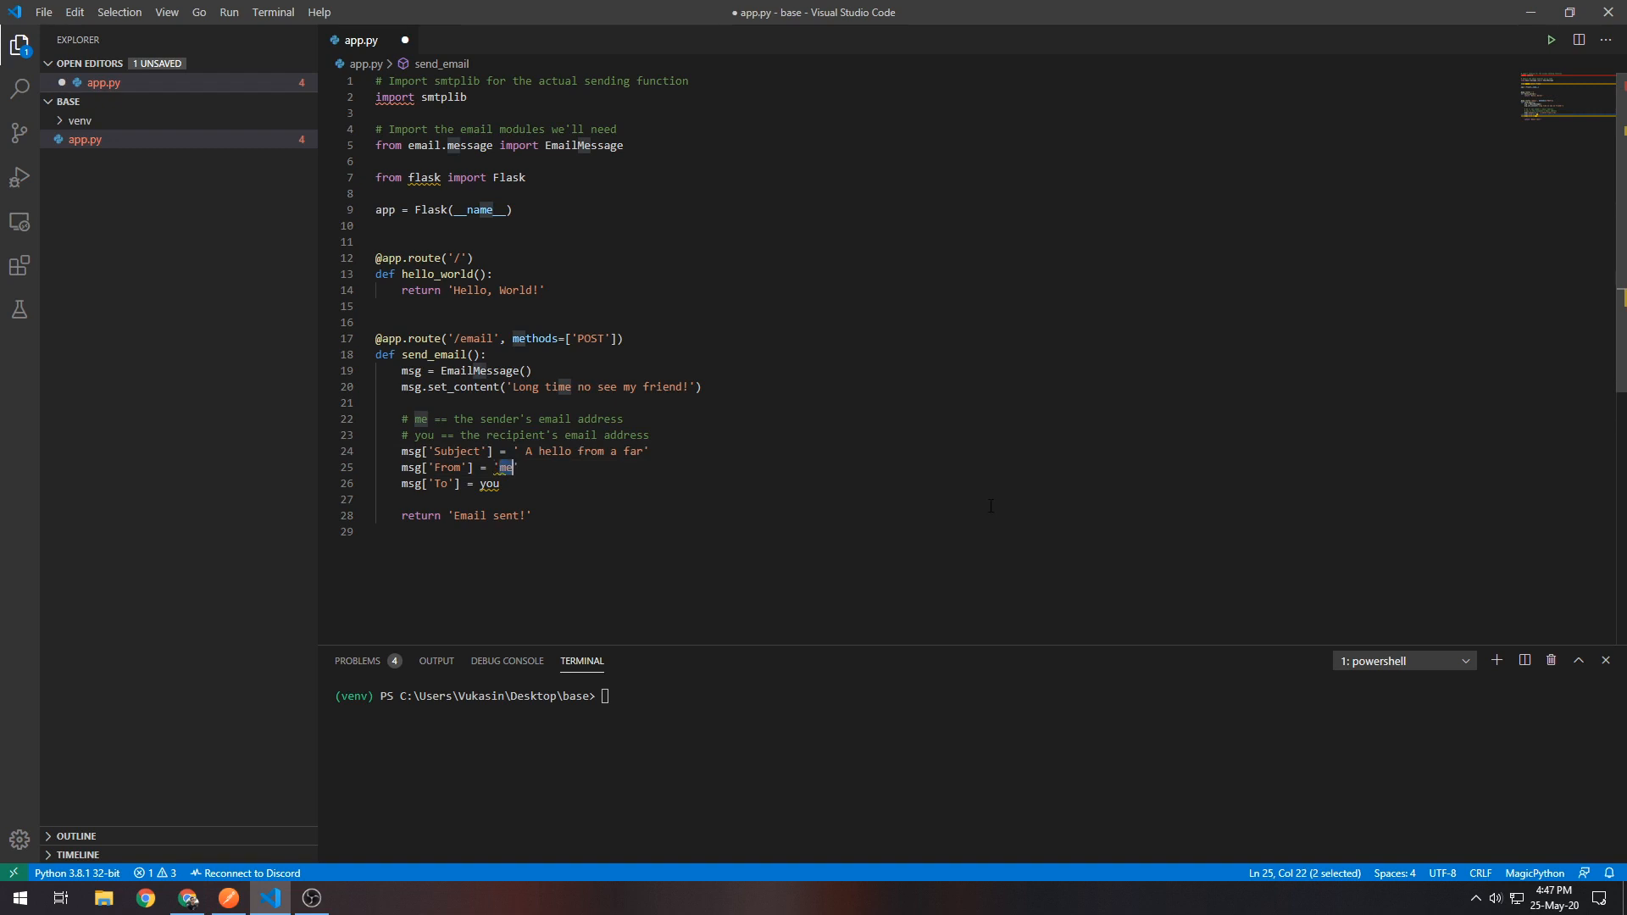
key(Delete)
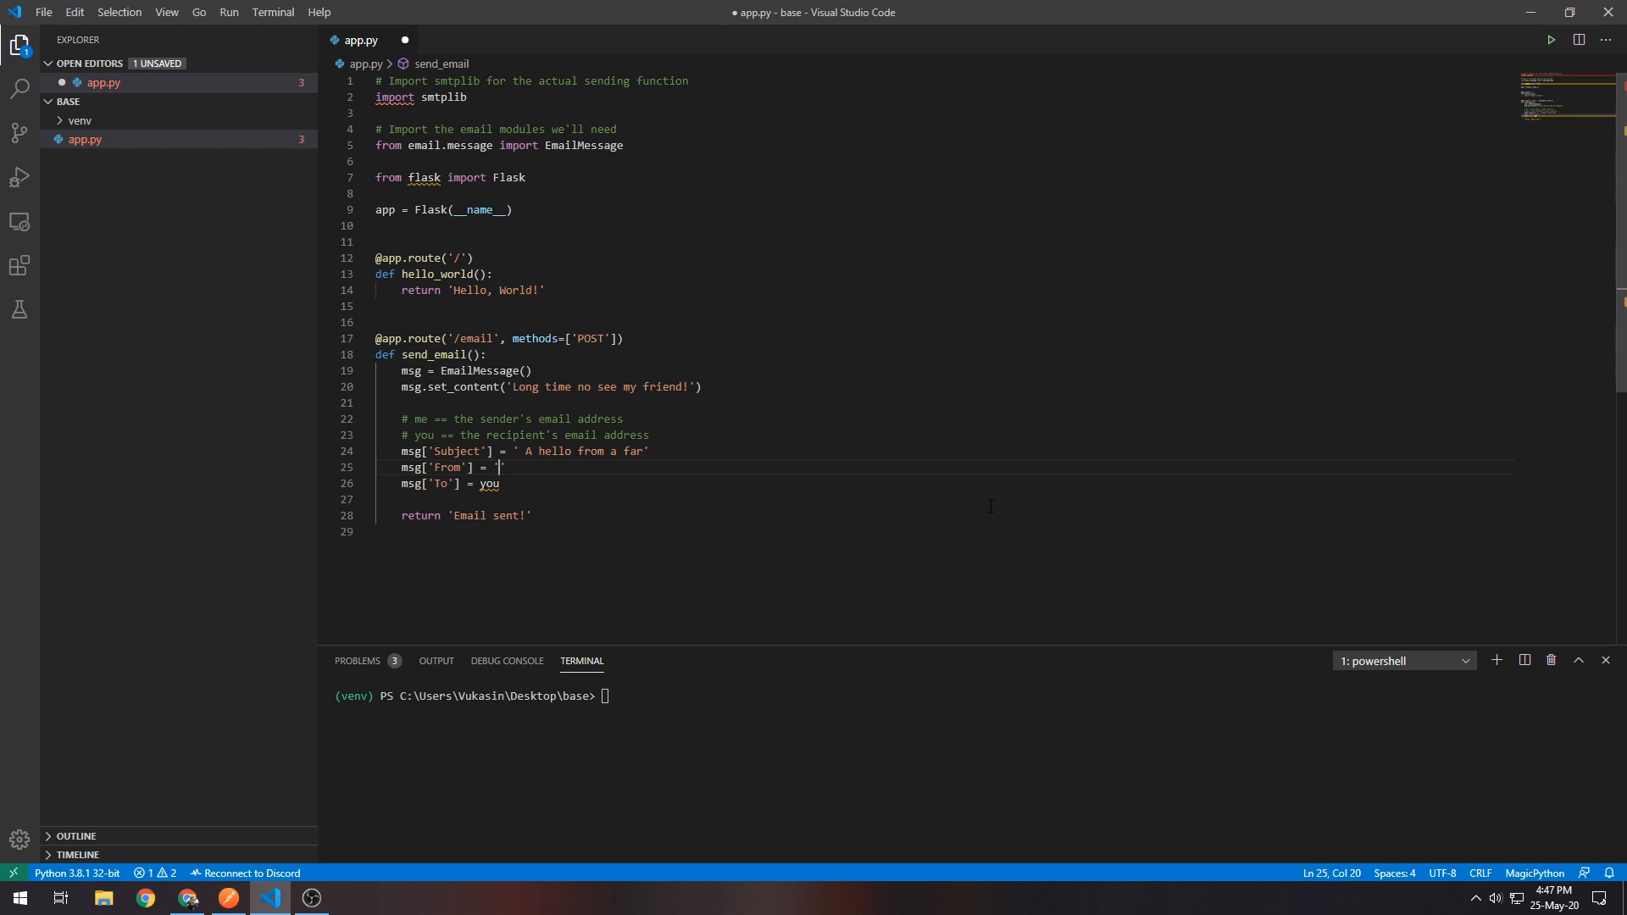
text(Jimmy ji)
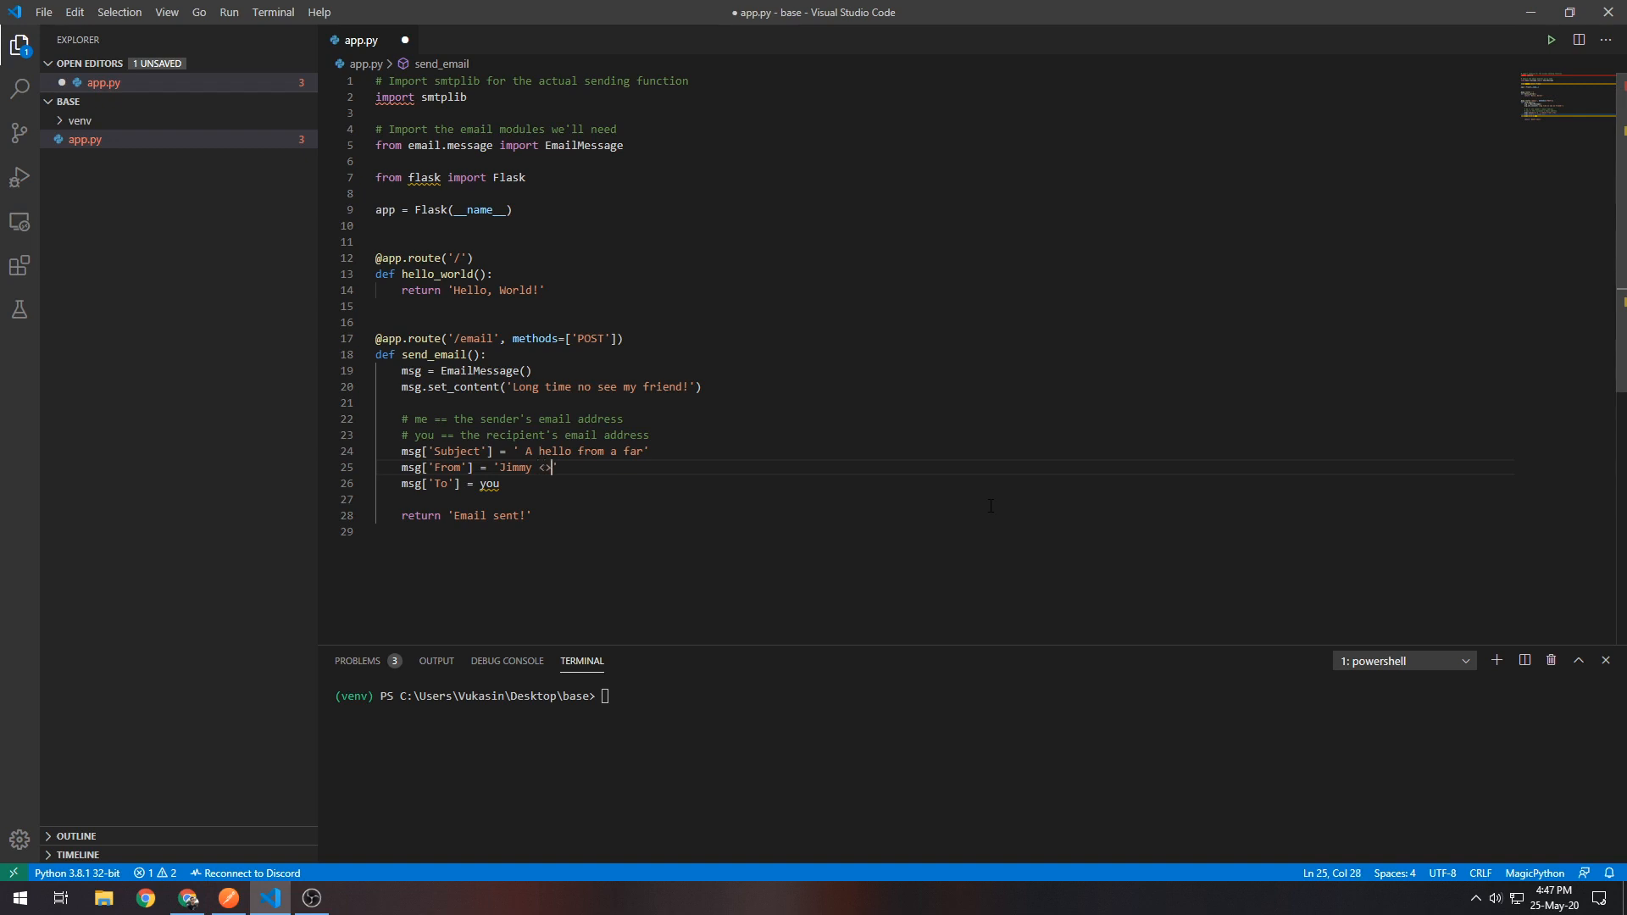
text(jimmy@)
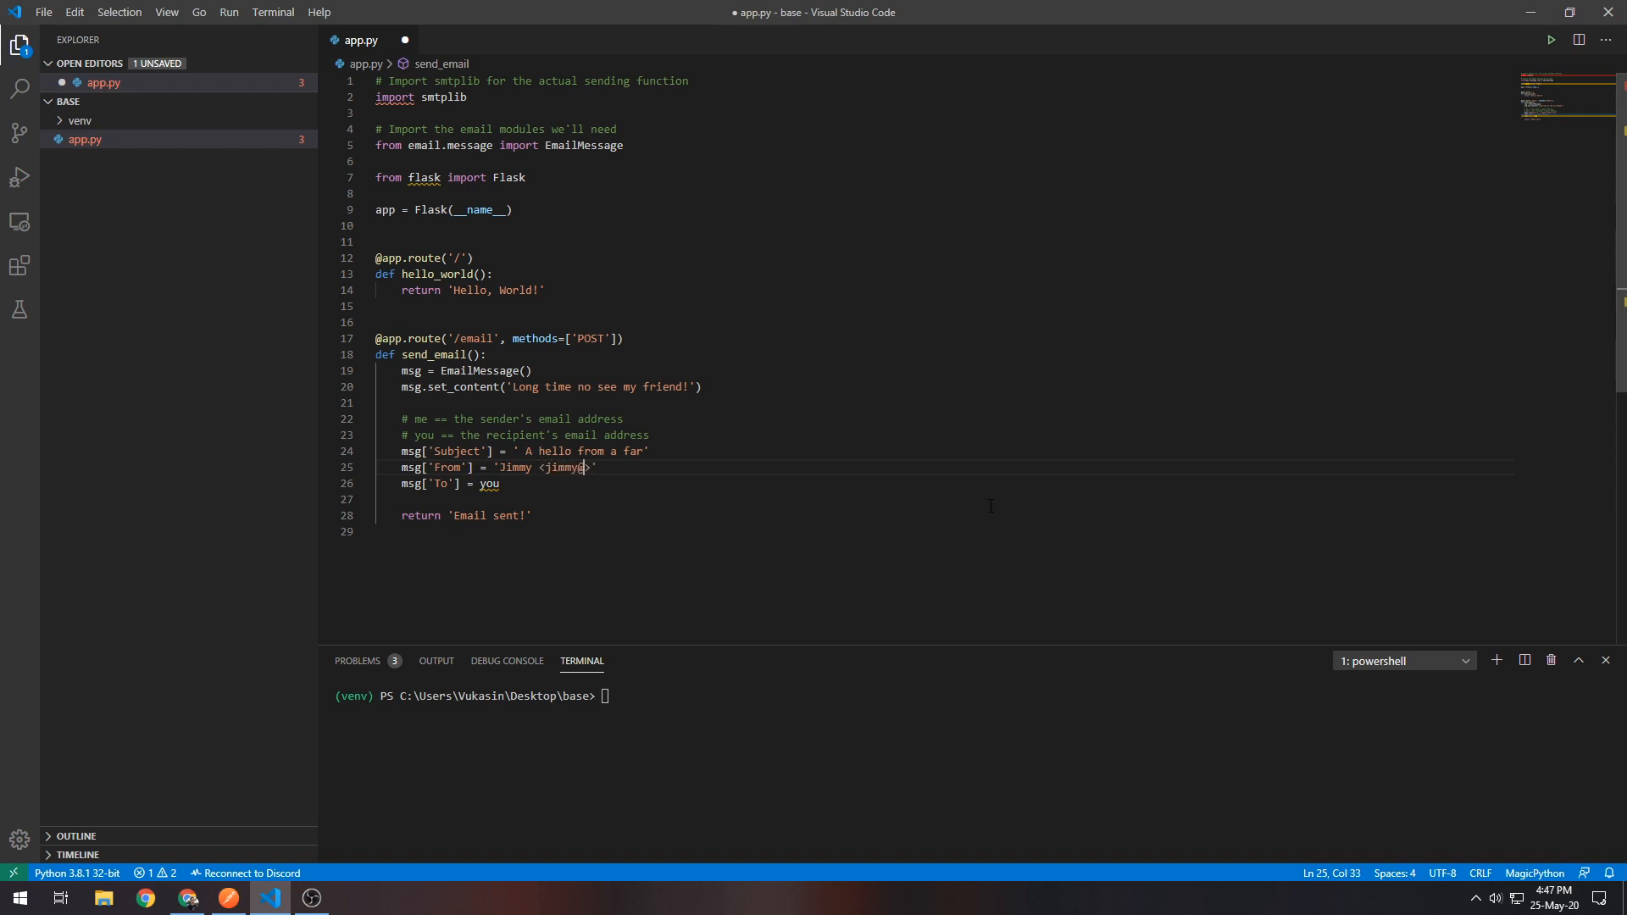
text(jimmy>)
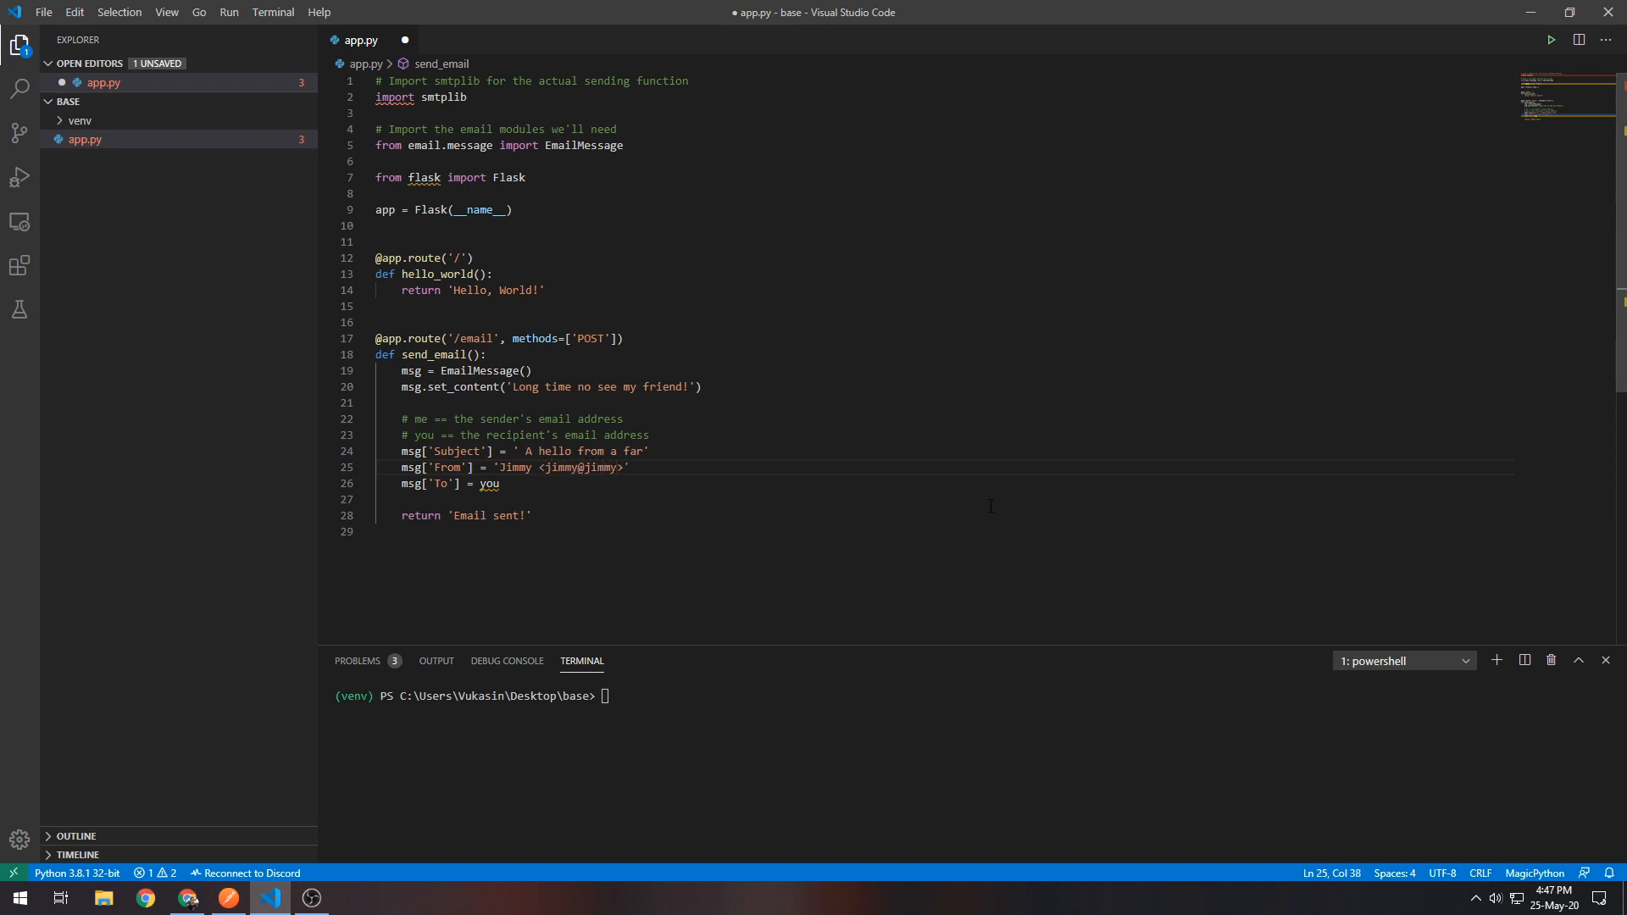
text(.com)
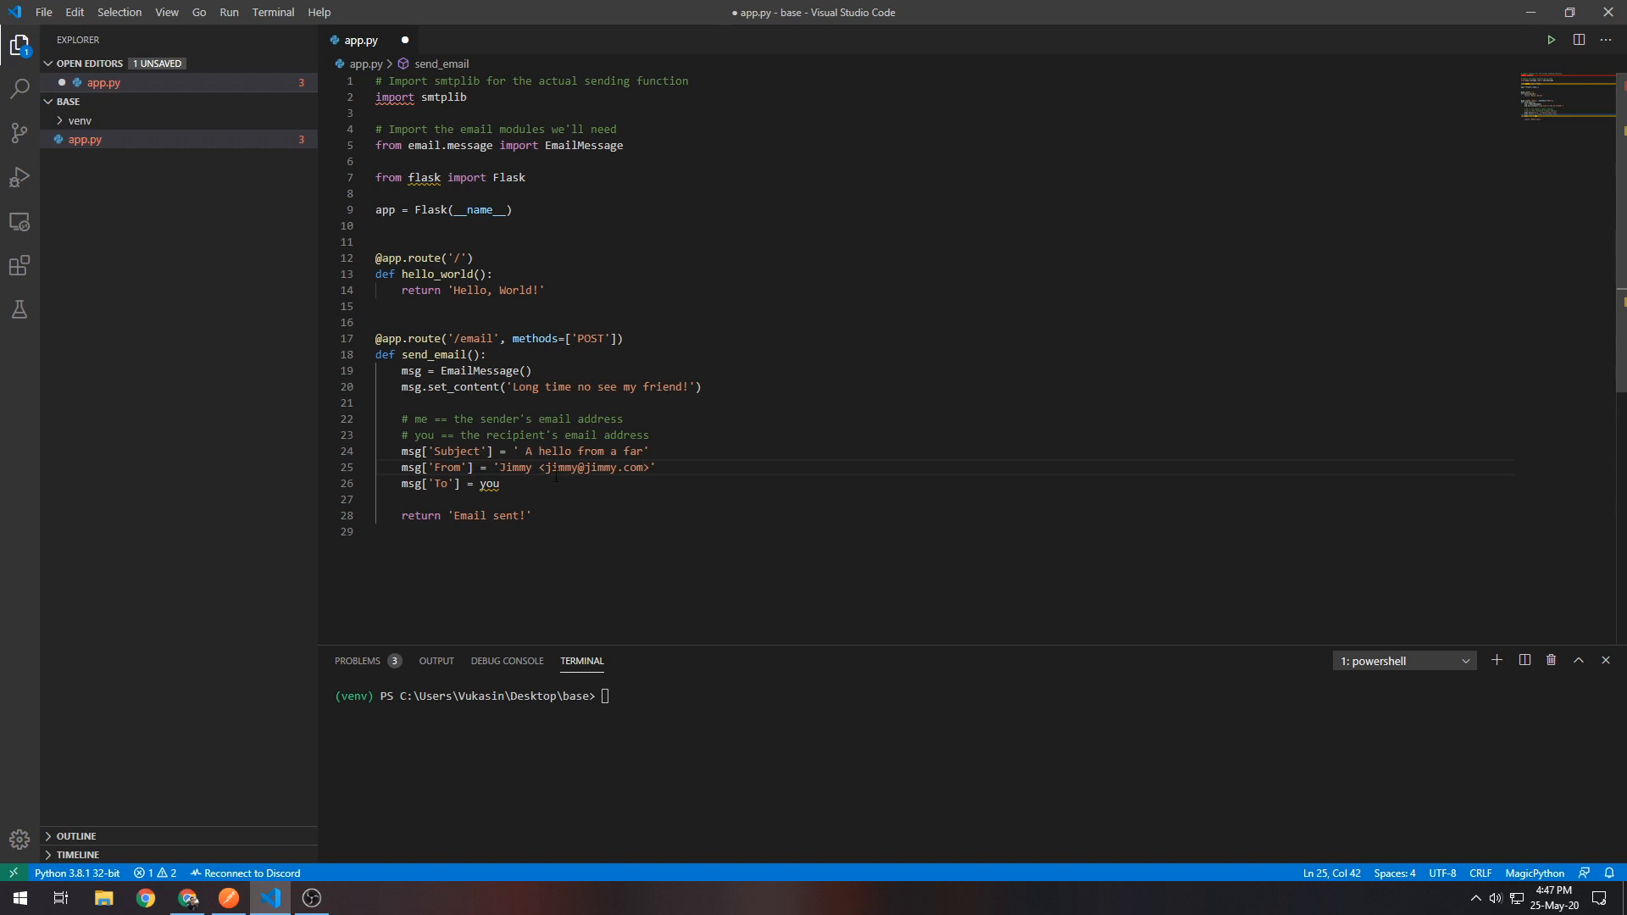
Set the To header to the f-string '{email}'
double_click(488, 484)
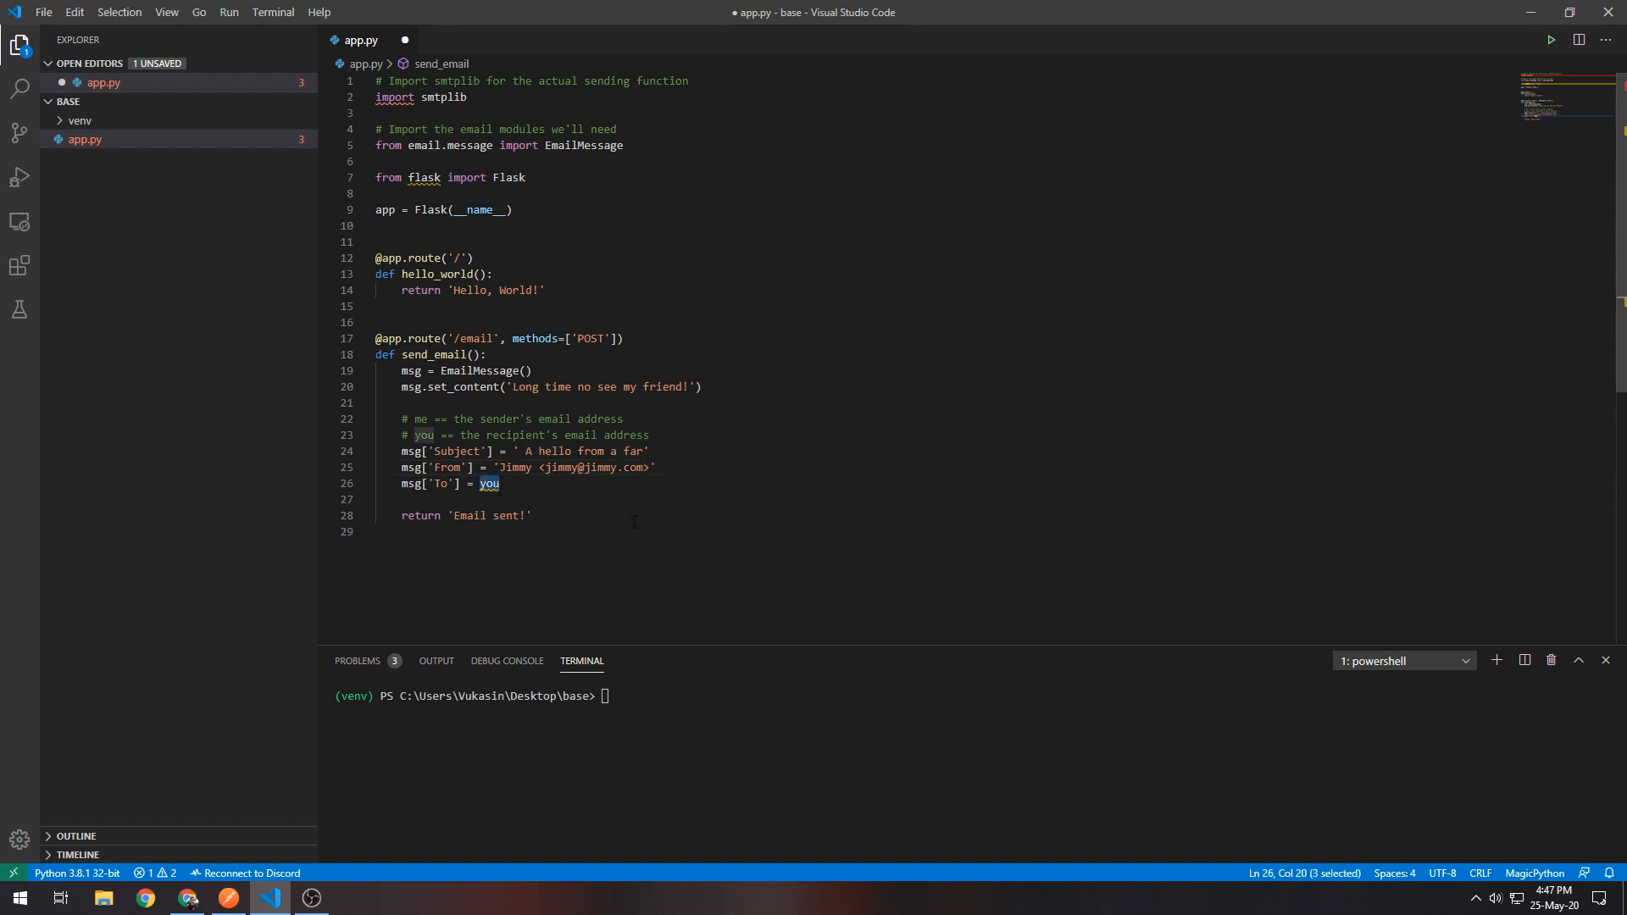
text(f')
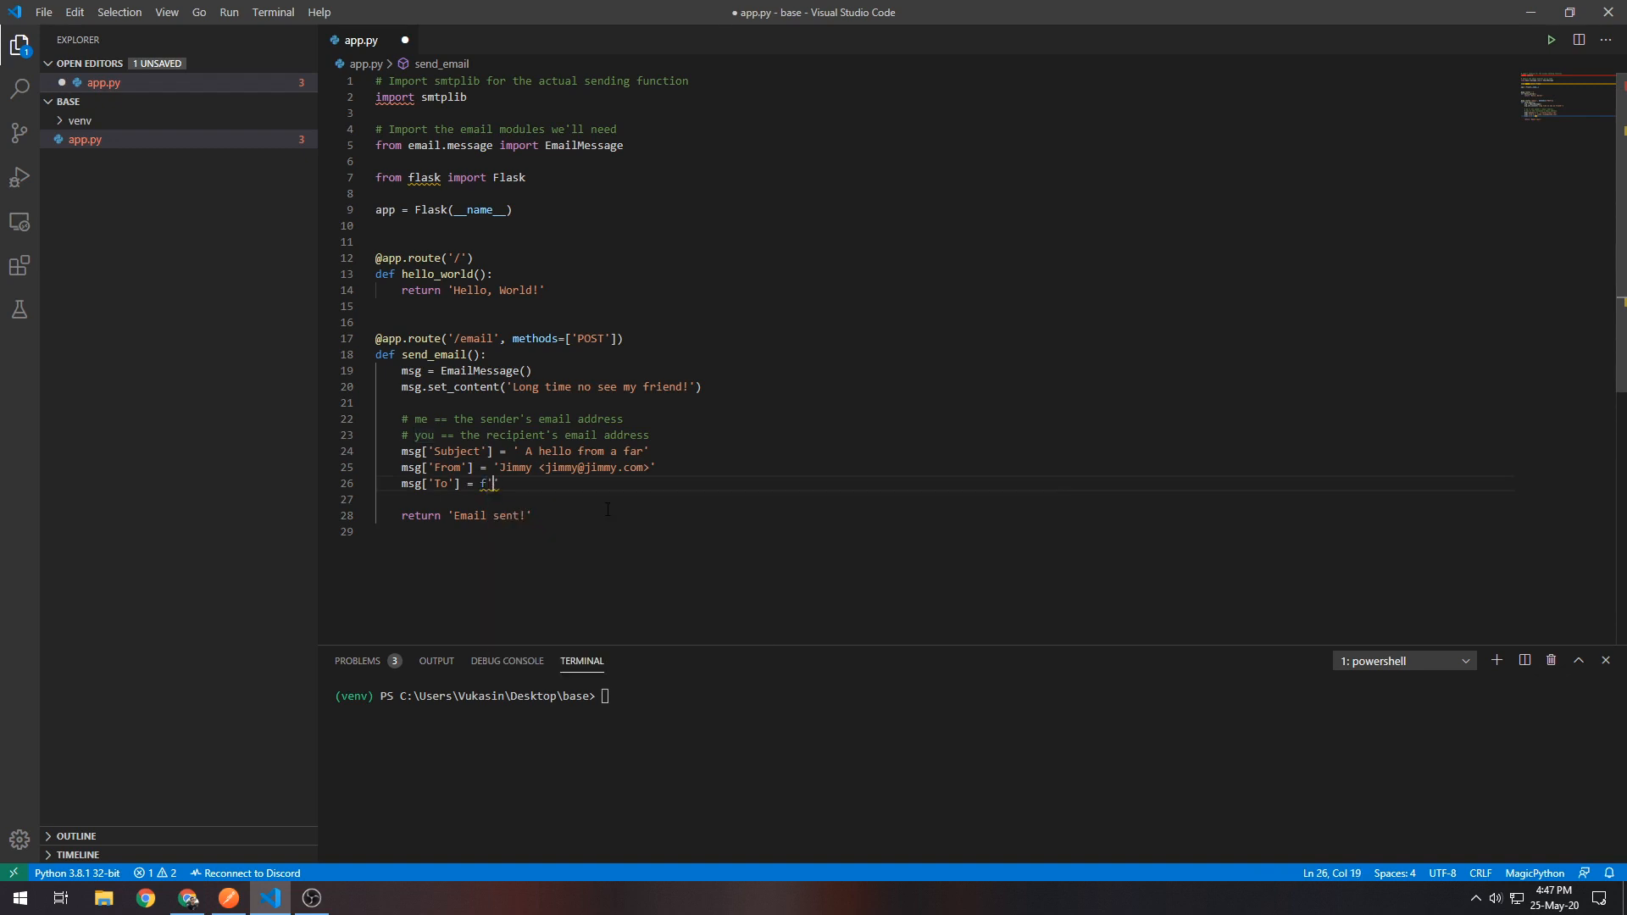
text({email})
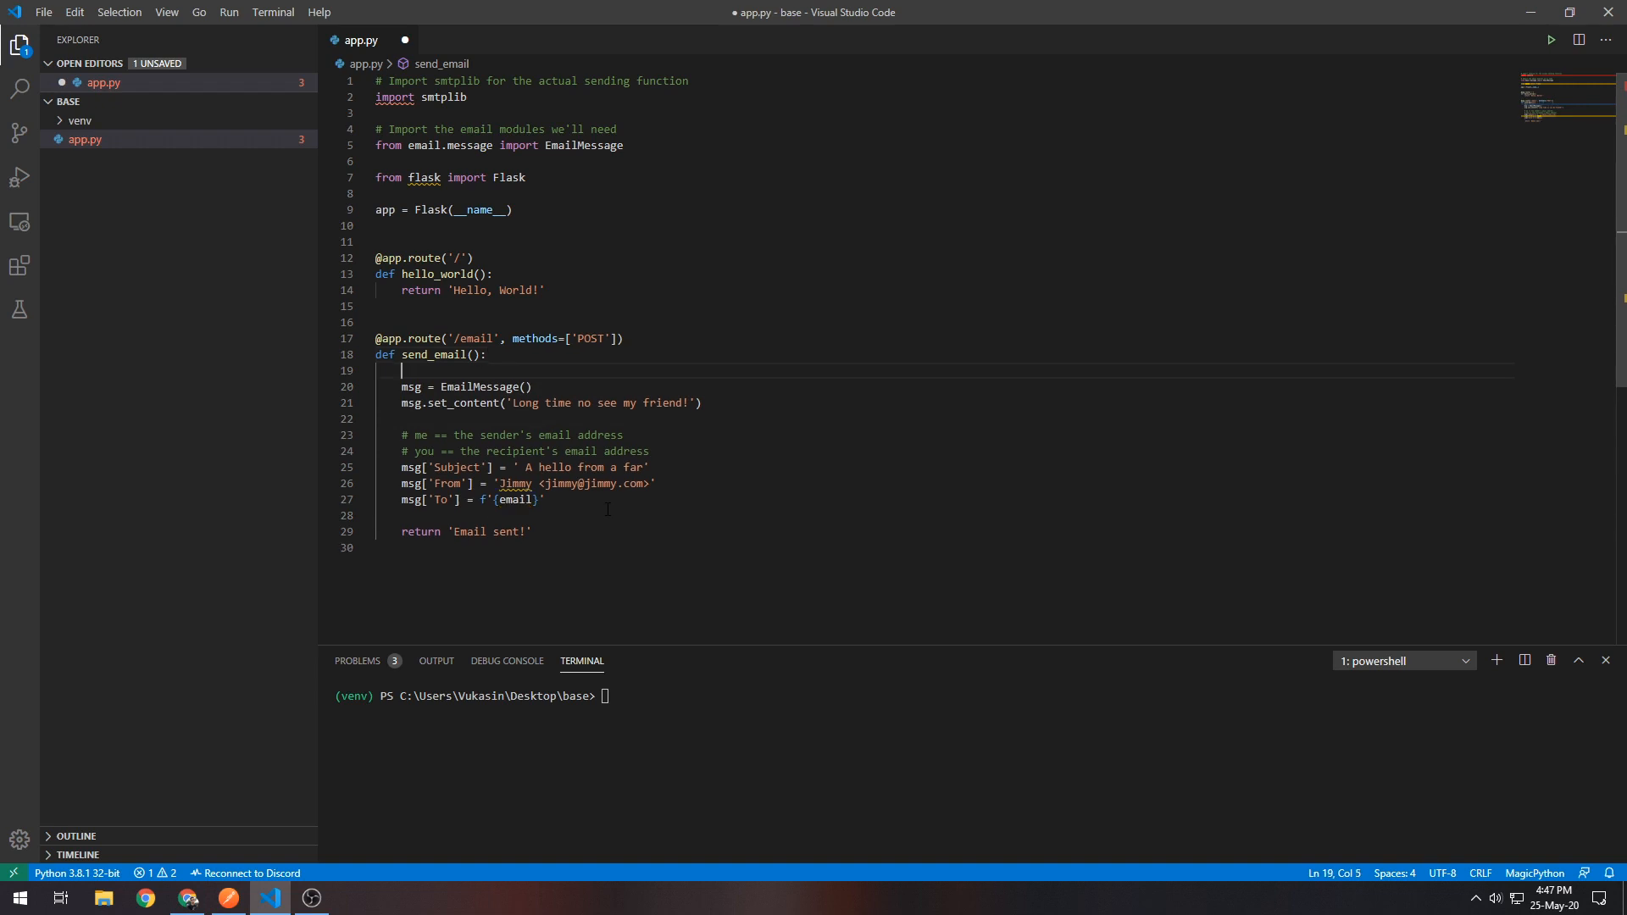
Import request from flask and read email = request.json.get('email', None) at the start of send_email
text(email =)
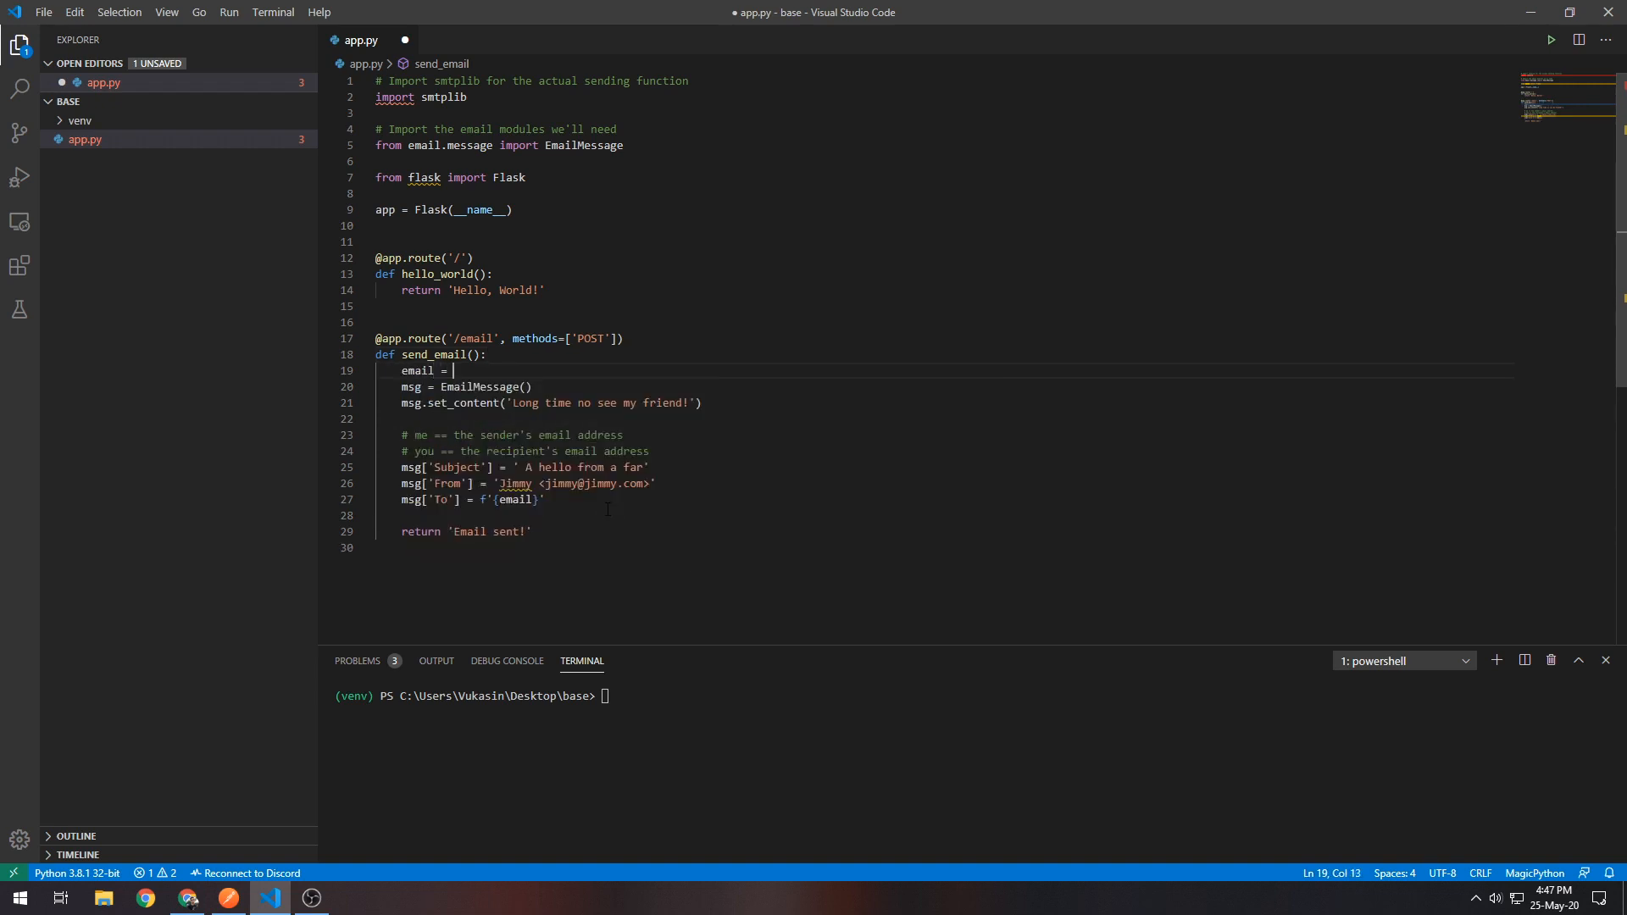
text(, r)
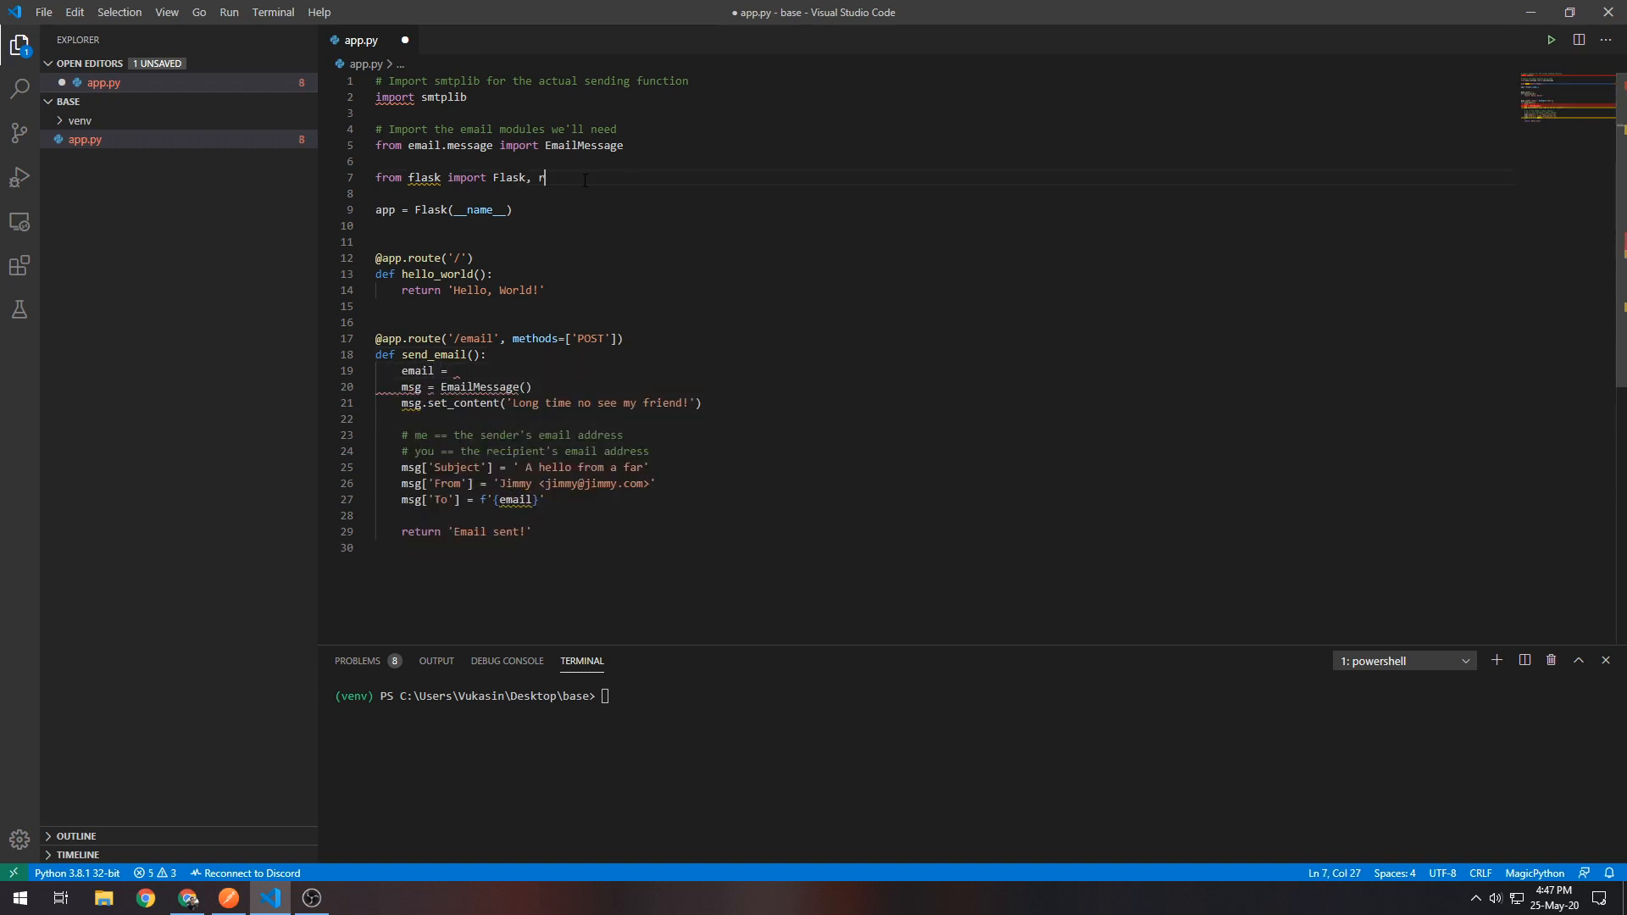
text(equest)
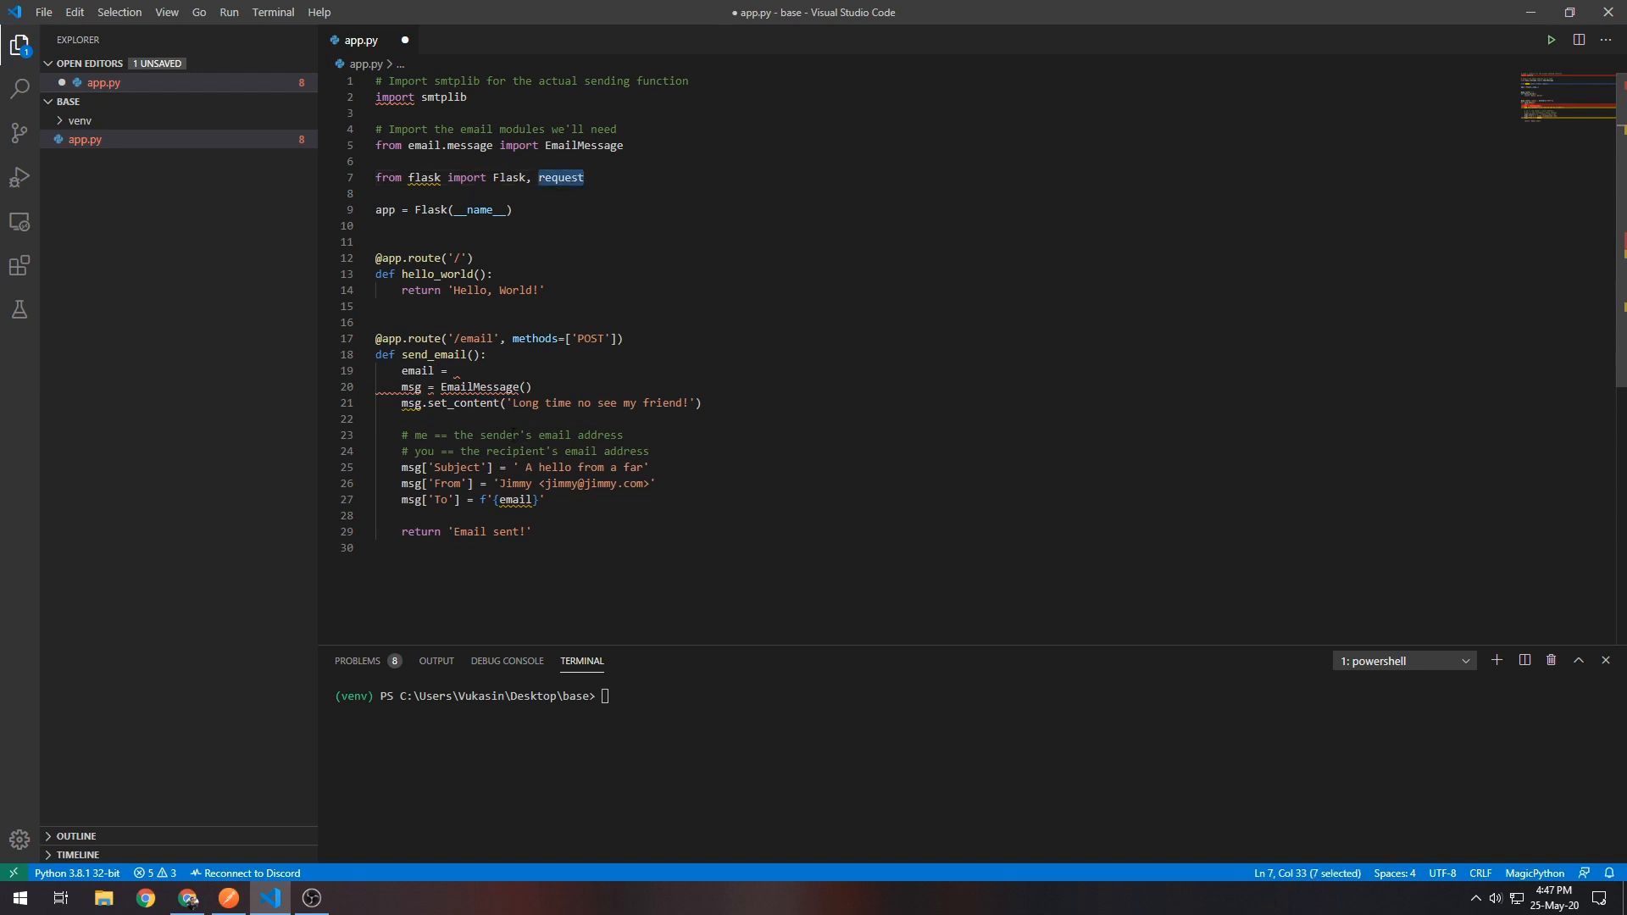
text(request)
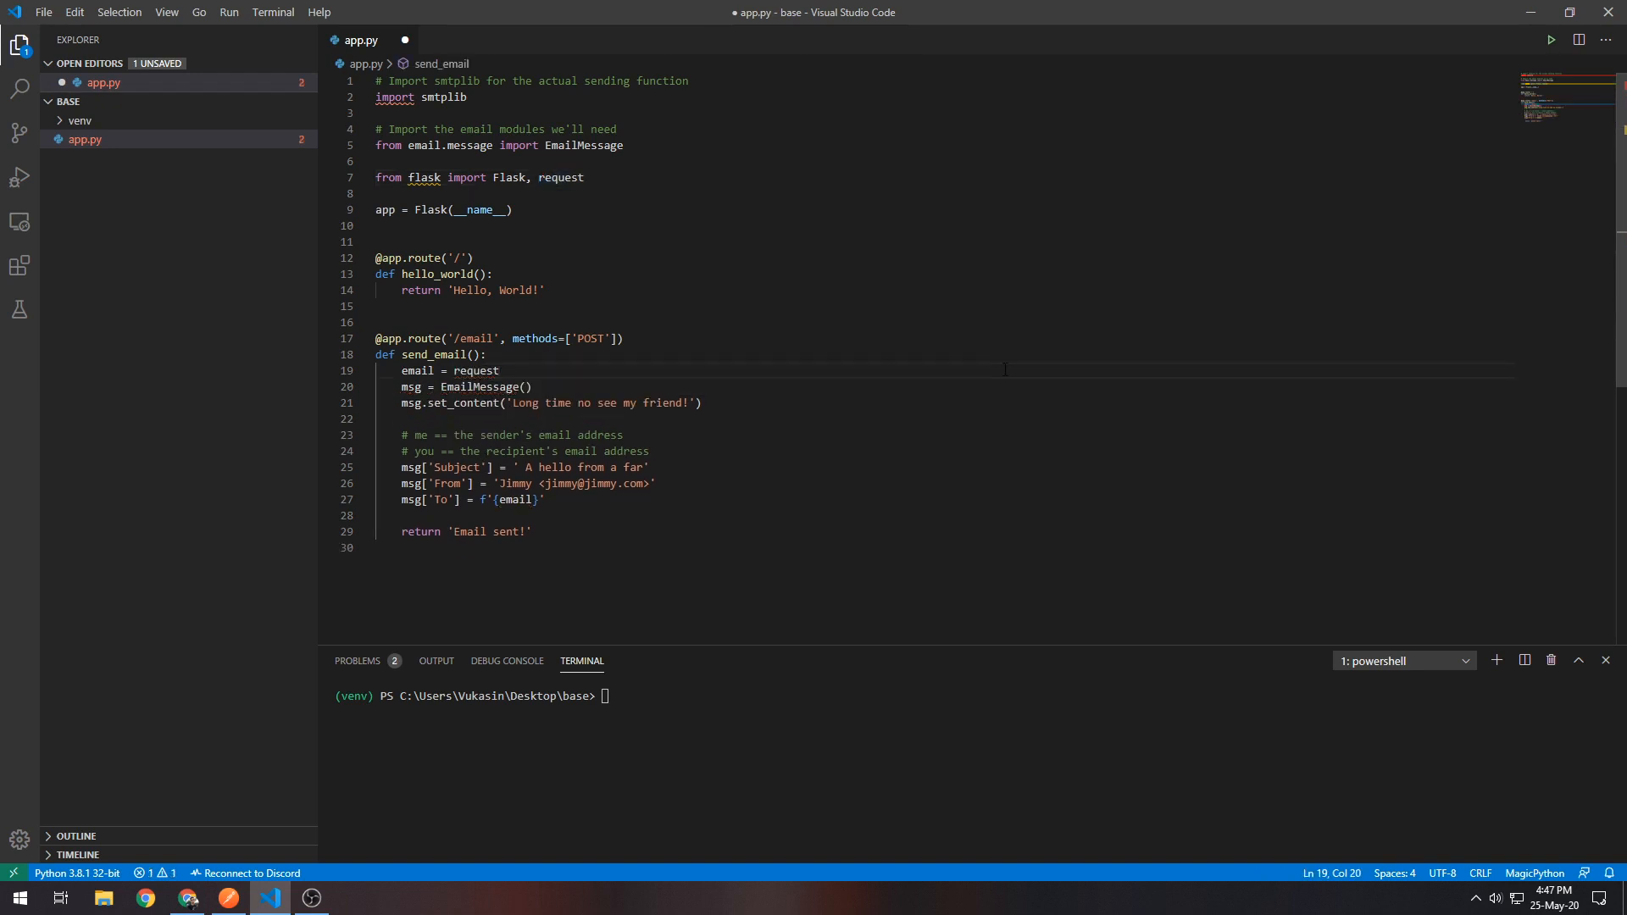
text(.json.ge)
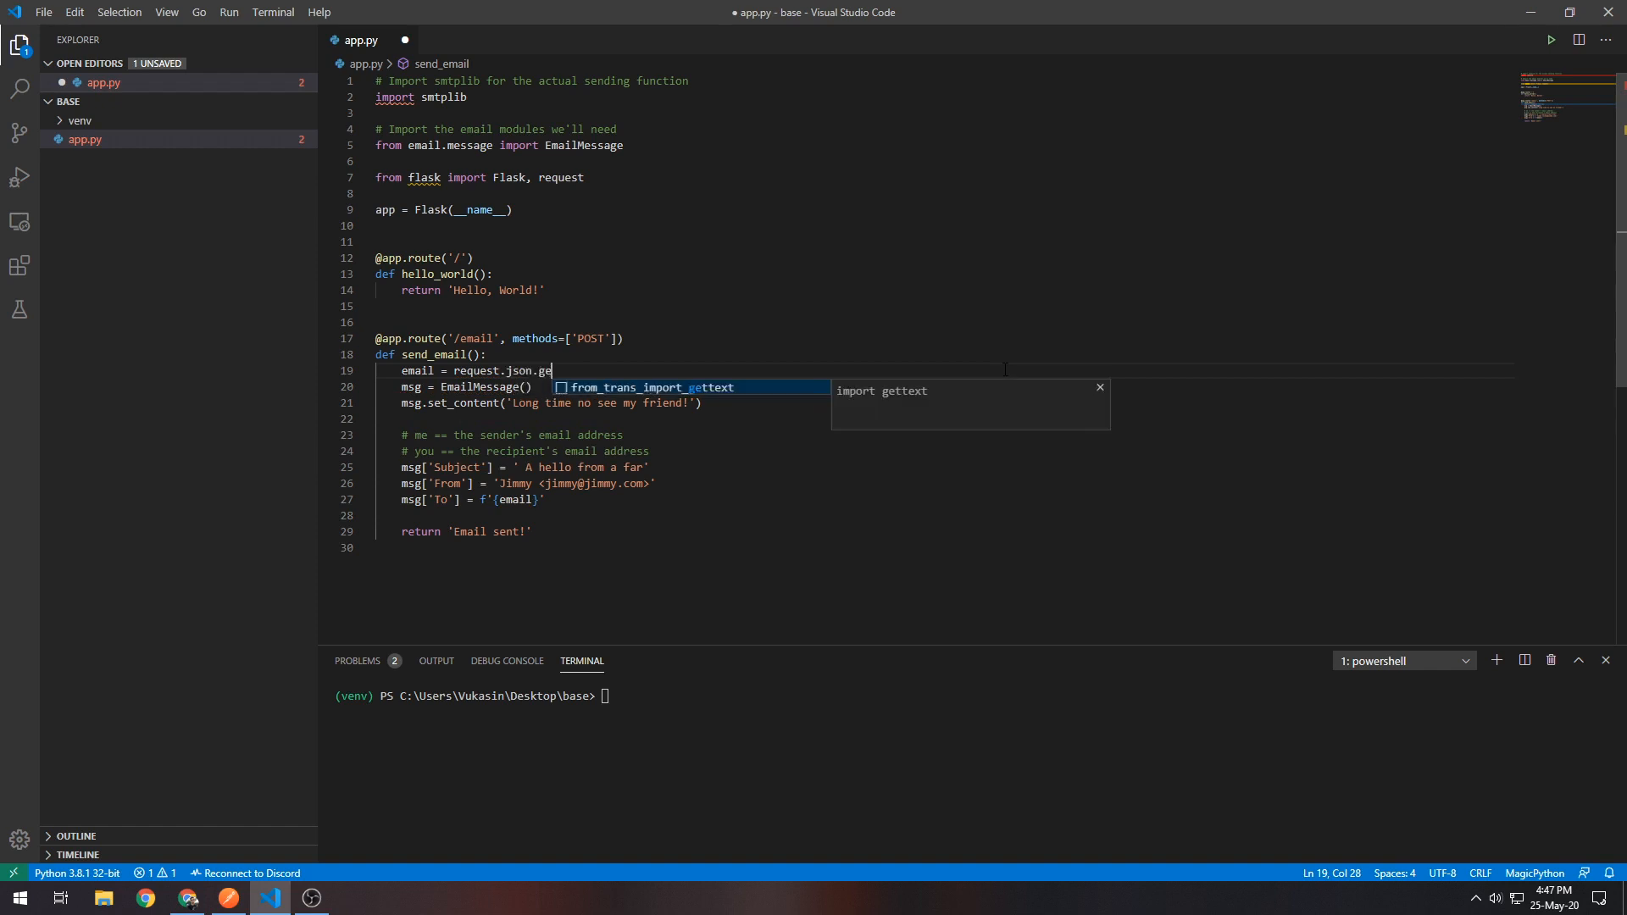
text(t('email'))
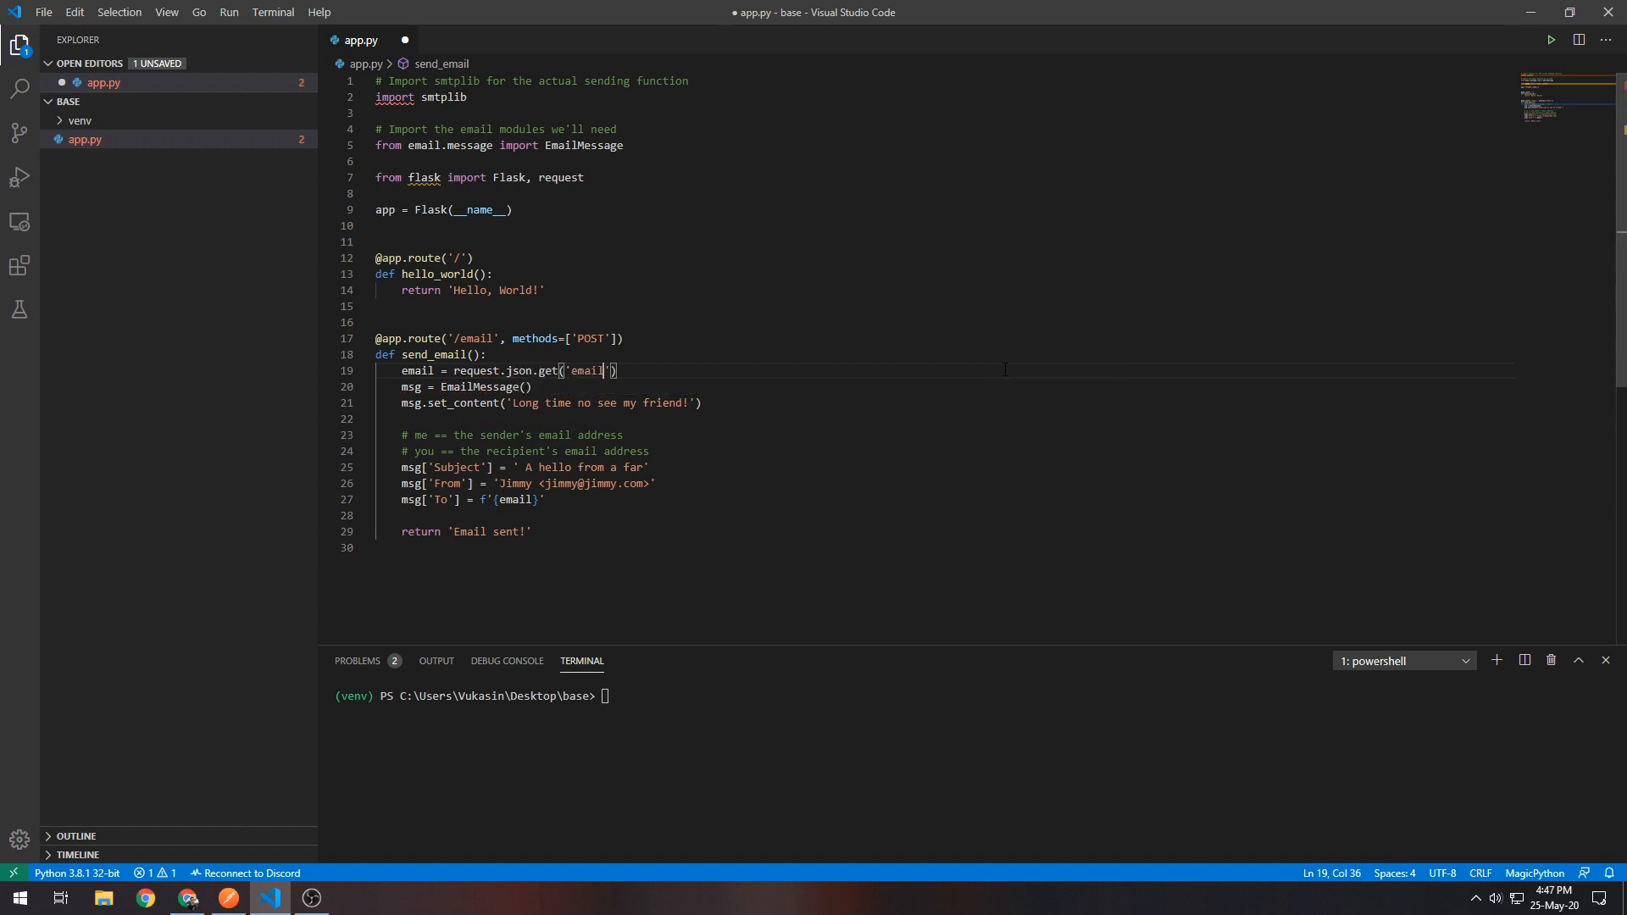
text(, N)
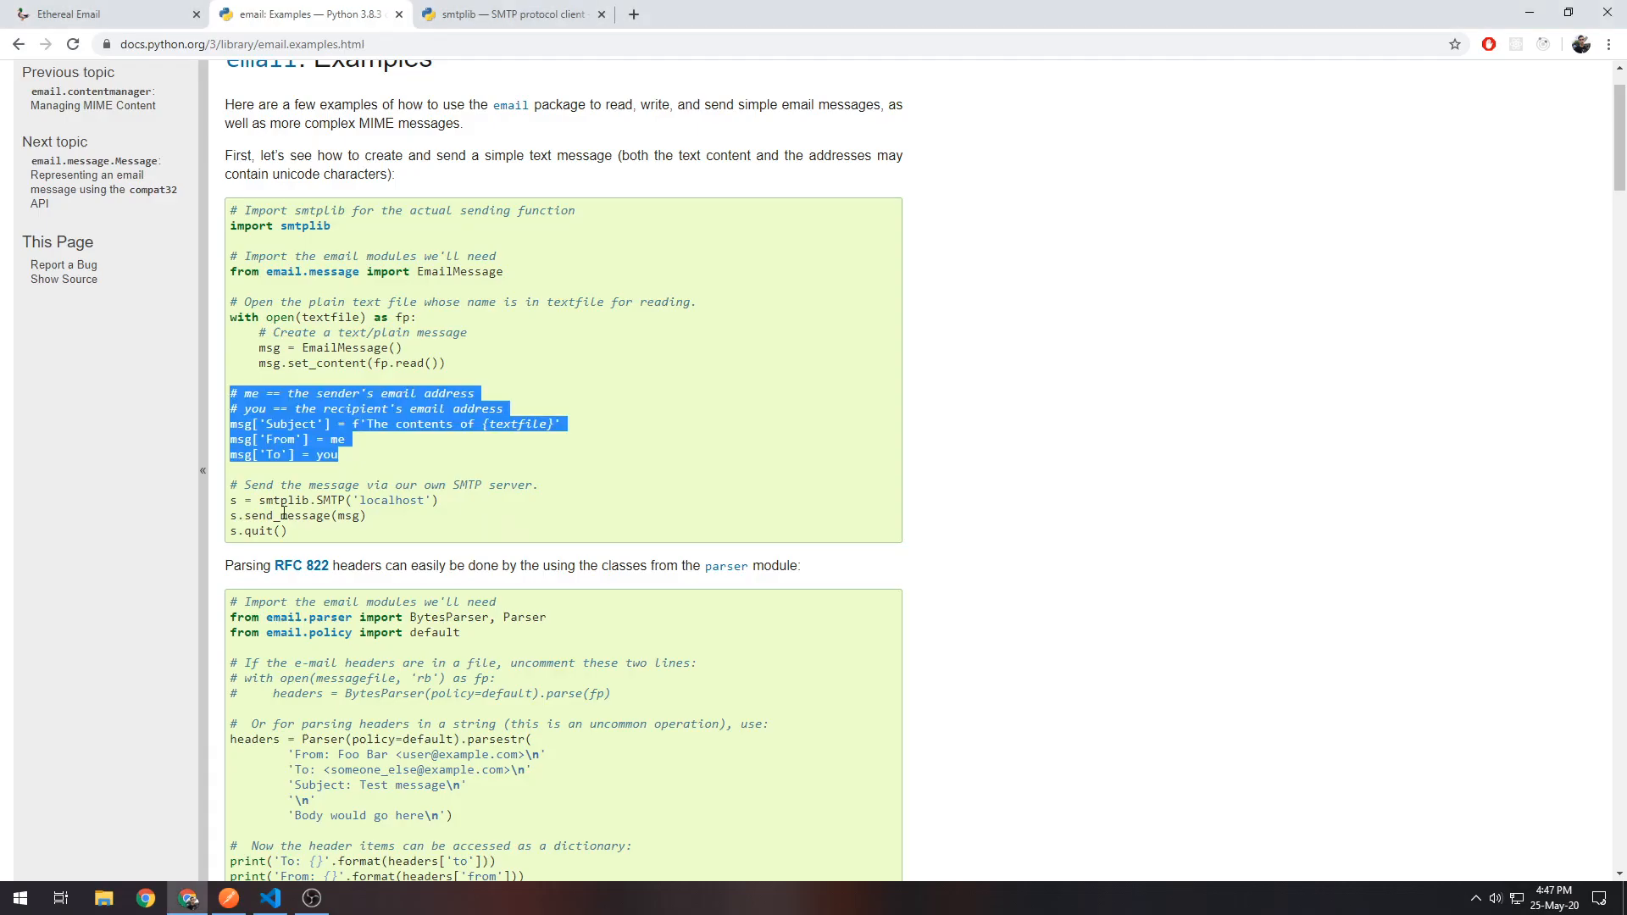
Copy s.send_message(msg) and s.quit() from the docs example to the end of send_email
click(270, 899)
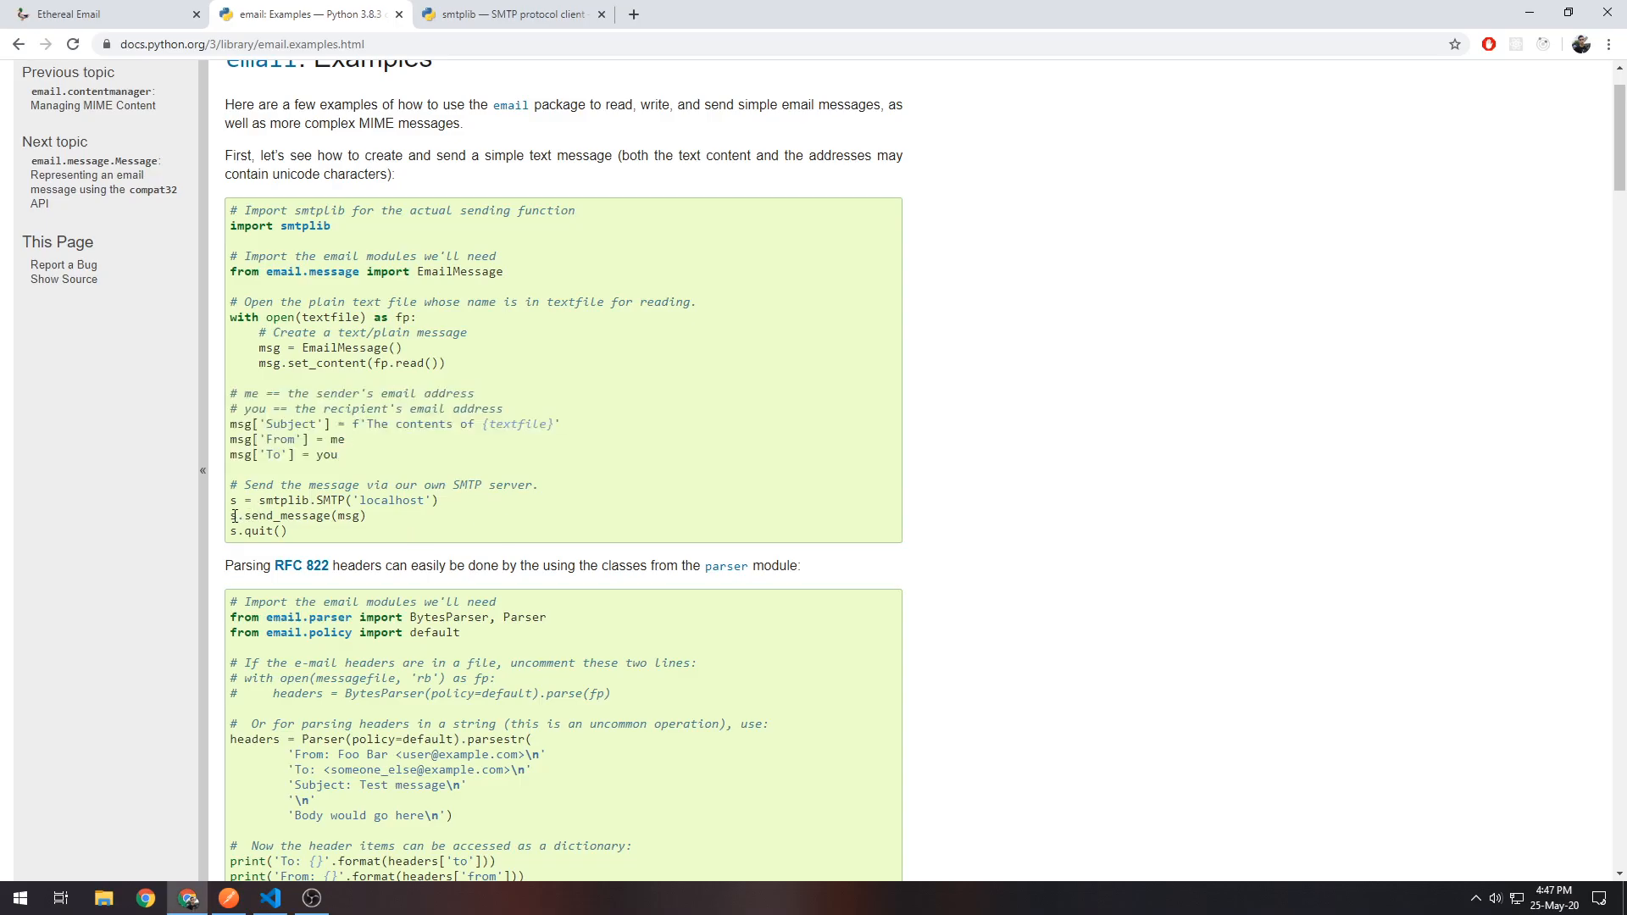
double_click(281, 515)
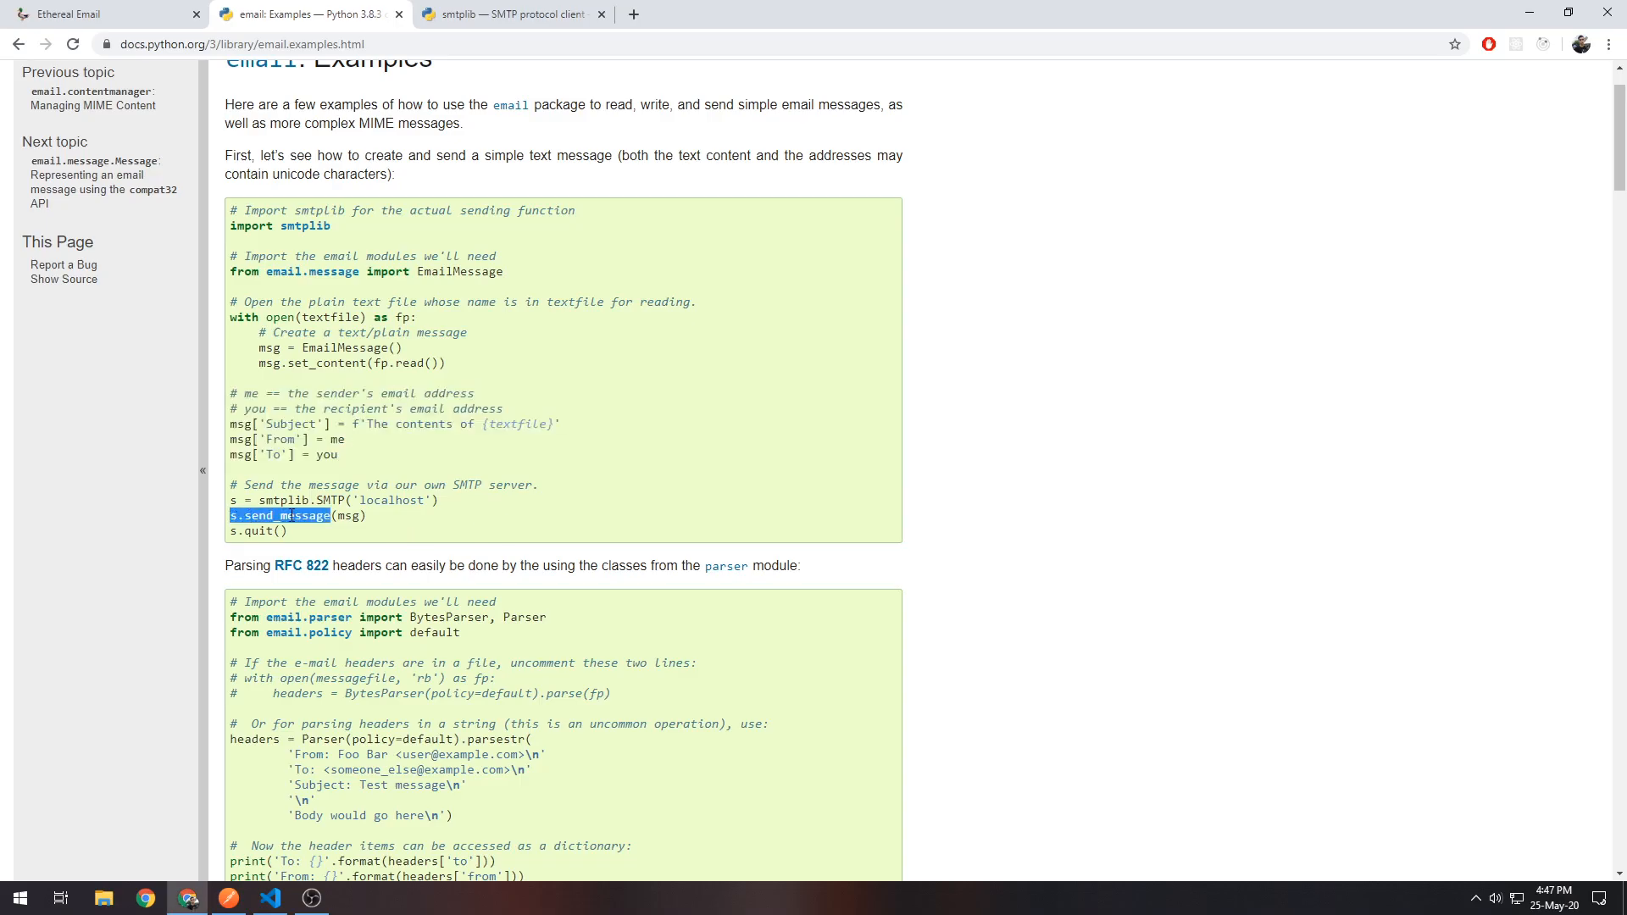
click(270, 898)
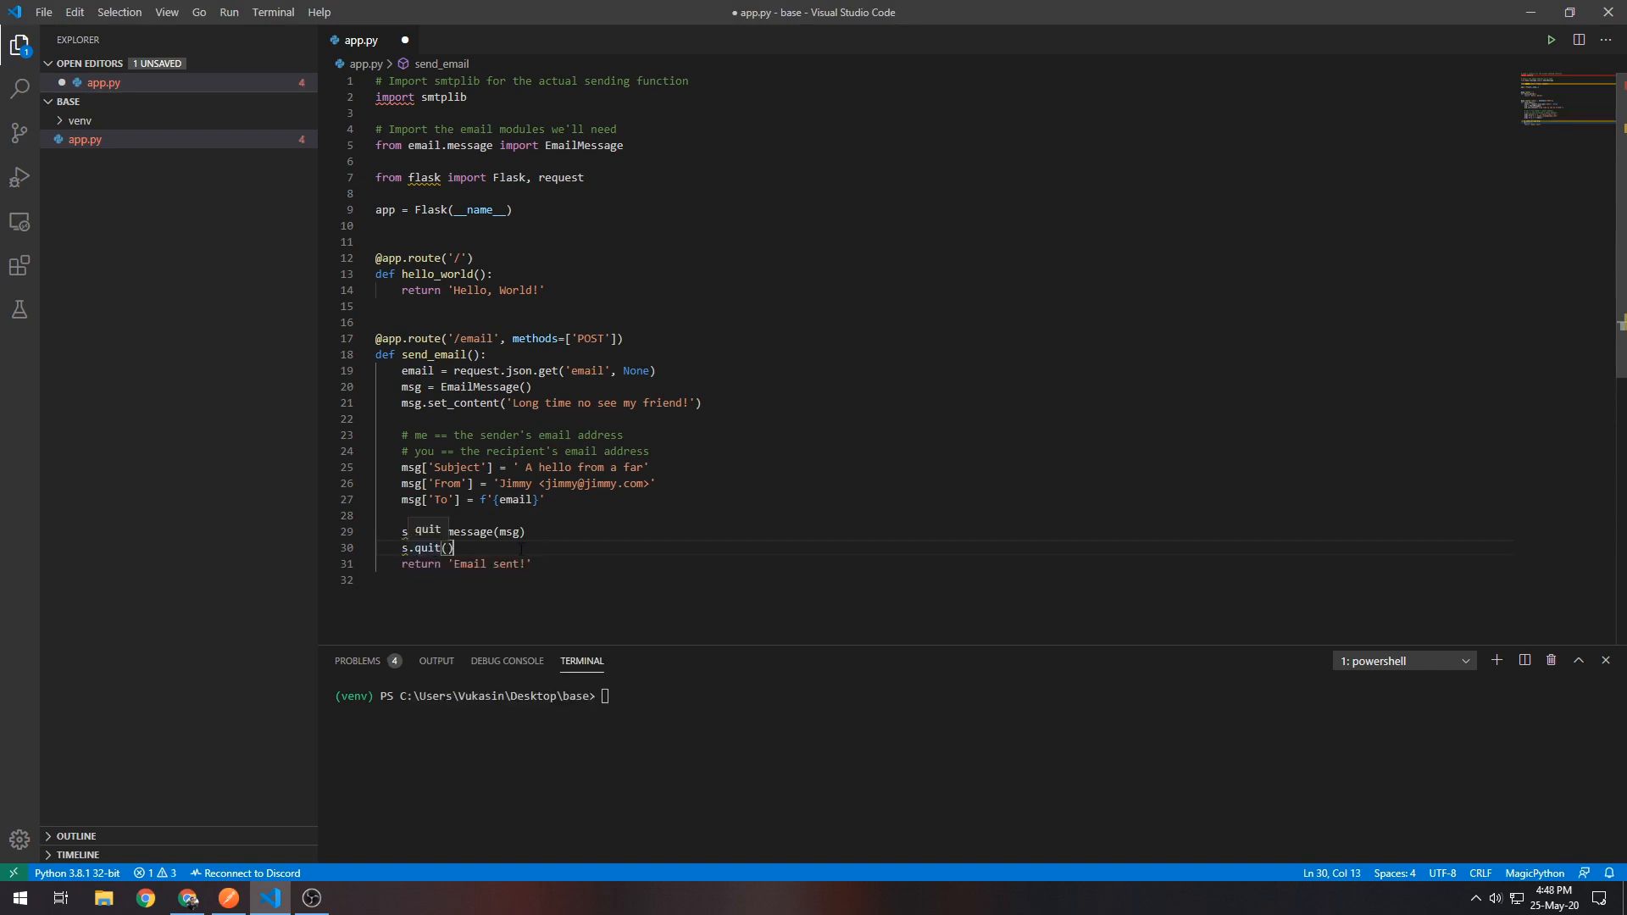
click(144, 898)
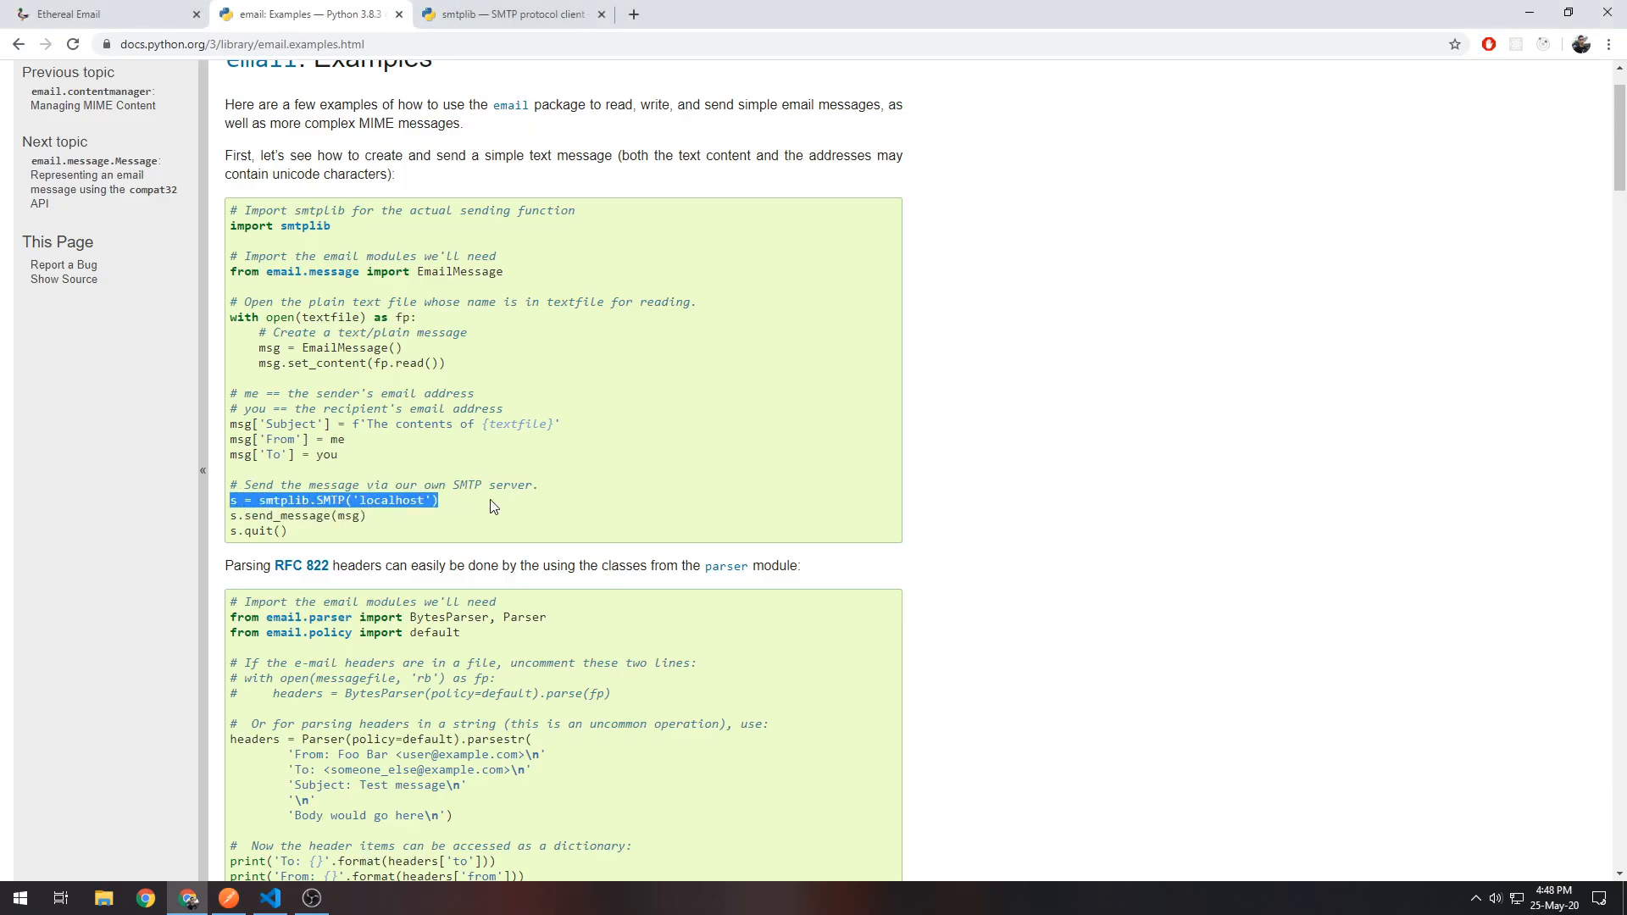
Check the smtplib SMTP reference and the example's connection line, ending back in app.py
click(509, 13)
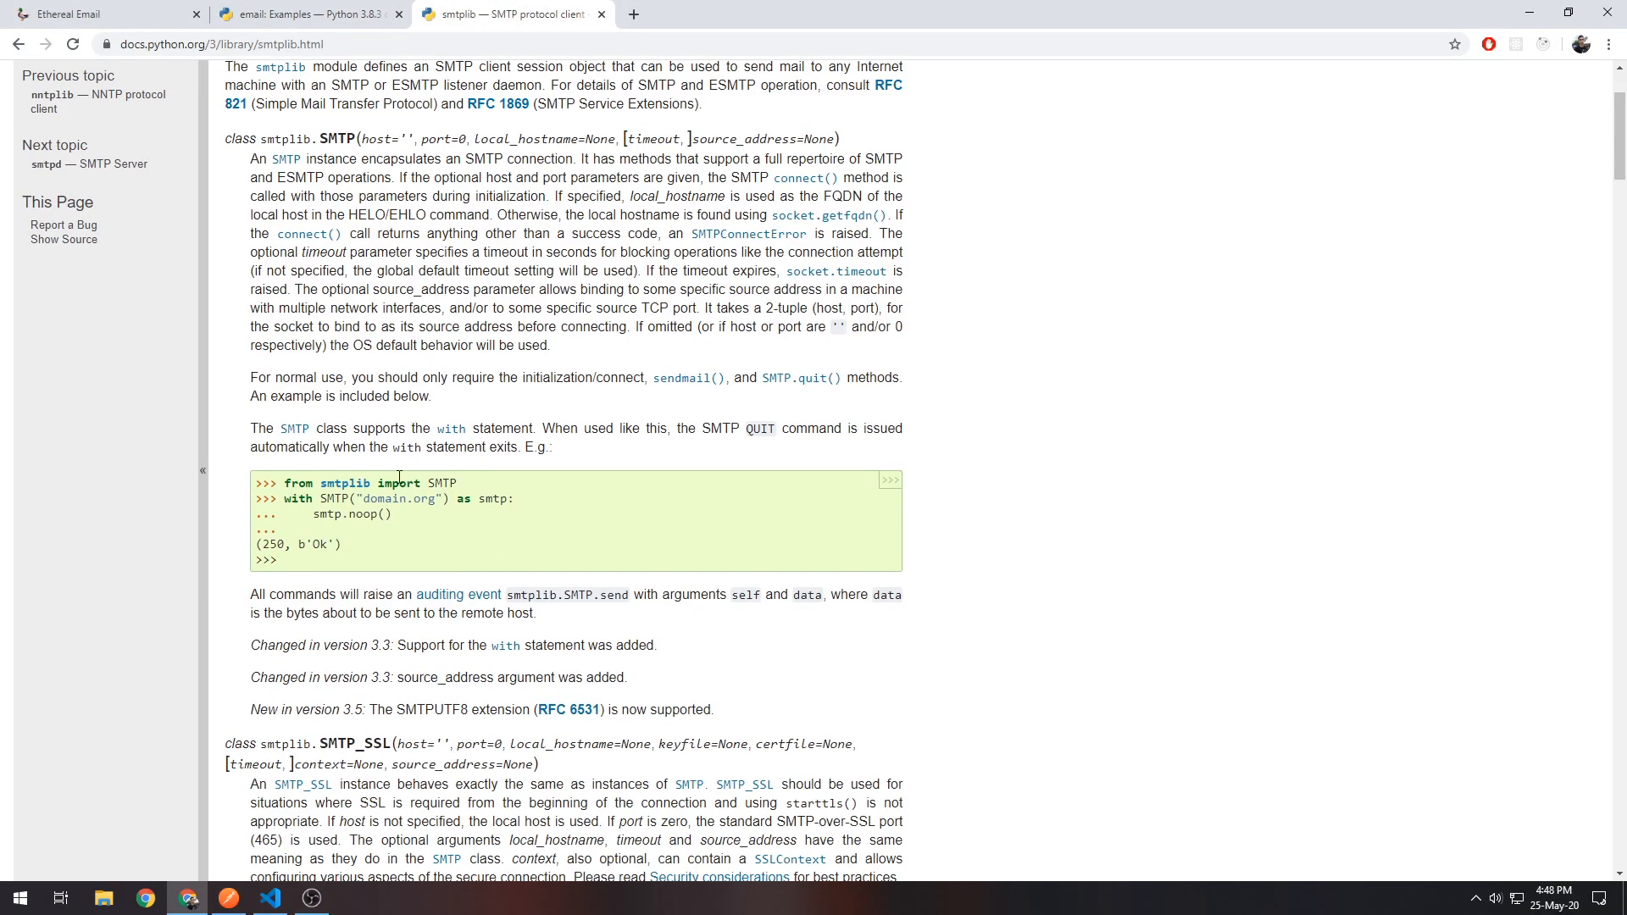
scroll(down, 3)
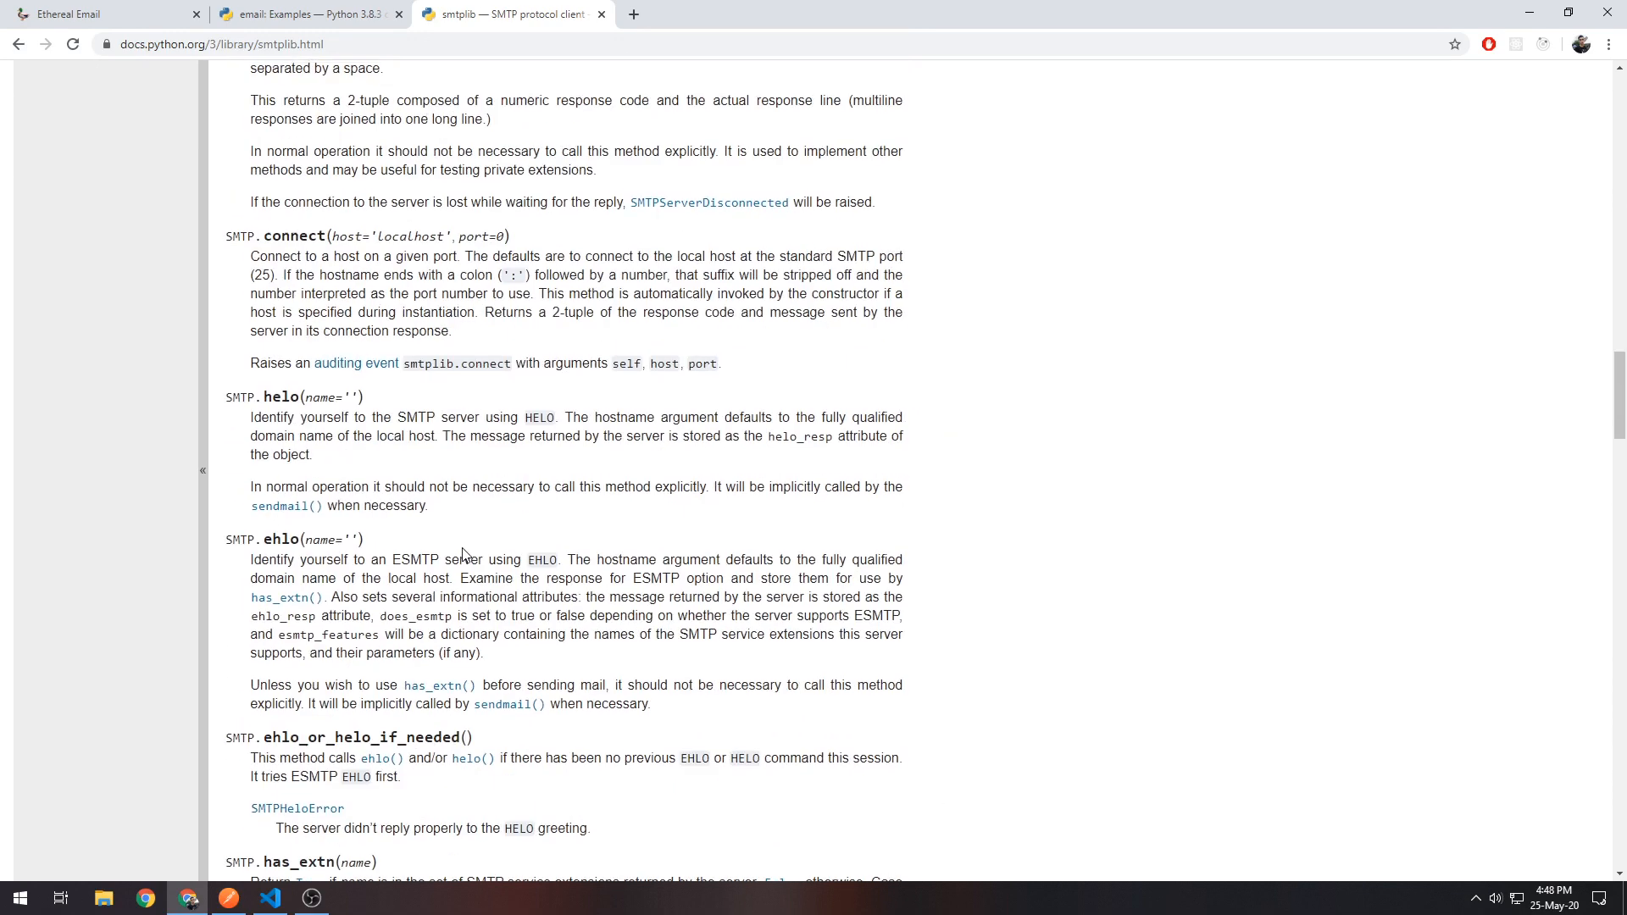
click(302, 14)
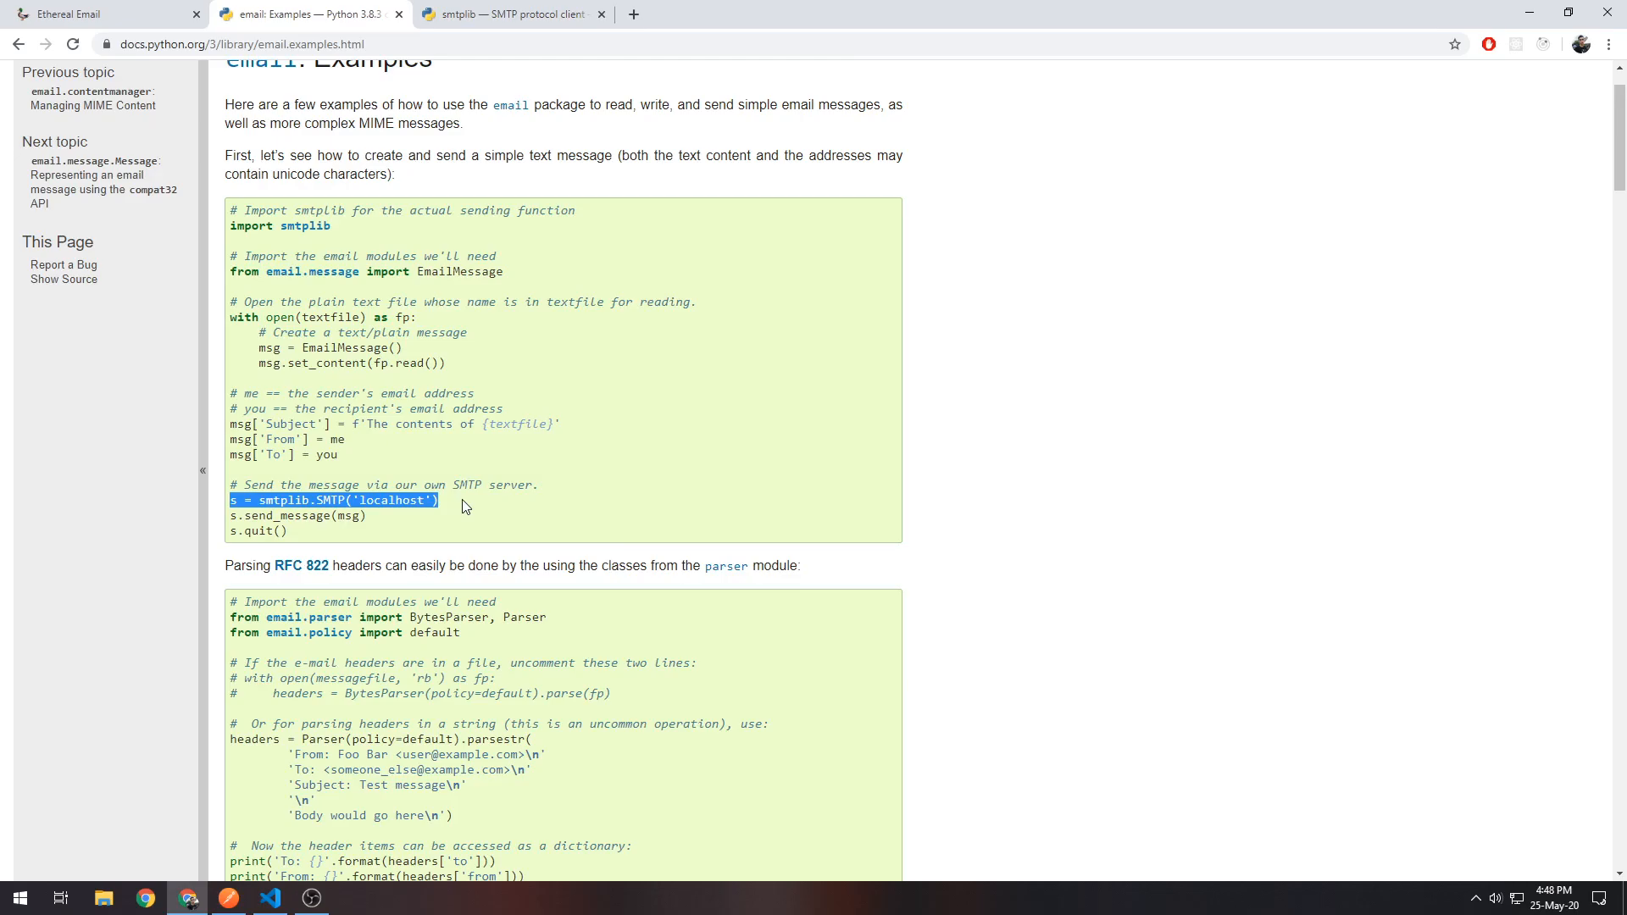
click(269, 899)
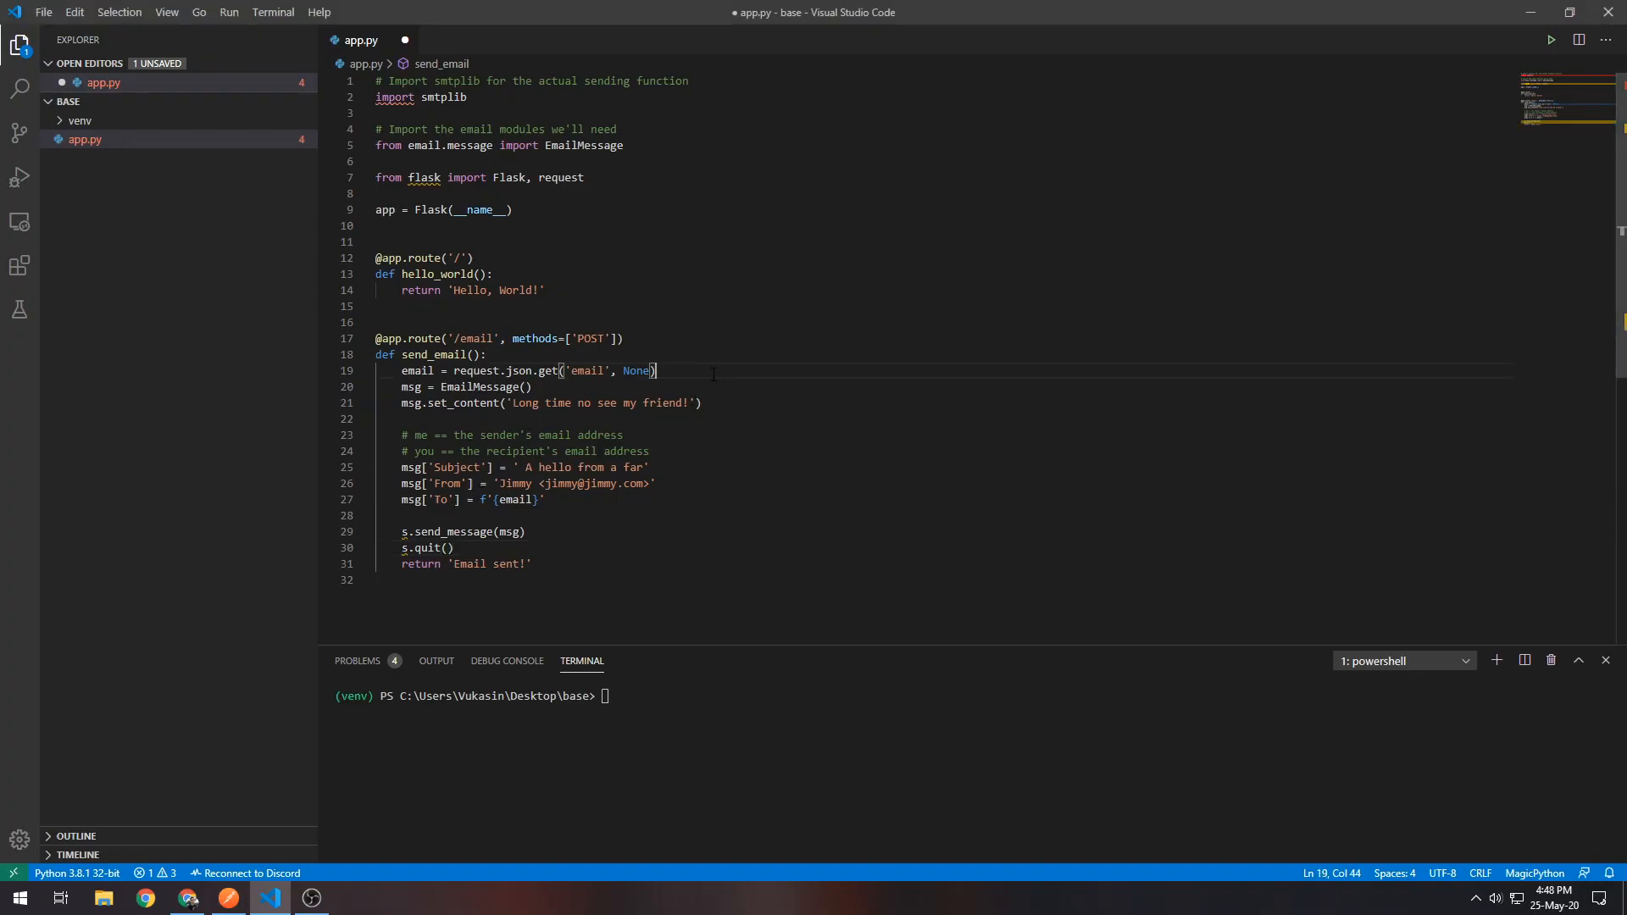
Open s = smtplib.SMTP(host=...) under a '# SMTP stuff' comment at the start of send_email
text(s = smtplib.SMTP('localhost'))
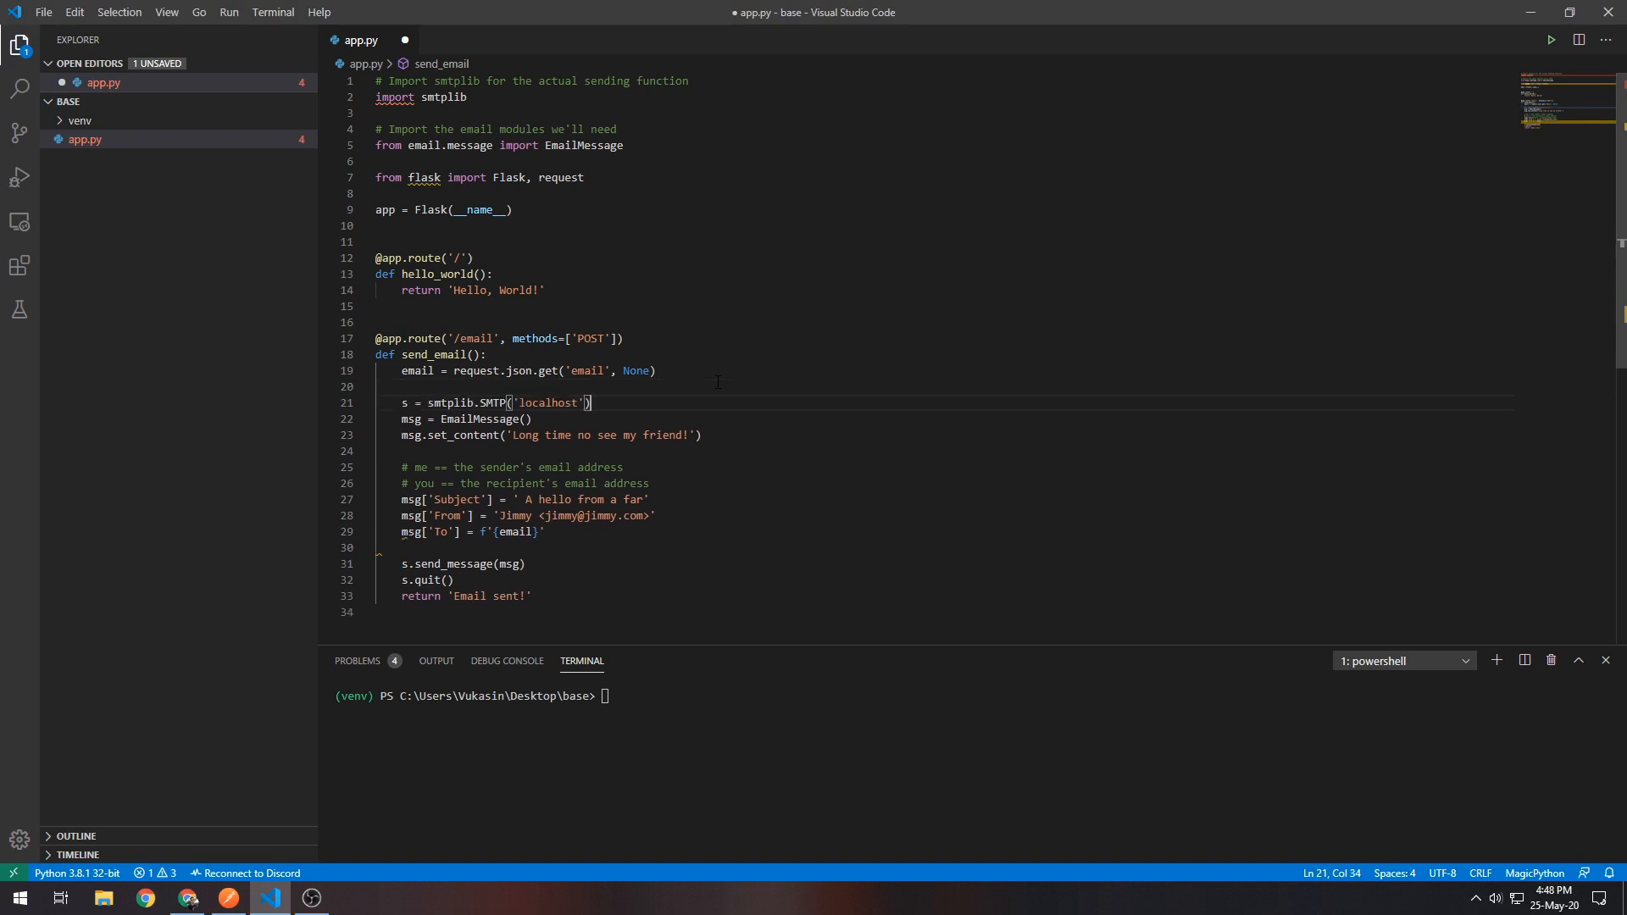
key(Enter)
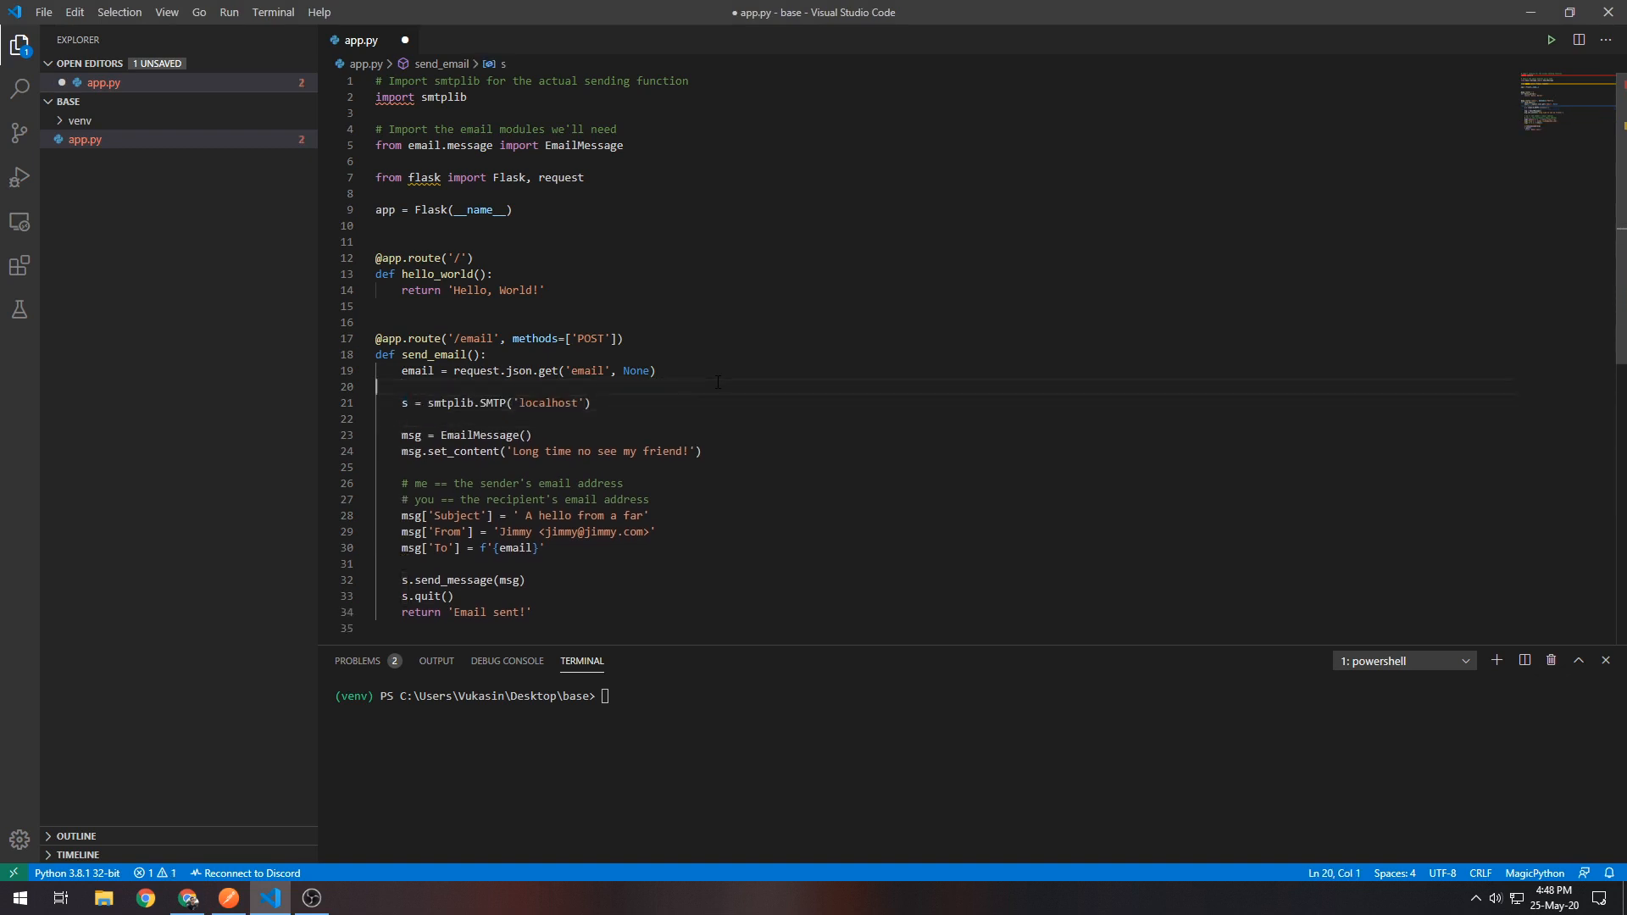
text(# SMTP)
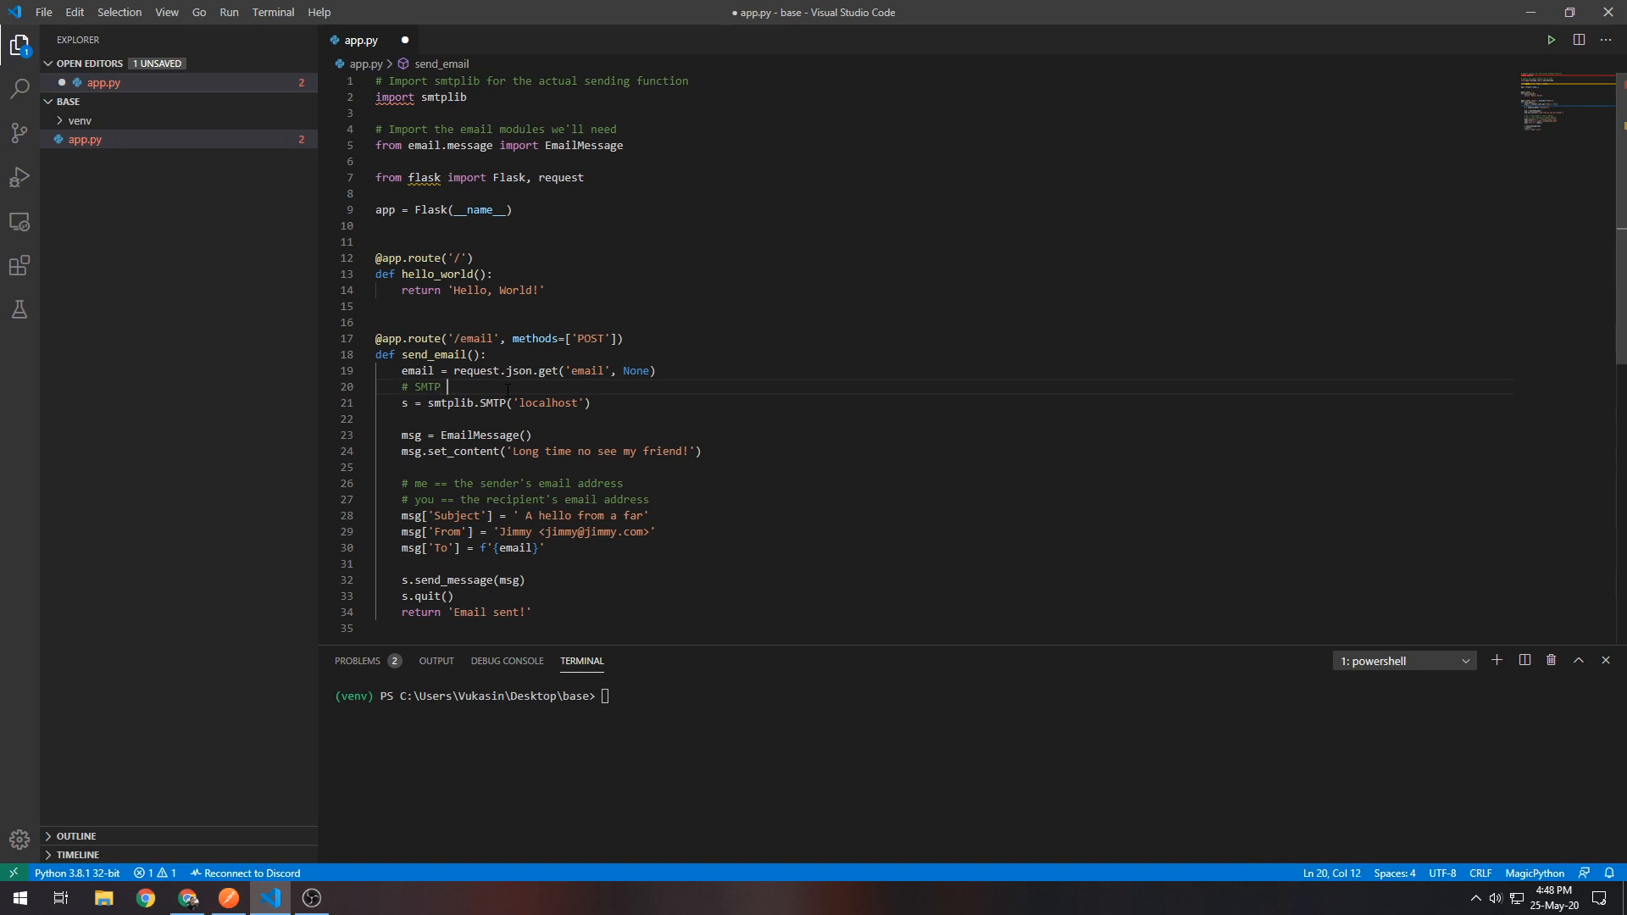
double_click(548, 403)
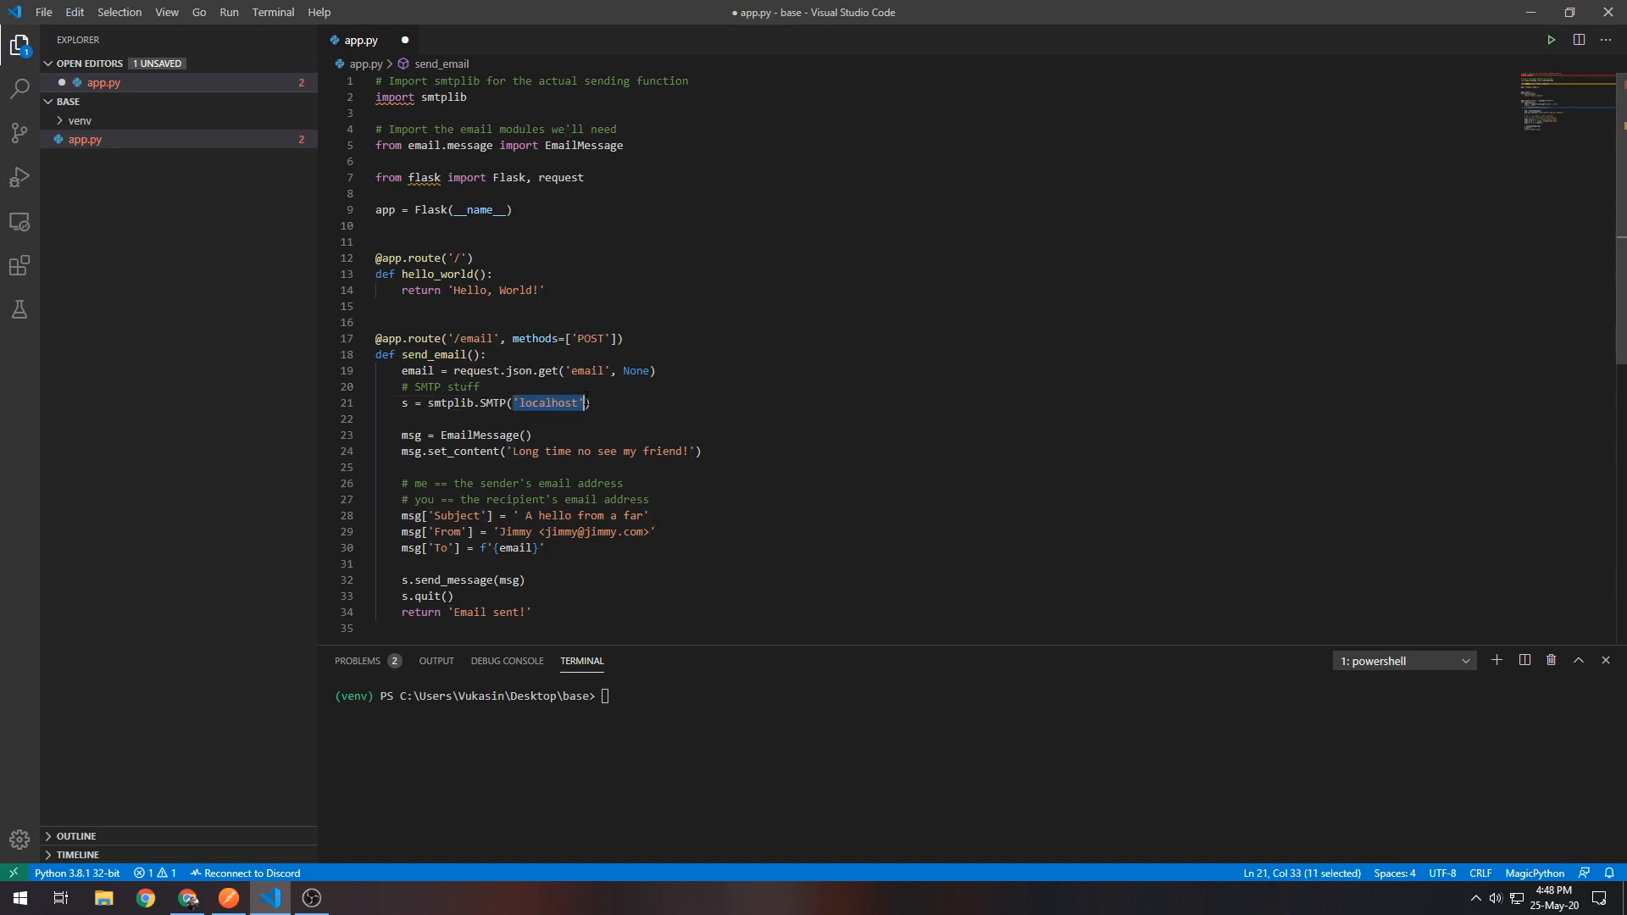
text(host=)
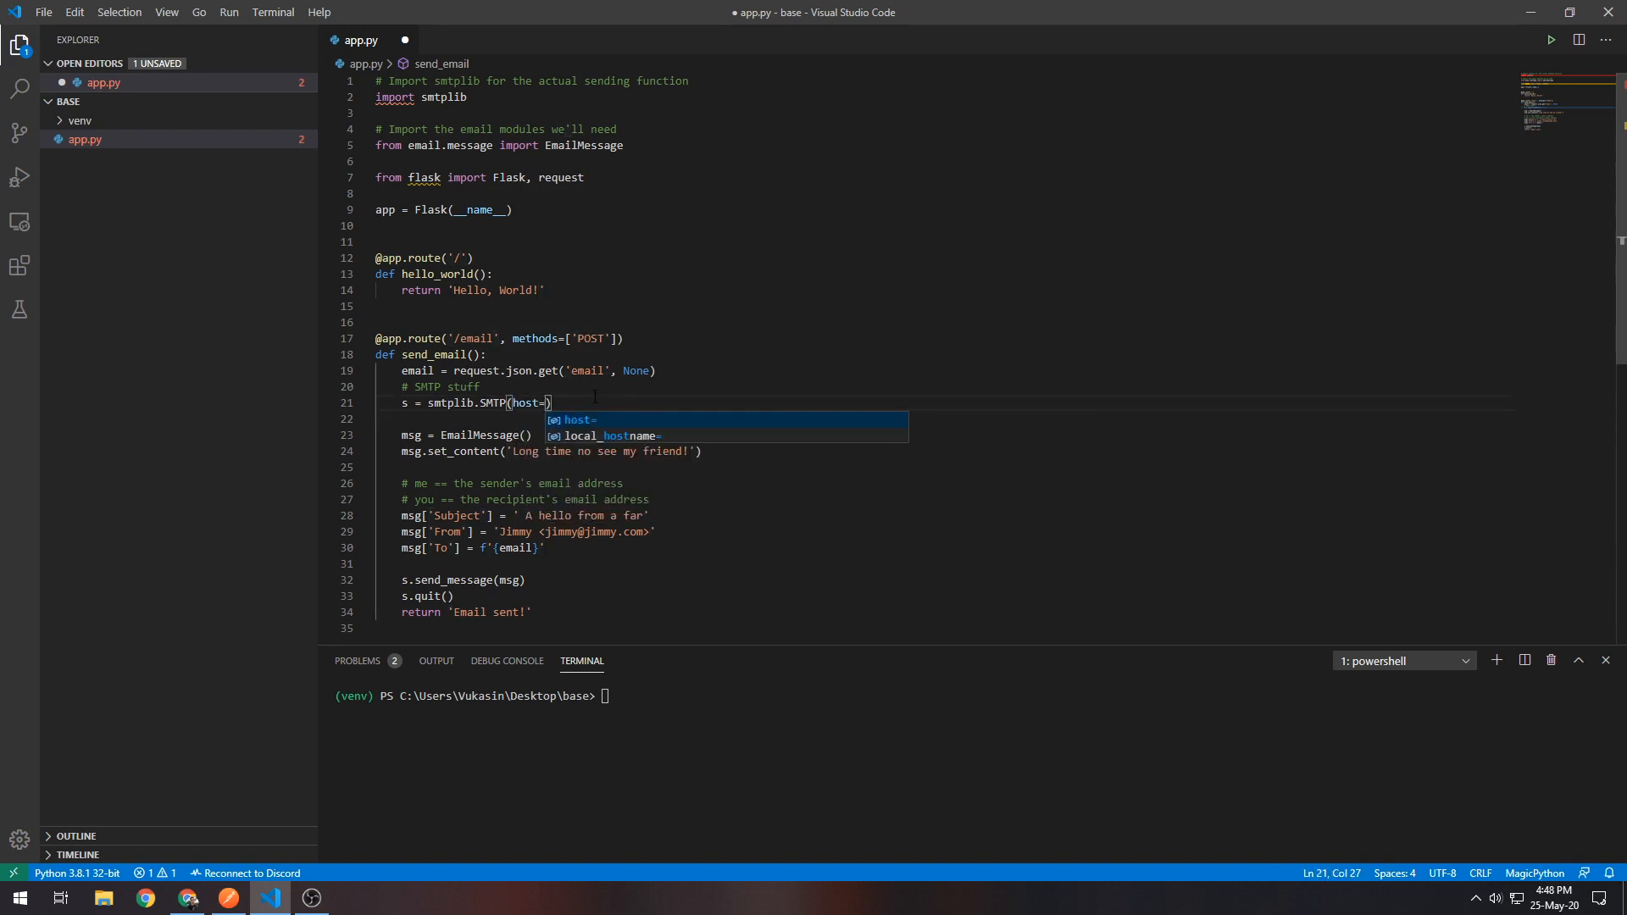
click(146, 898)
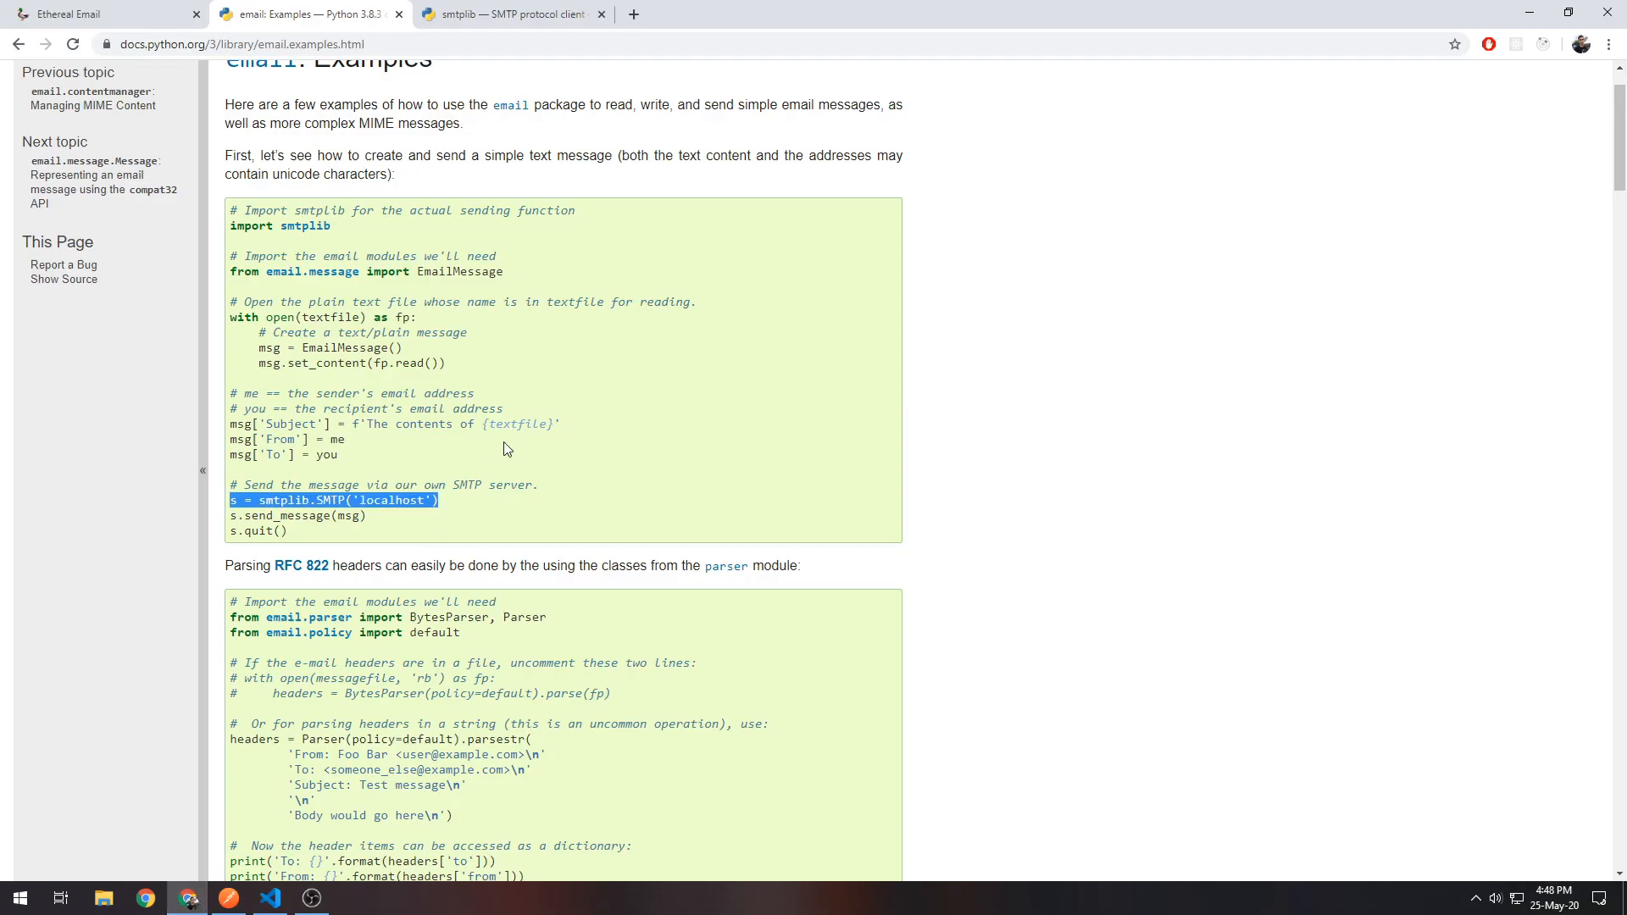
Create an Ethereal test account and pick out its host smtp.ethereal.email and port 587
click(104, 13)
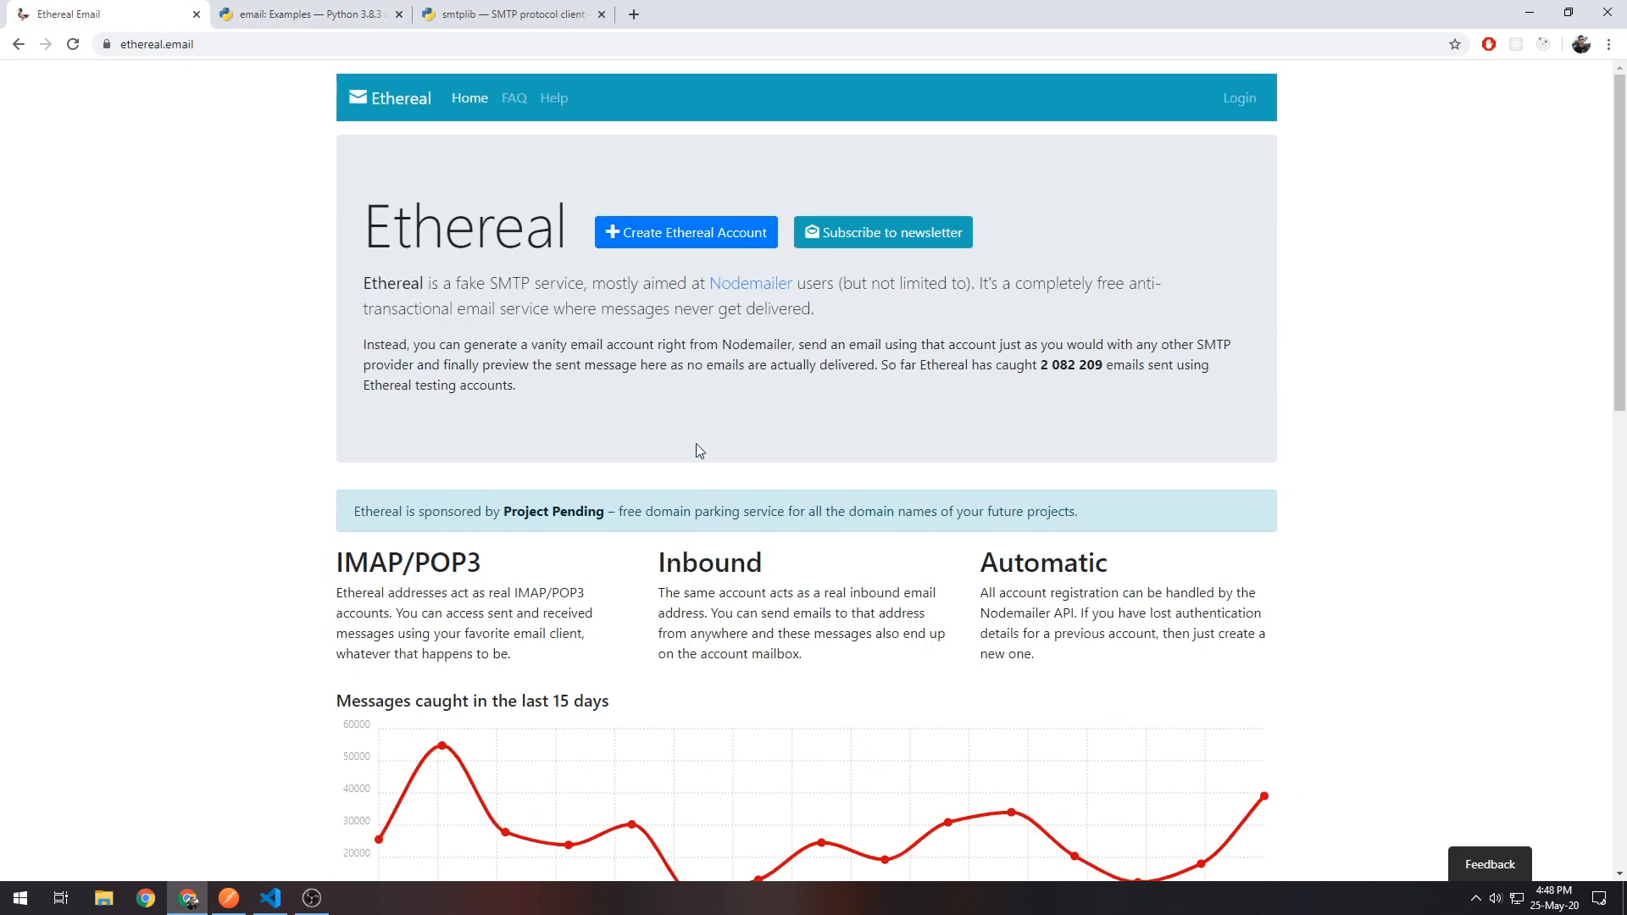
click(684, 232)
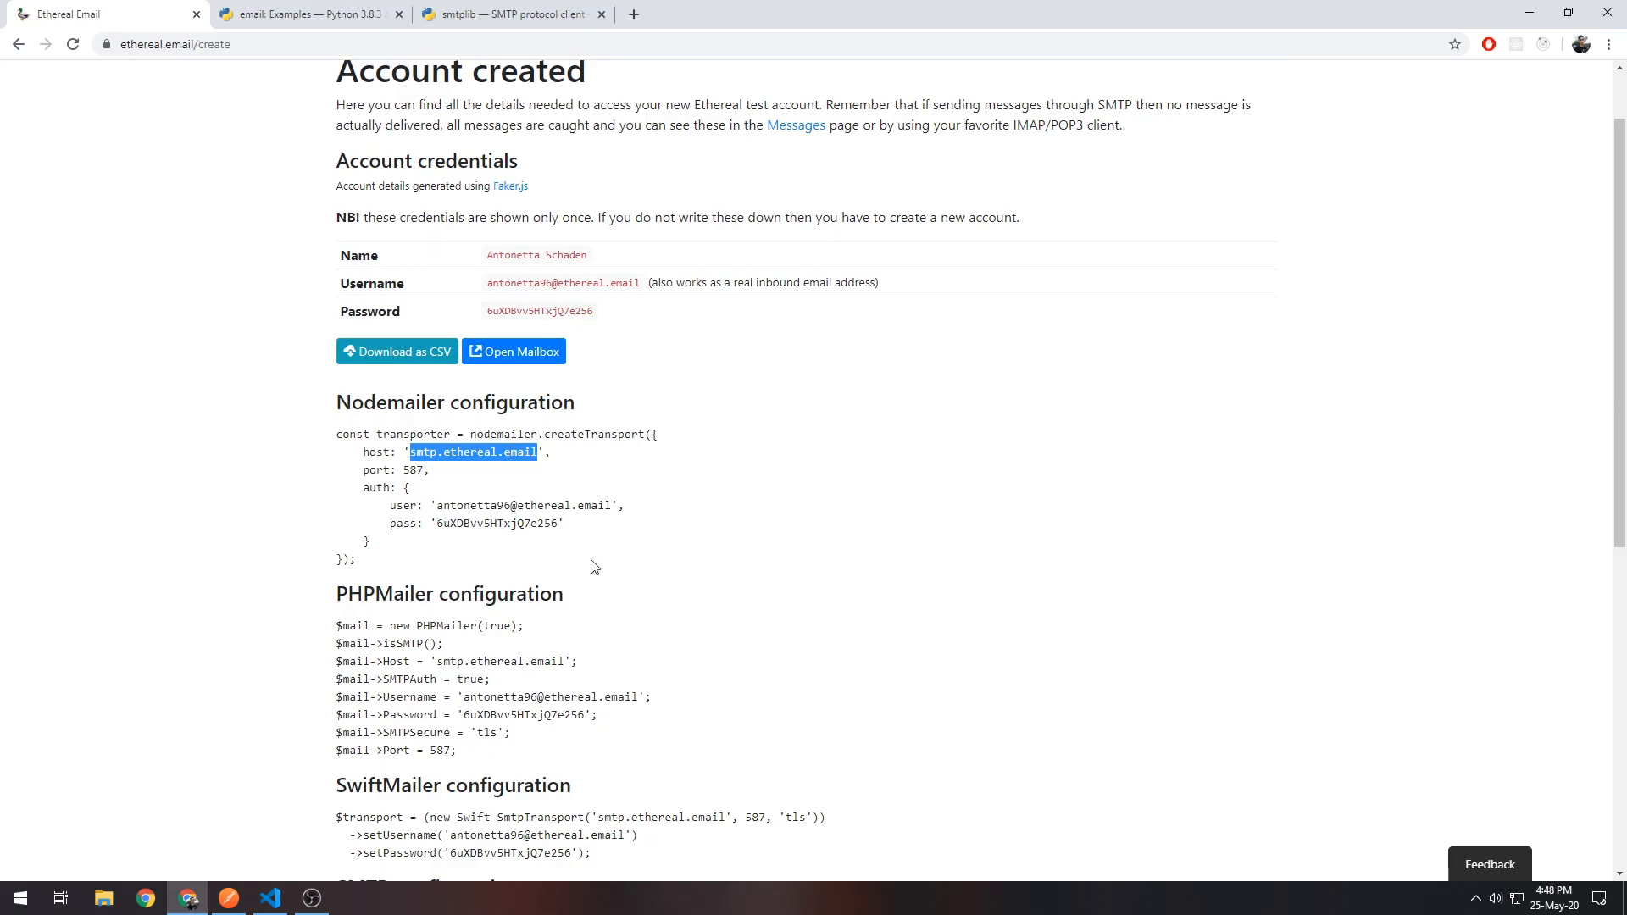
click(270, 898)
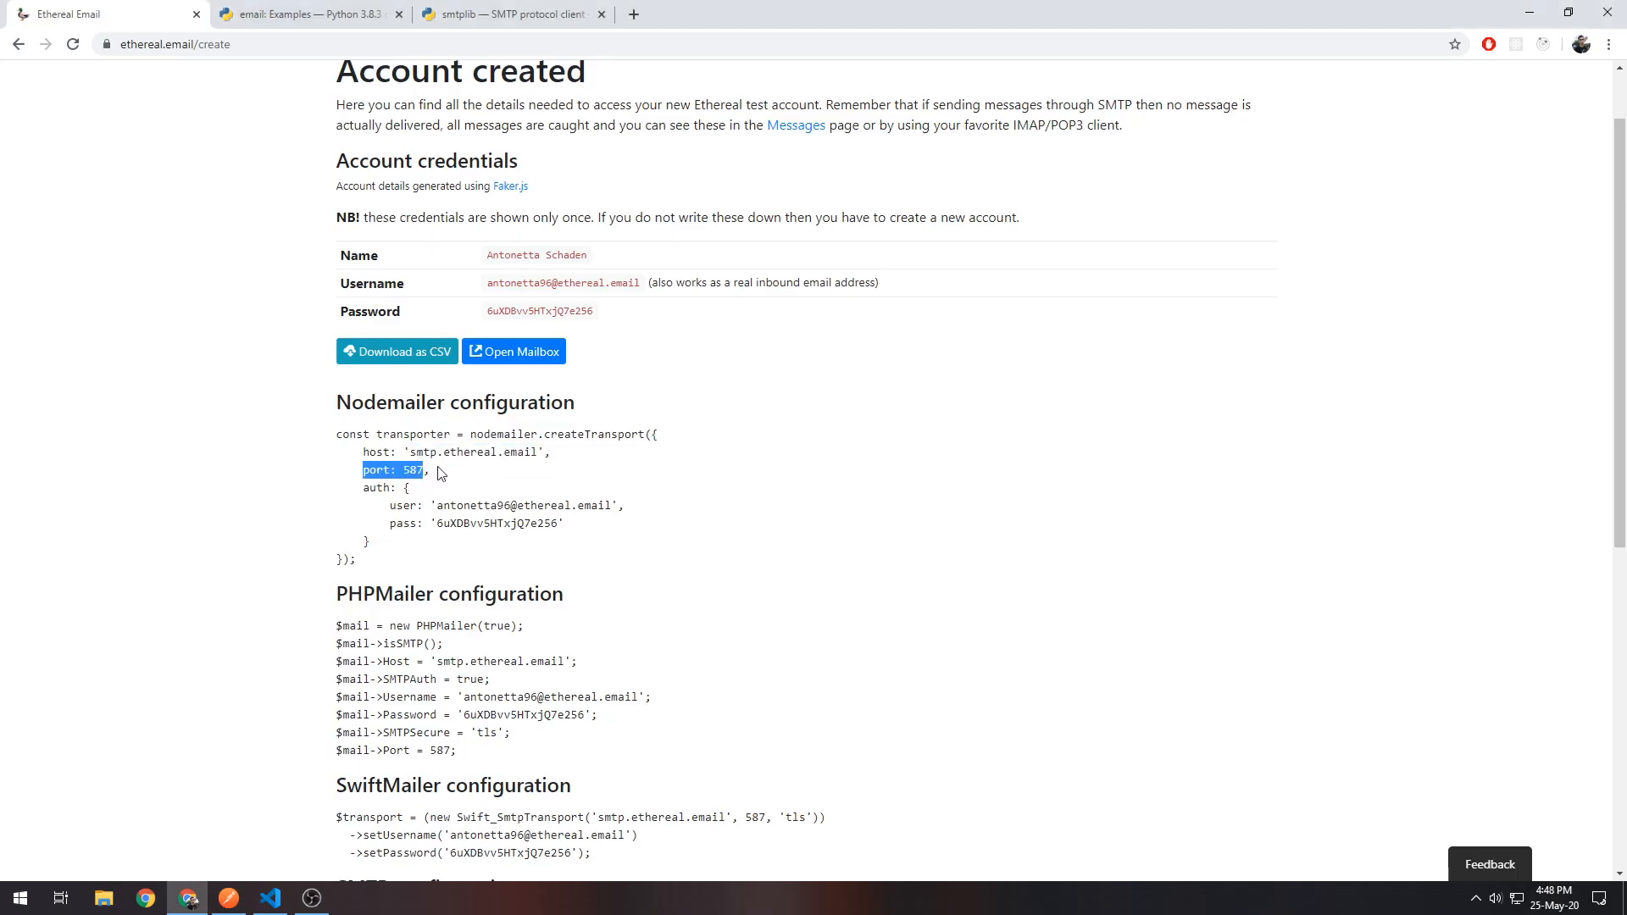
Point the connection at smtplib.SMTP(host='smtp.ethereal.email', port=587)
click(270, 898)
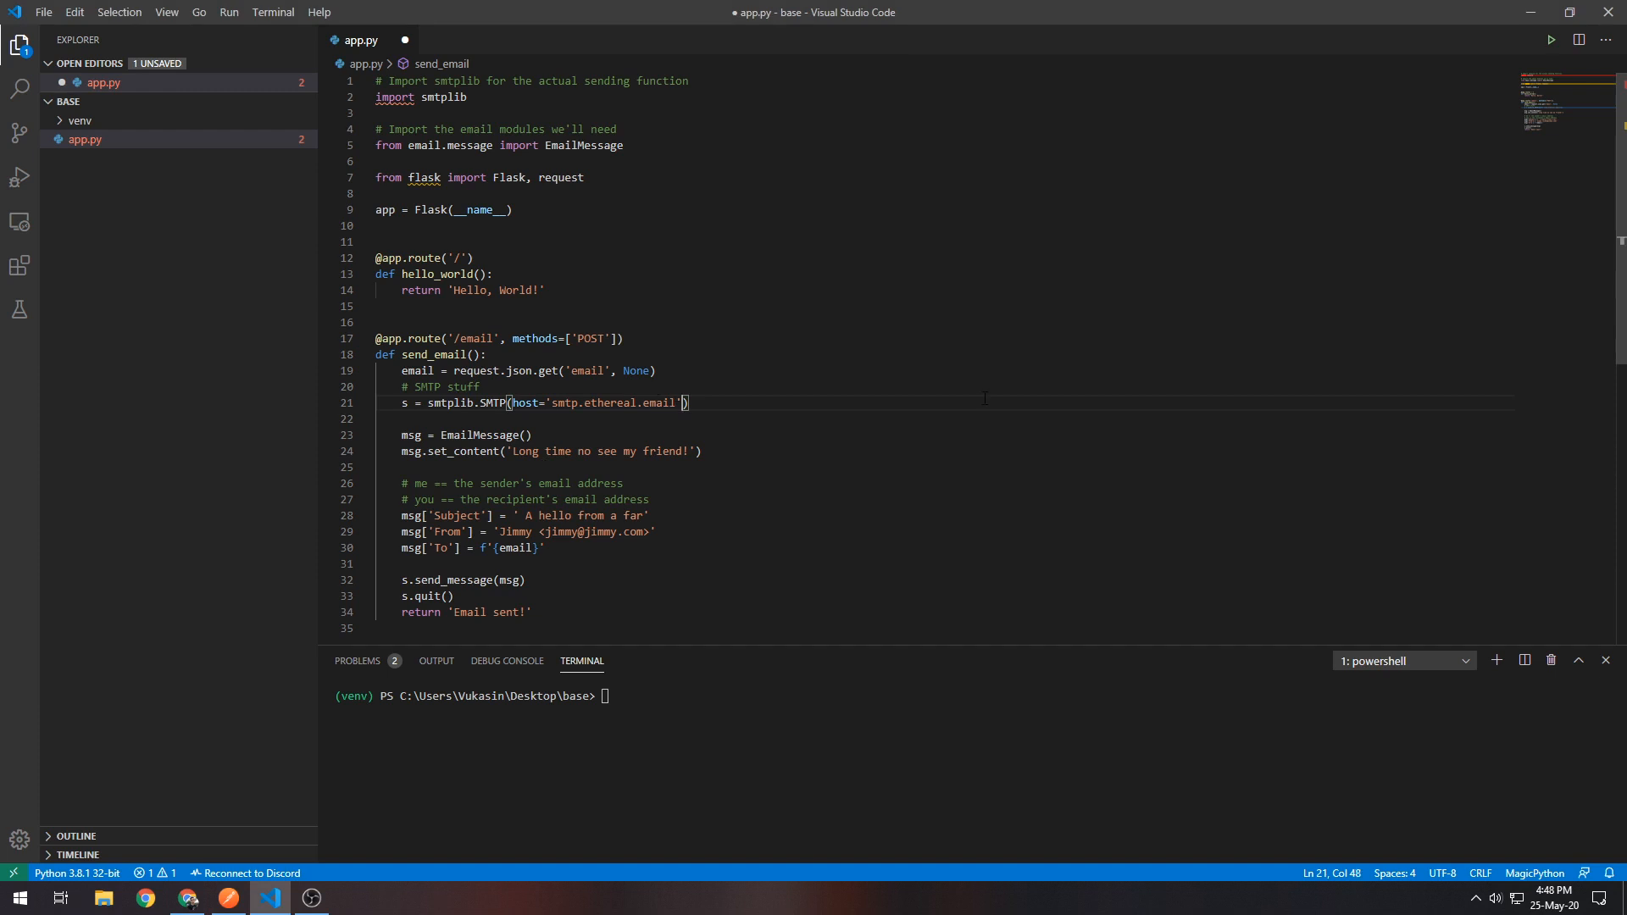
text(, port=)
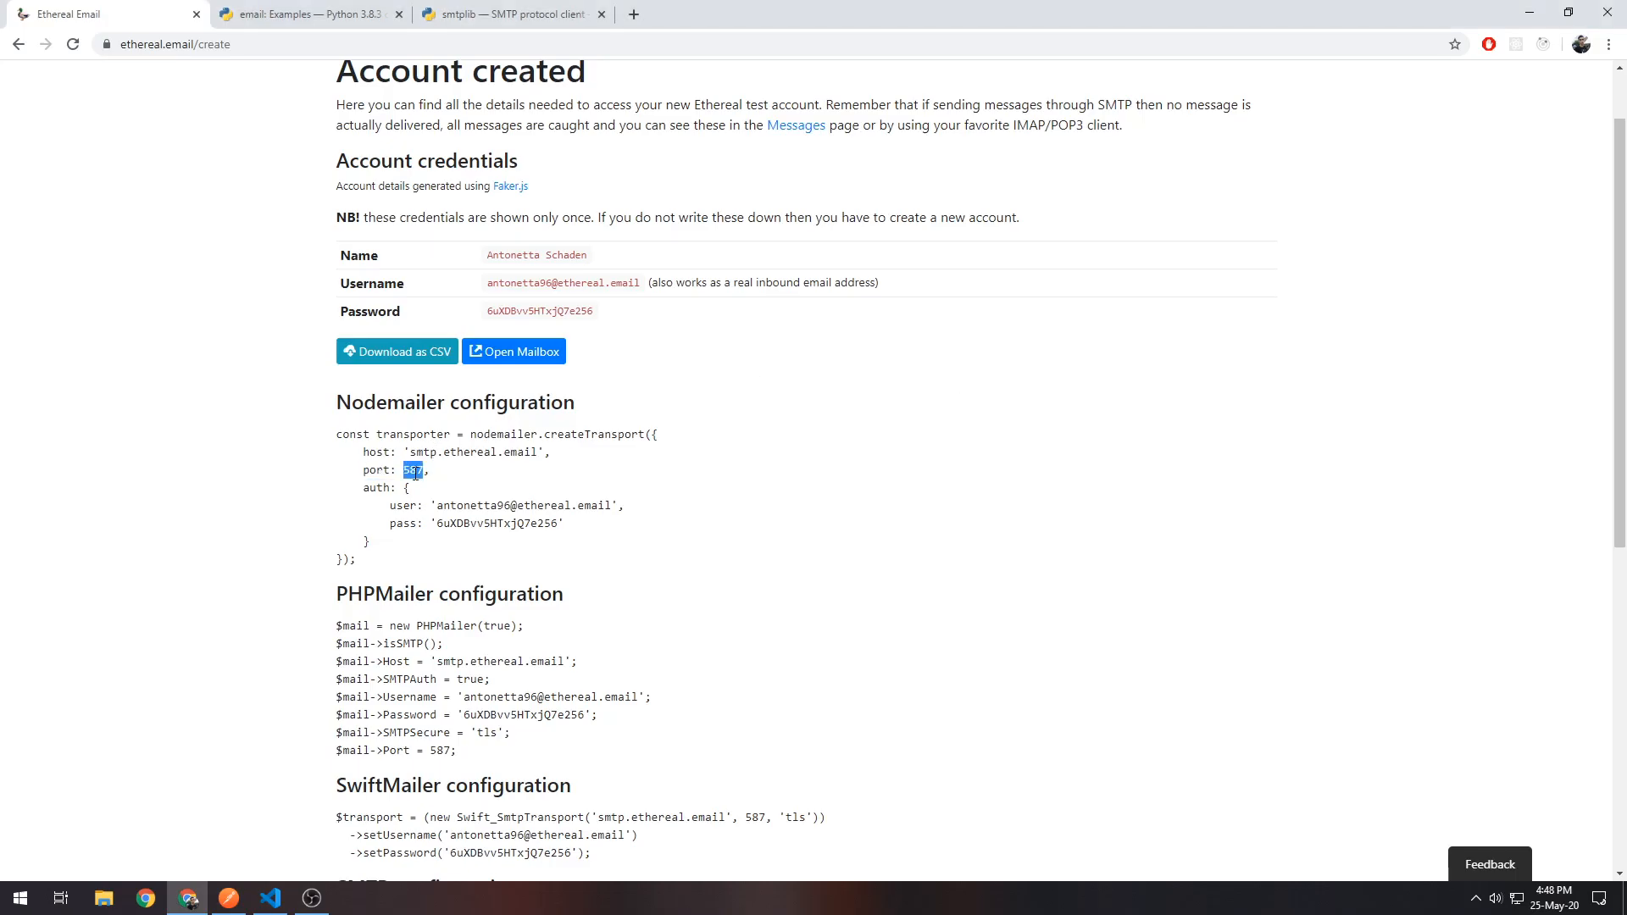
click(269, 898)
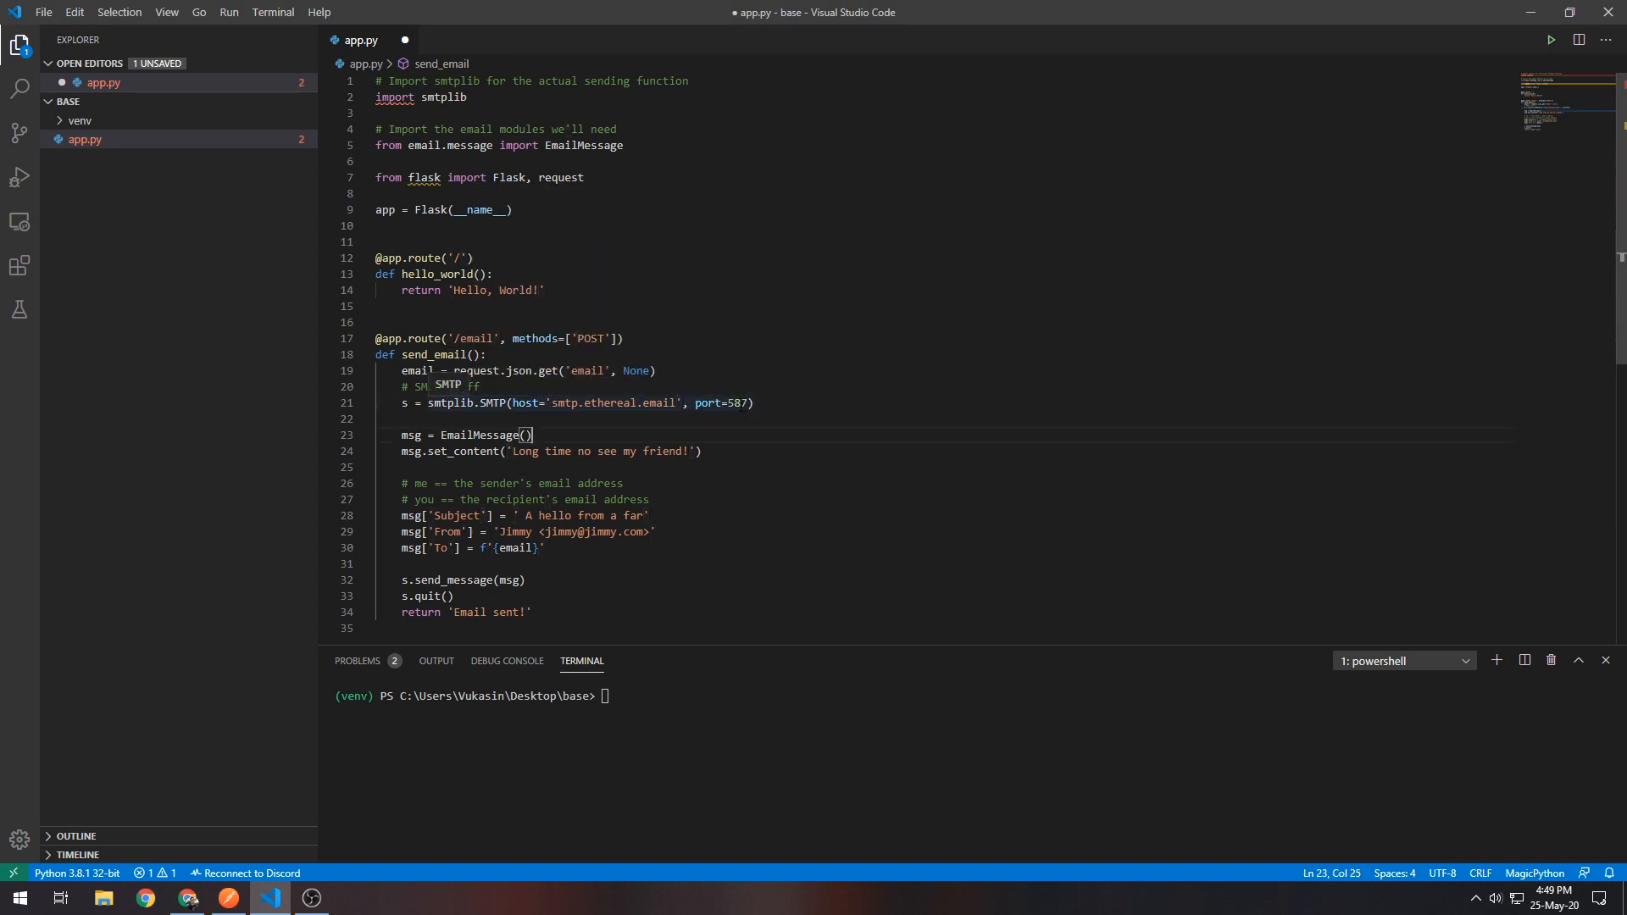
click(145, 898)
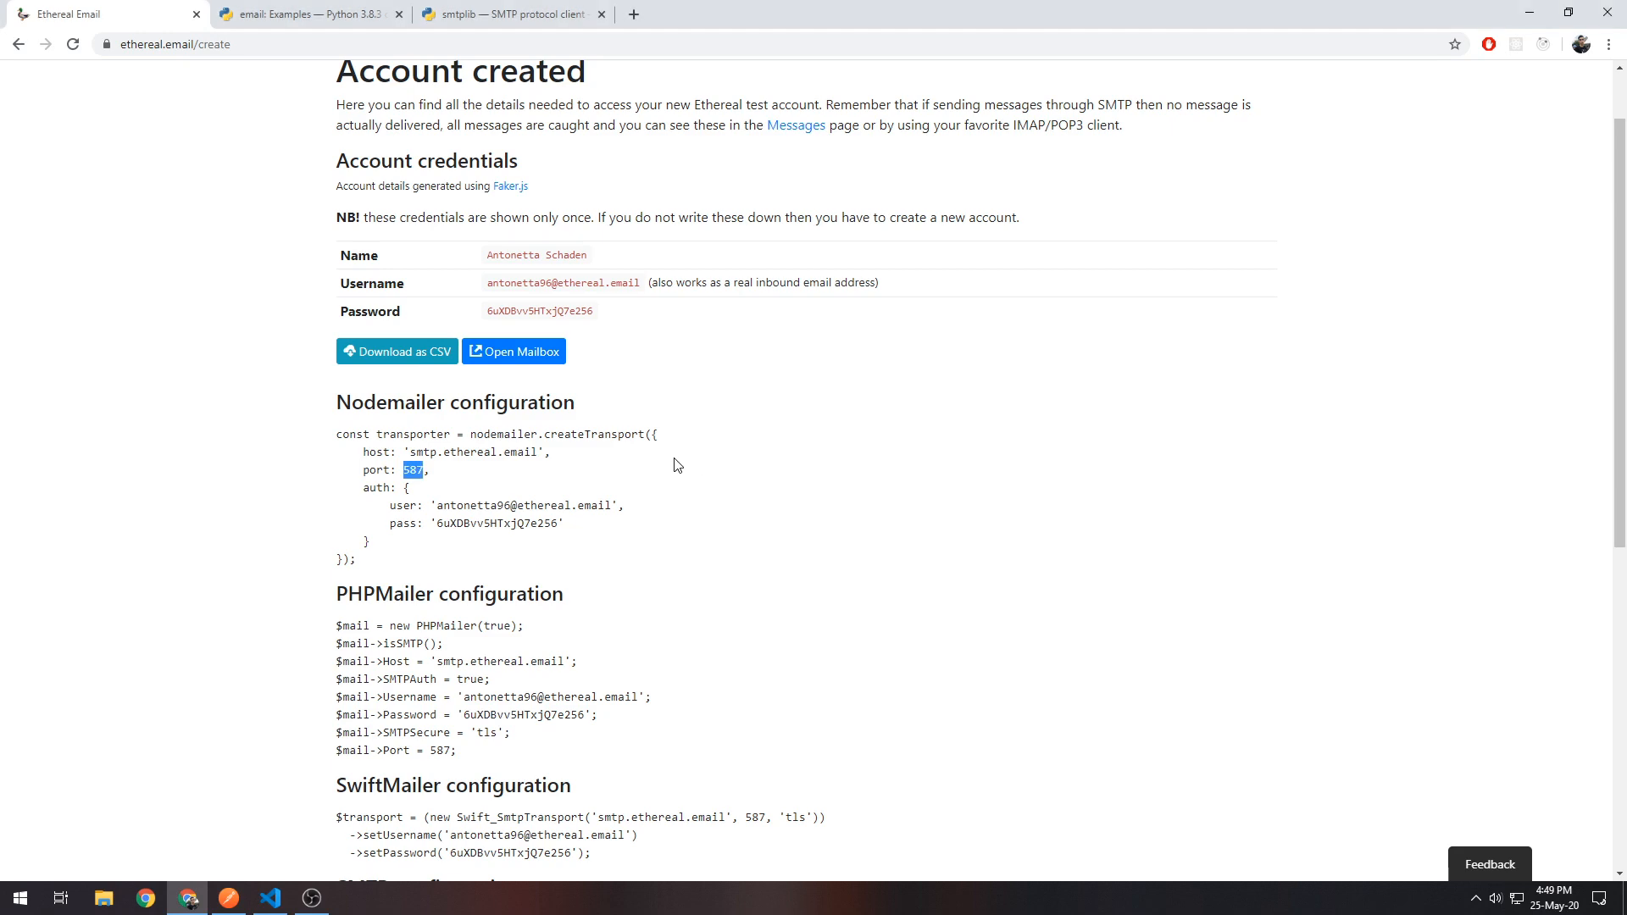
Check the smtplib auth docs, save app.py and start an s.login call
click(509, 13)
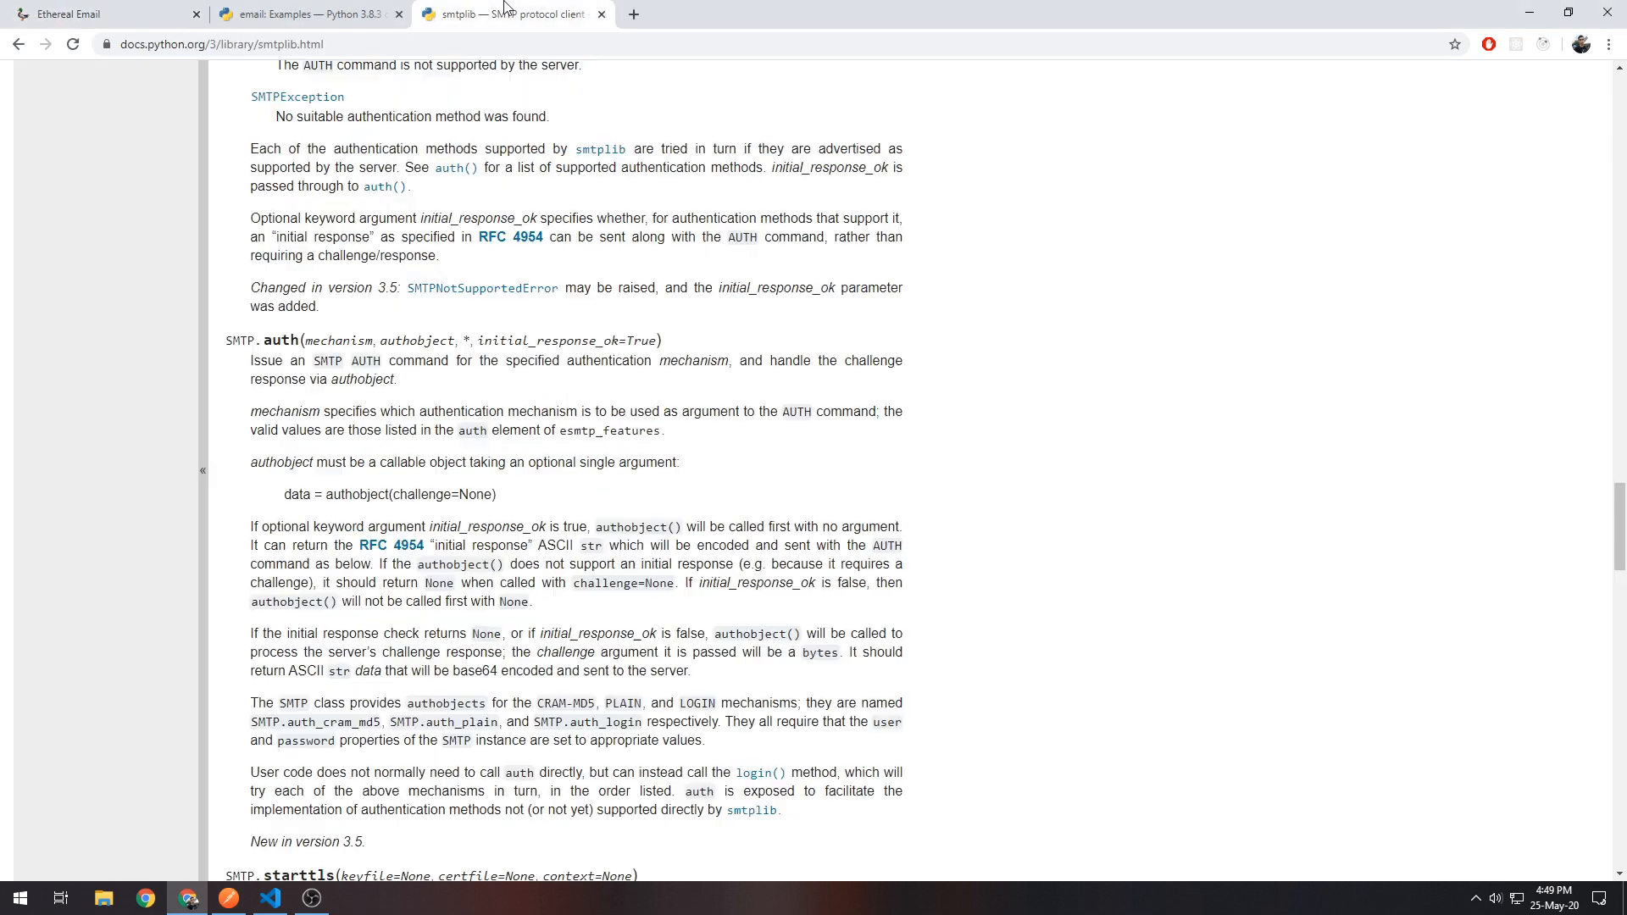
click(269, 898)
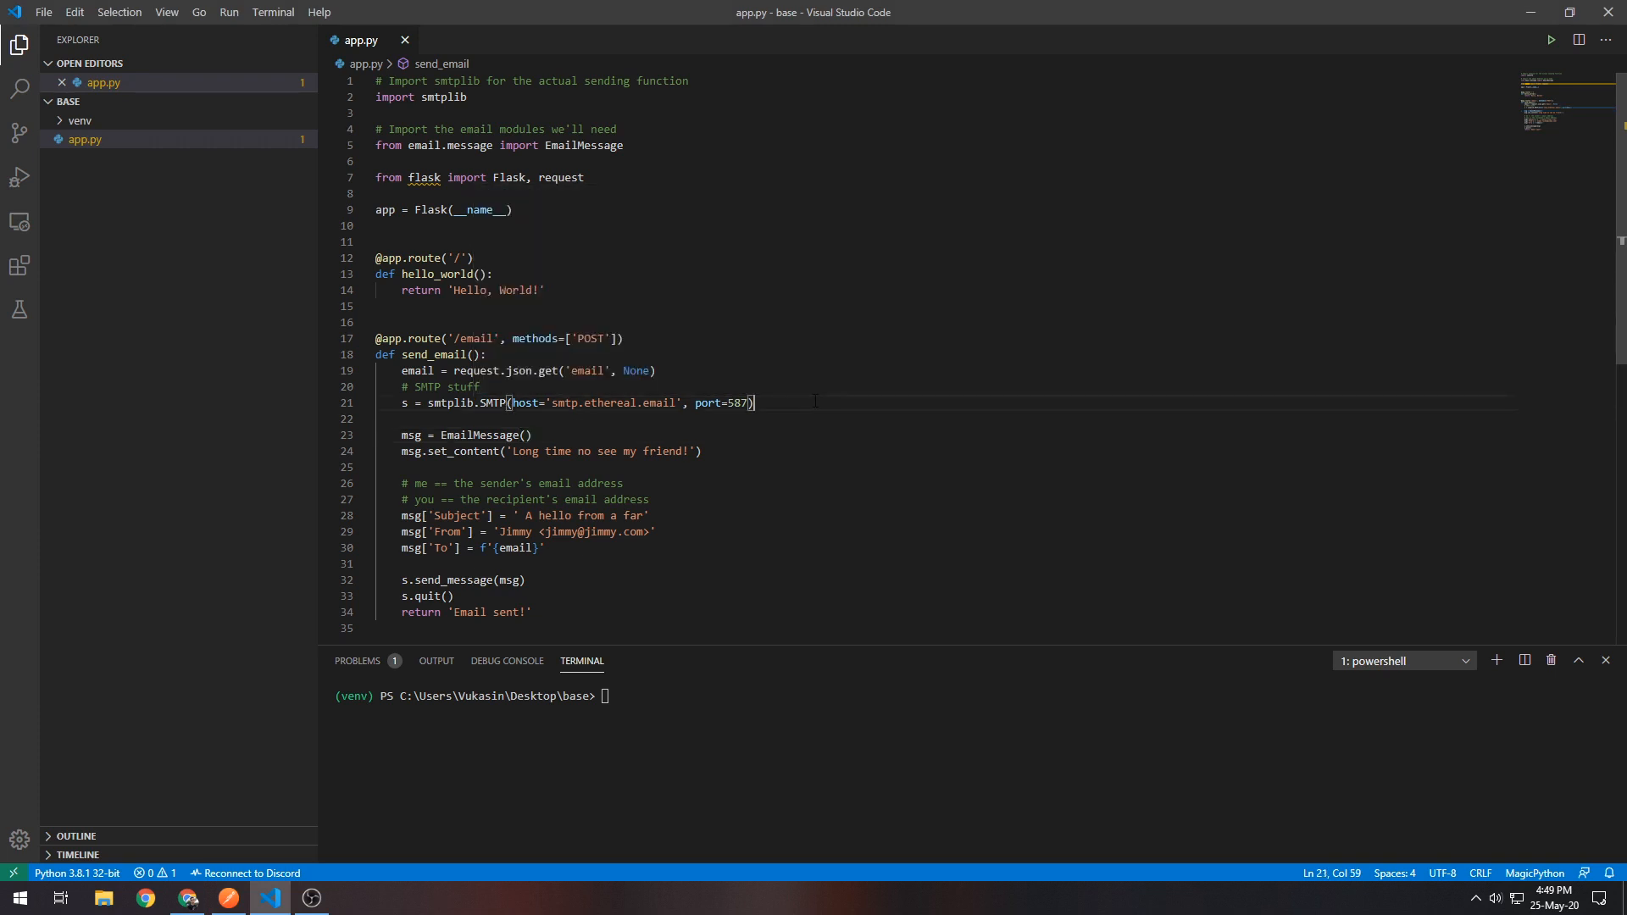
text(s.login)
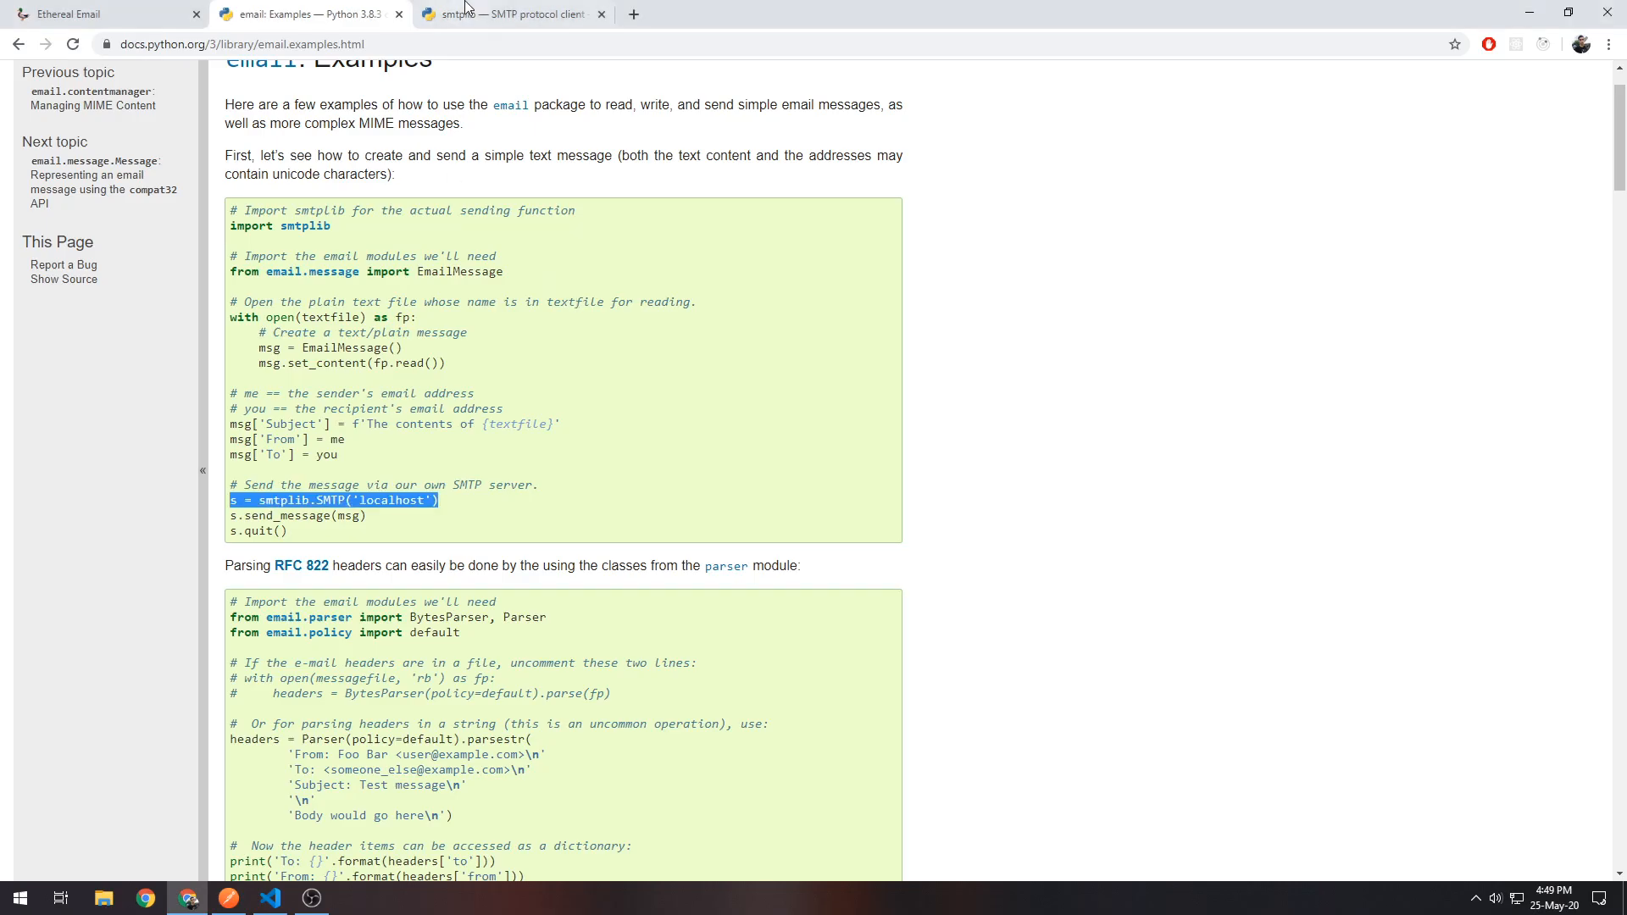
Copy the Ethereal account credentials into app.py's s.login call, then bring up the smtplib login reference
click(98, 13)
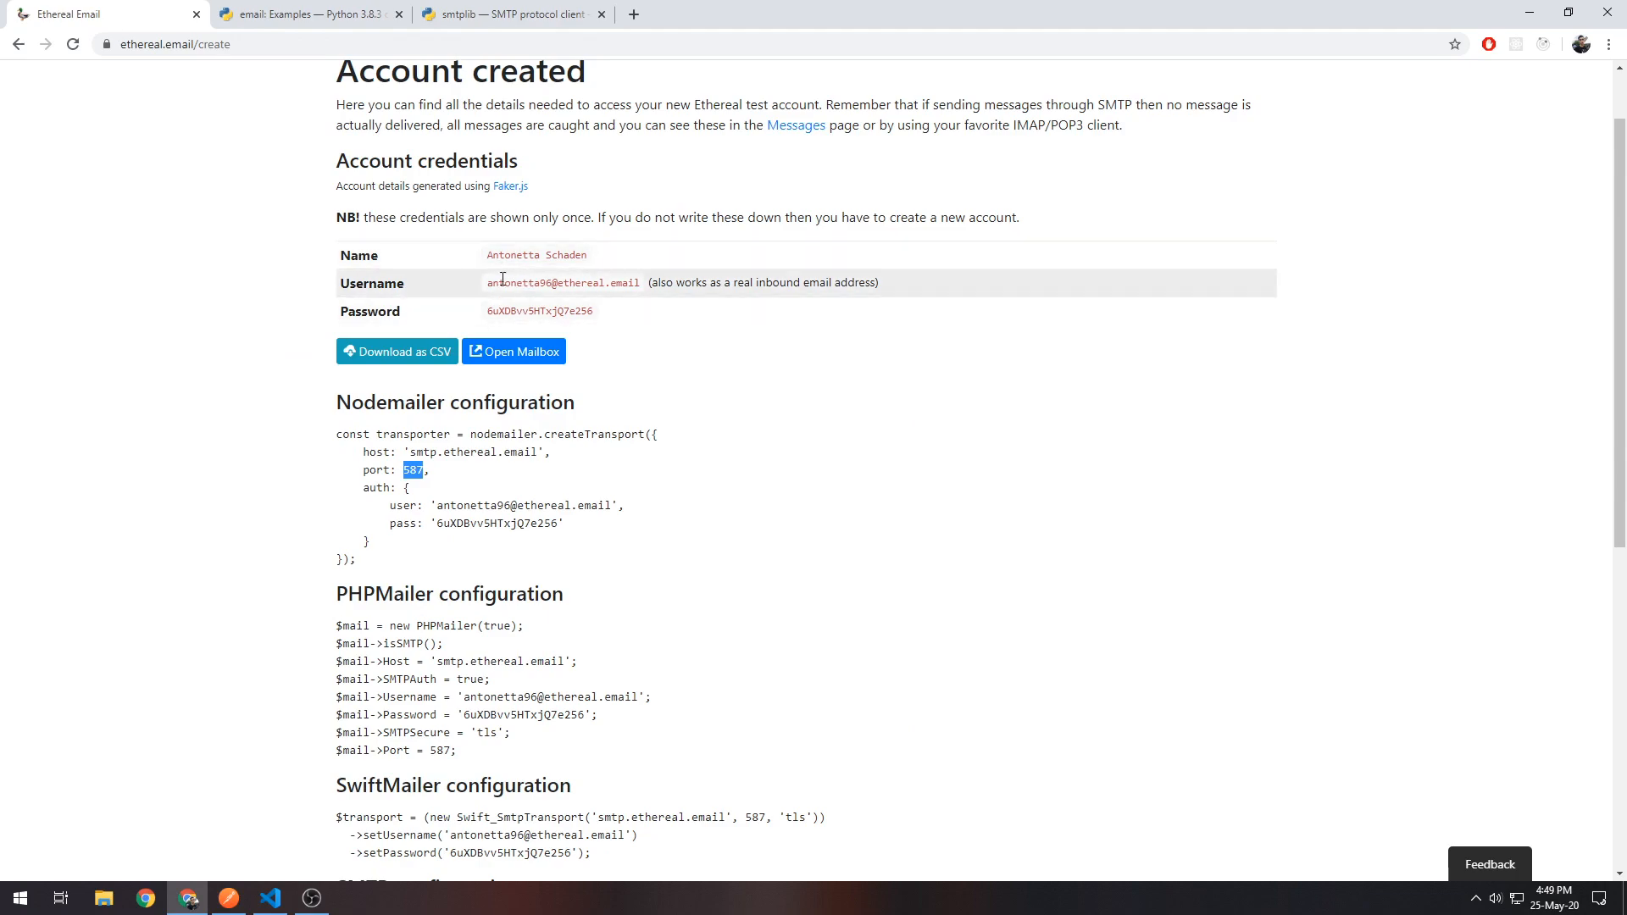
click(272, 898)
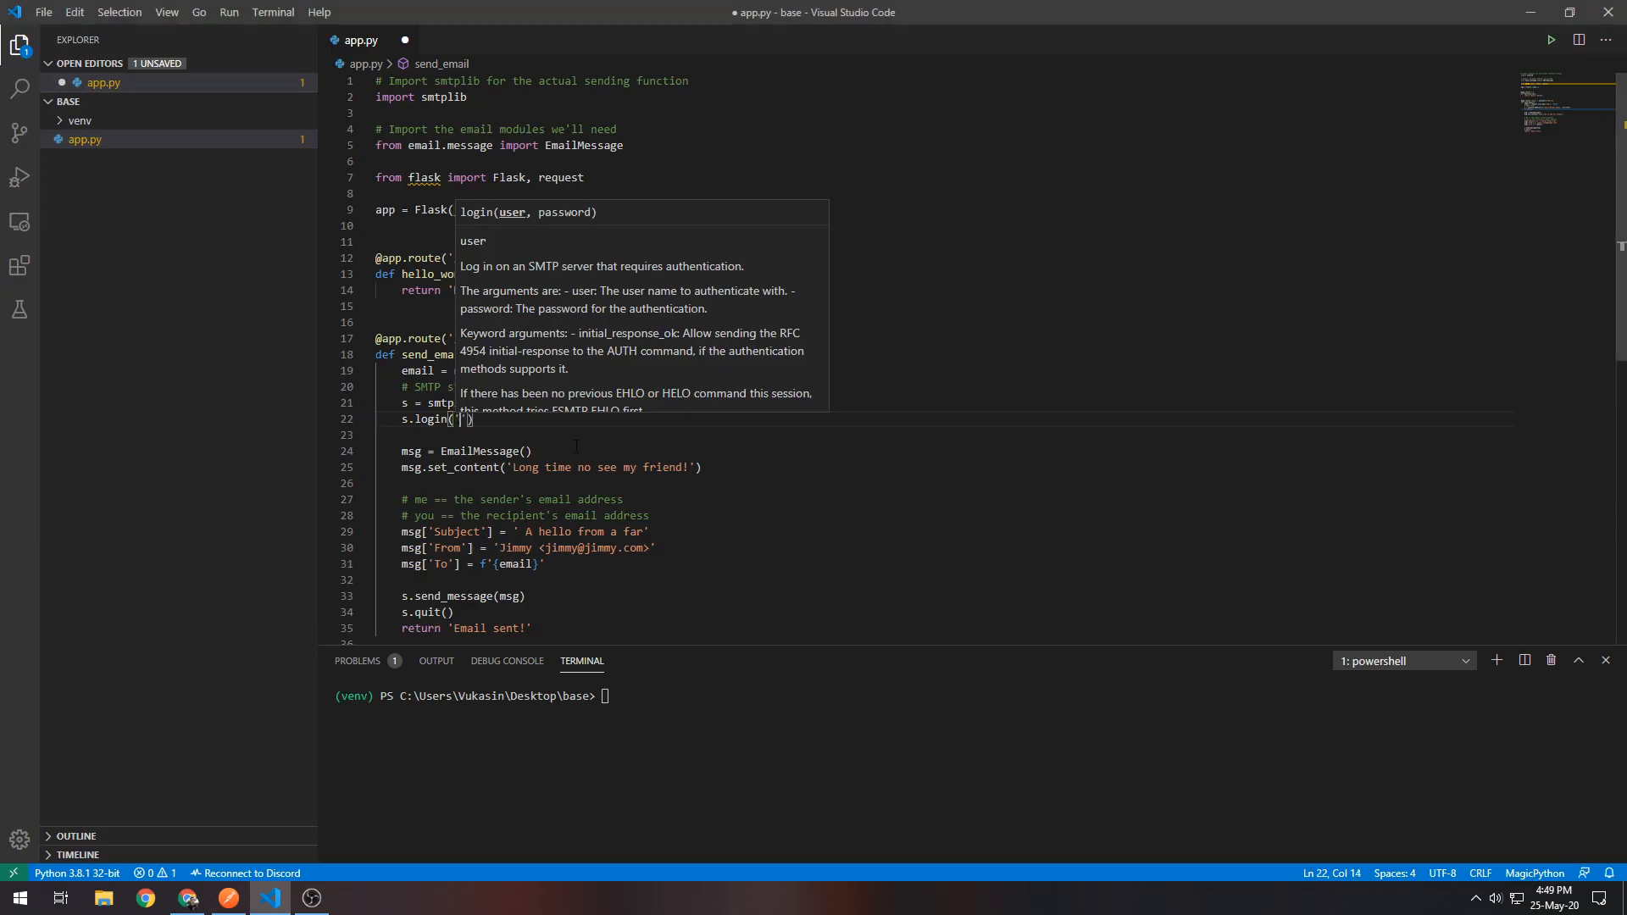
click(146, 899)
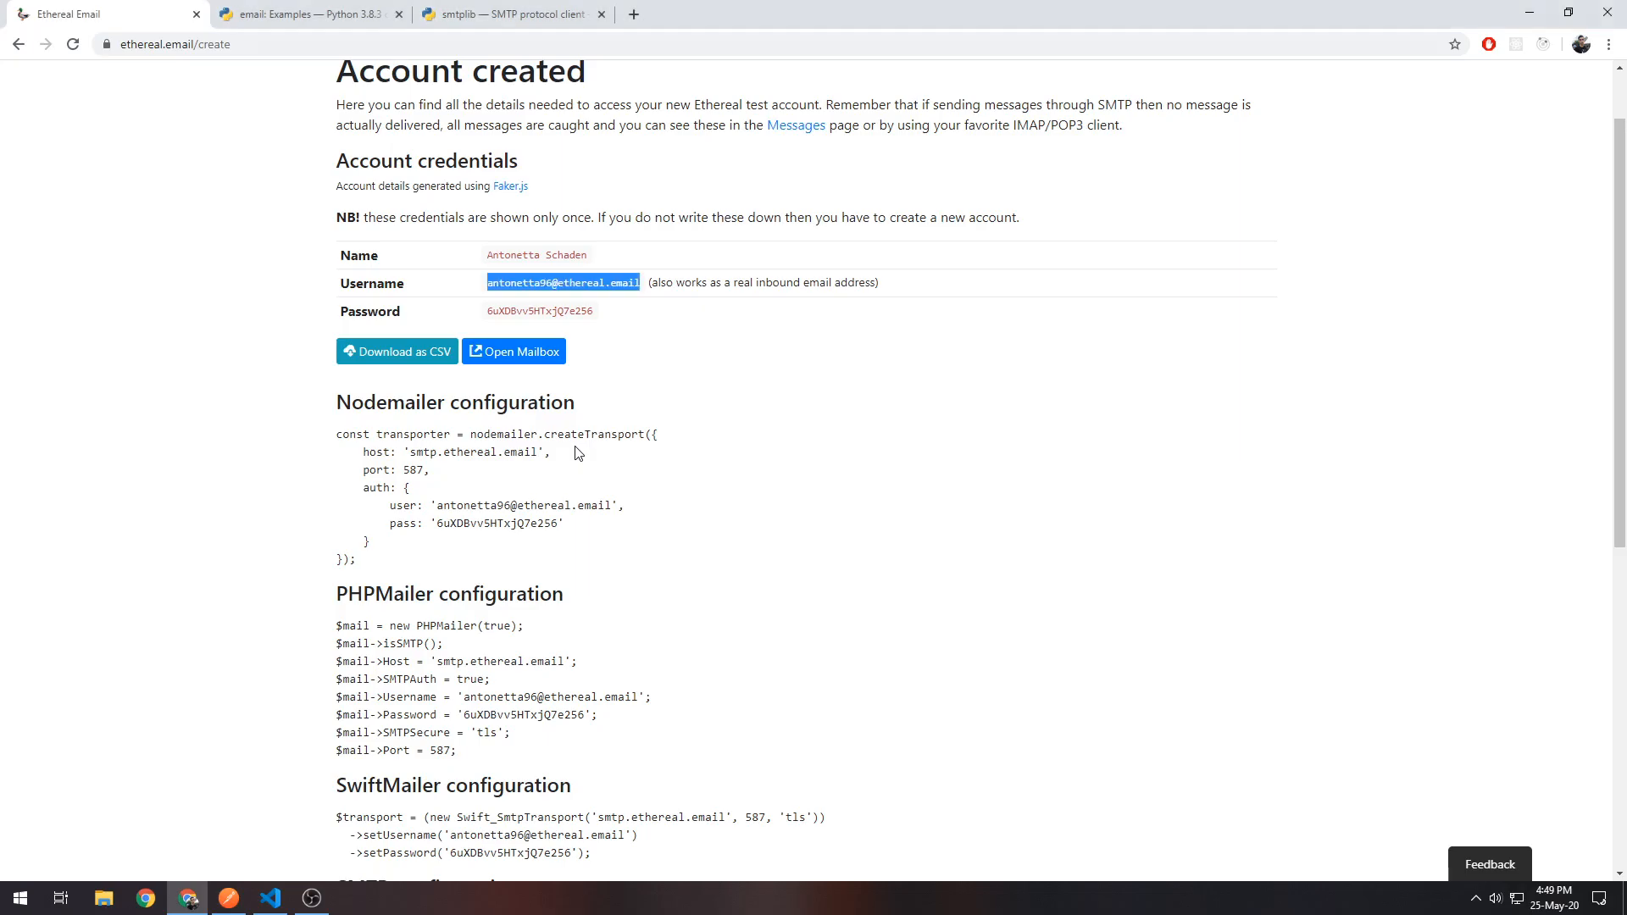
click(270, 898)
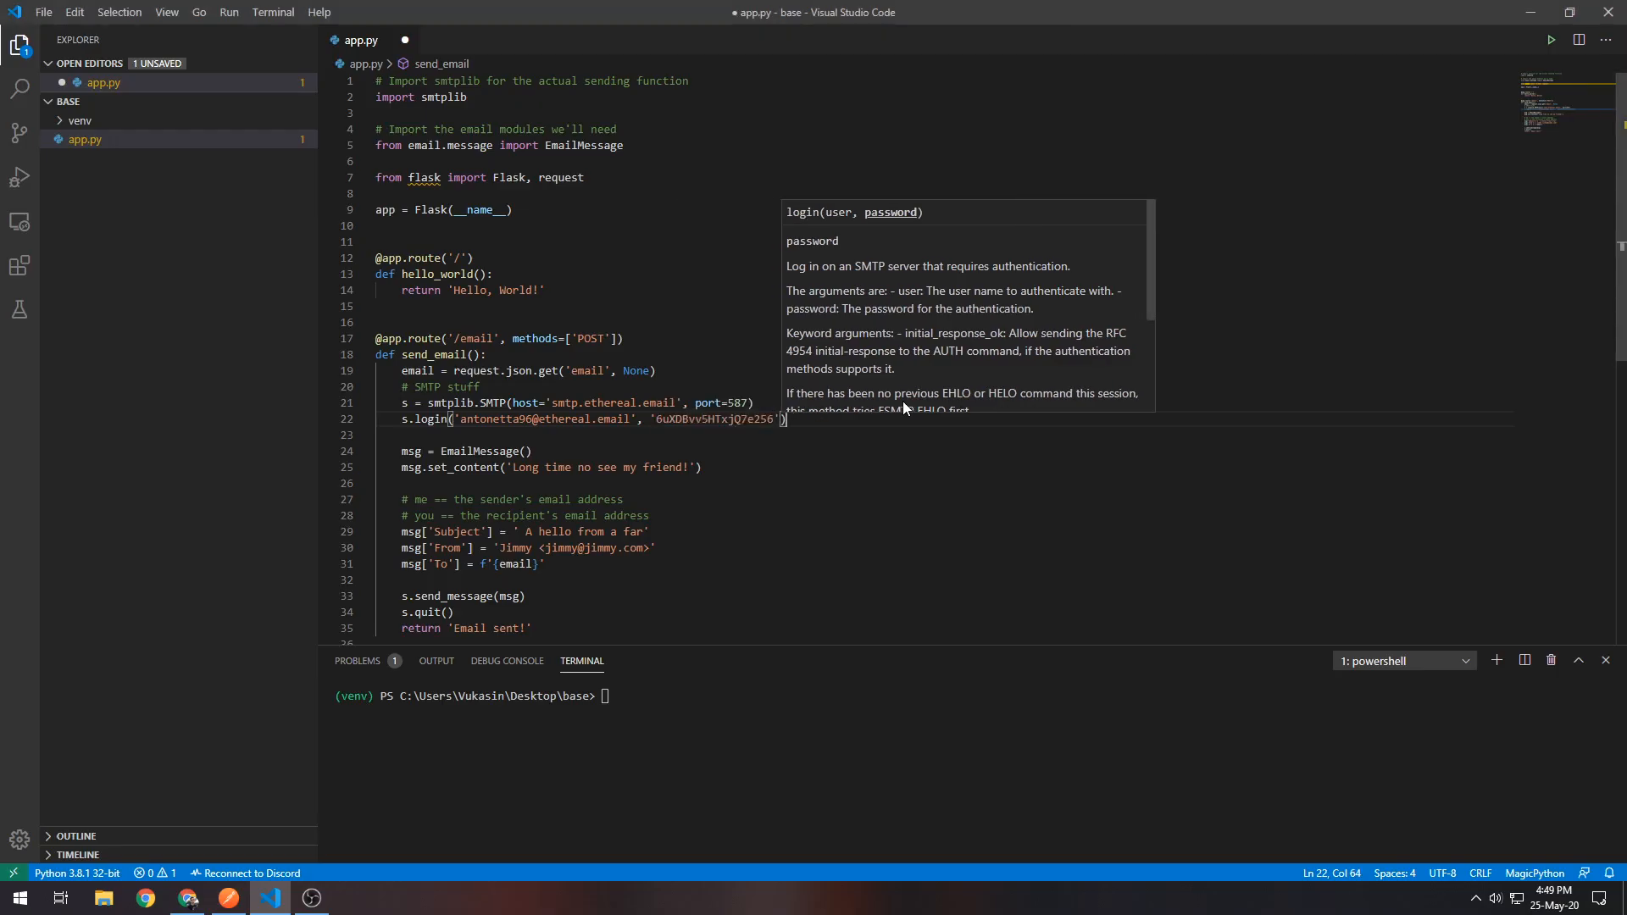
click(144, 898)
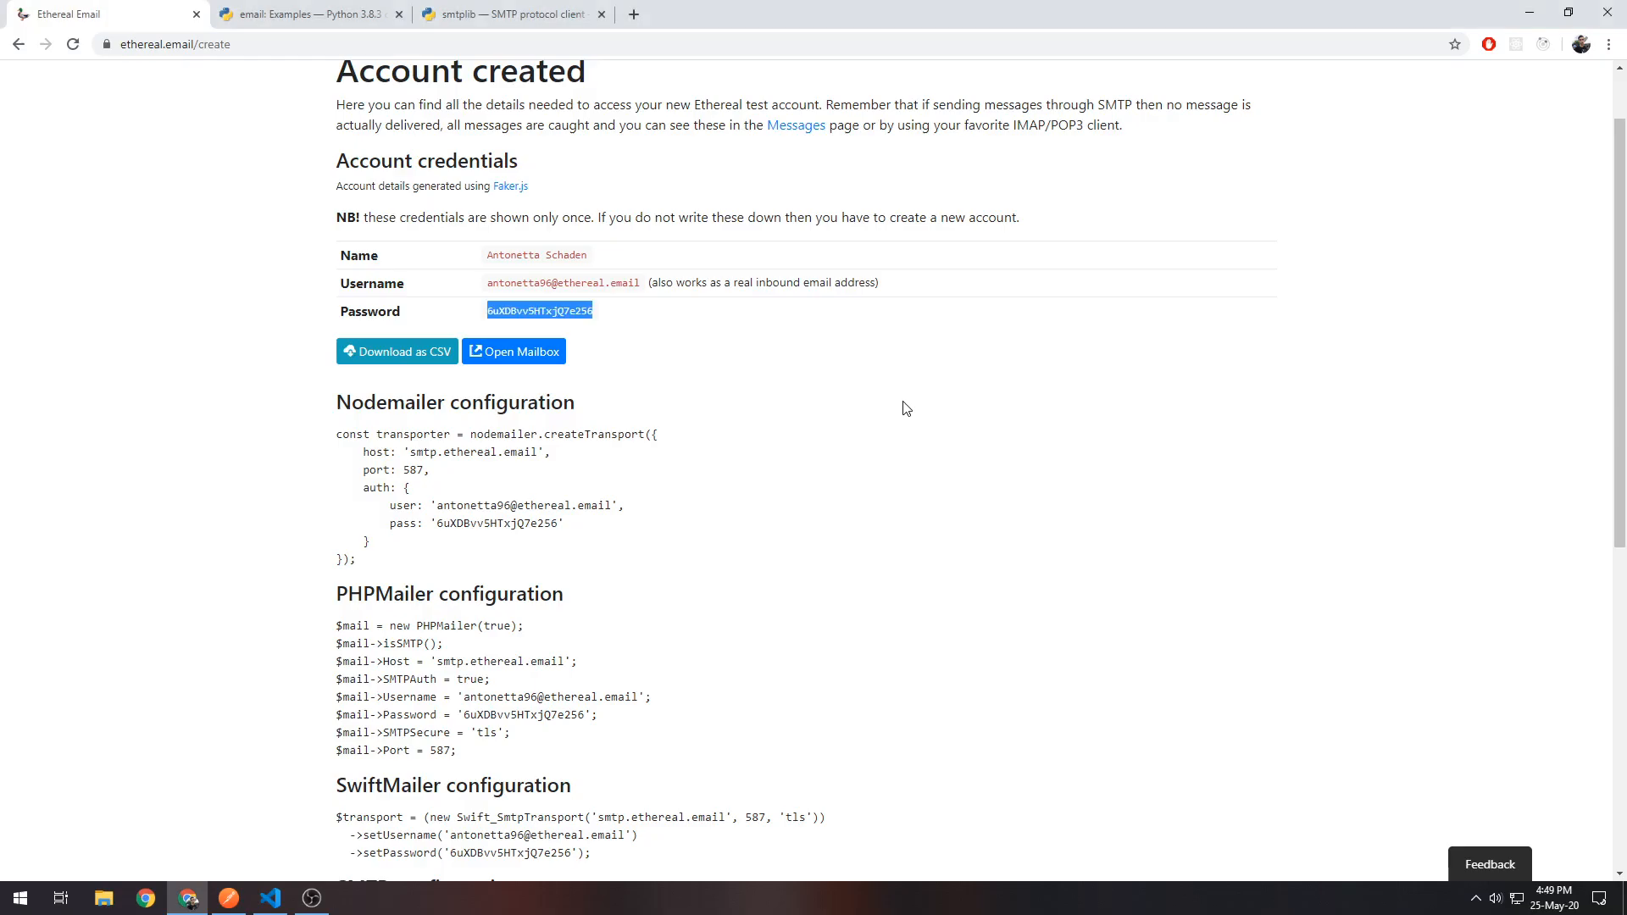
click(509, 13)
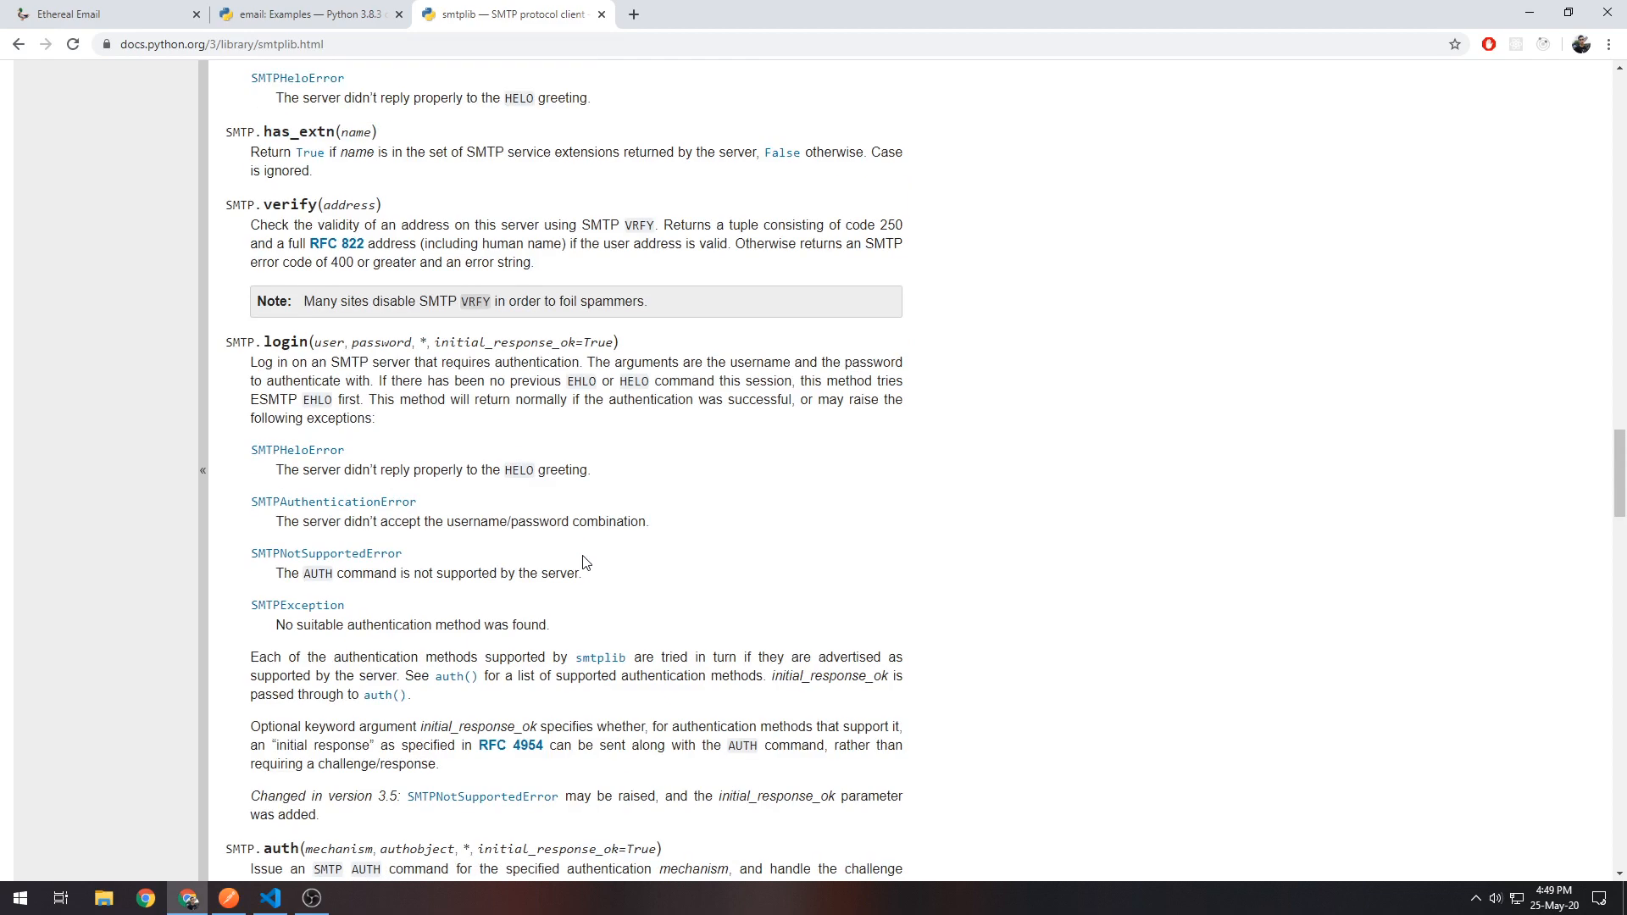
Find starttls in the smtplib docs and add s.starttls() on line 22 before the login
key(ctrl+f)
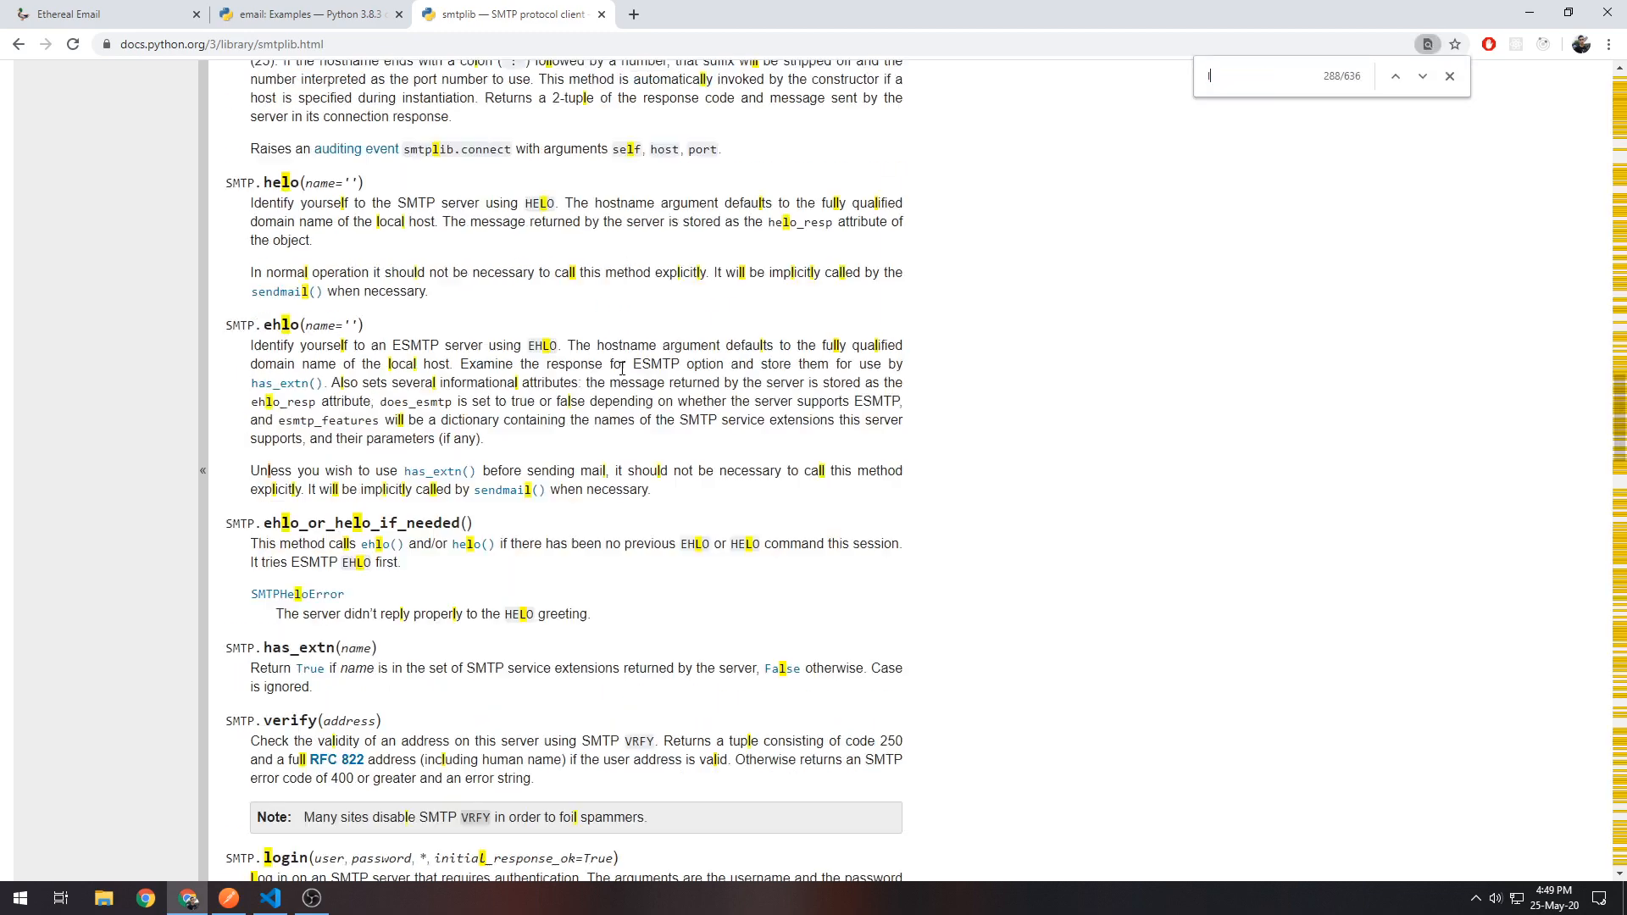
text(ts)
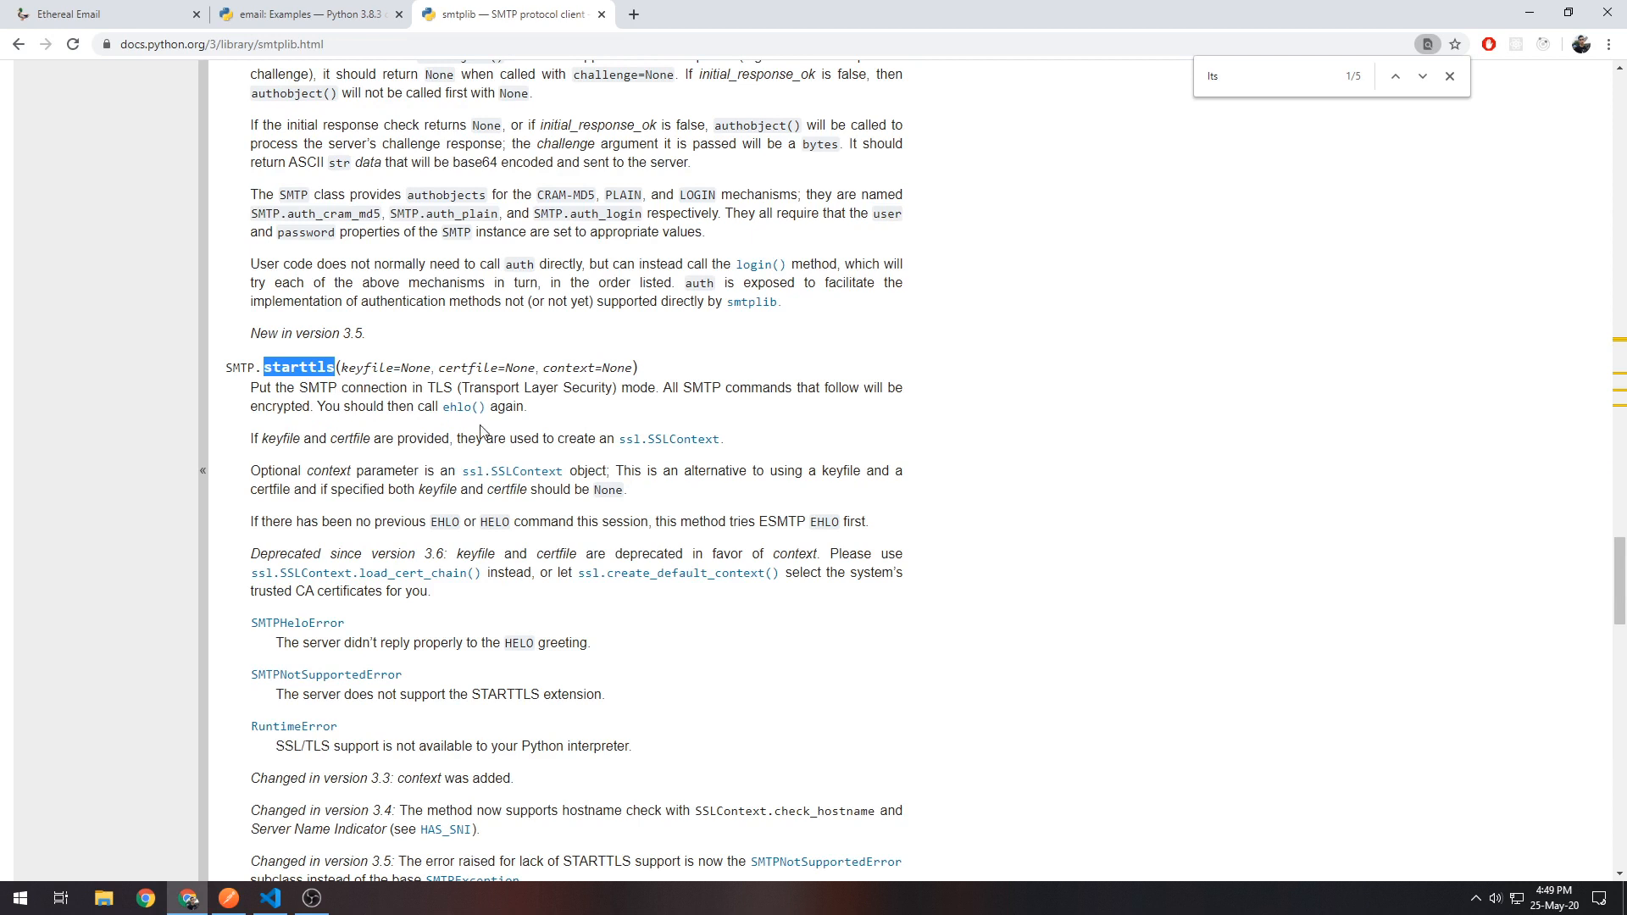
click(270, 899)
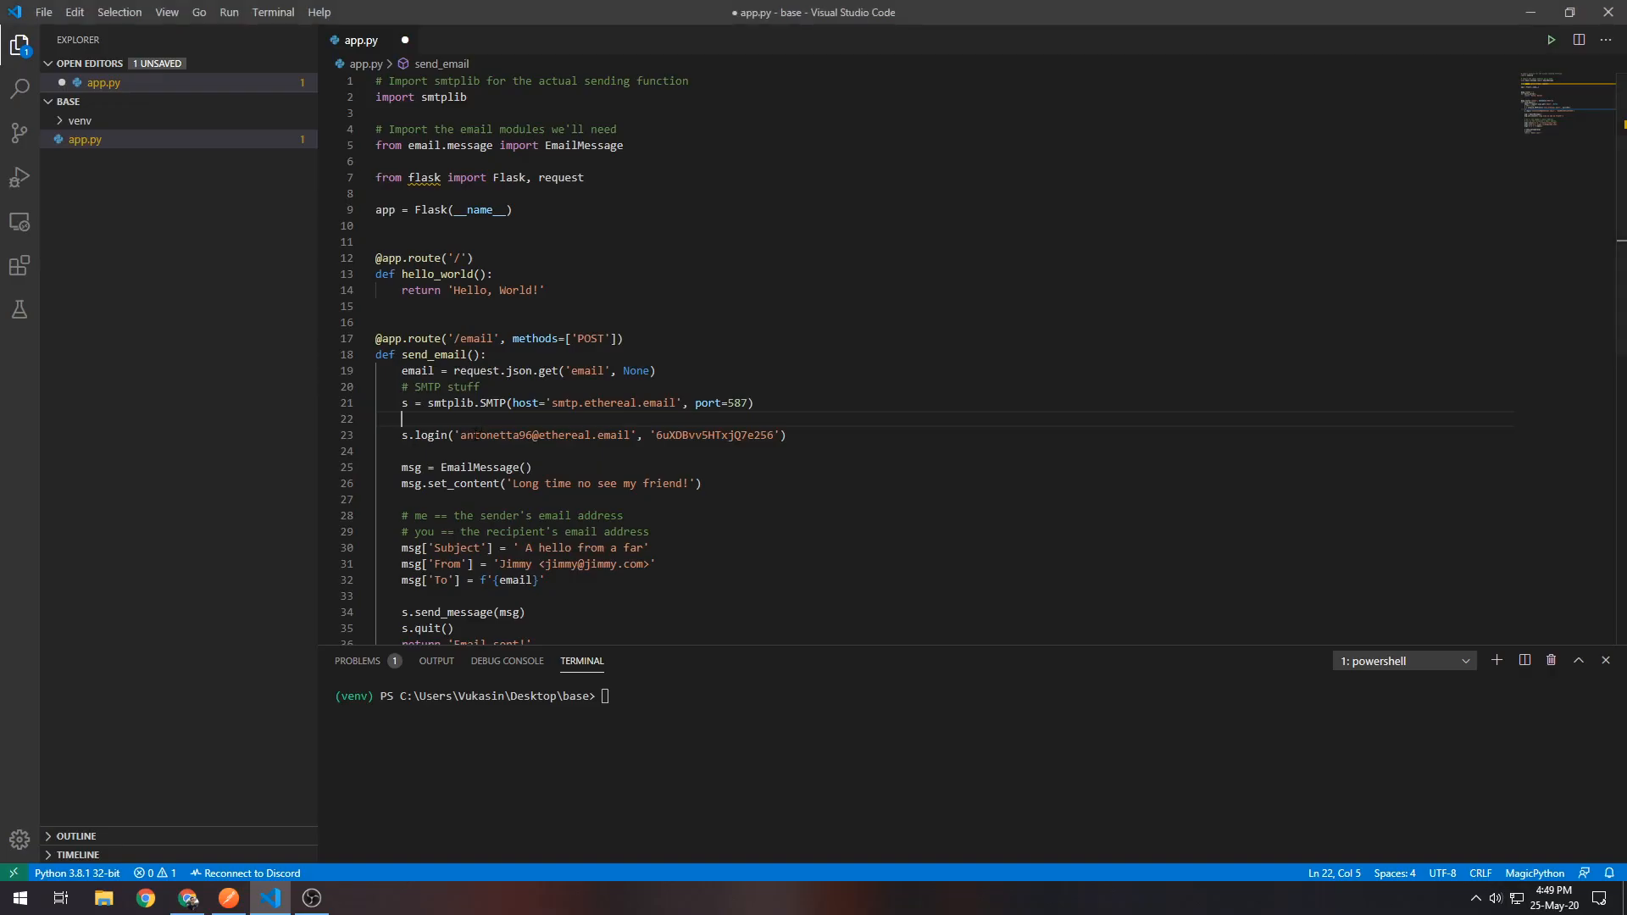
click(144, 899)
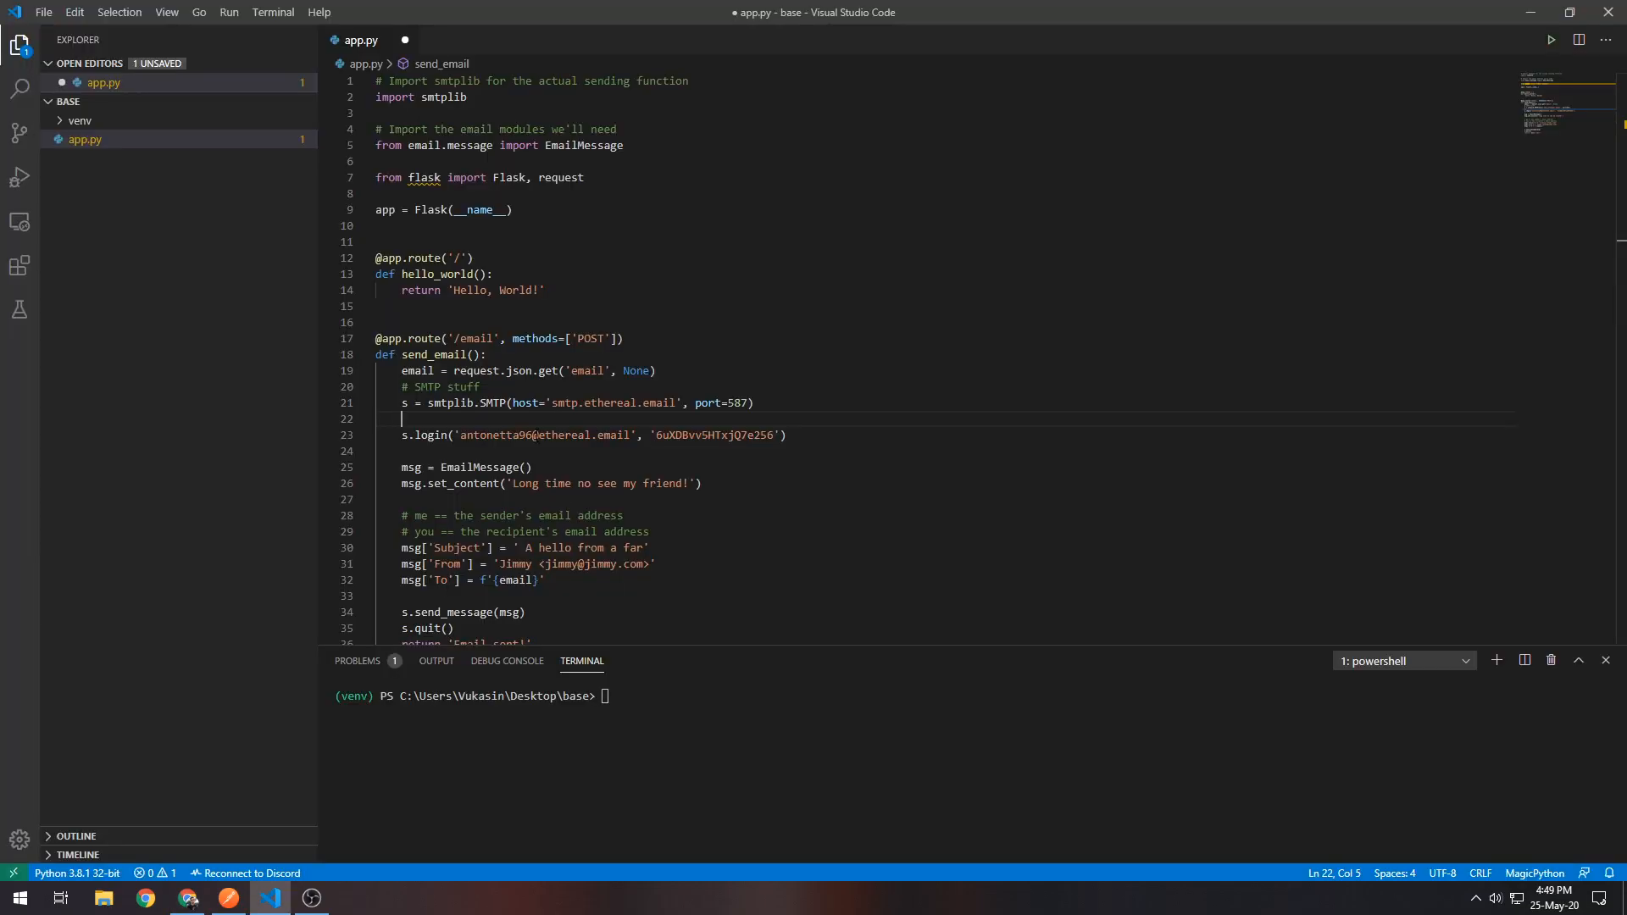
text(s.starttls()
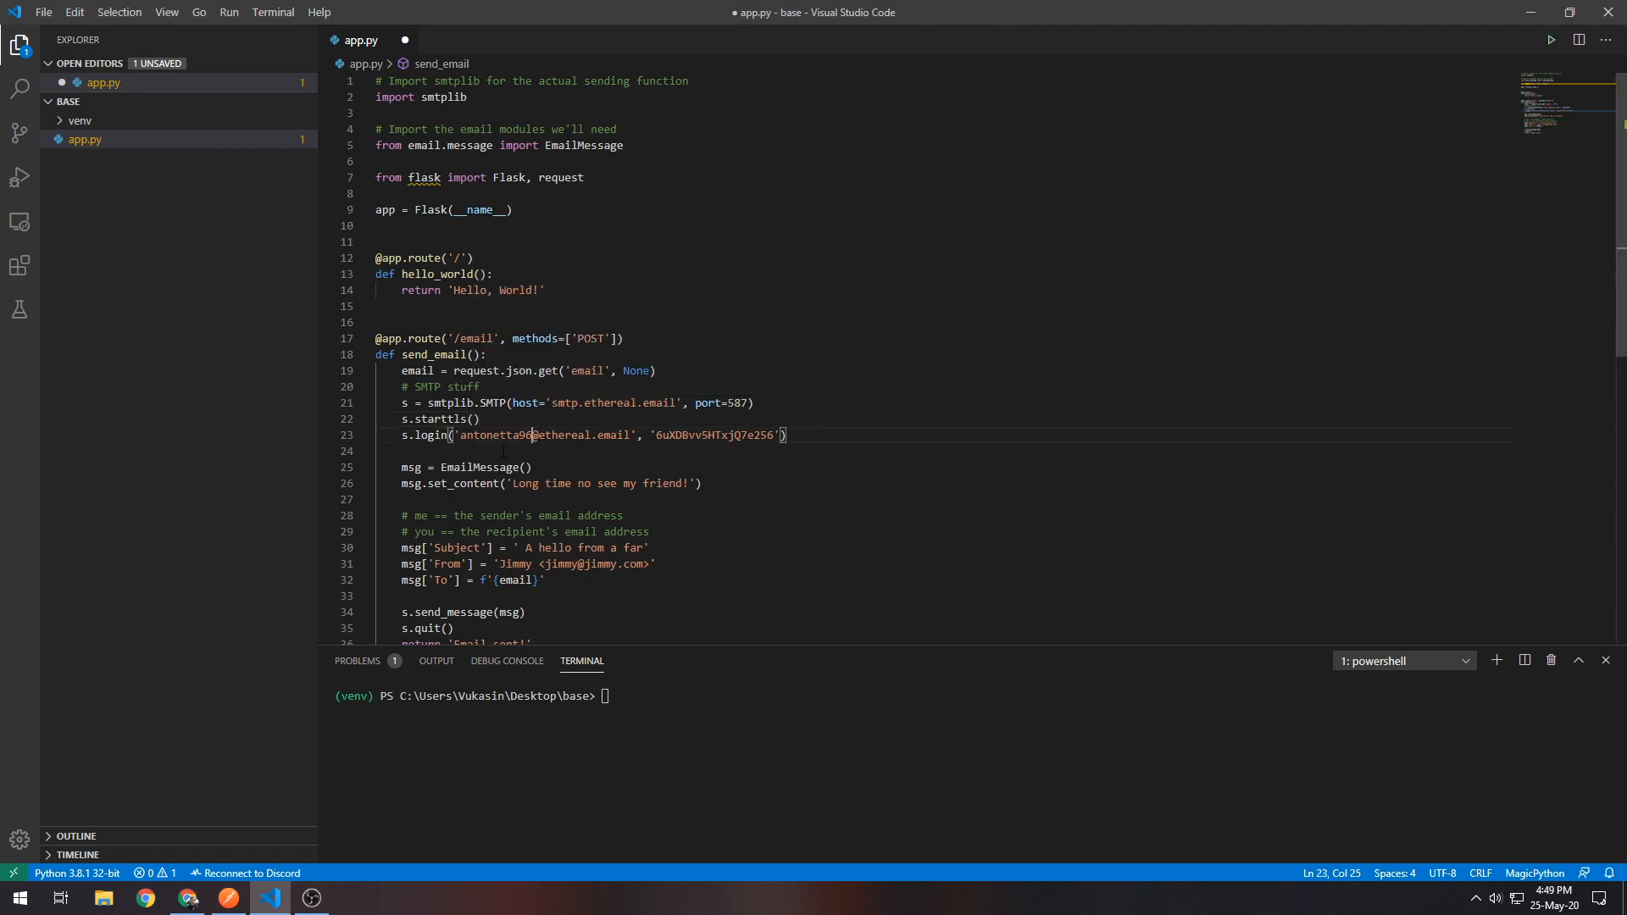
double_click(441, 418)
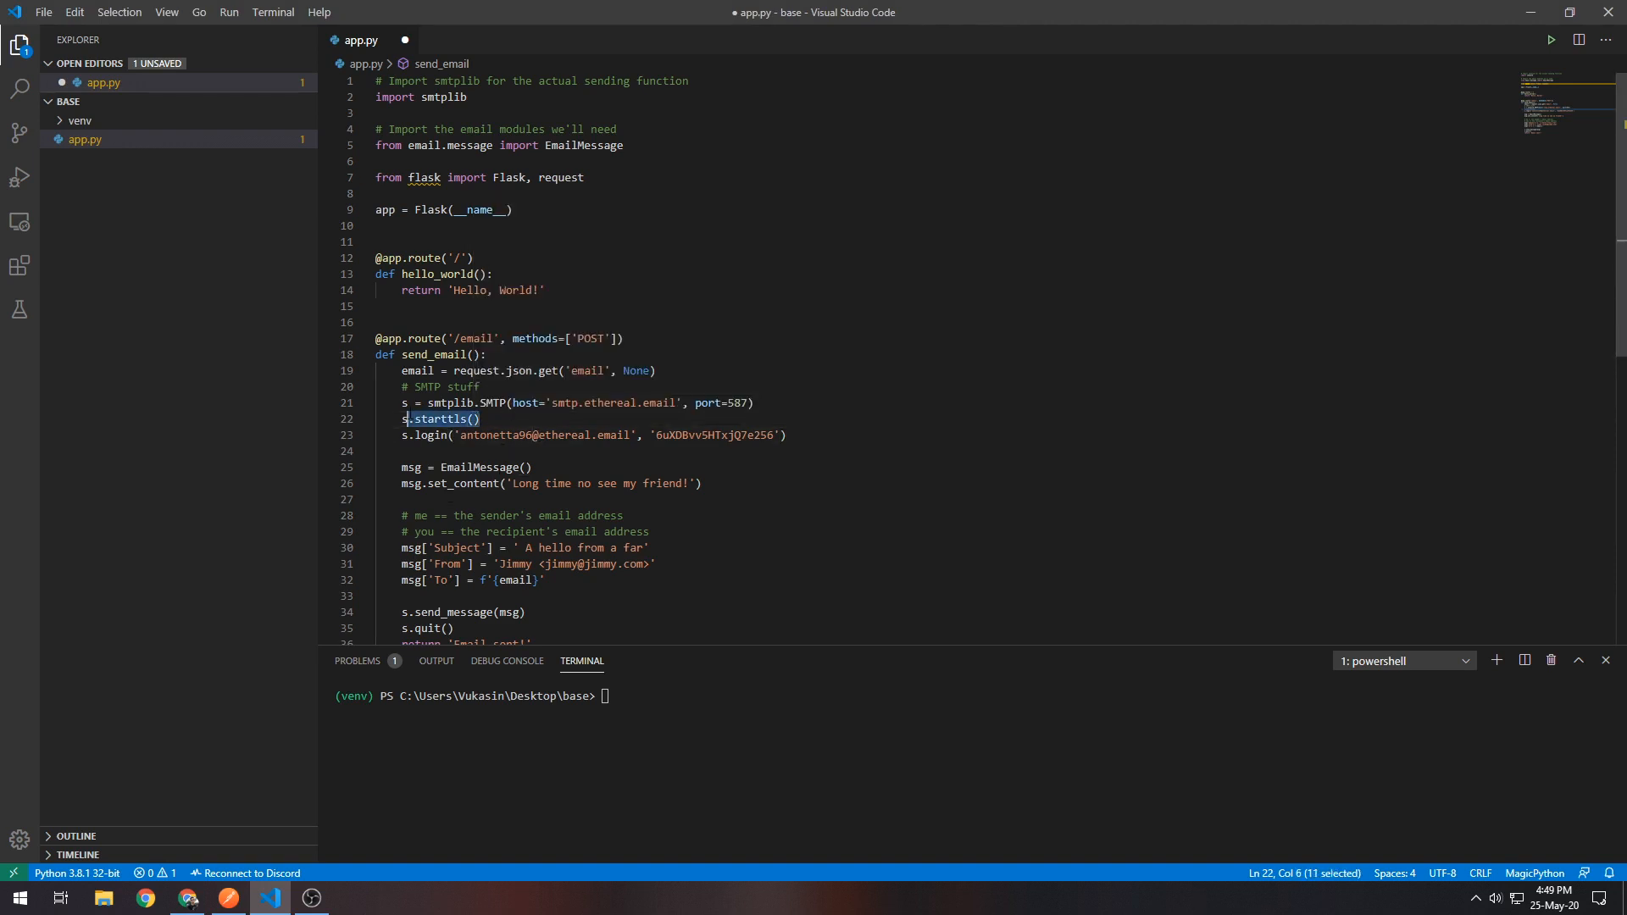
mouse_move(436, 419)
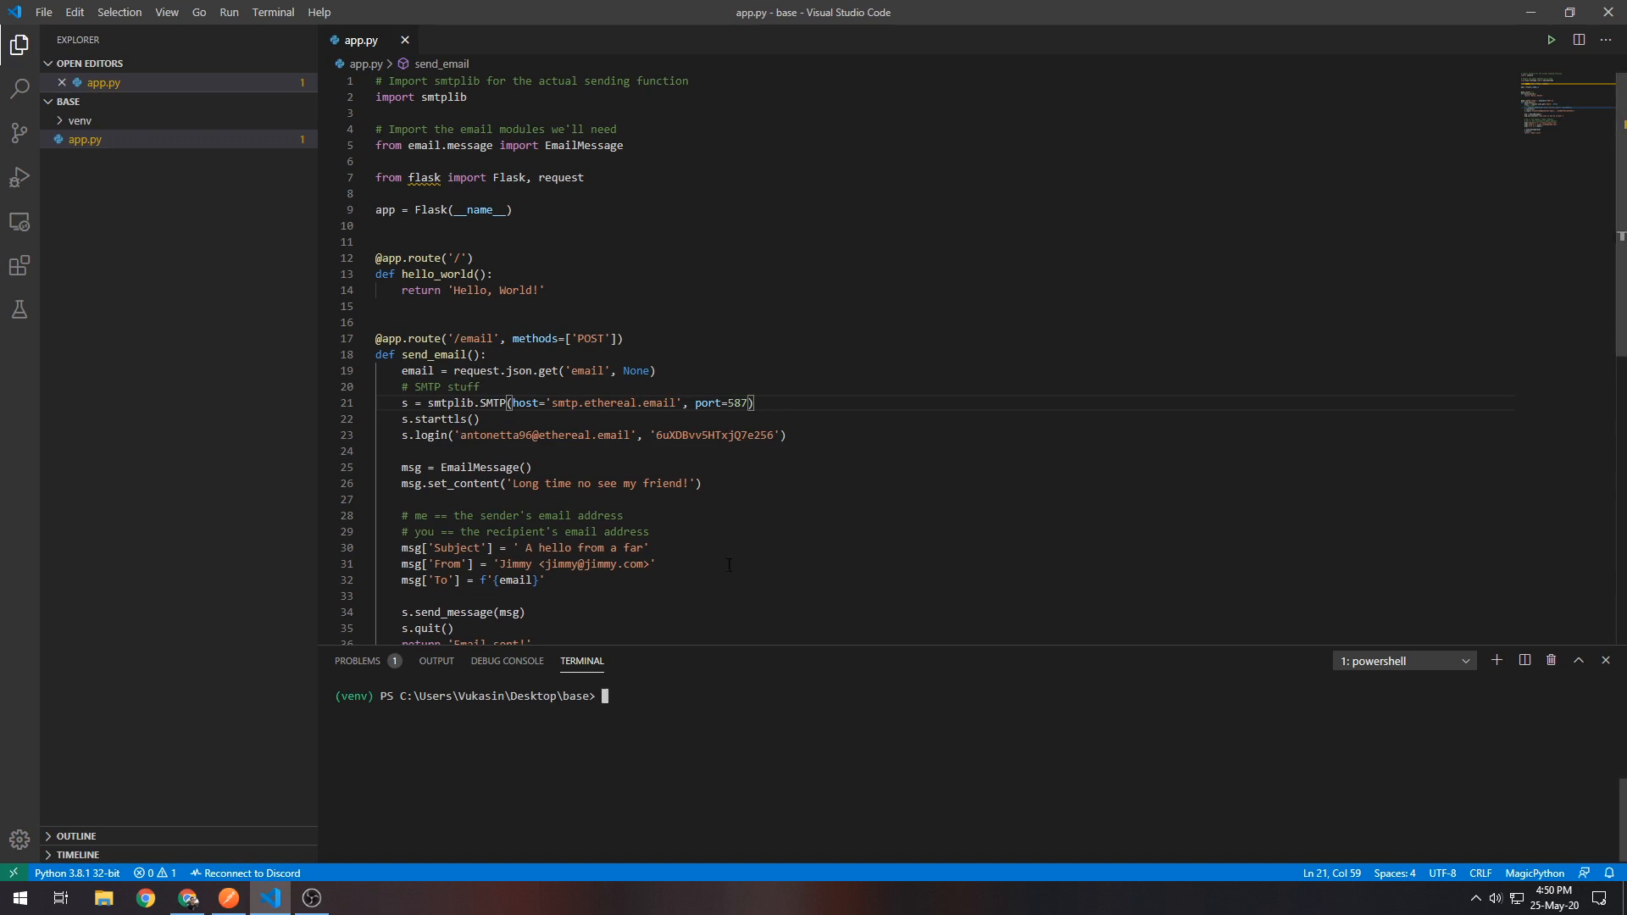
Start the Flask server with 'flask run' and bring up Postman's POST request to /email
scroll(down, 3)
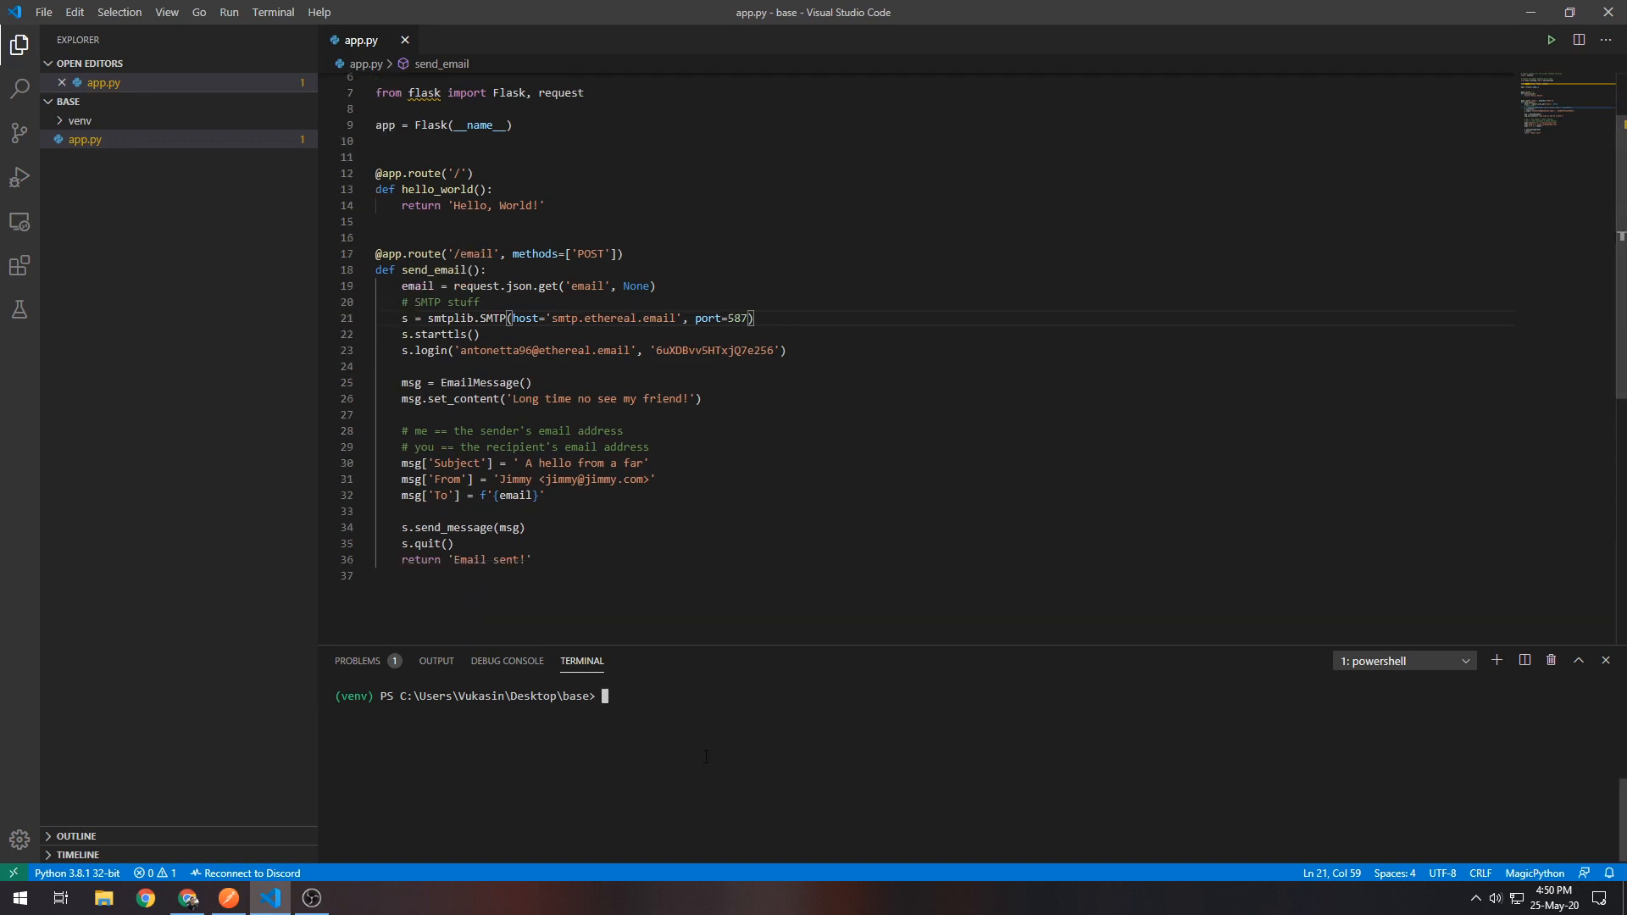
text(flask run)
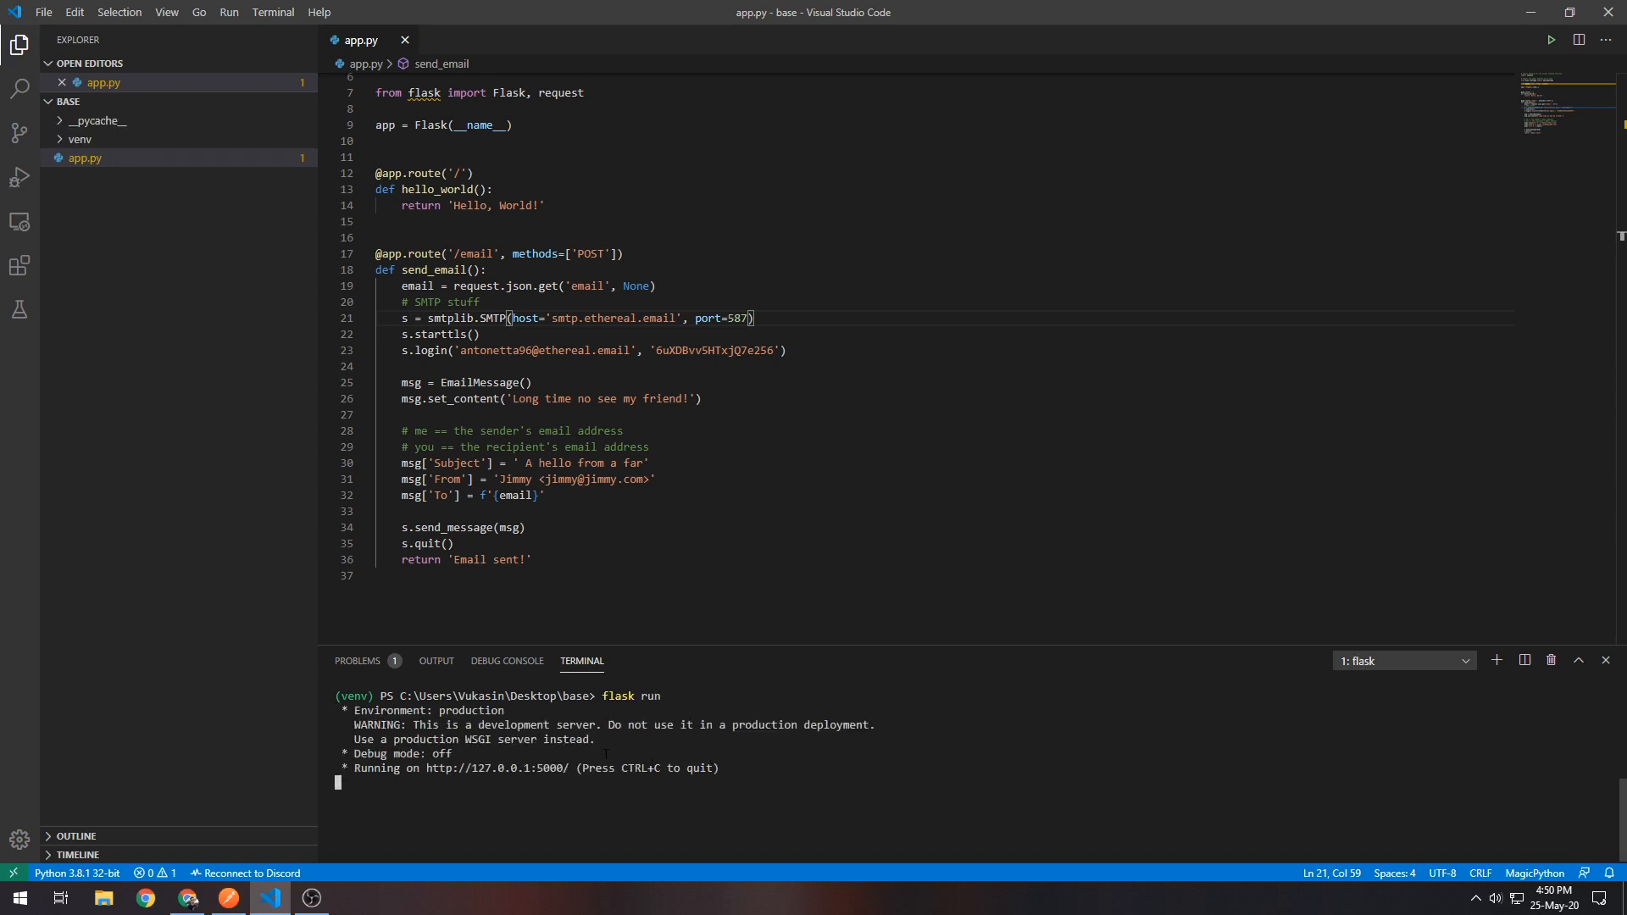
click(227, 898)
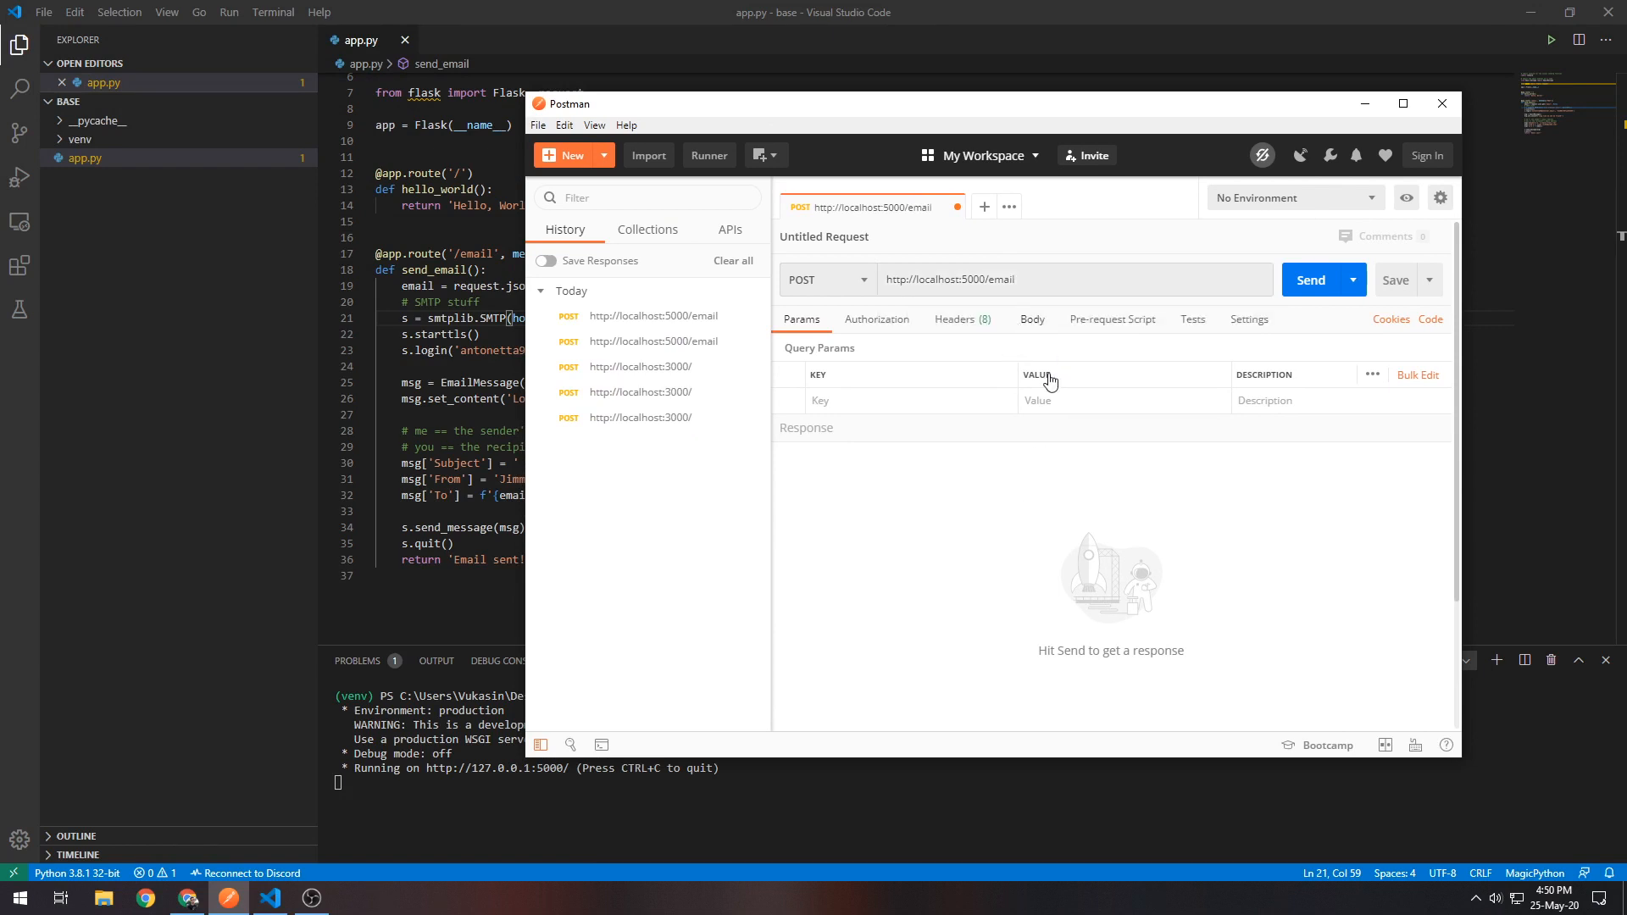
click(1032, 320)
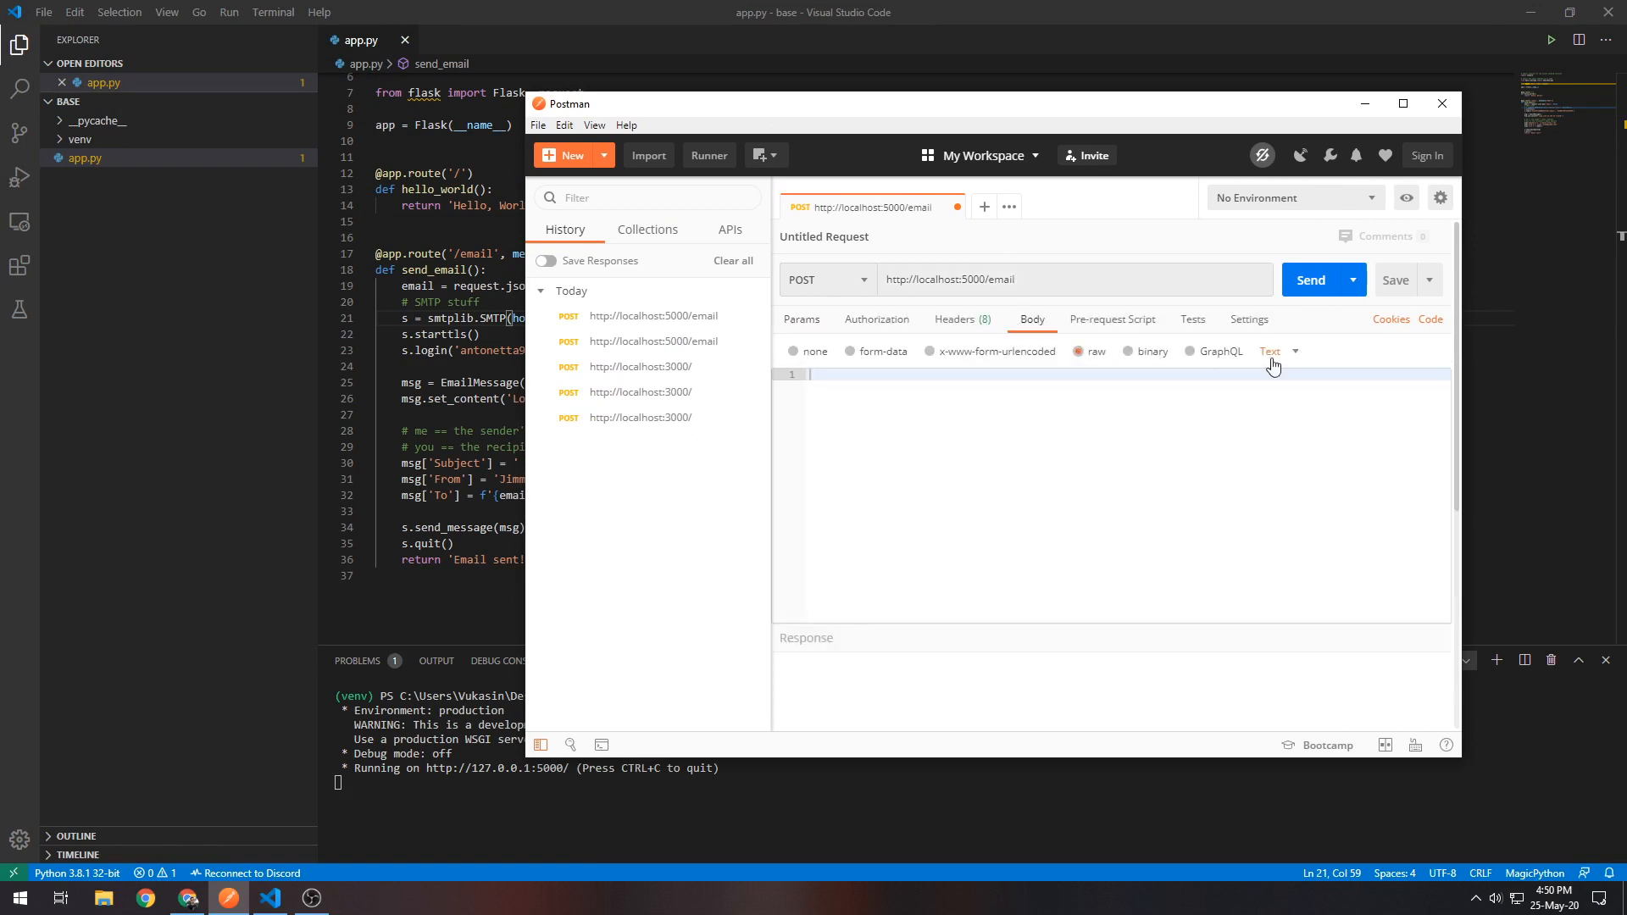
click(1269, 351)
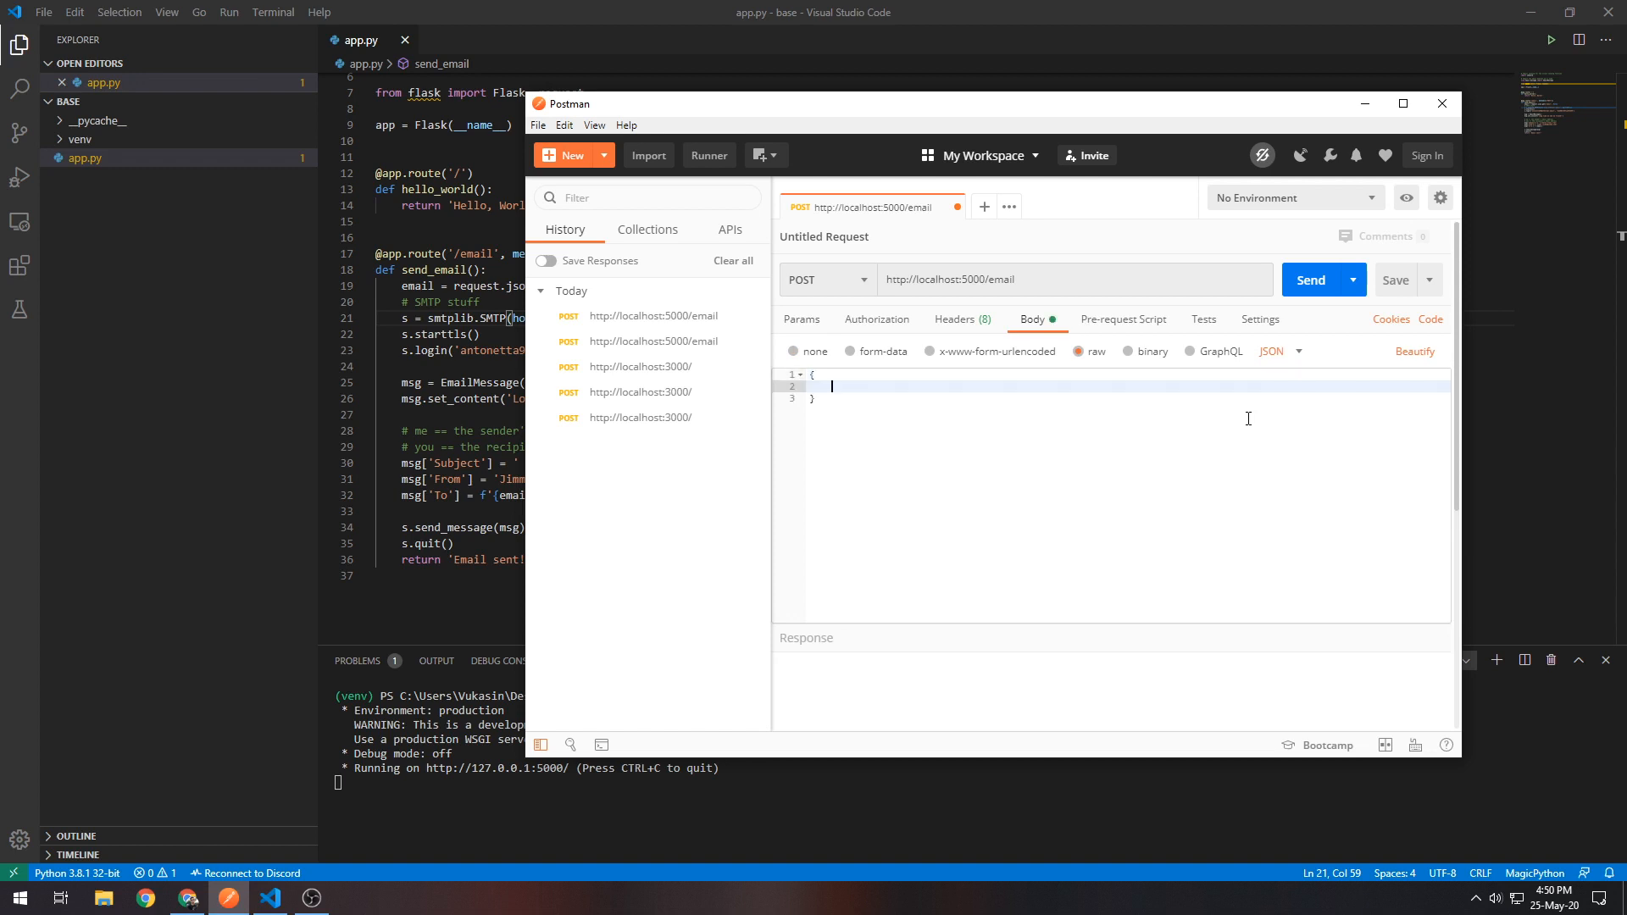
text("email")
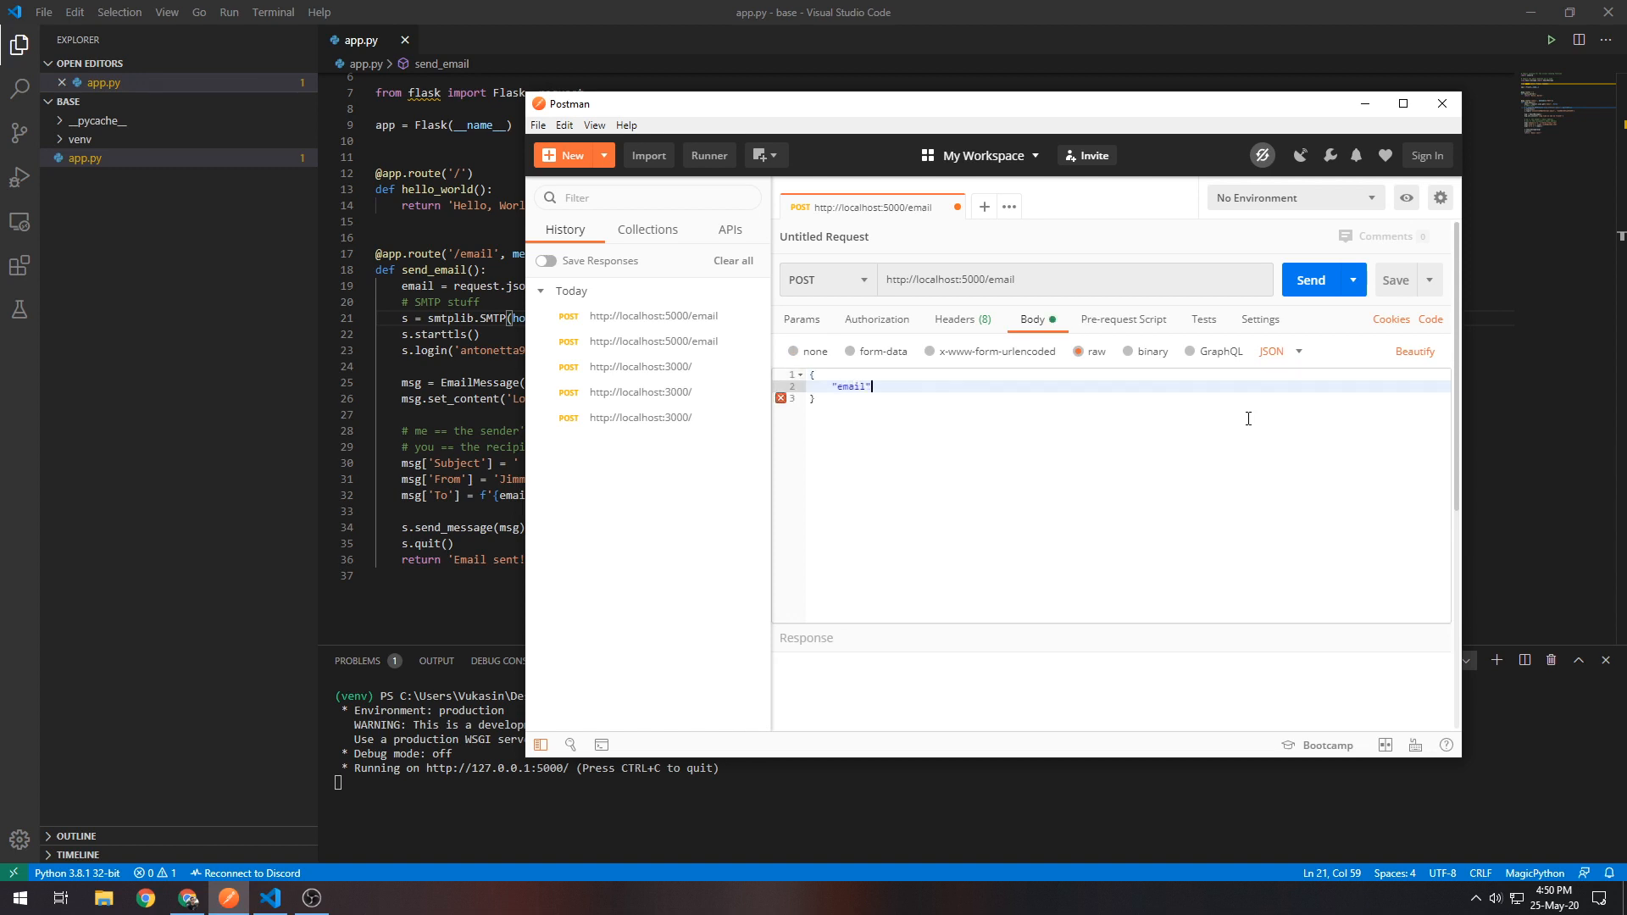
text(: "")
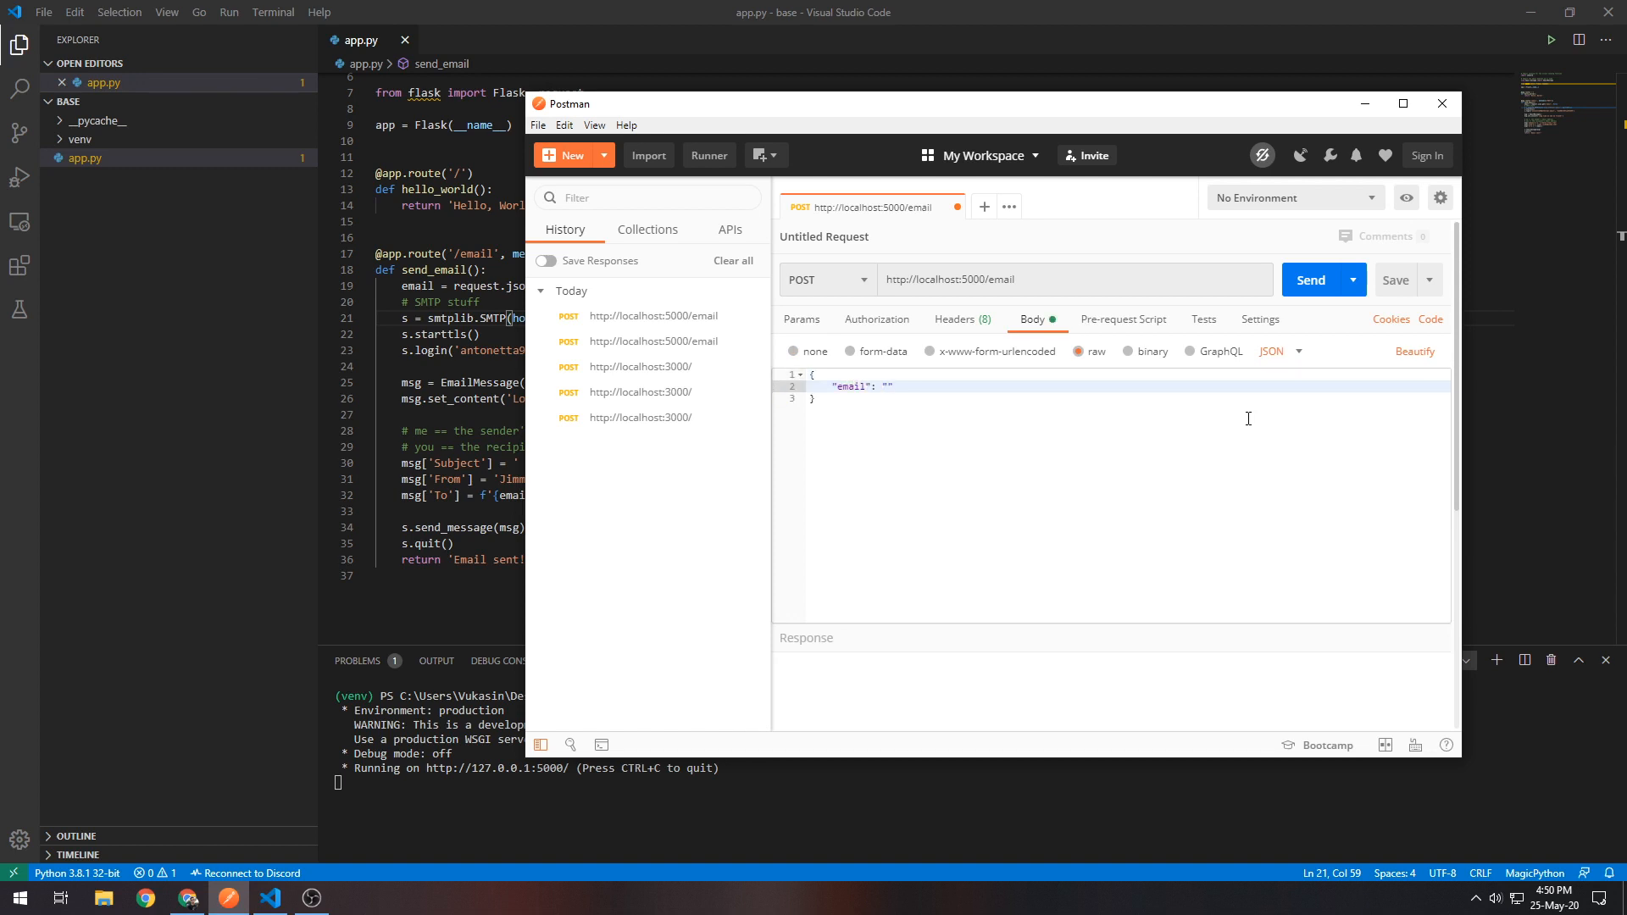
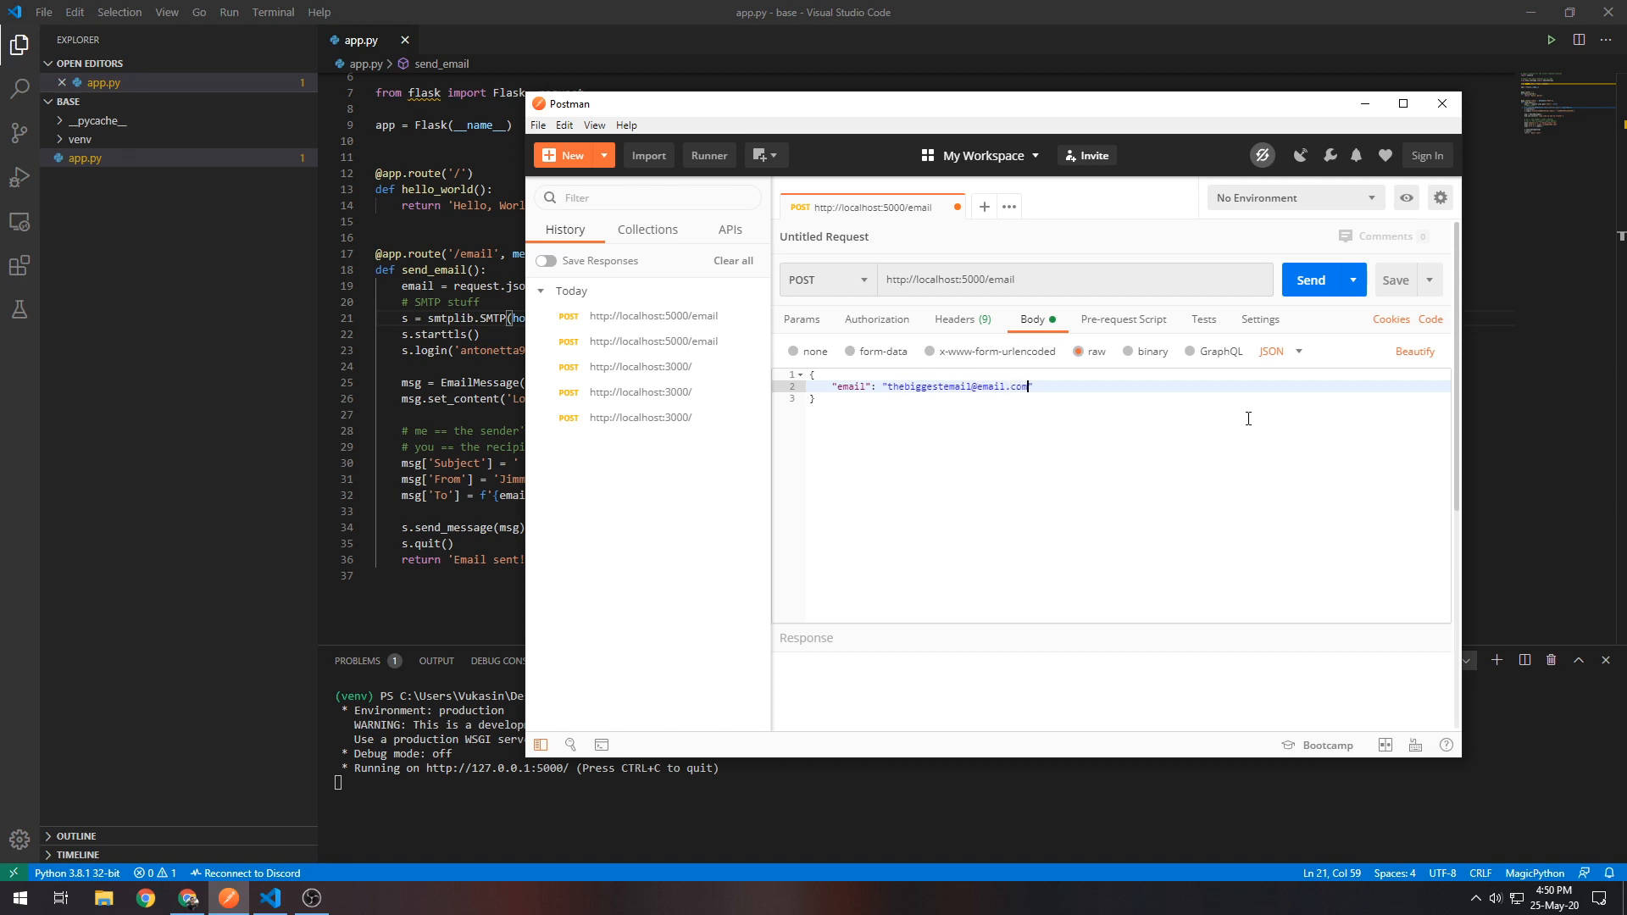
click(1310, 279)
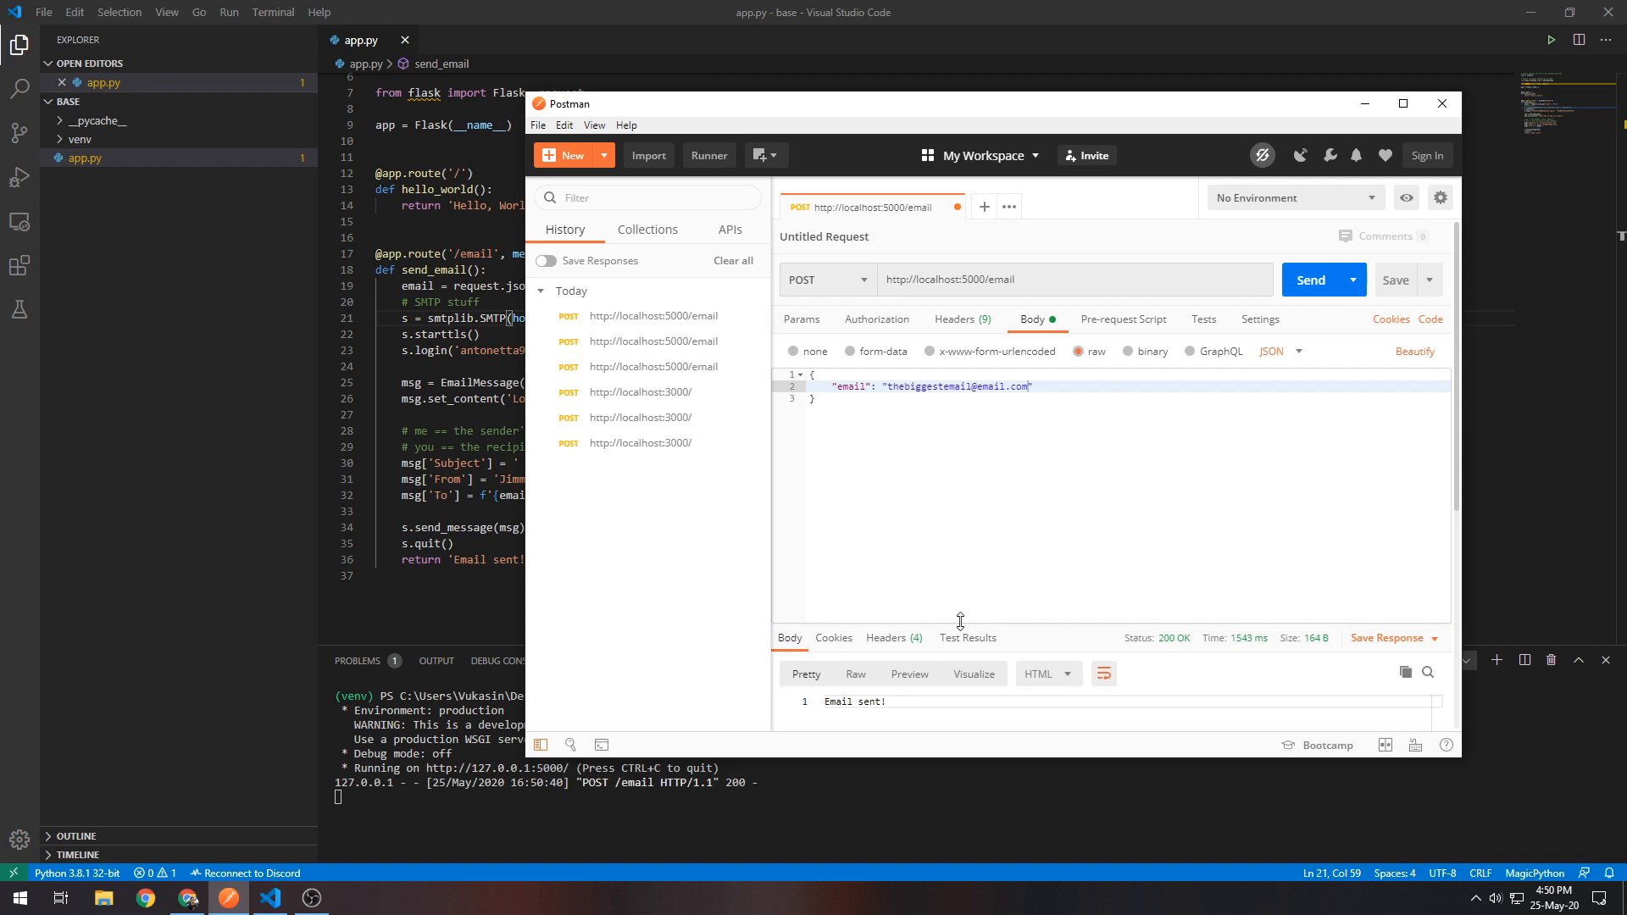
mouse_move(186, 896)
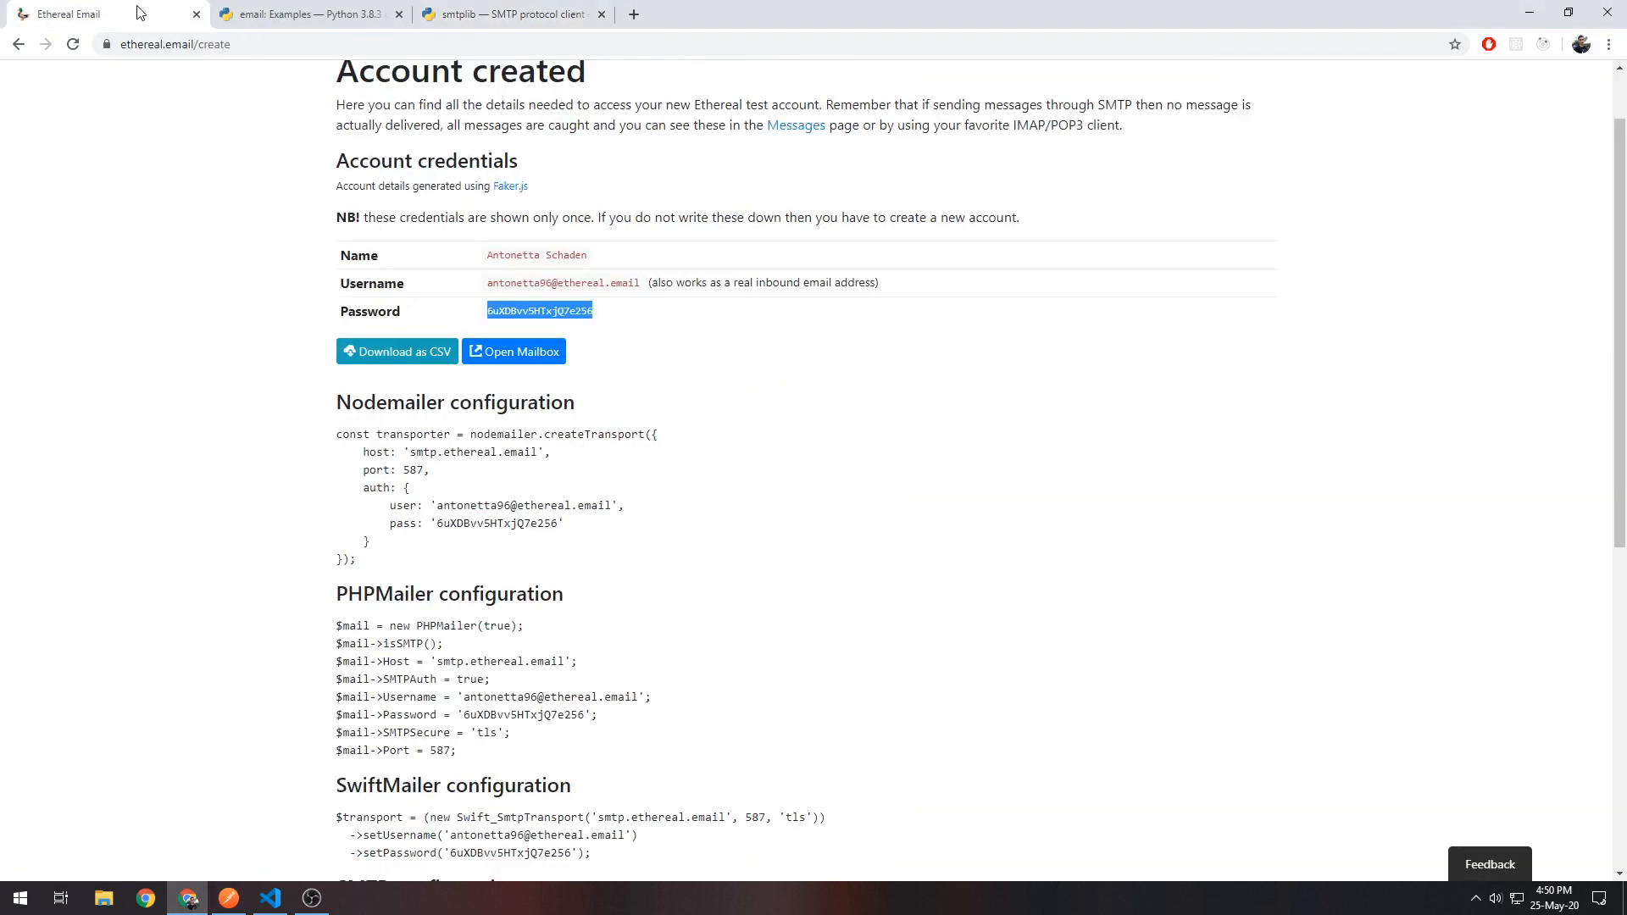
click(512, 351)
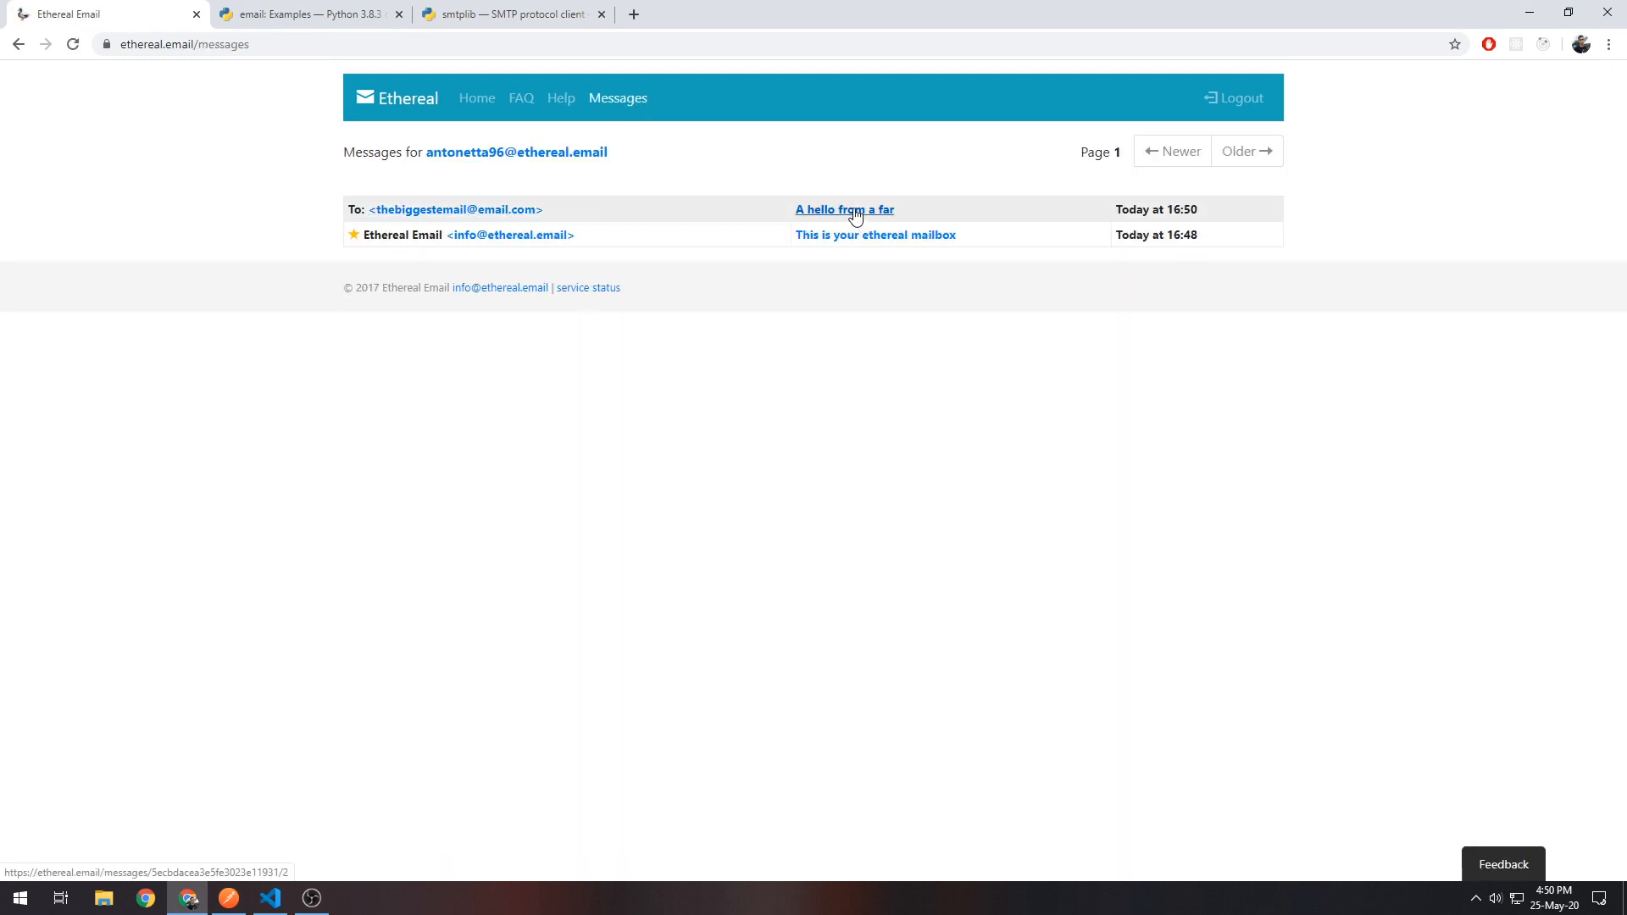
click(844, 209)
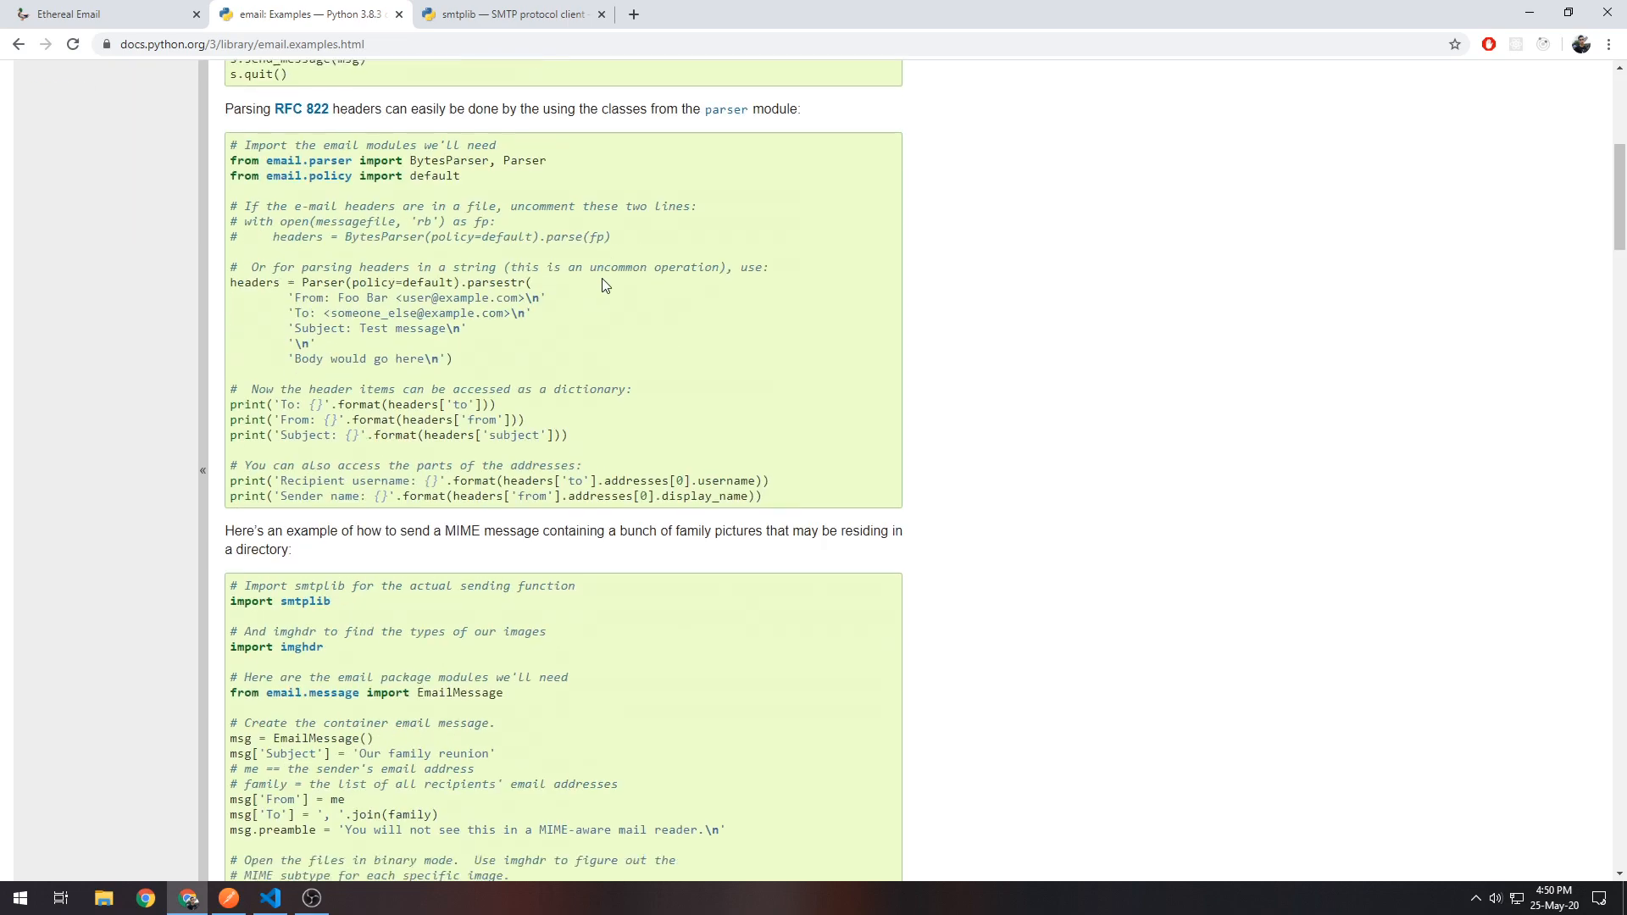
scroll(down, 3)
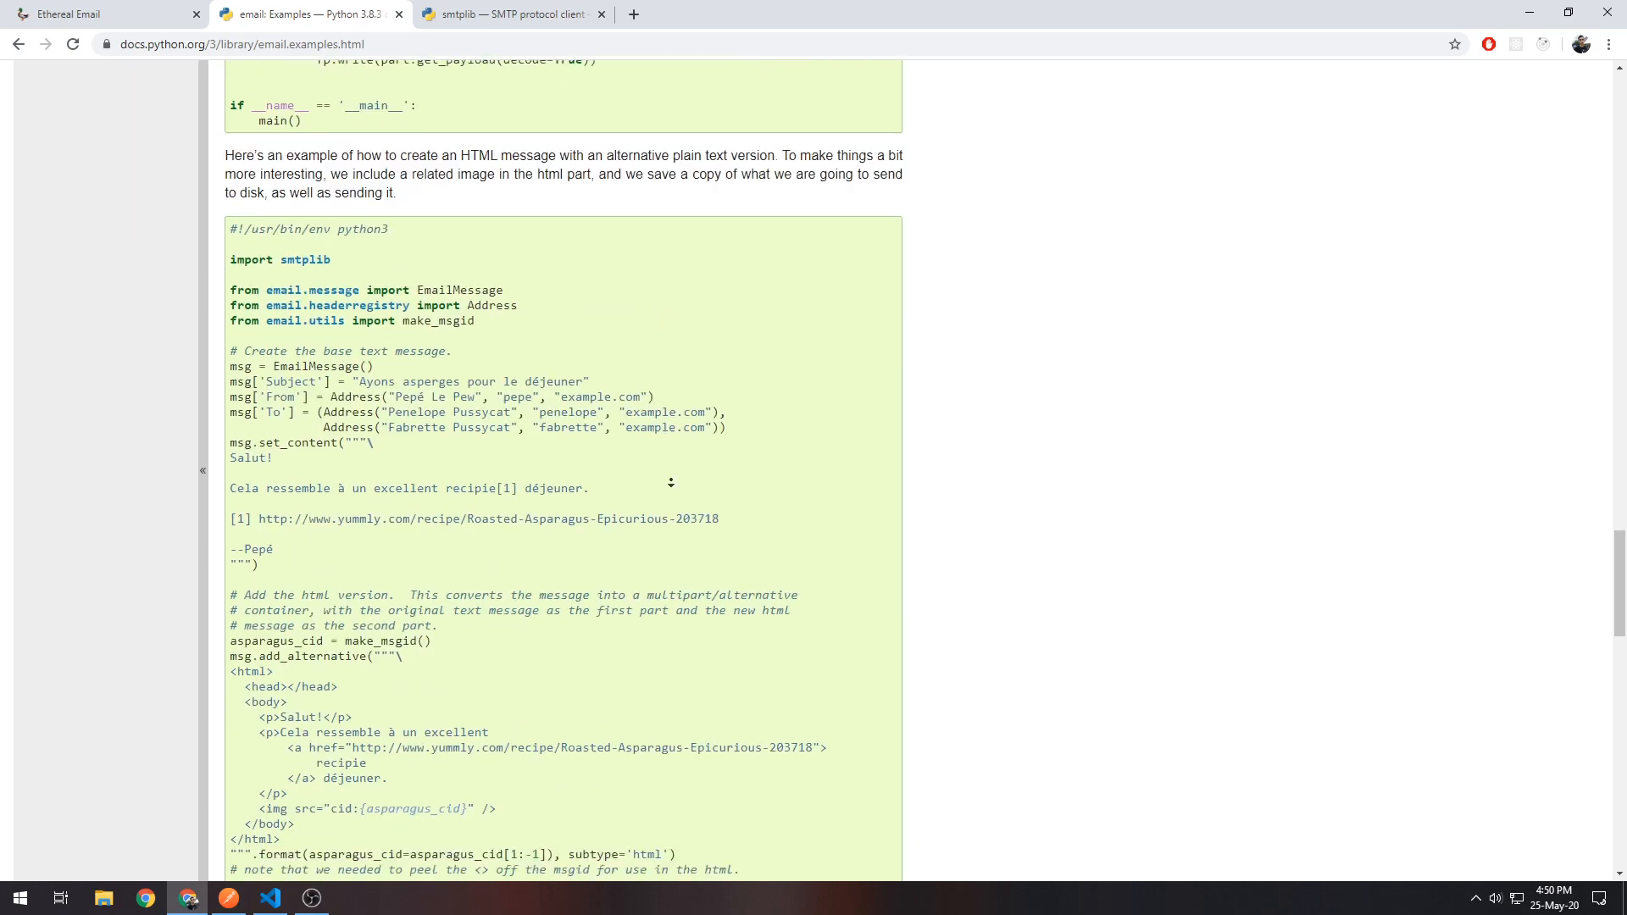
scroll(down, 3)
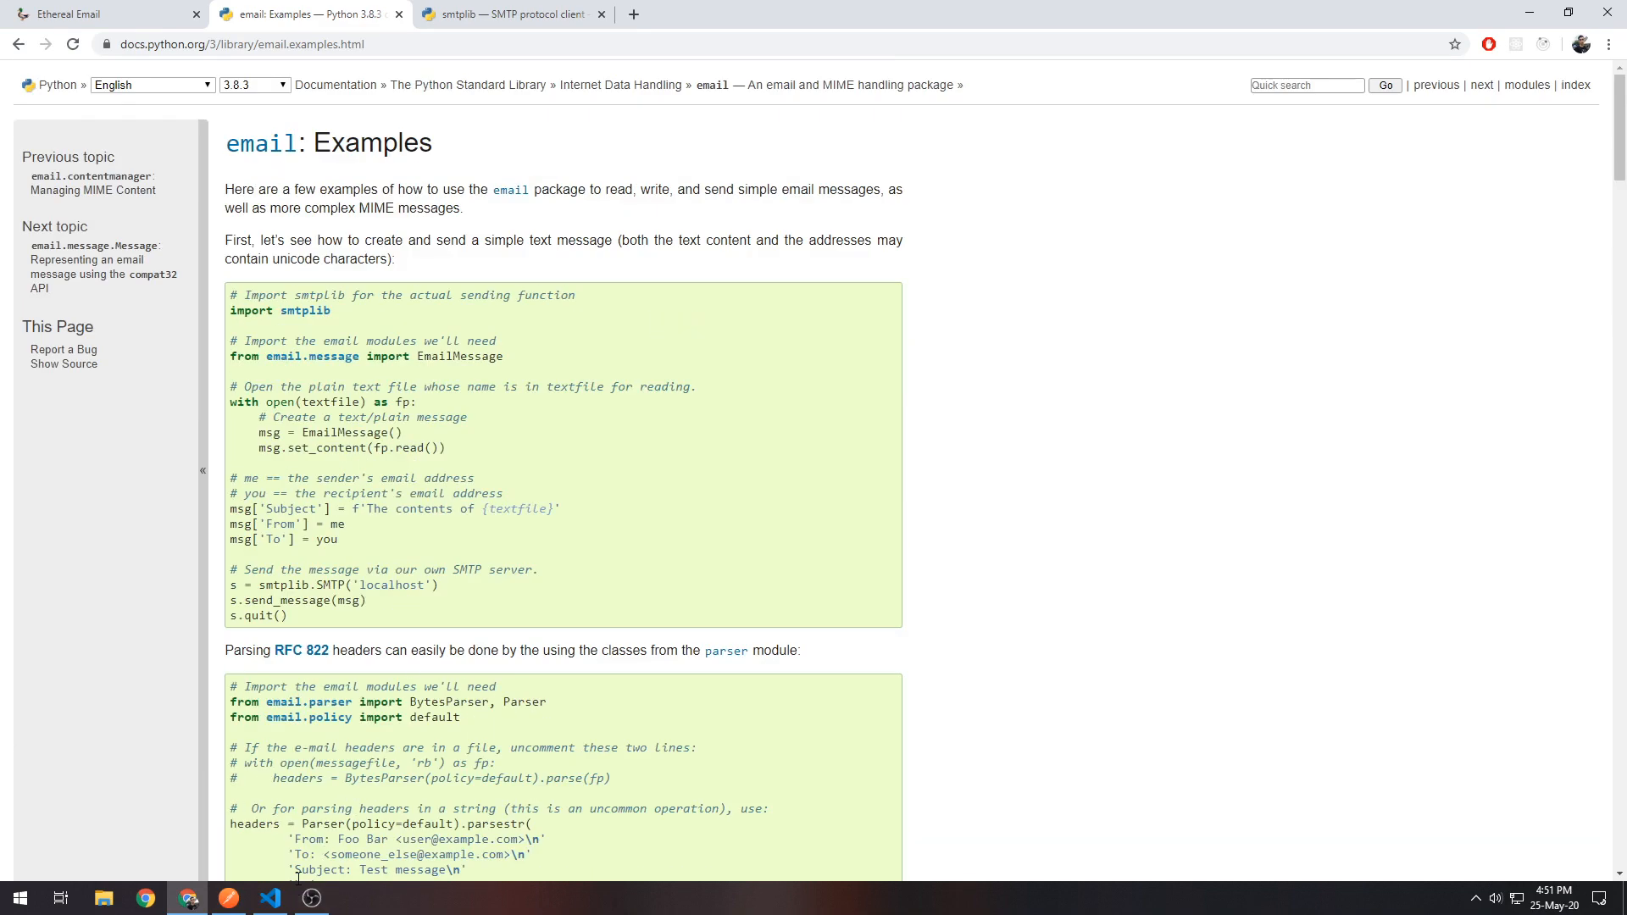
click(271, 898)
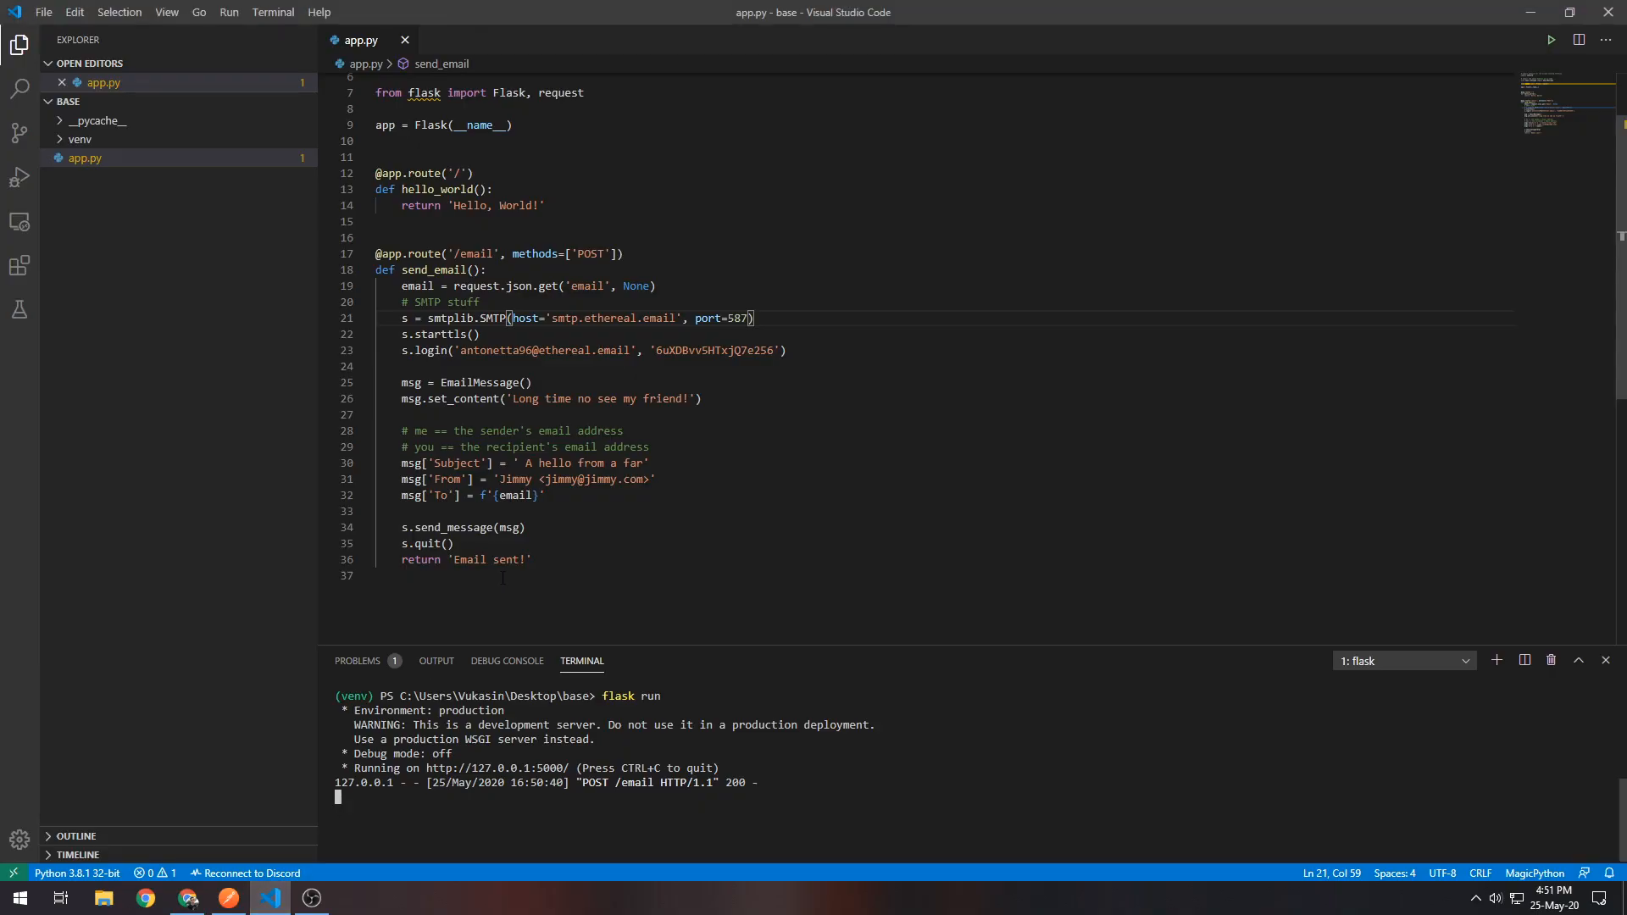